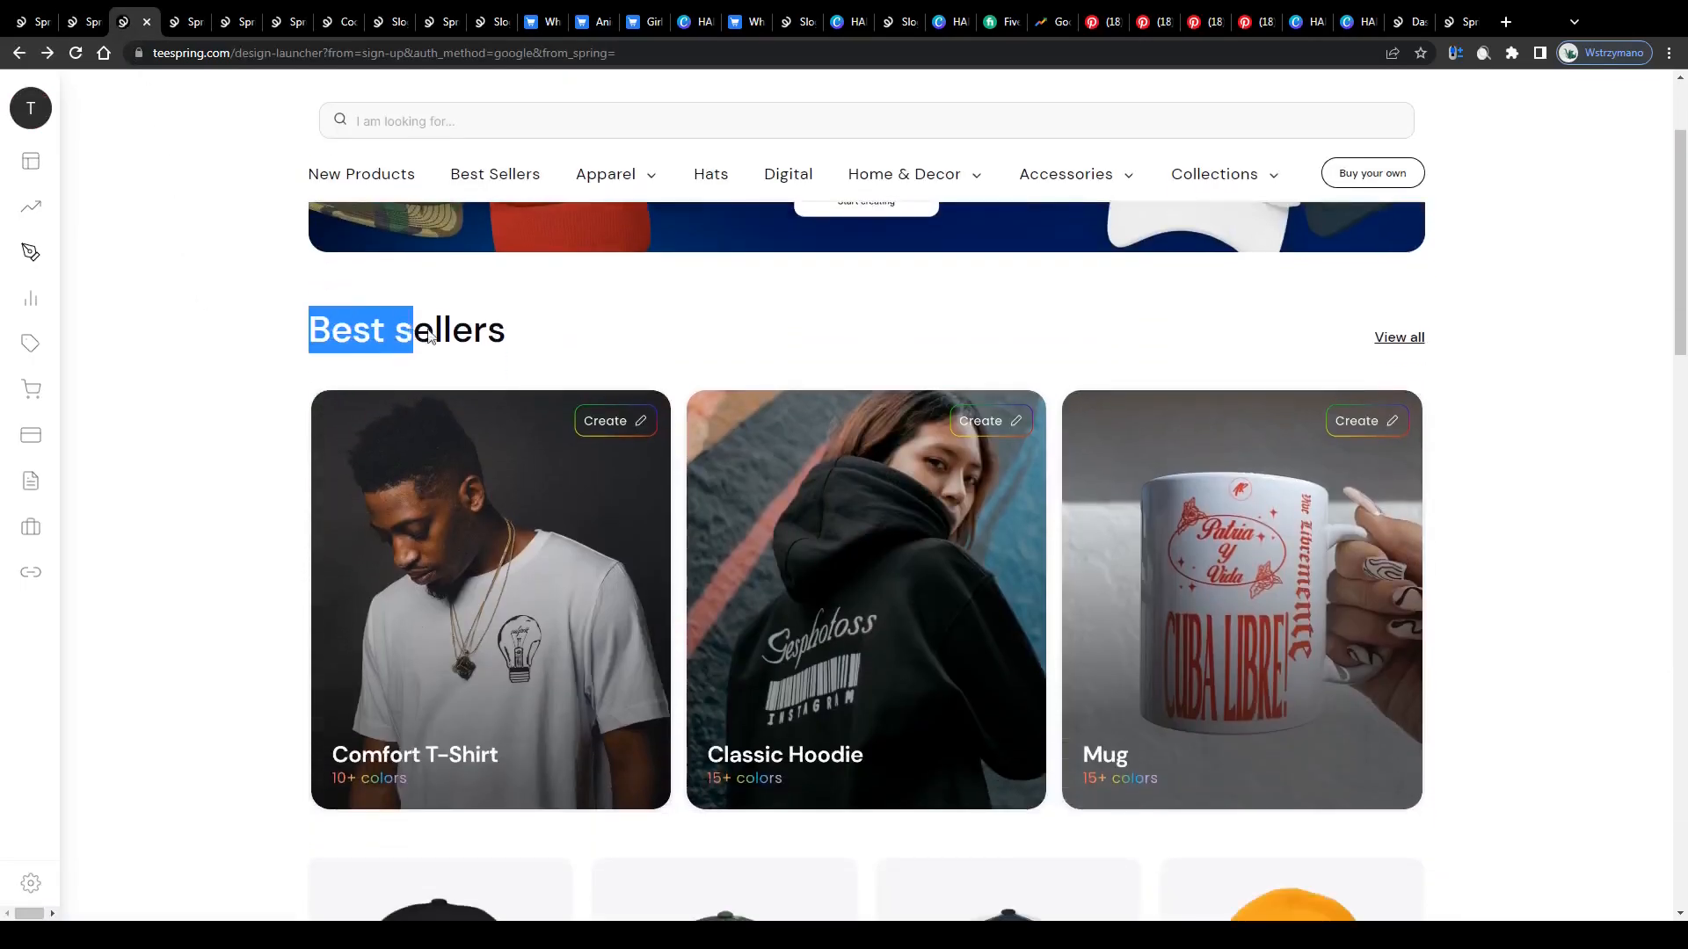
Step: Look down the Teespring homepage before starting a product
scroll("down", 3)
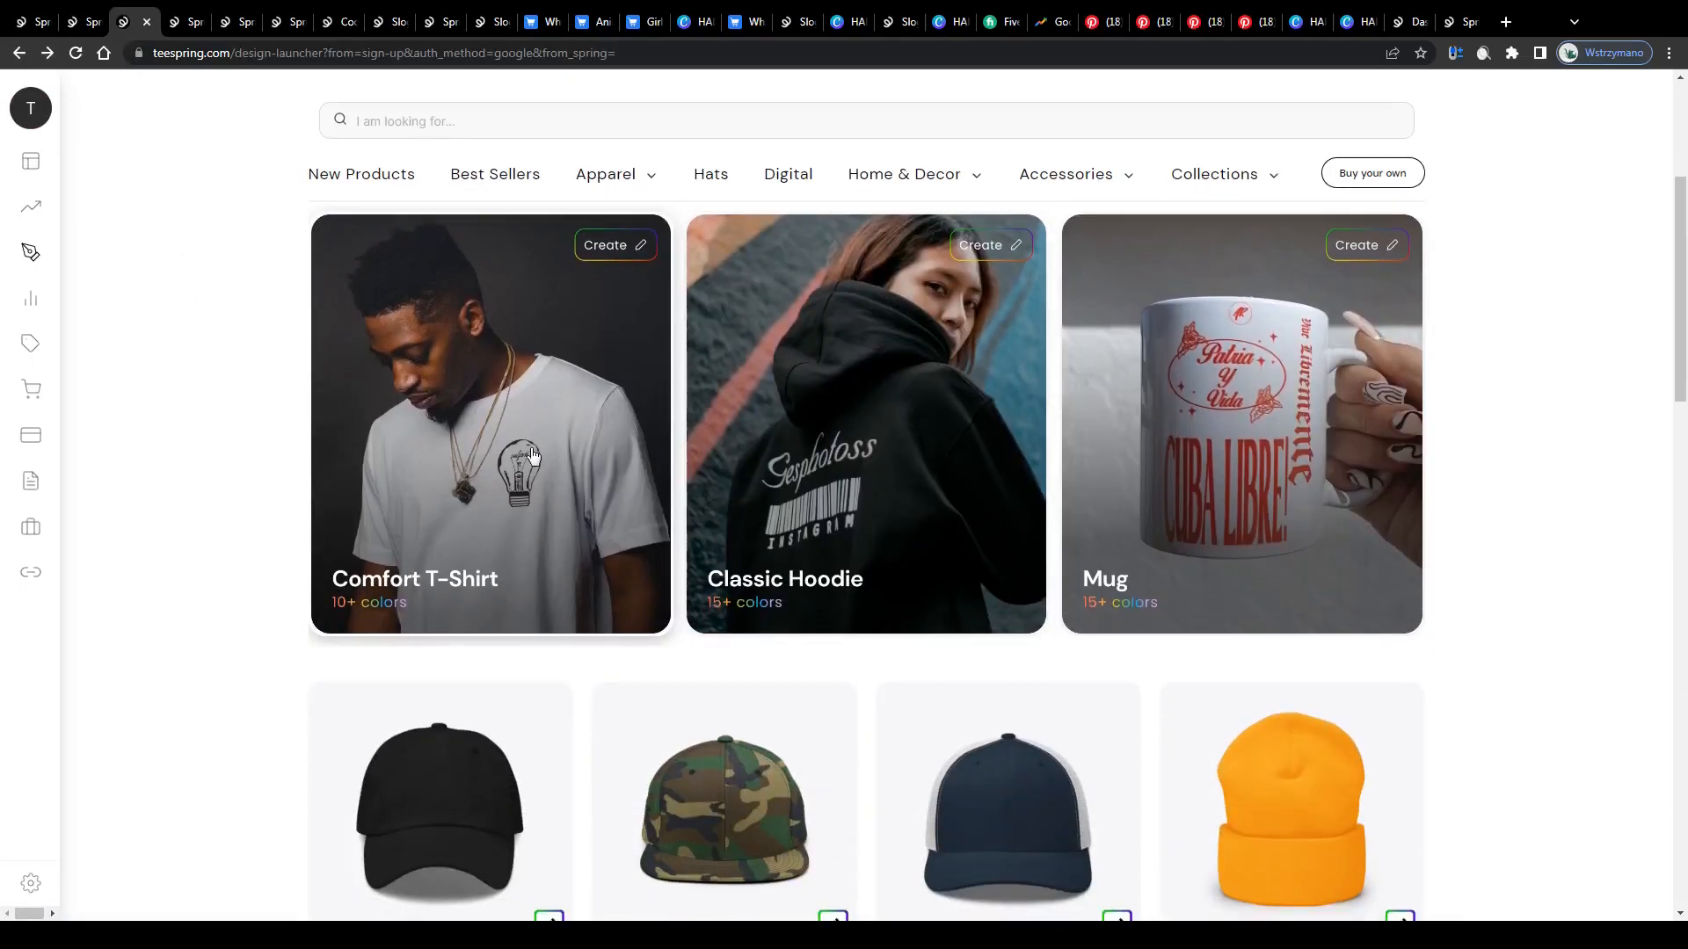
scroll("down", 3)
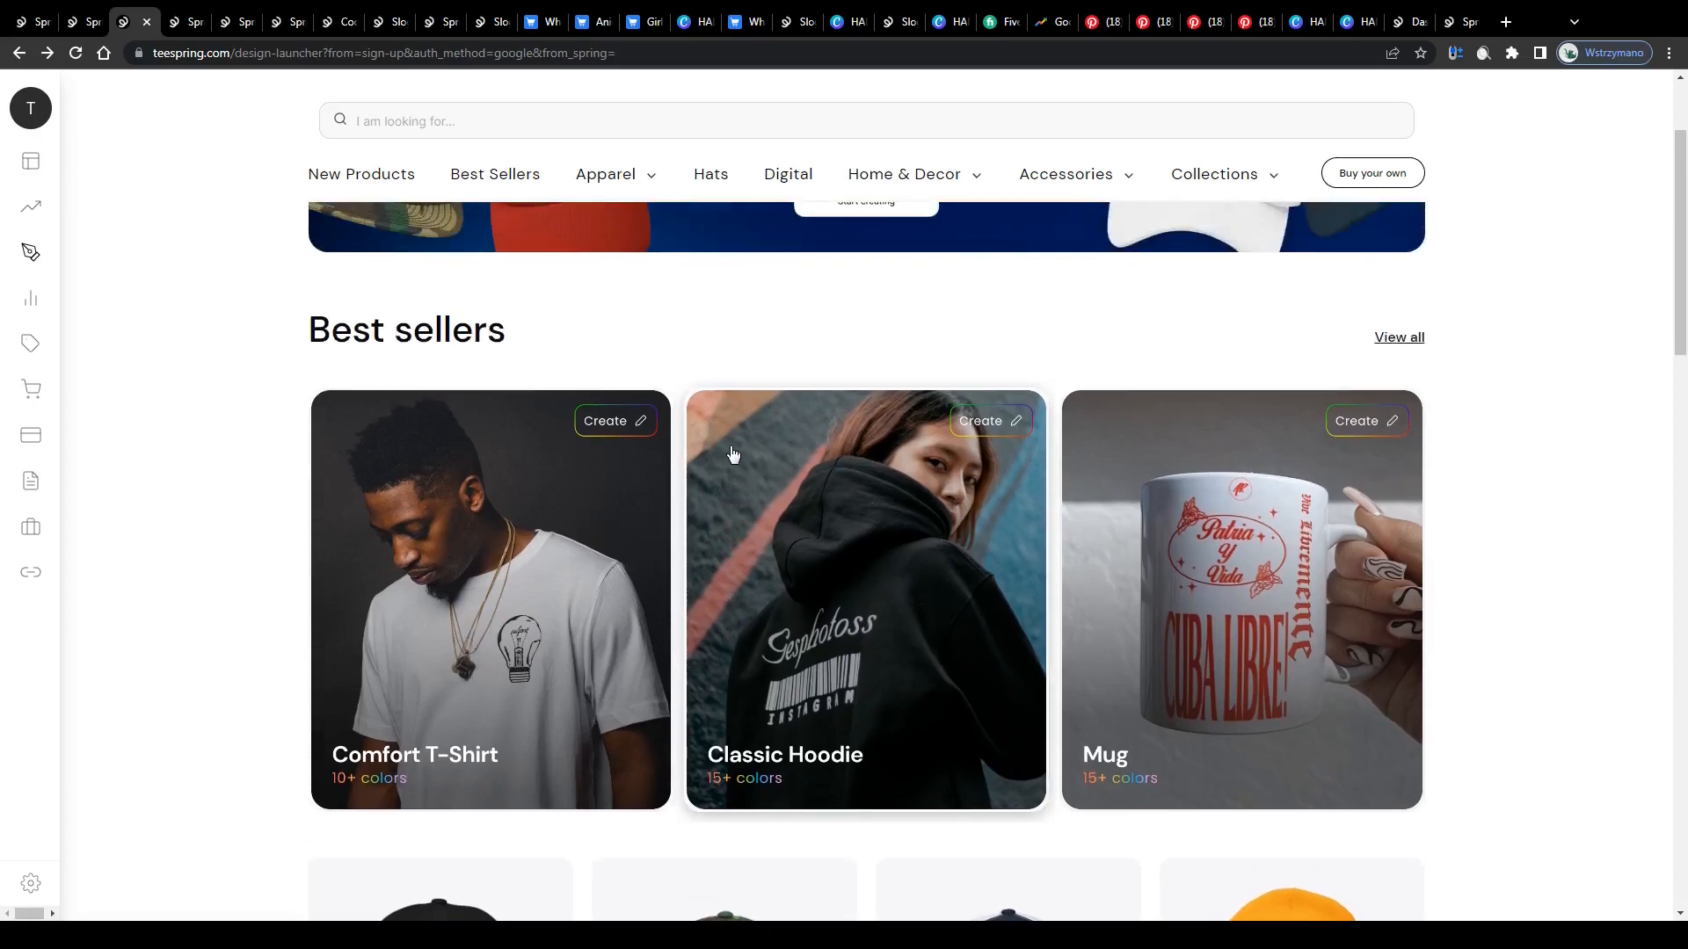
scroll("down", 3)
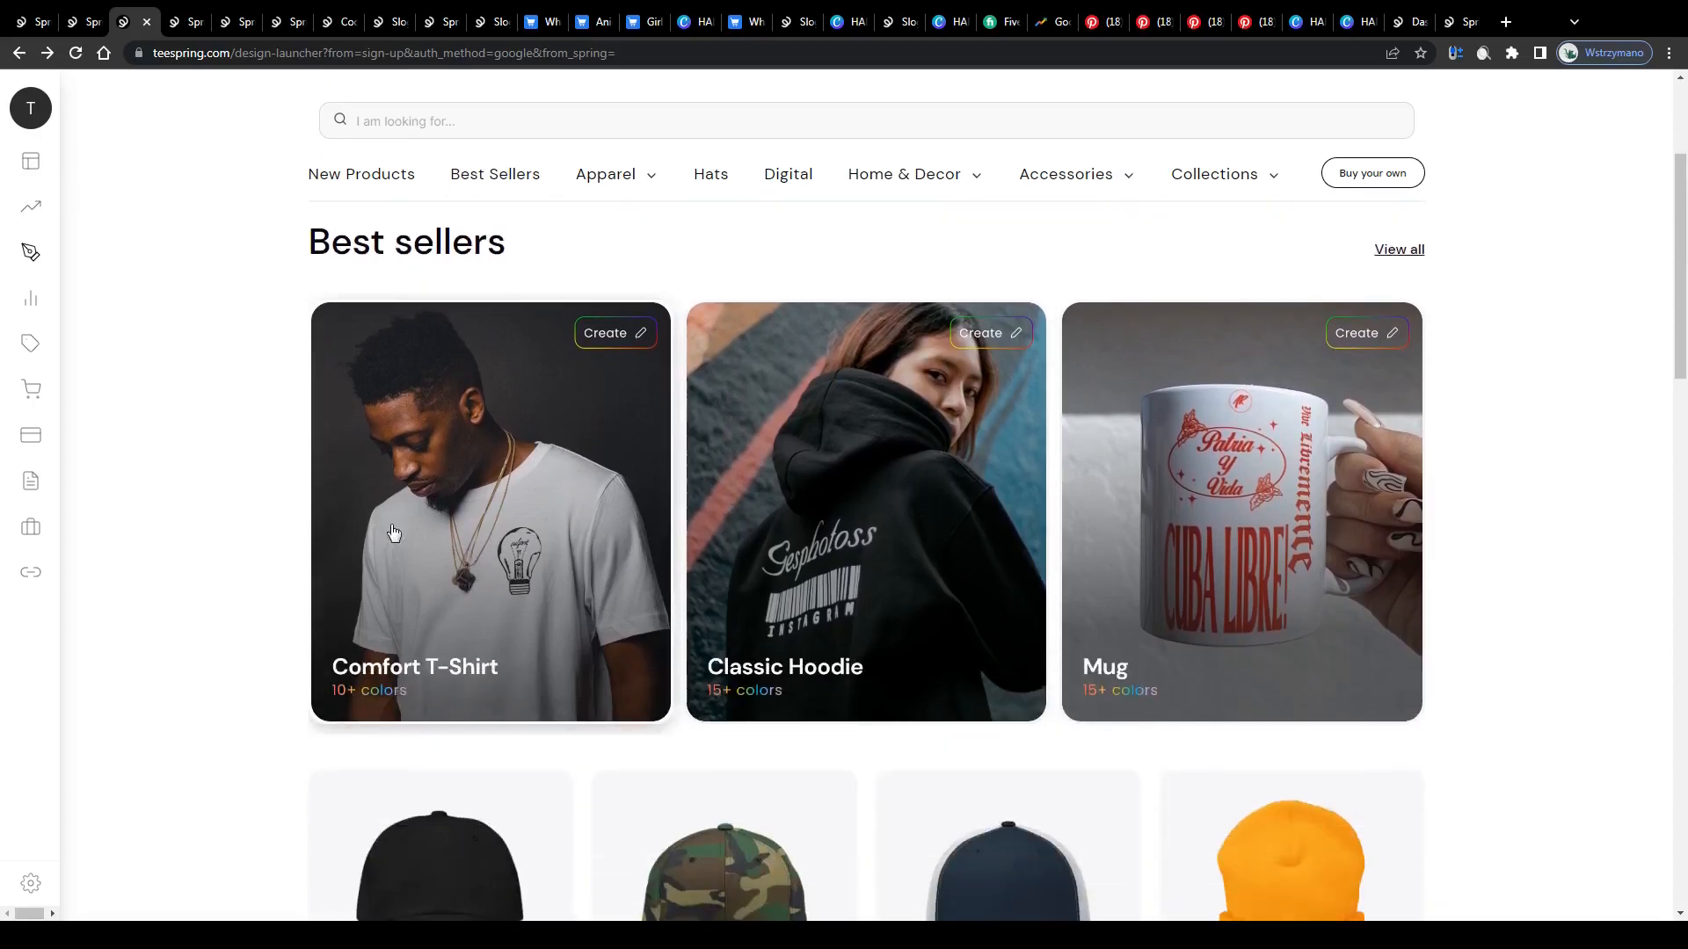
scroll("down", 3)
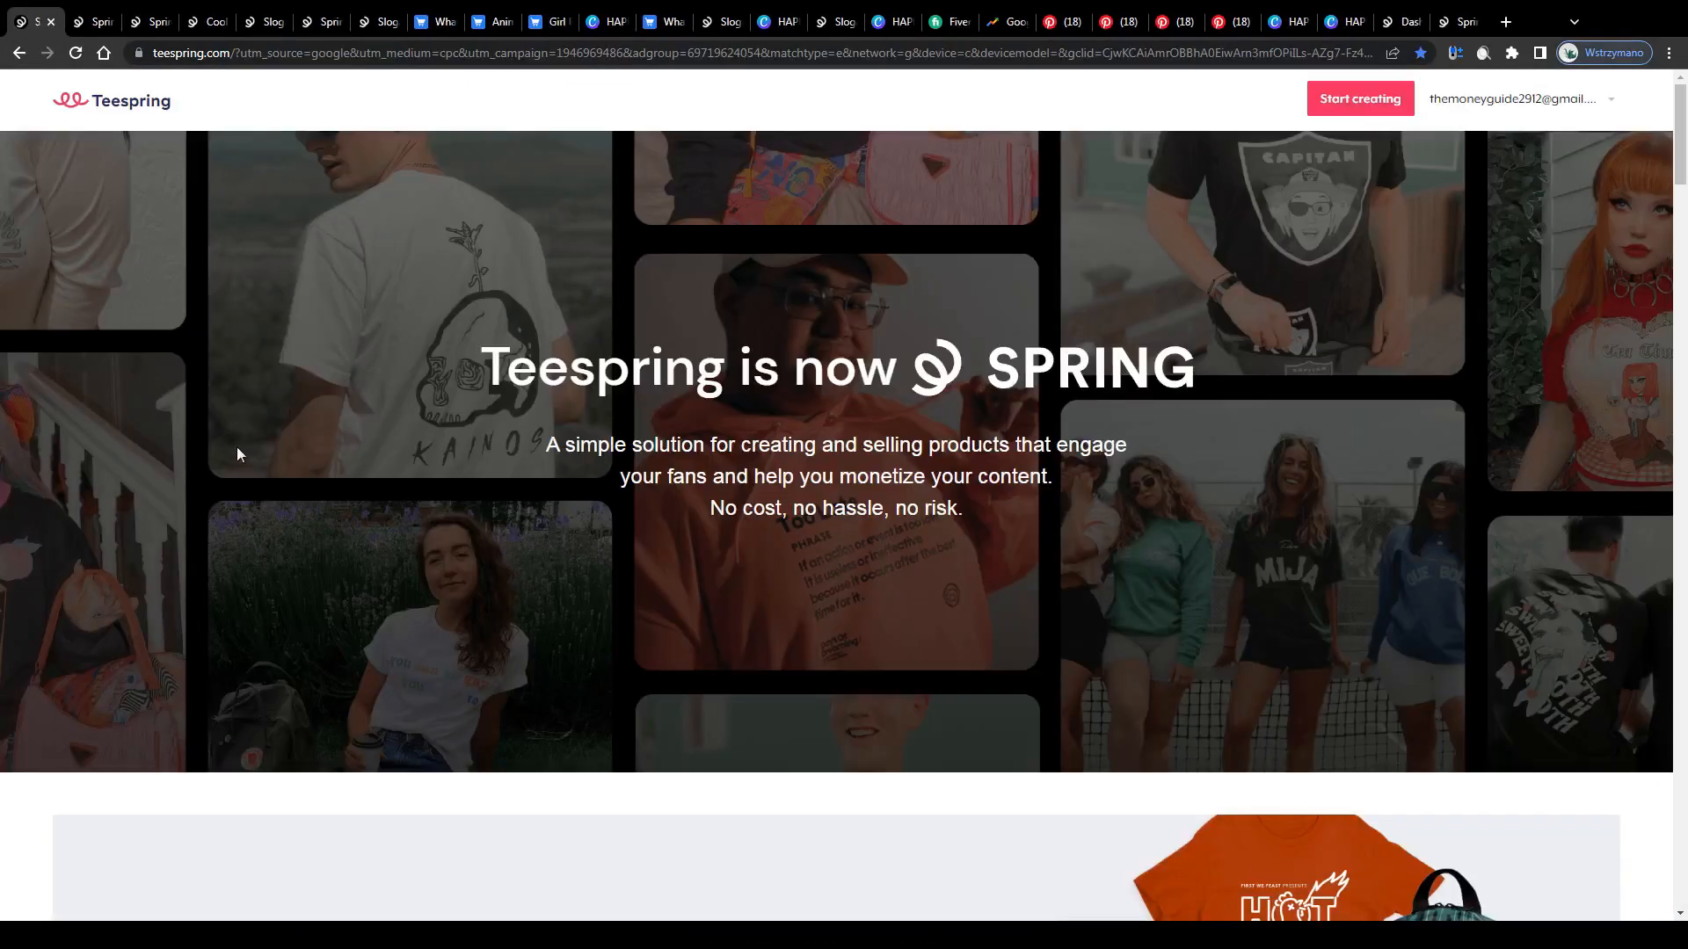
scroll("down", 3)
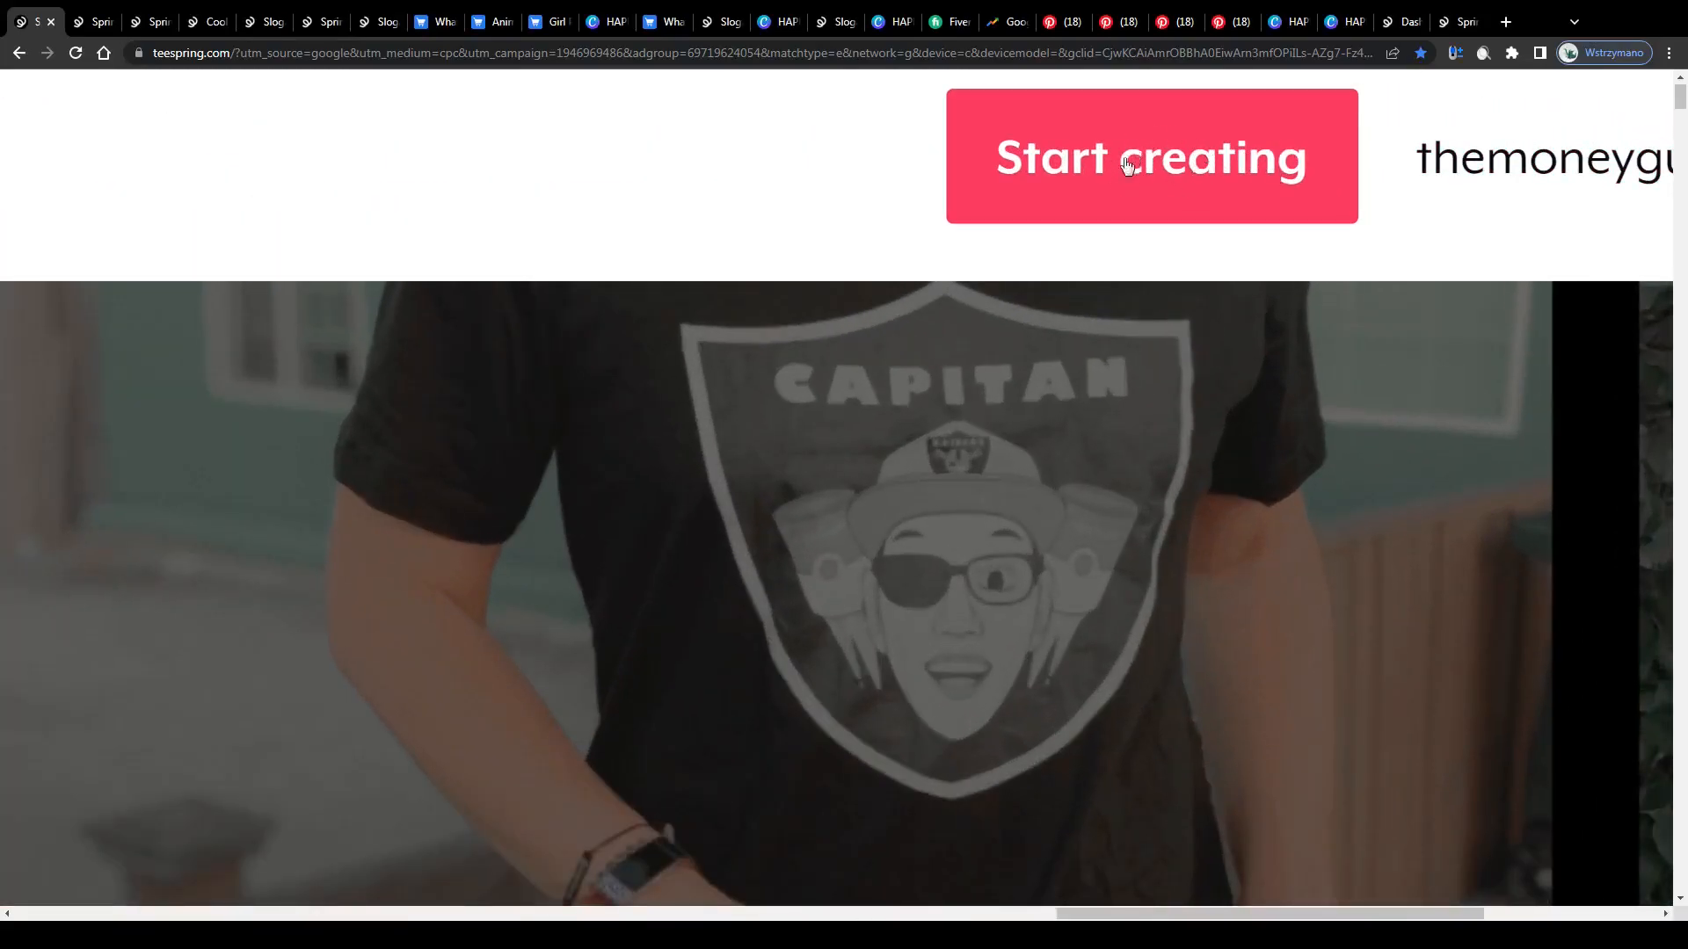
Step: Start creating a product, reaching the sign-in page with YouTube, Google and Facebook login
left_click(1150, 156)
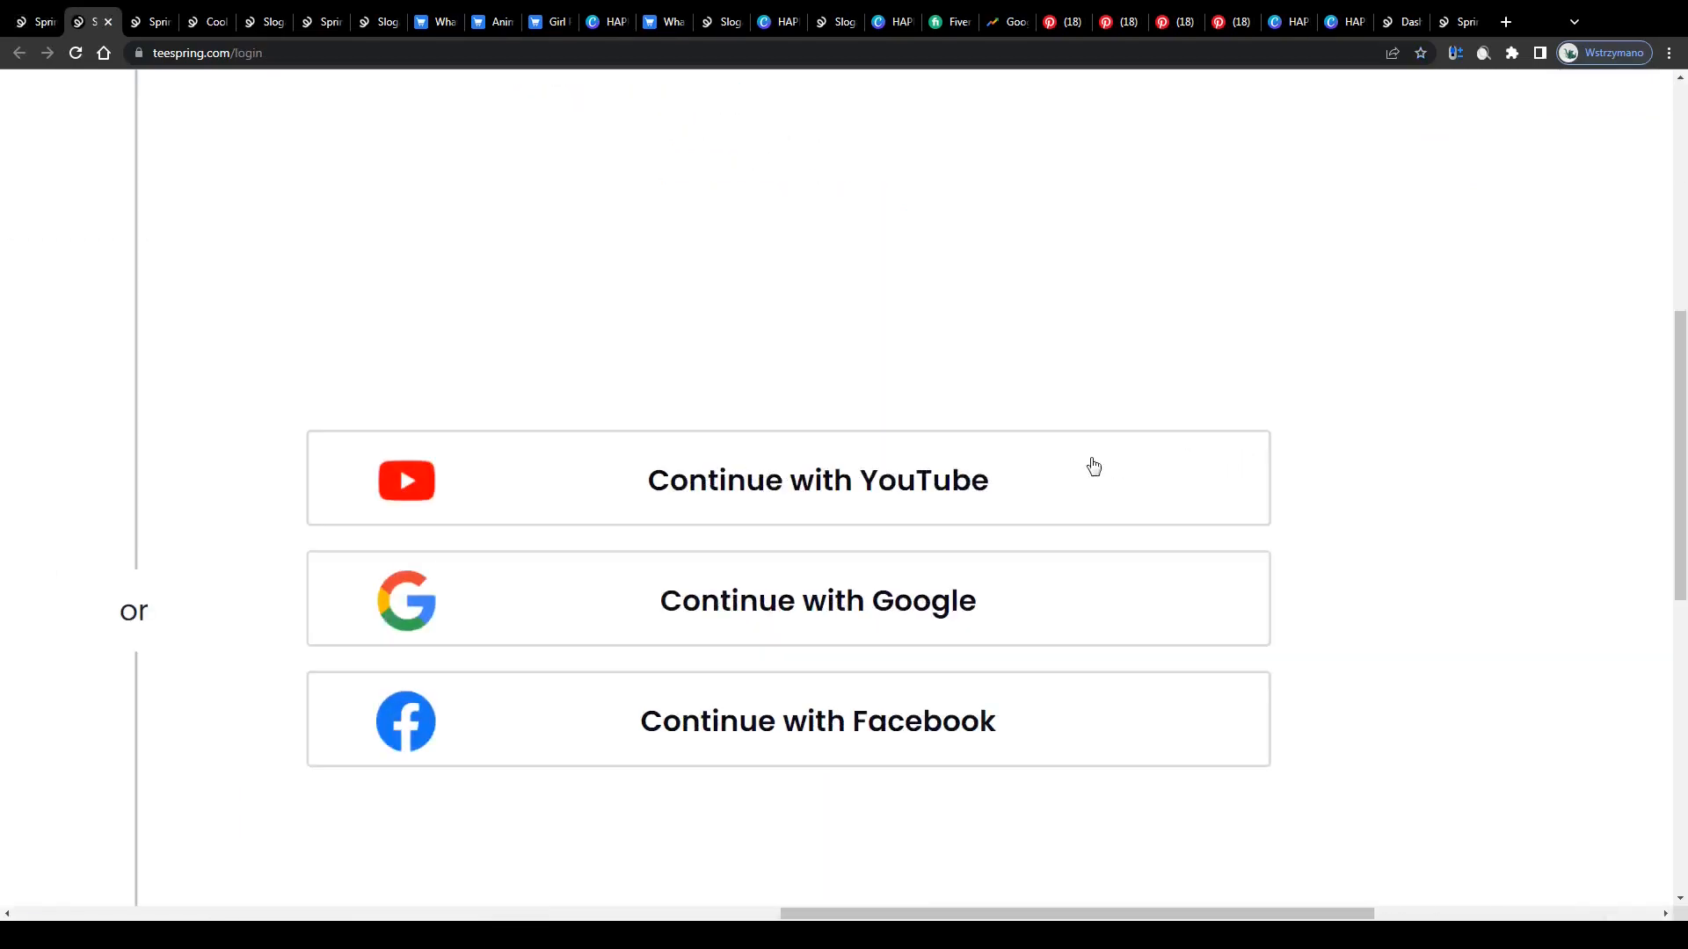
scroll("down", 3)
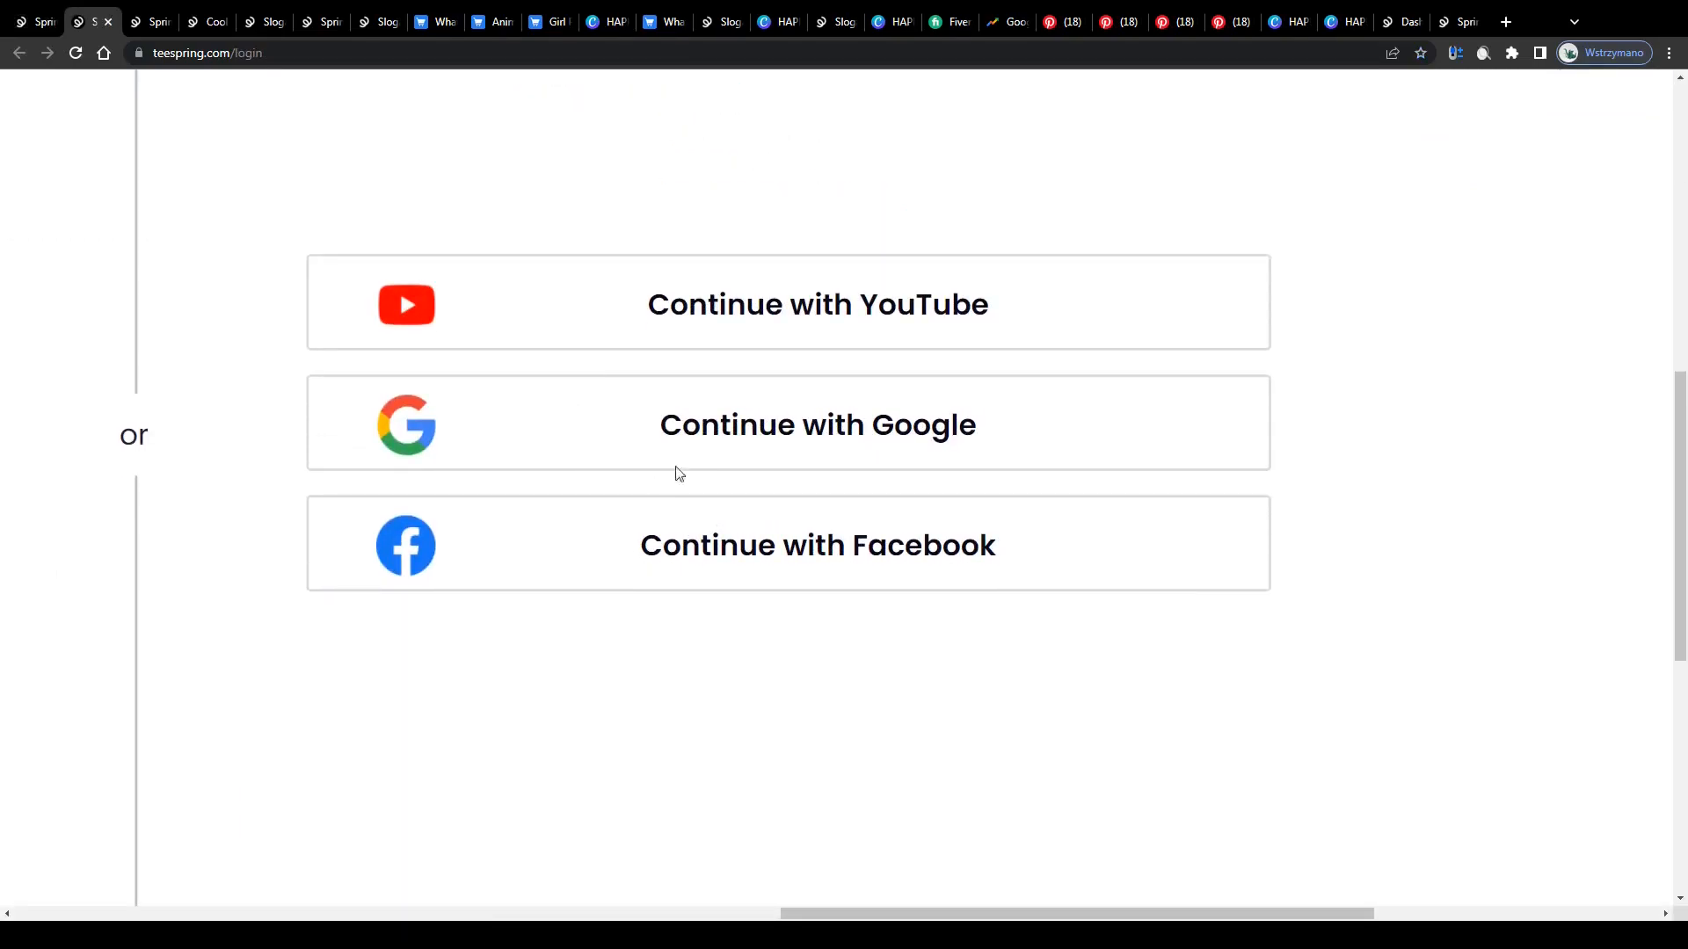
mouse_move(601, 512)
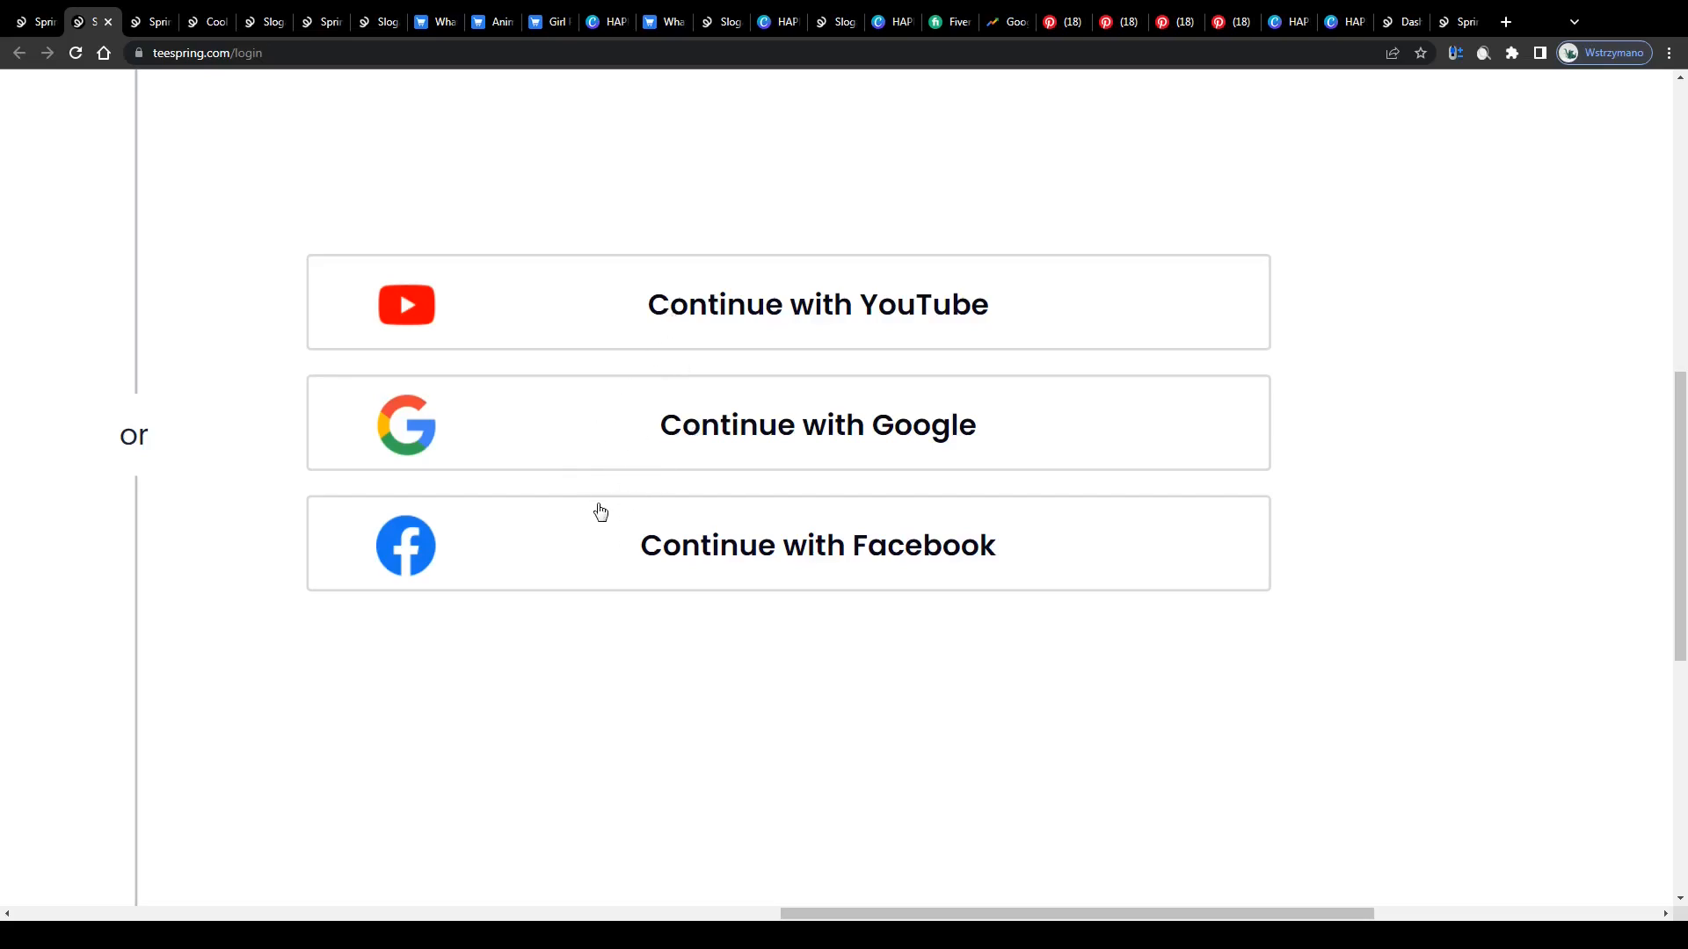
scroll("up", 3)
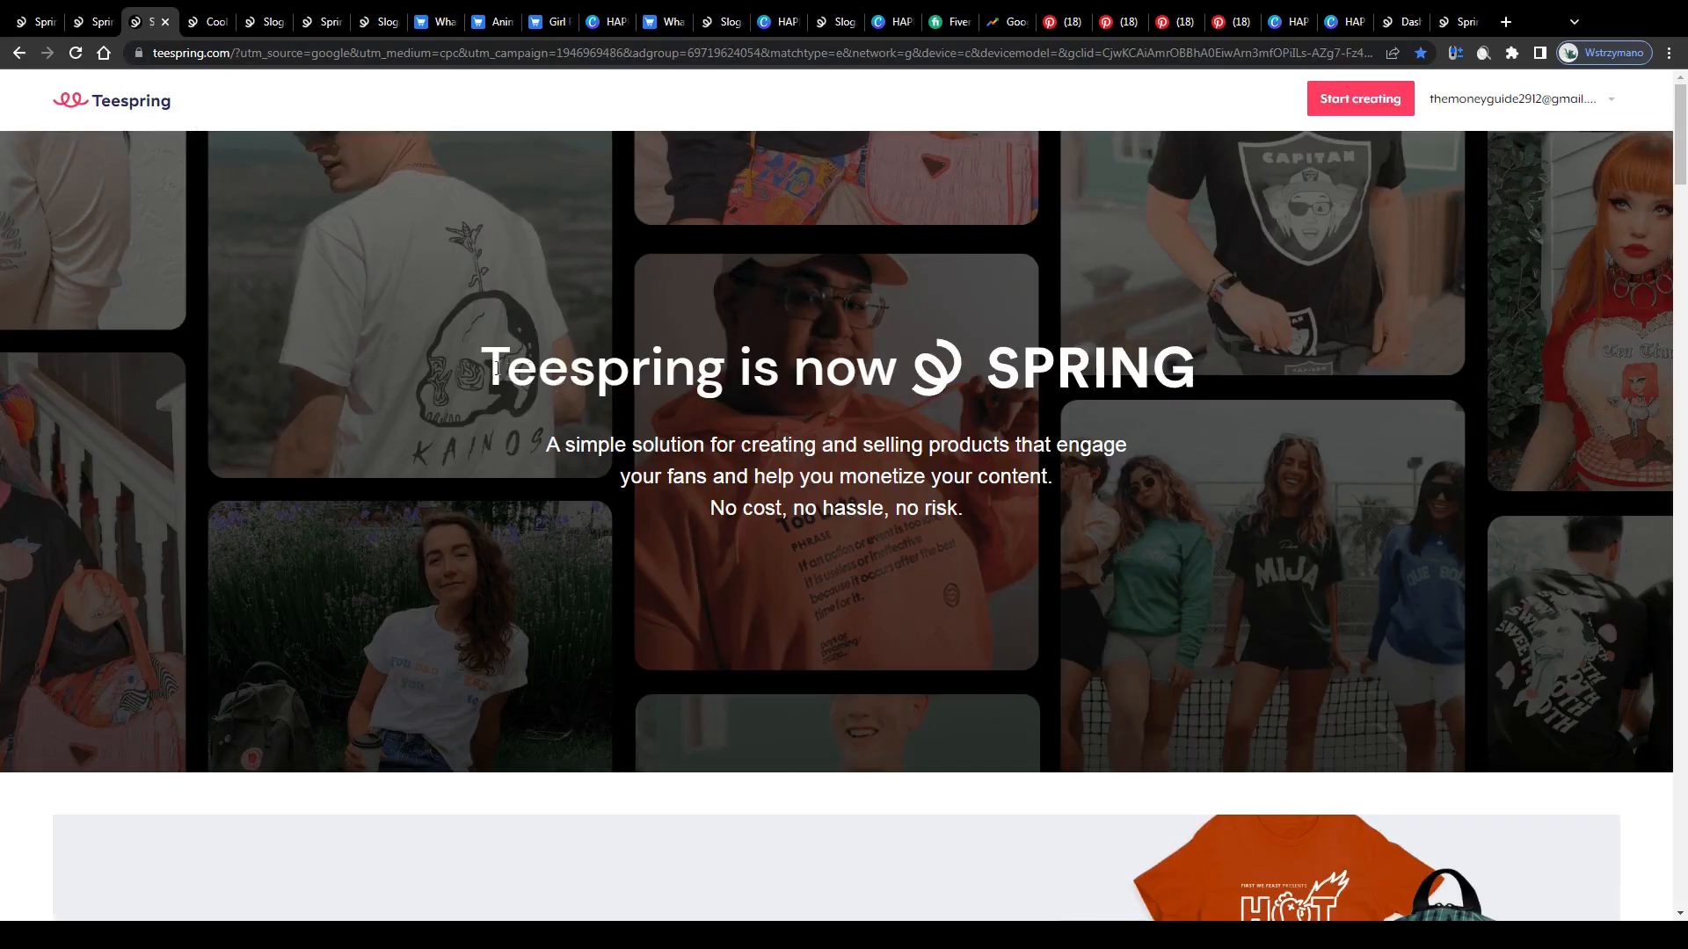
left_click_drag(487, 367, 895, 368)
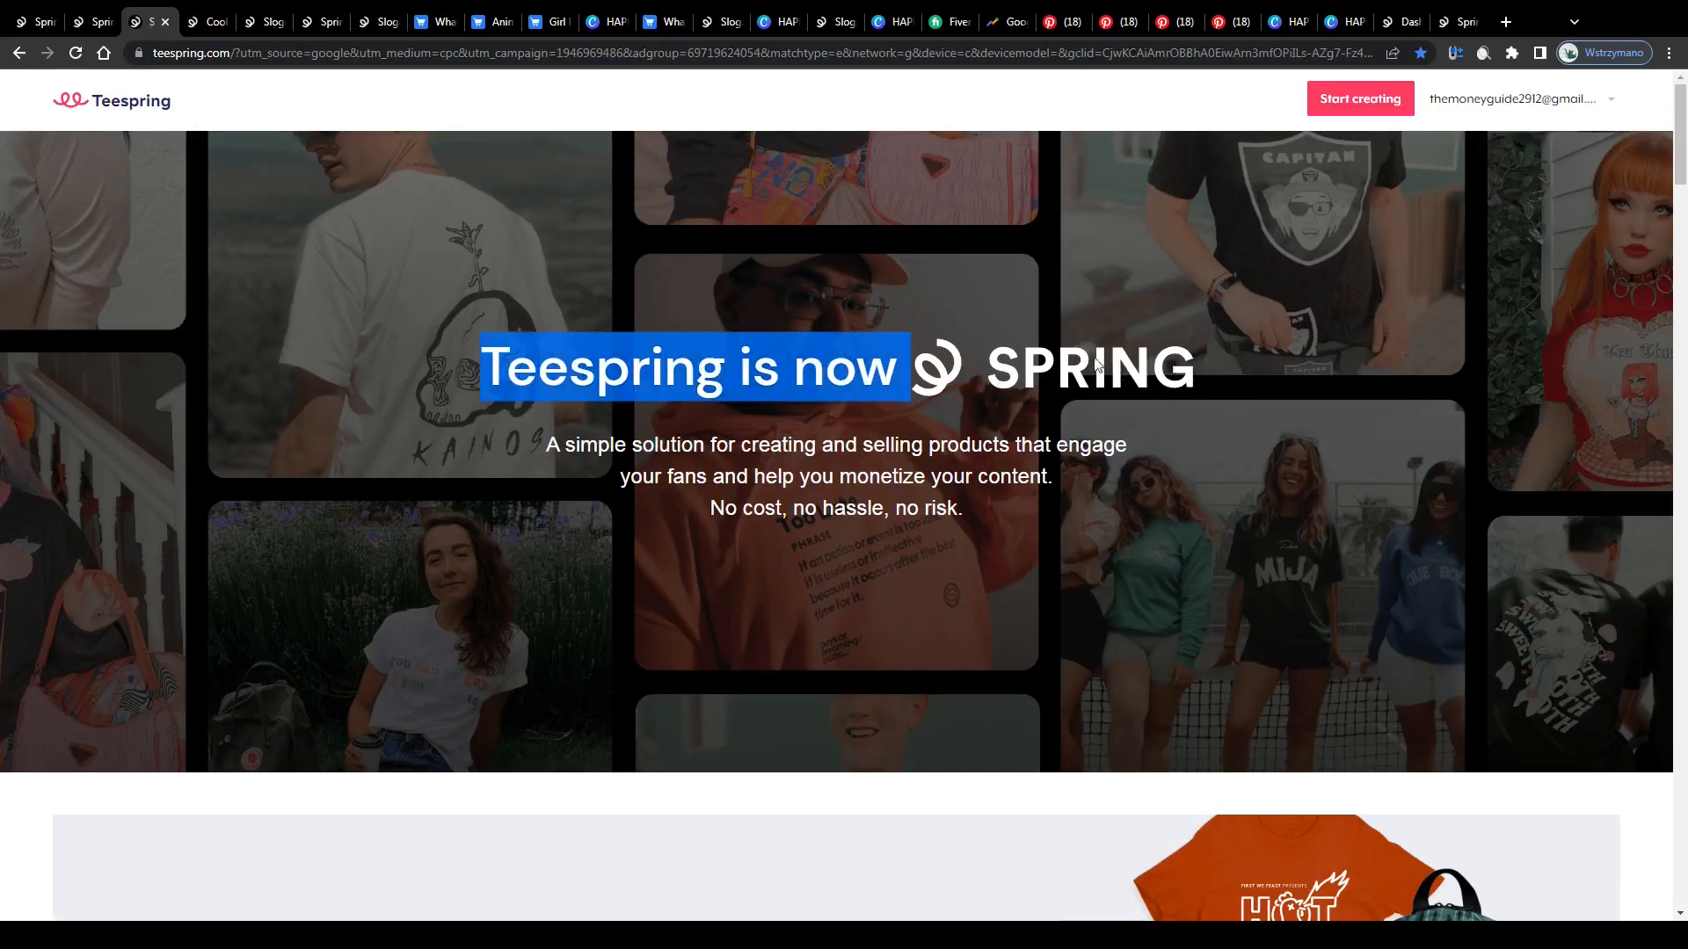
scroll("down", 3)
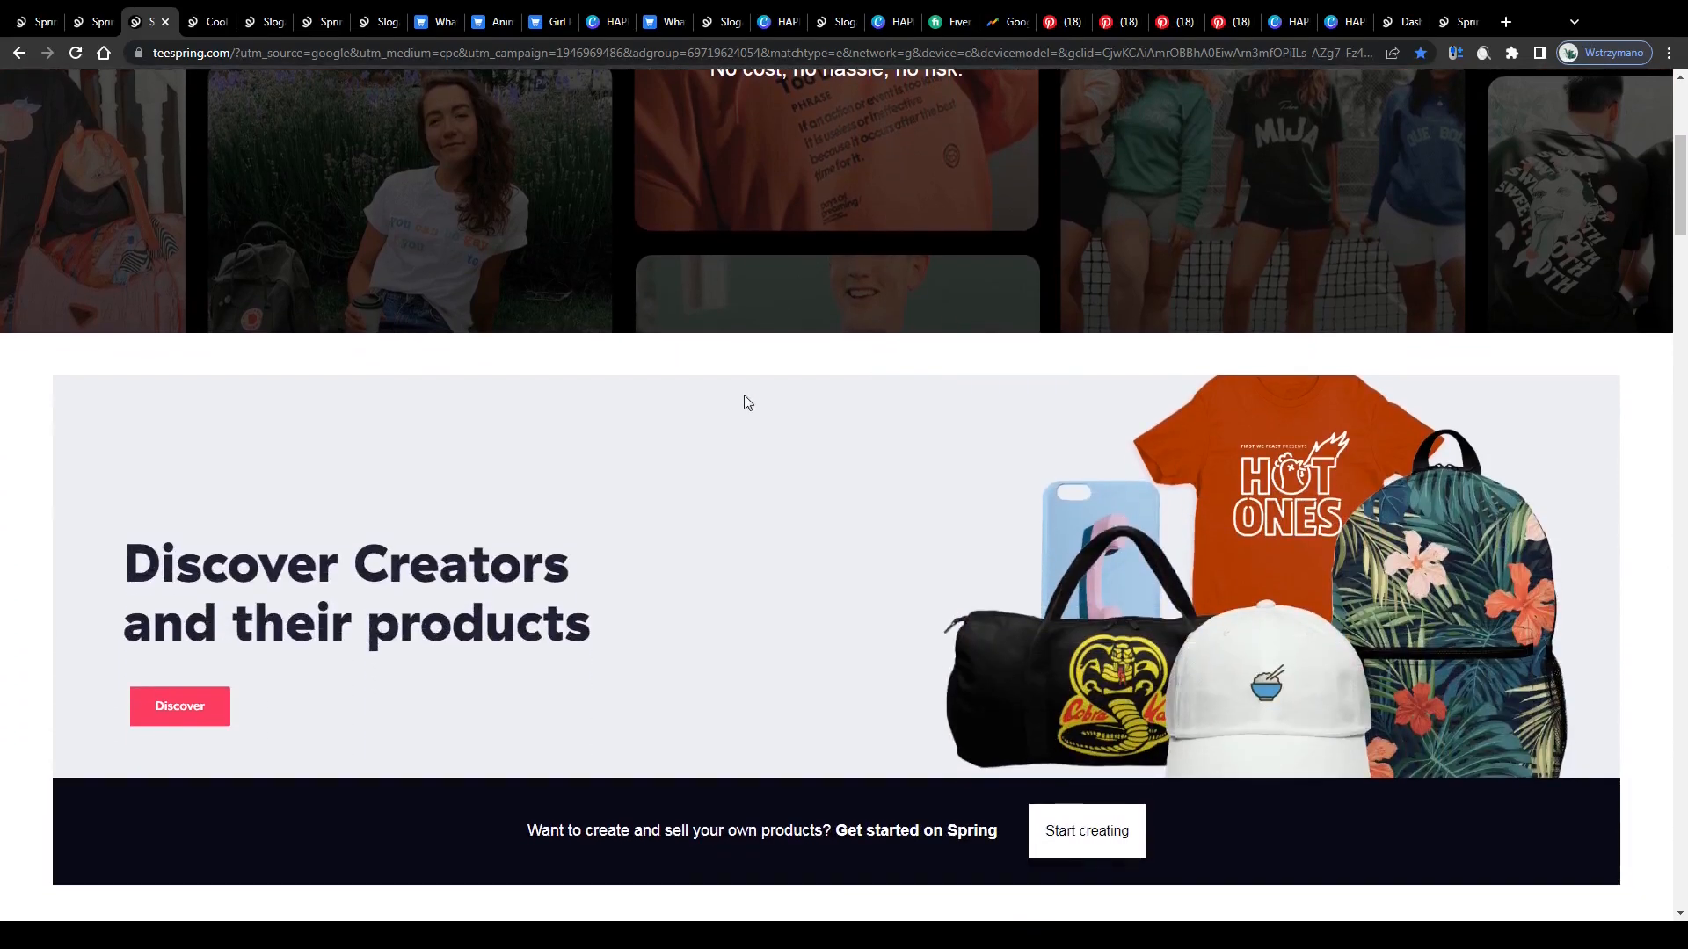
scroll("down", 3)
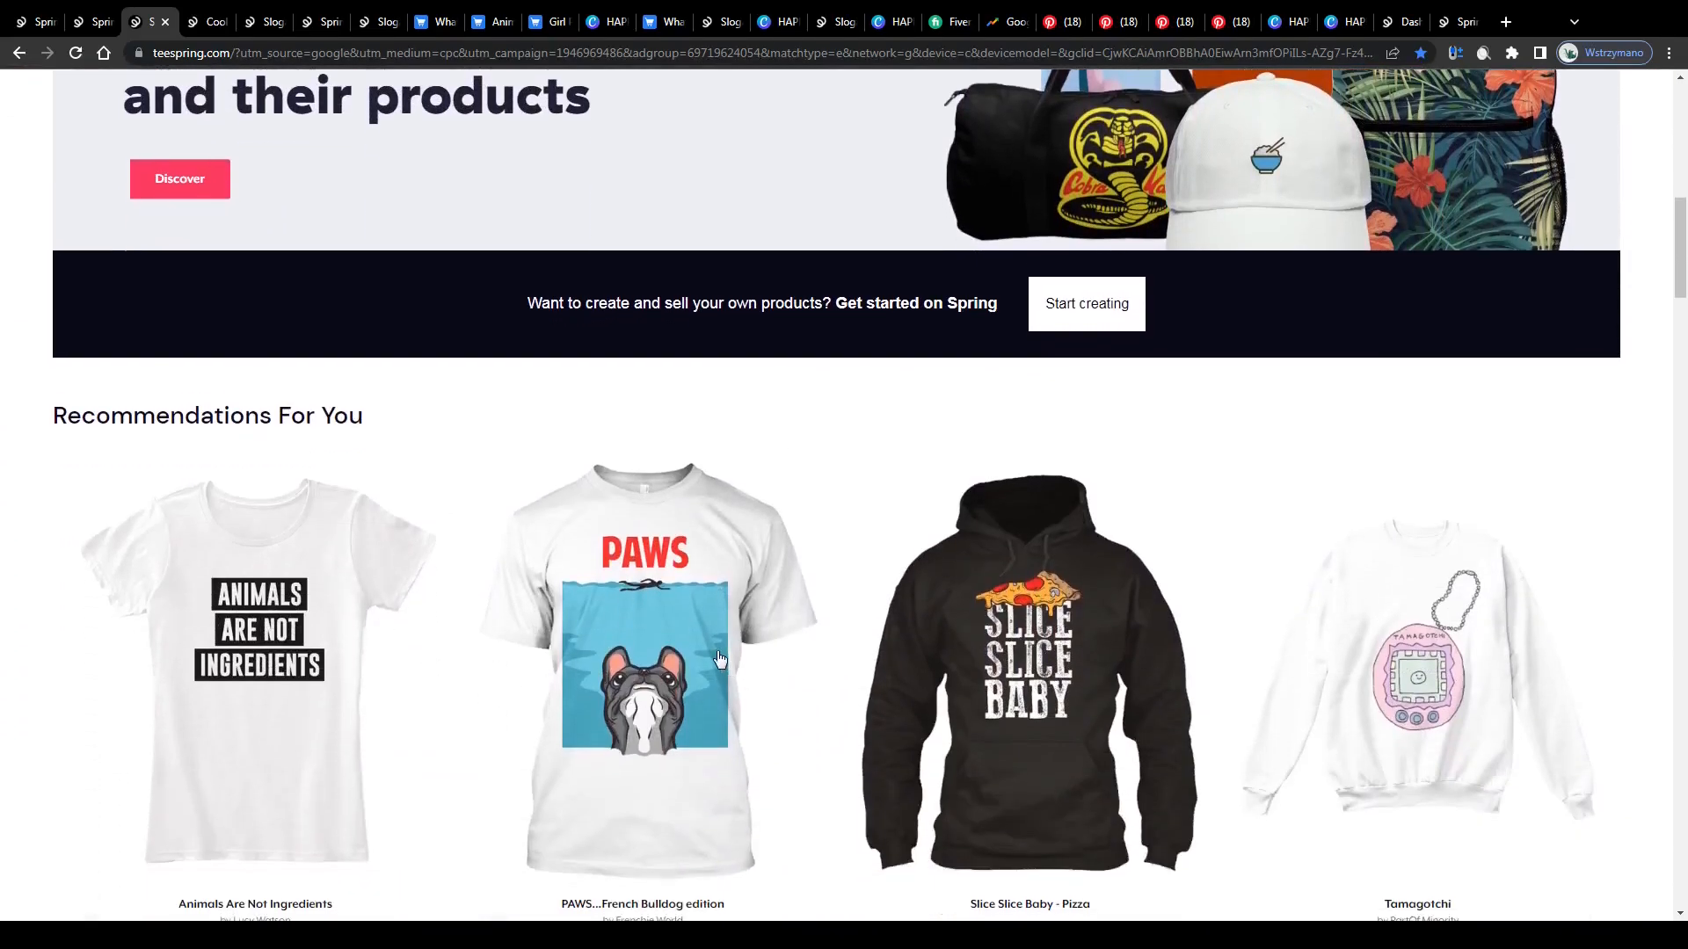
scroll("down", 3)
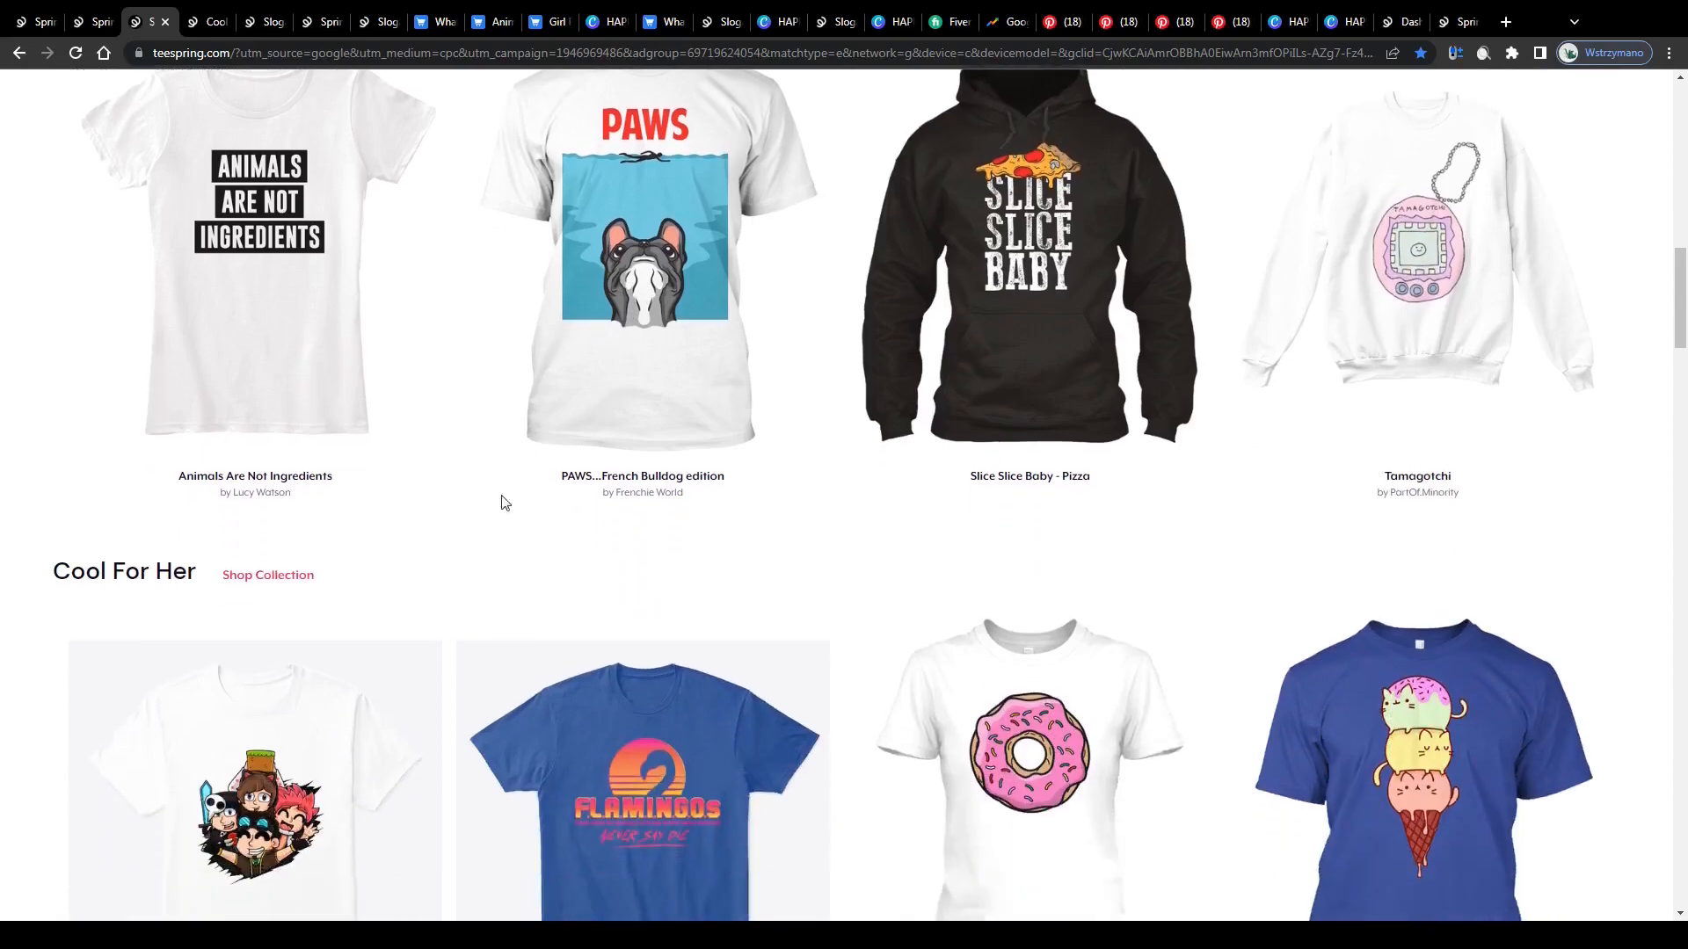
scroll("down", 3)
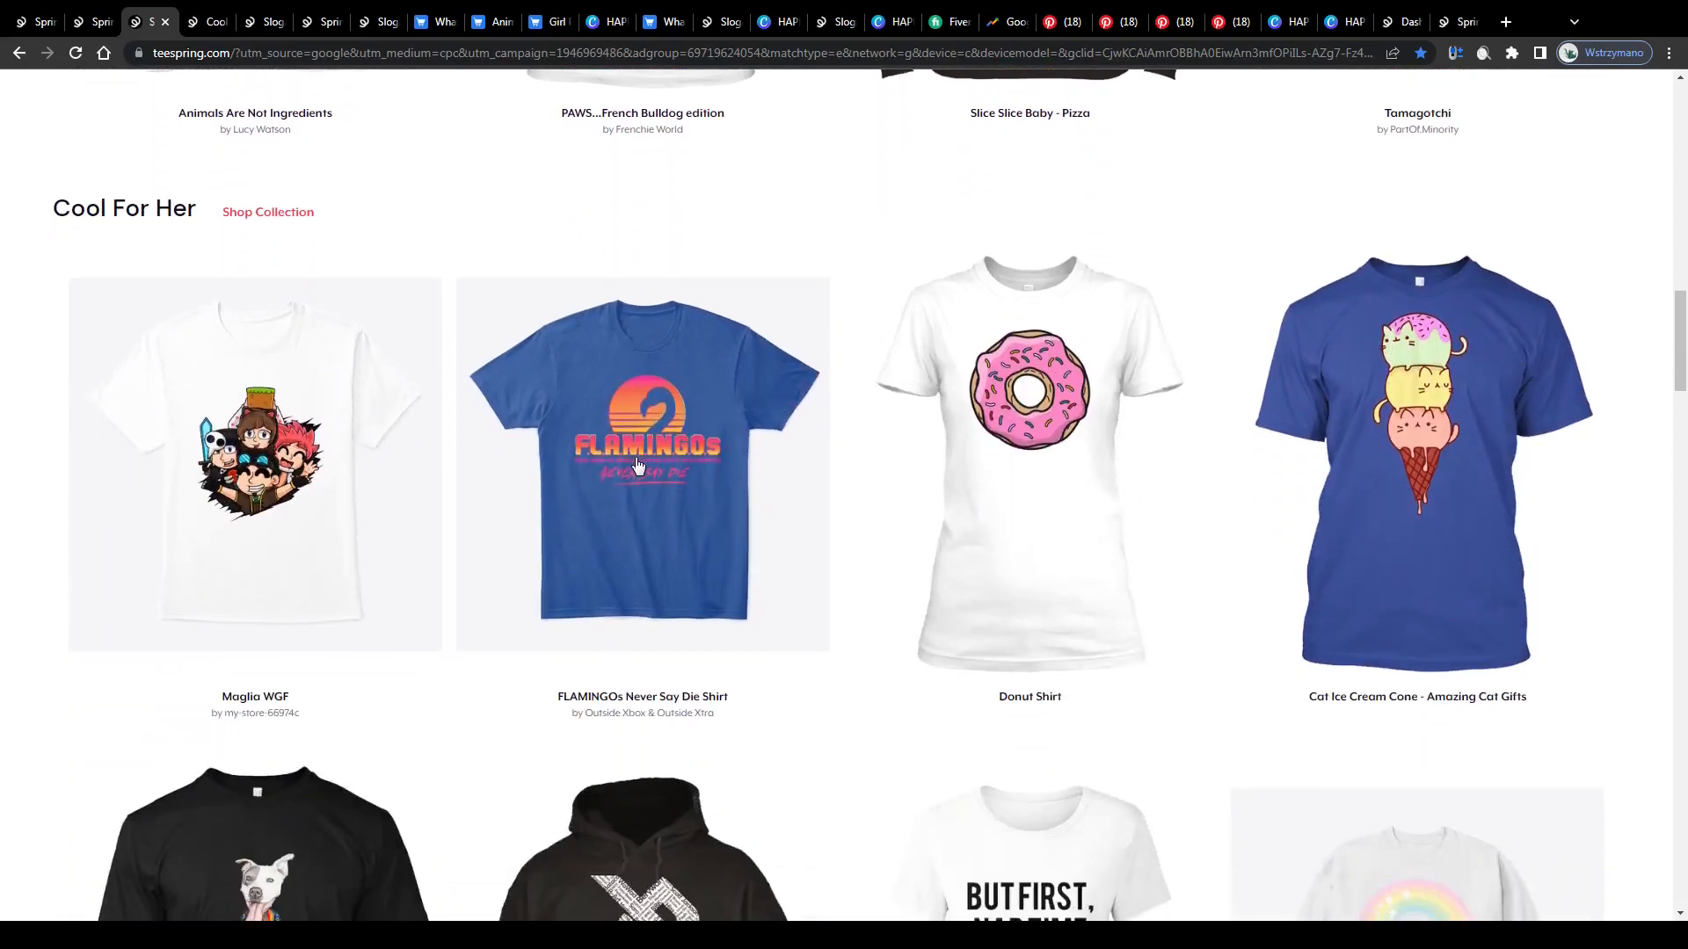
scroll("down", 3)
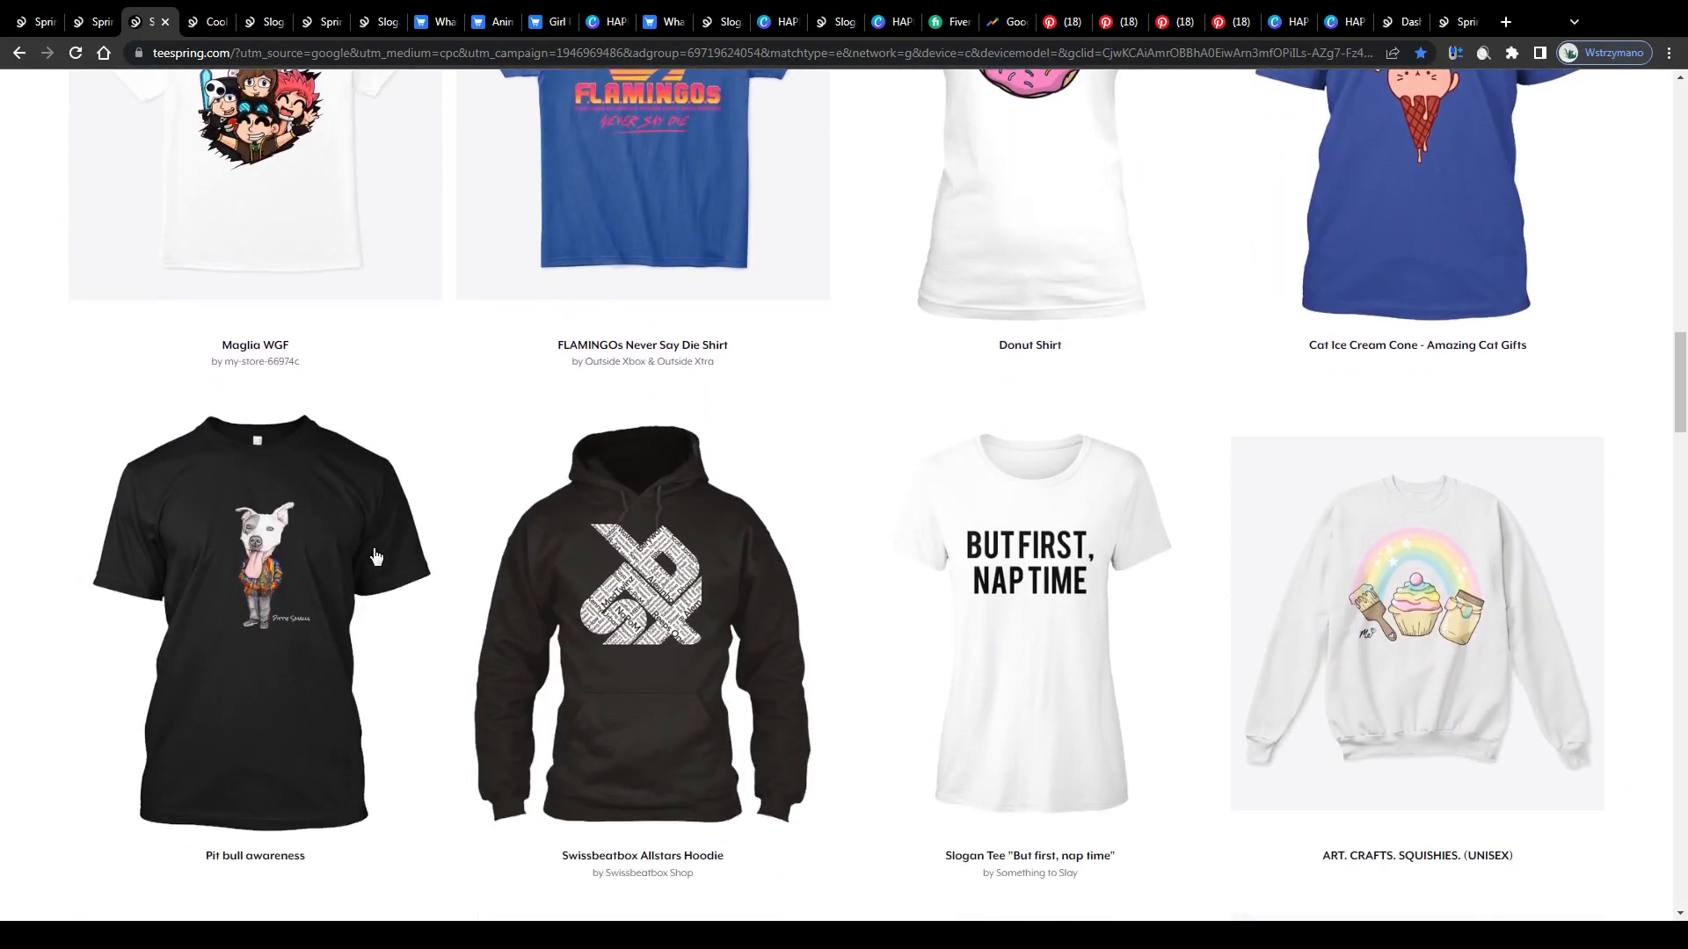
scroll("down", 3)
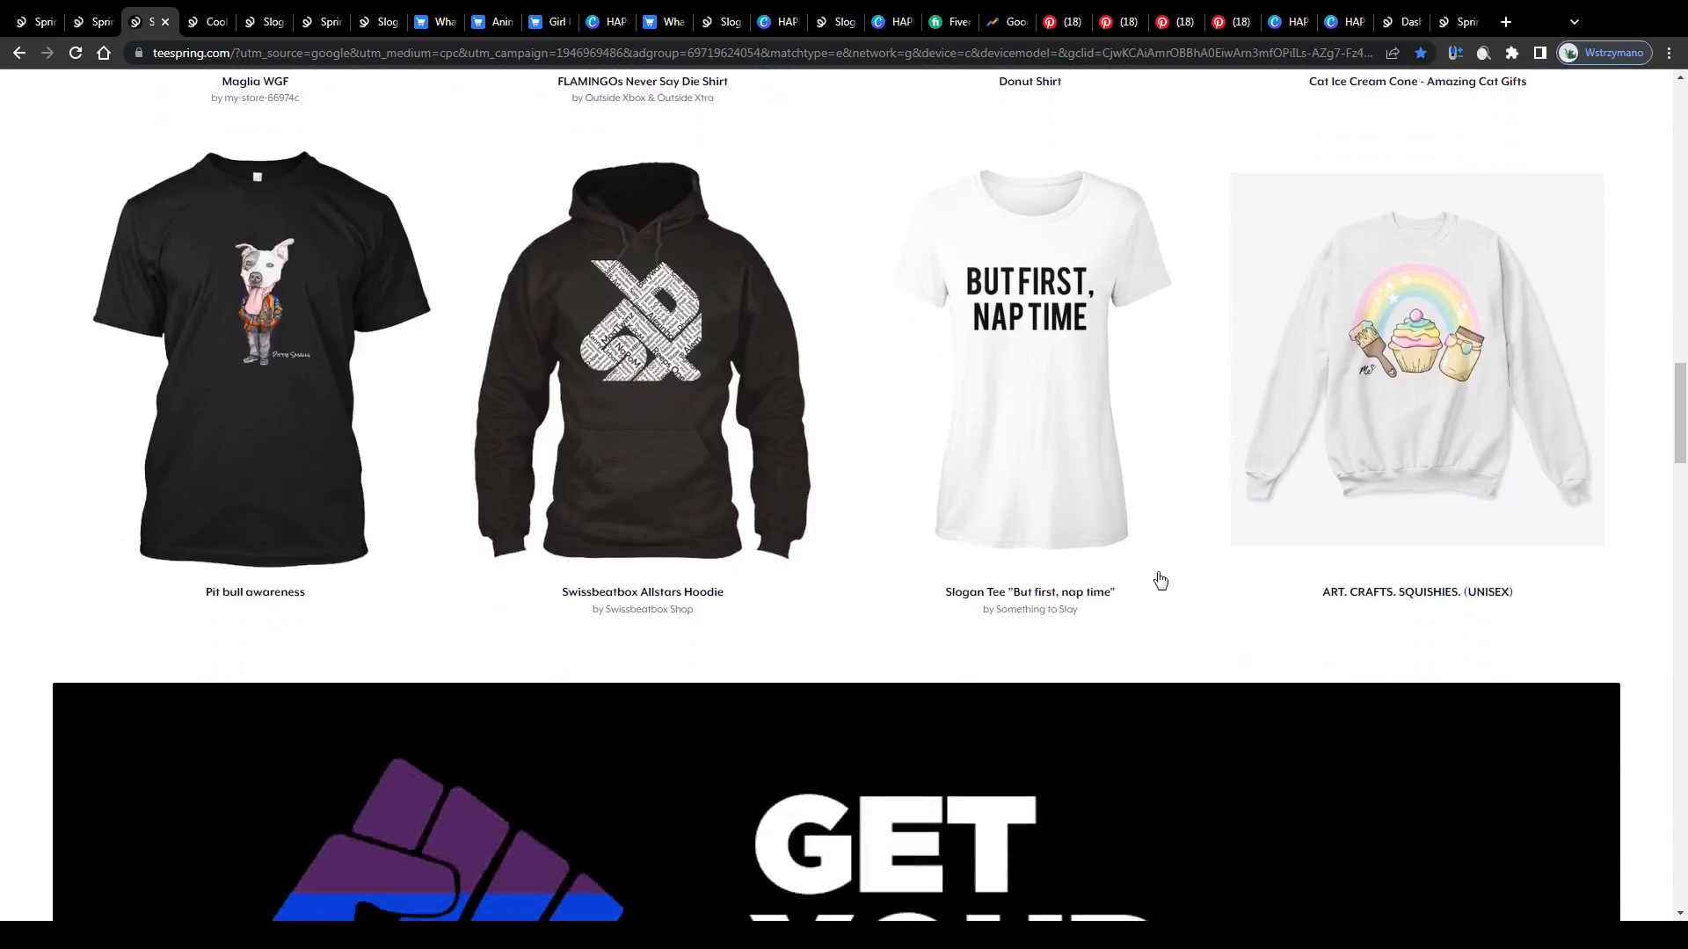
scroll("down", 3)
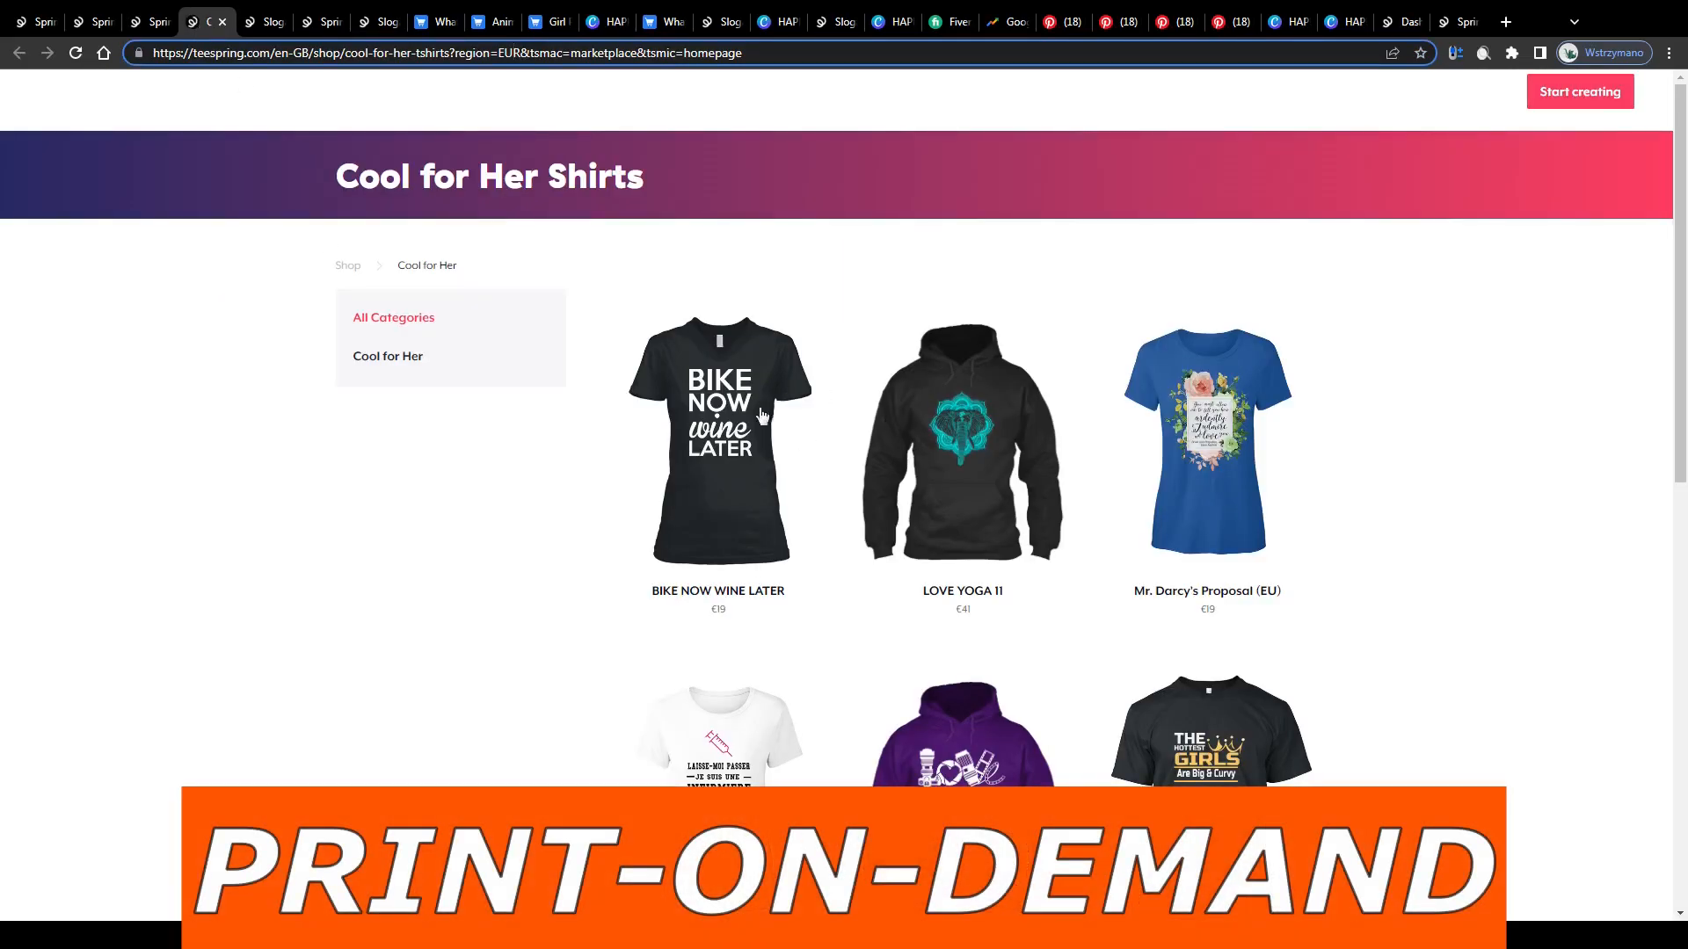
scroll("down", 3)
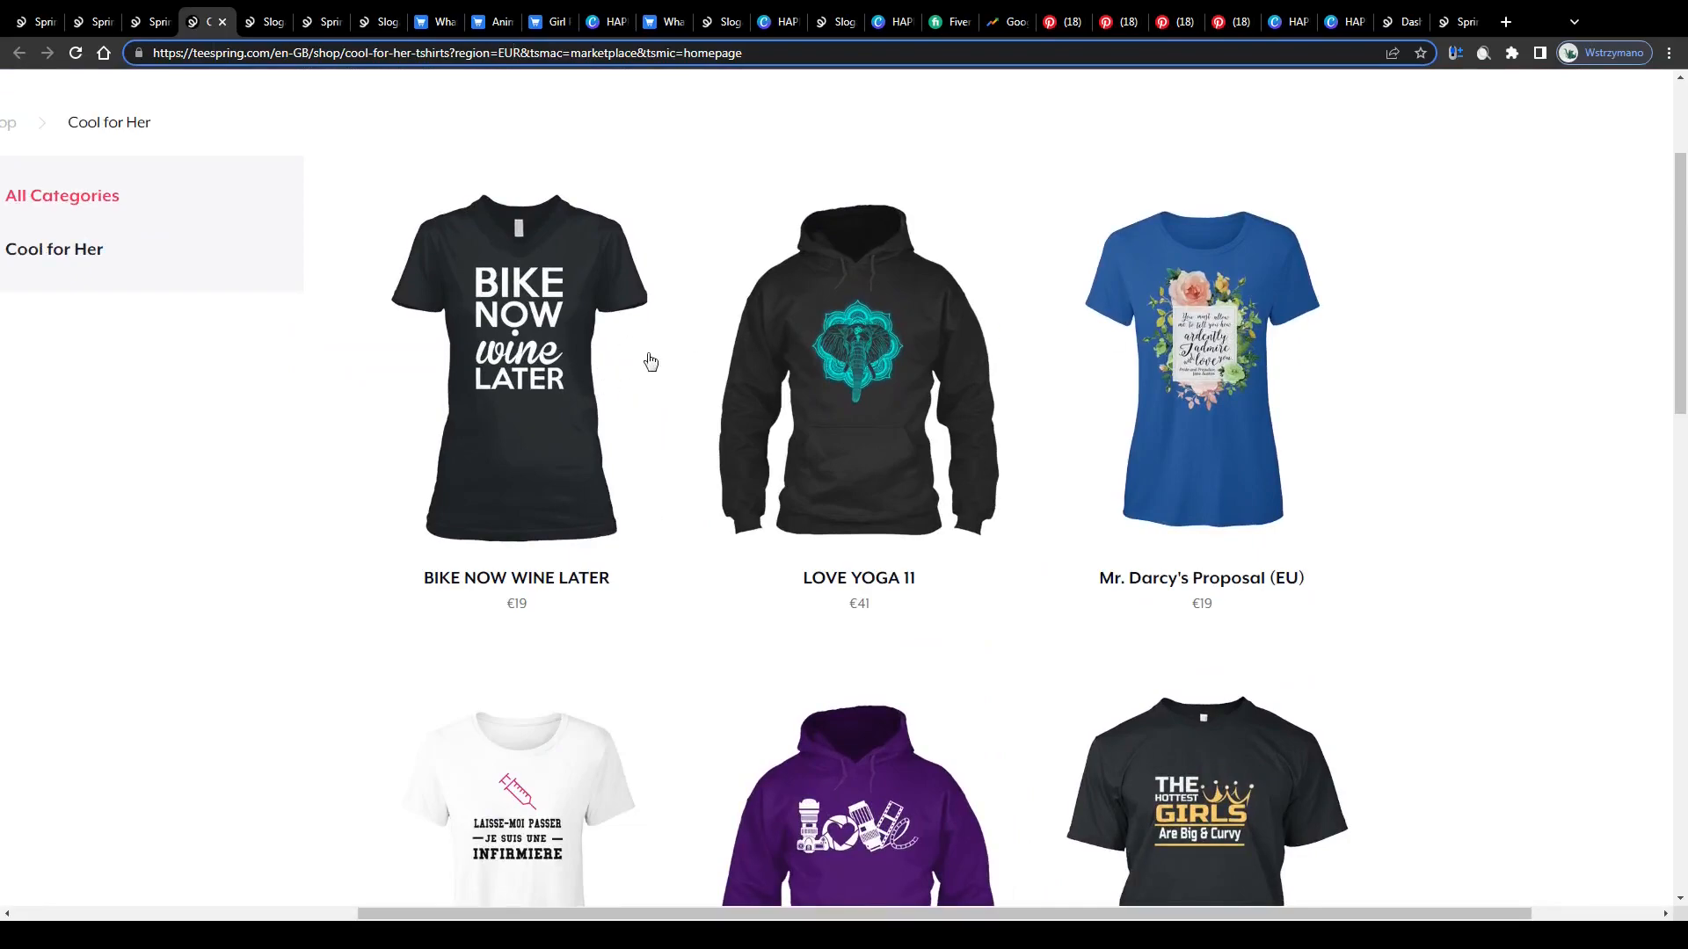
scroll("down", 3)
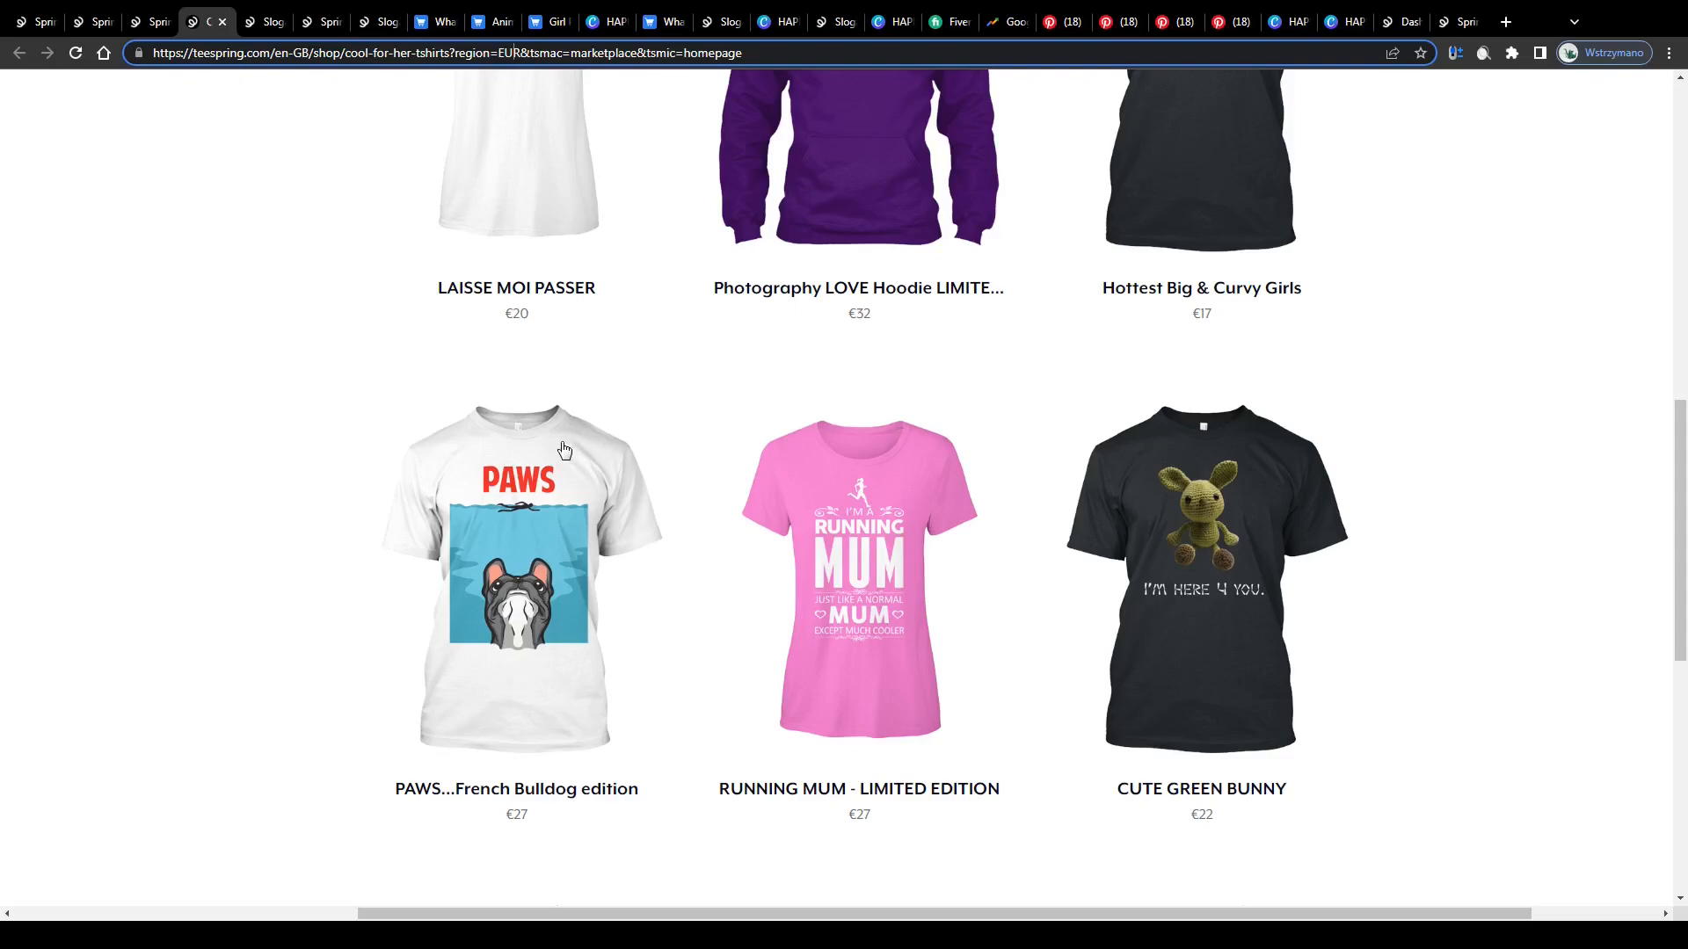
scroll("up", 3)
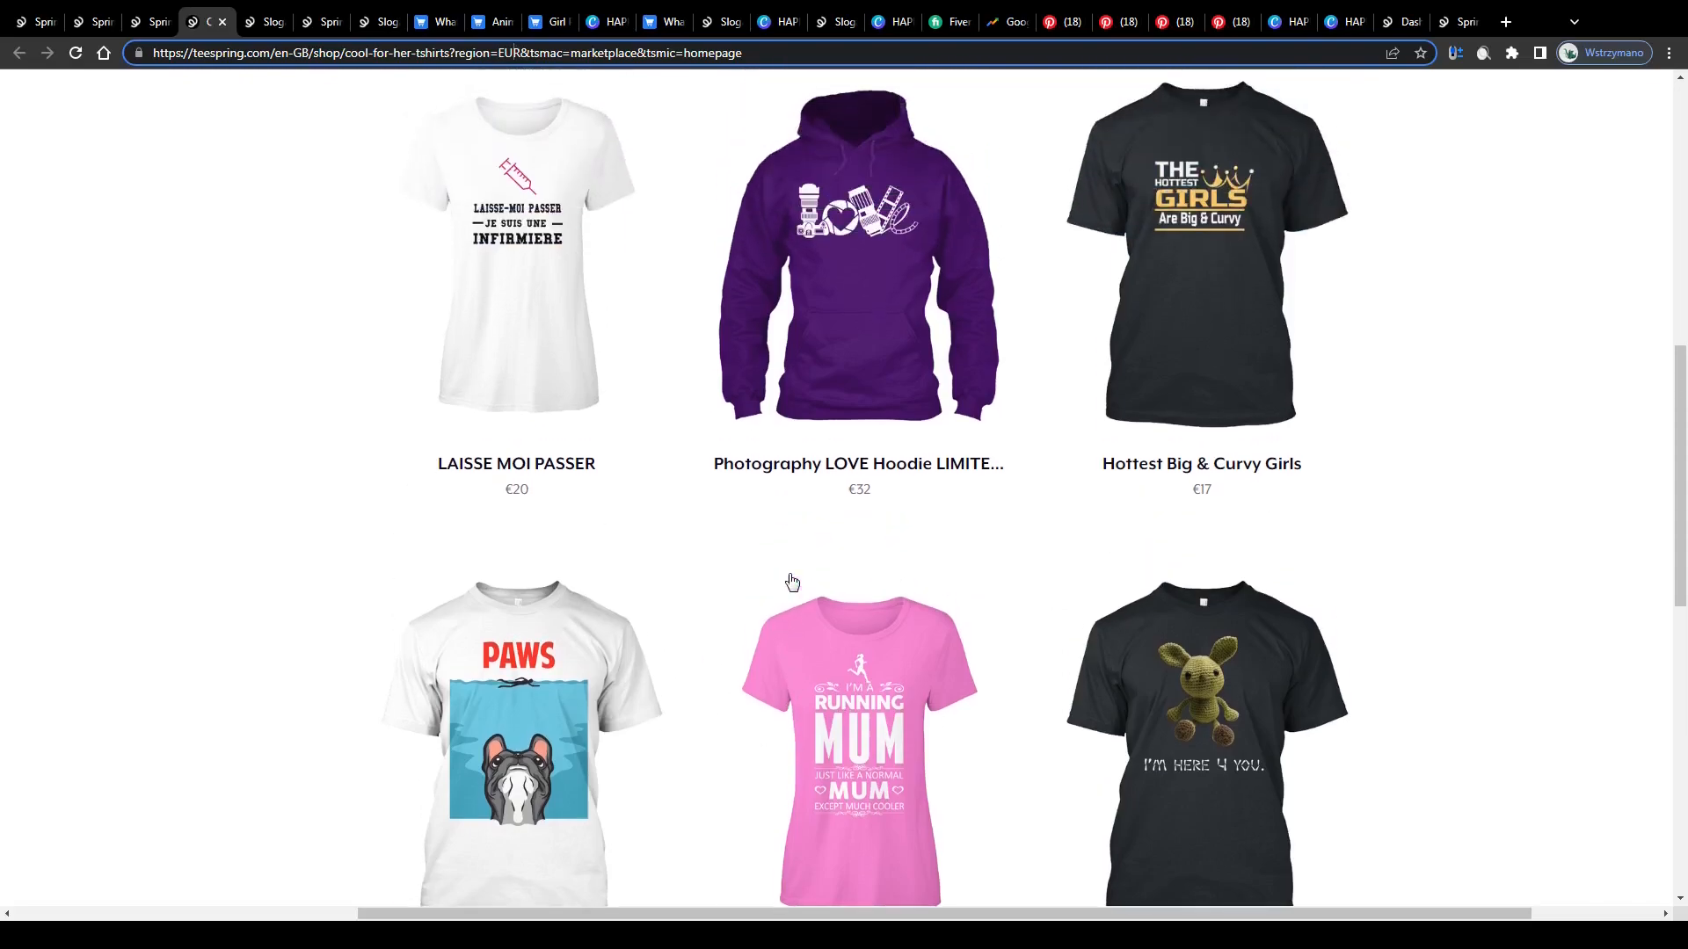
scroll("down", 3)
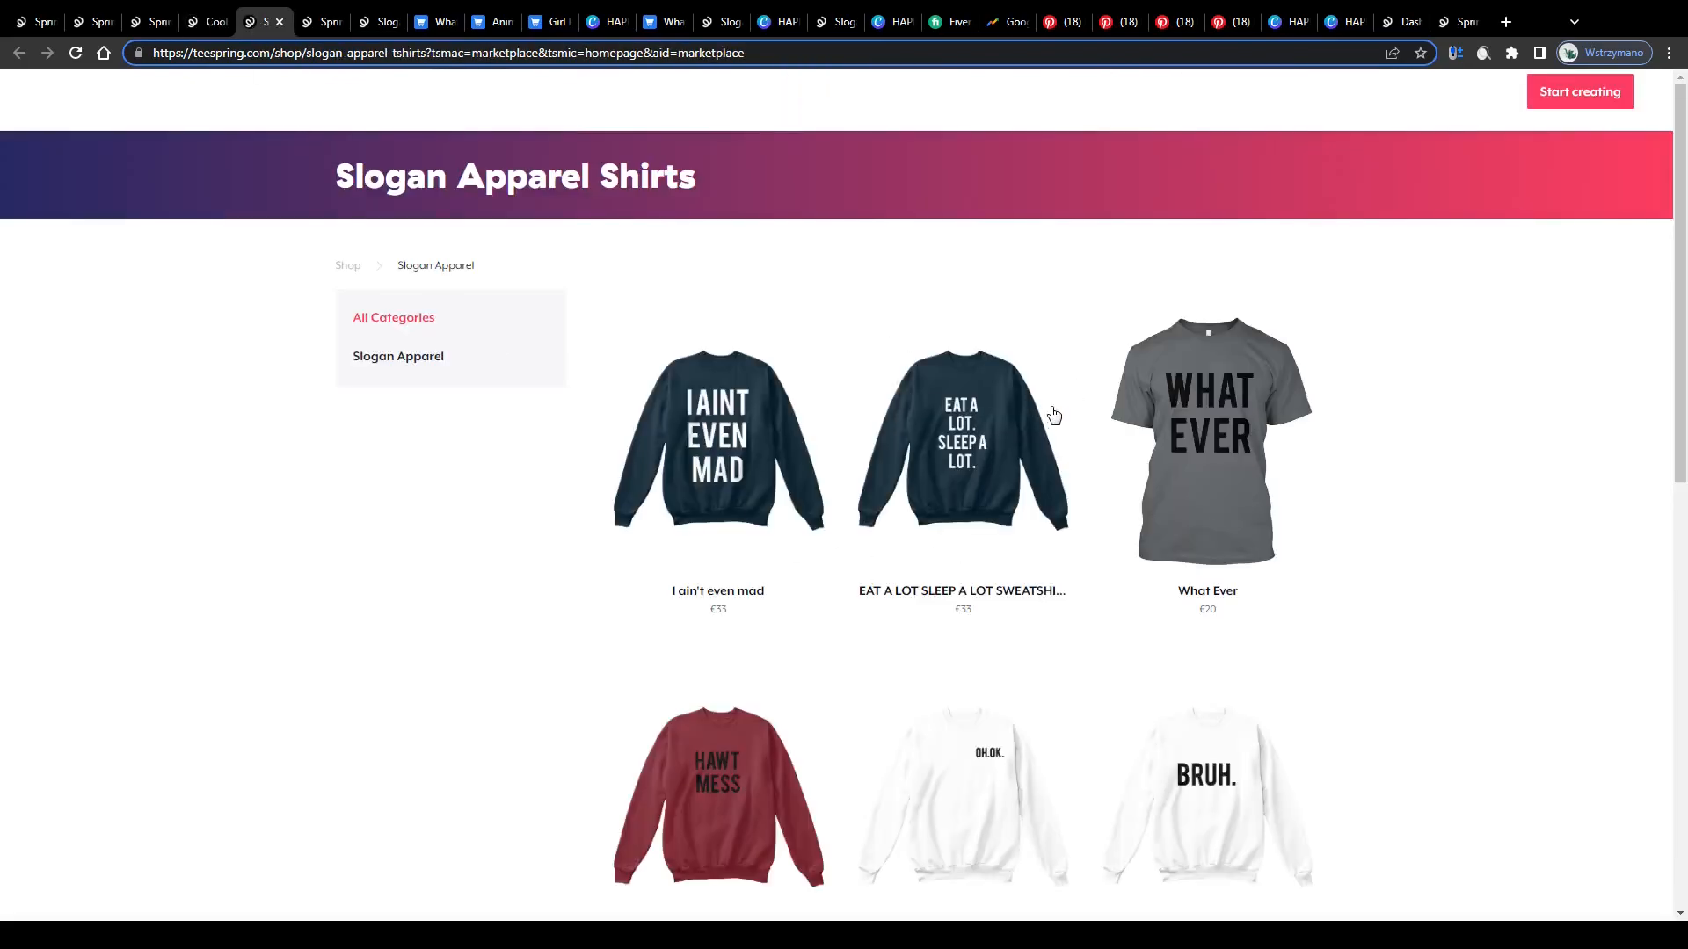
scroll("down", 3)
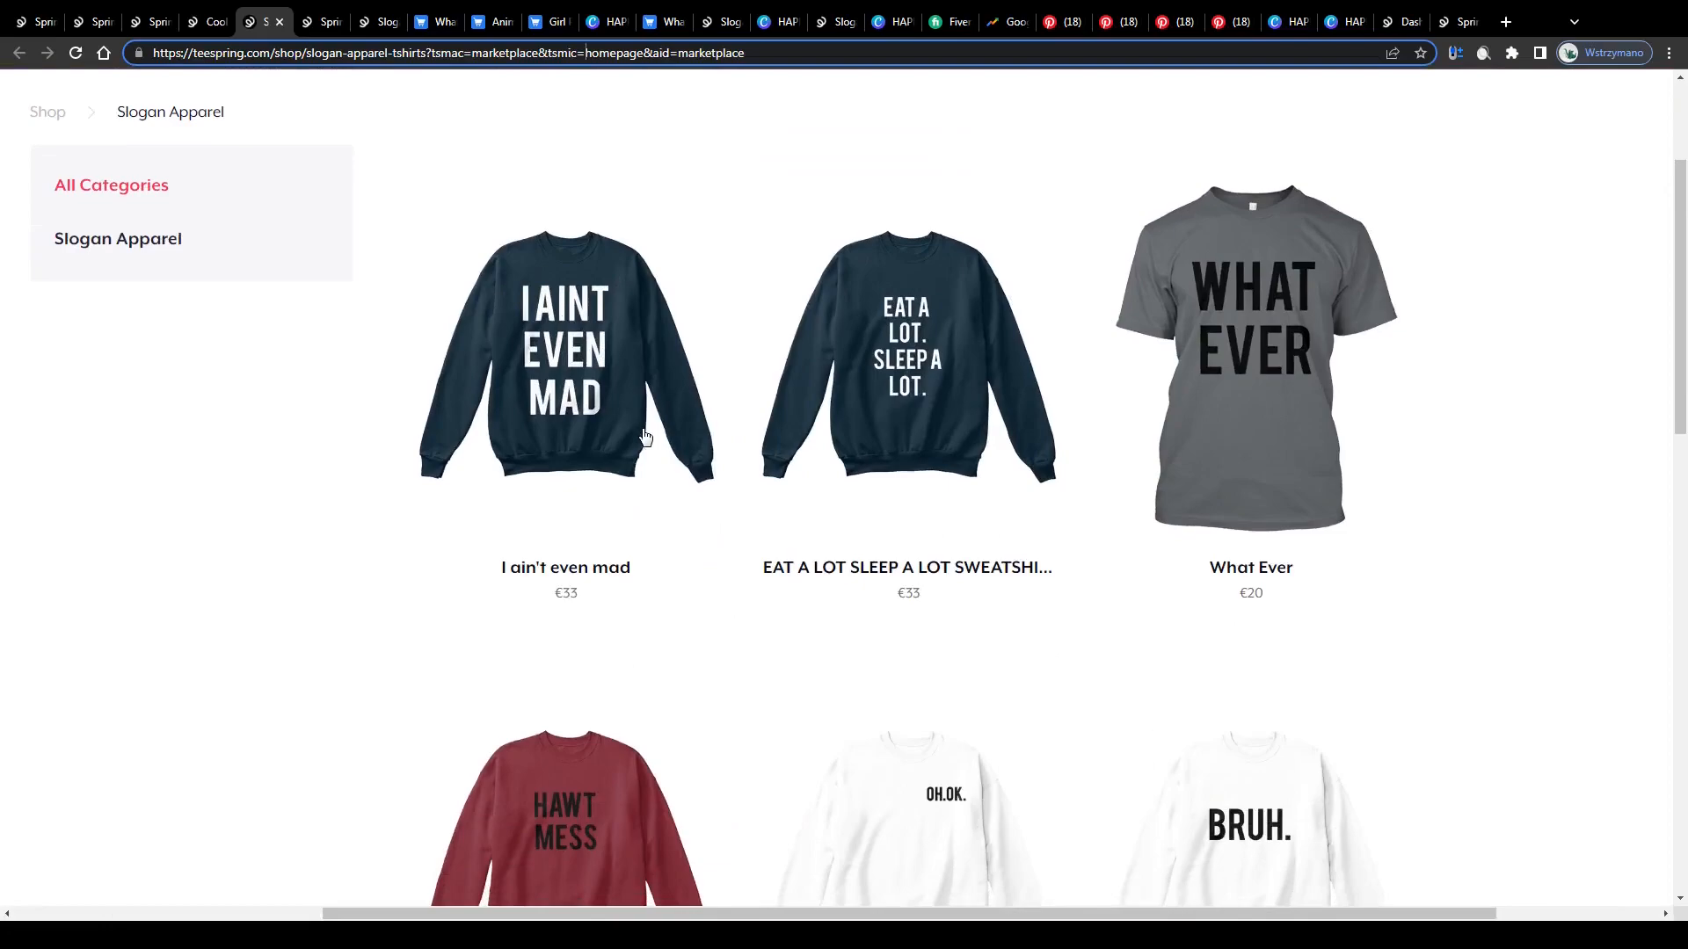
scroll("down", 3)
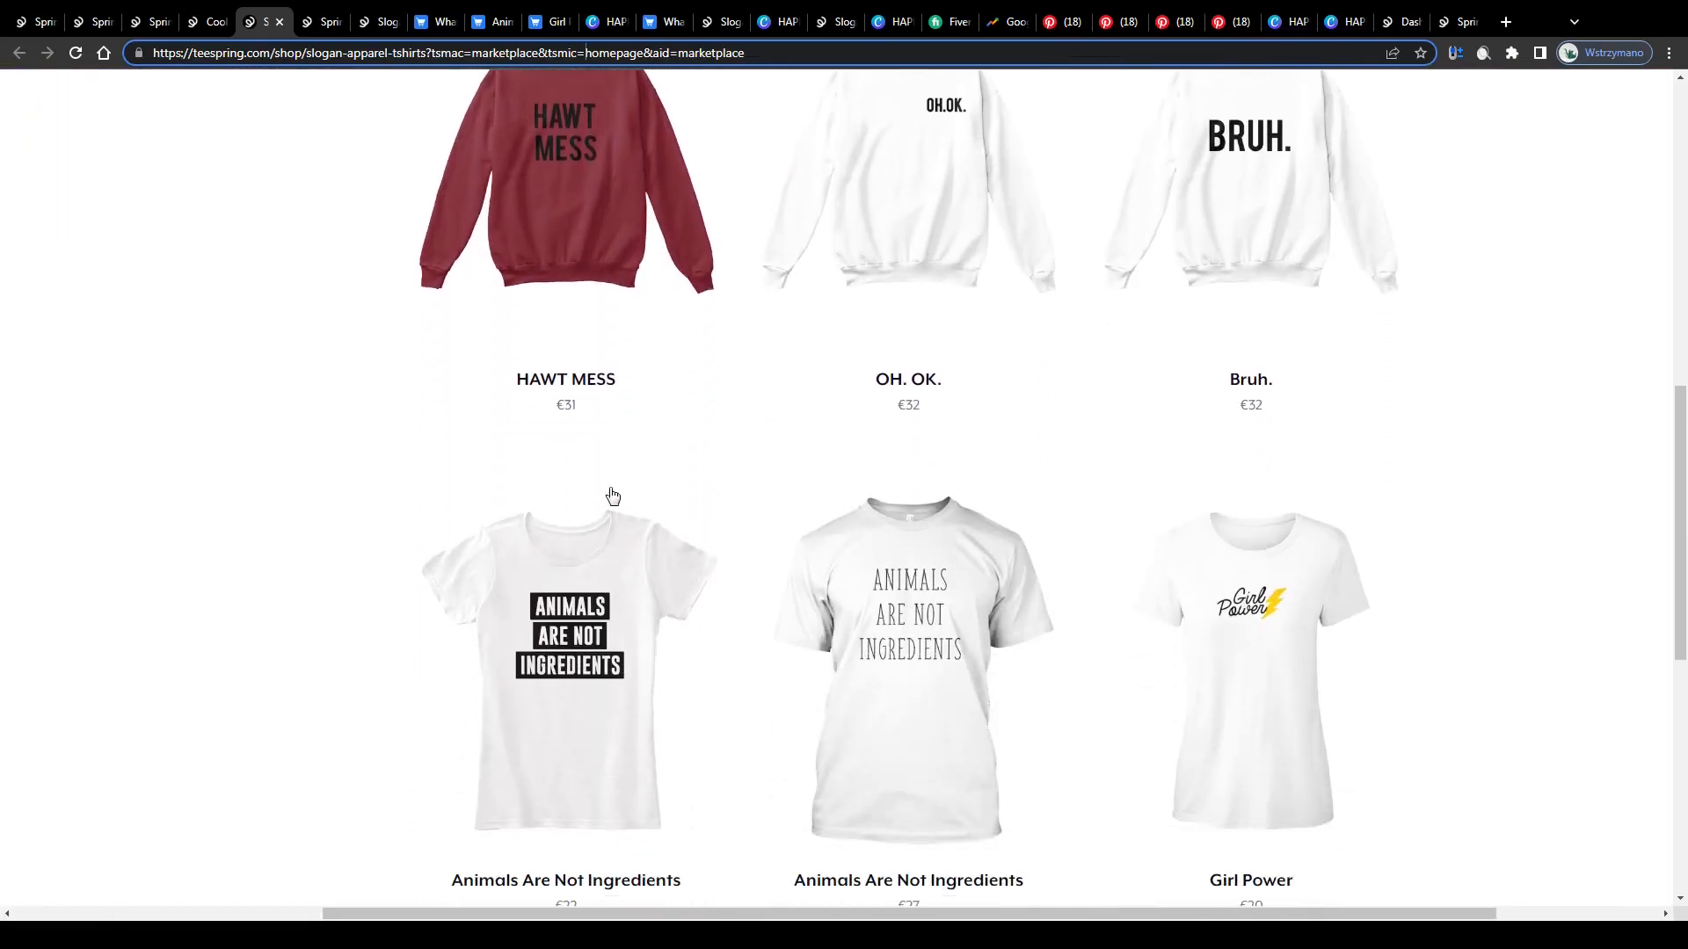
scroll("up", 3)
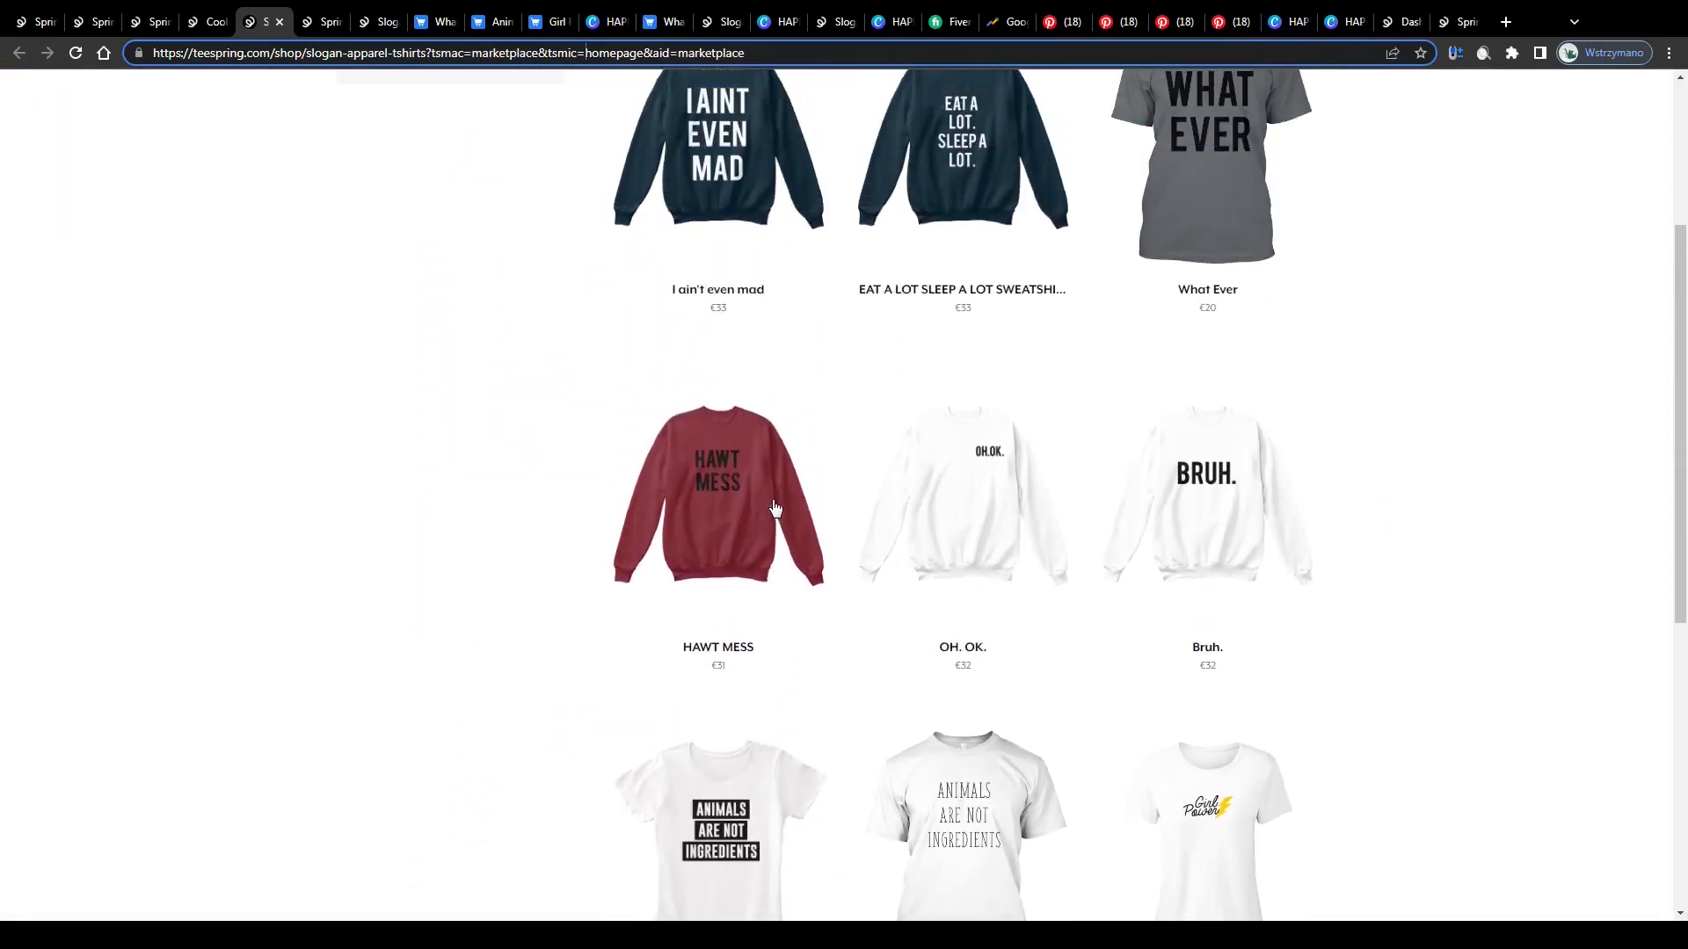
scroll("up", 3)
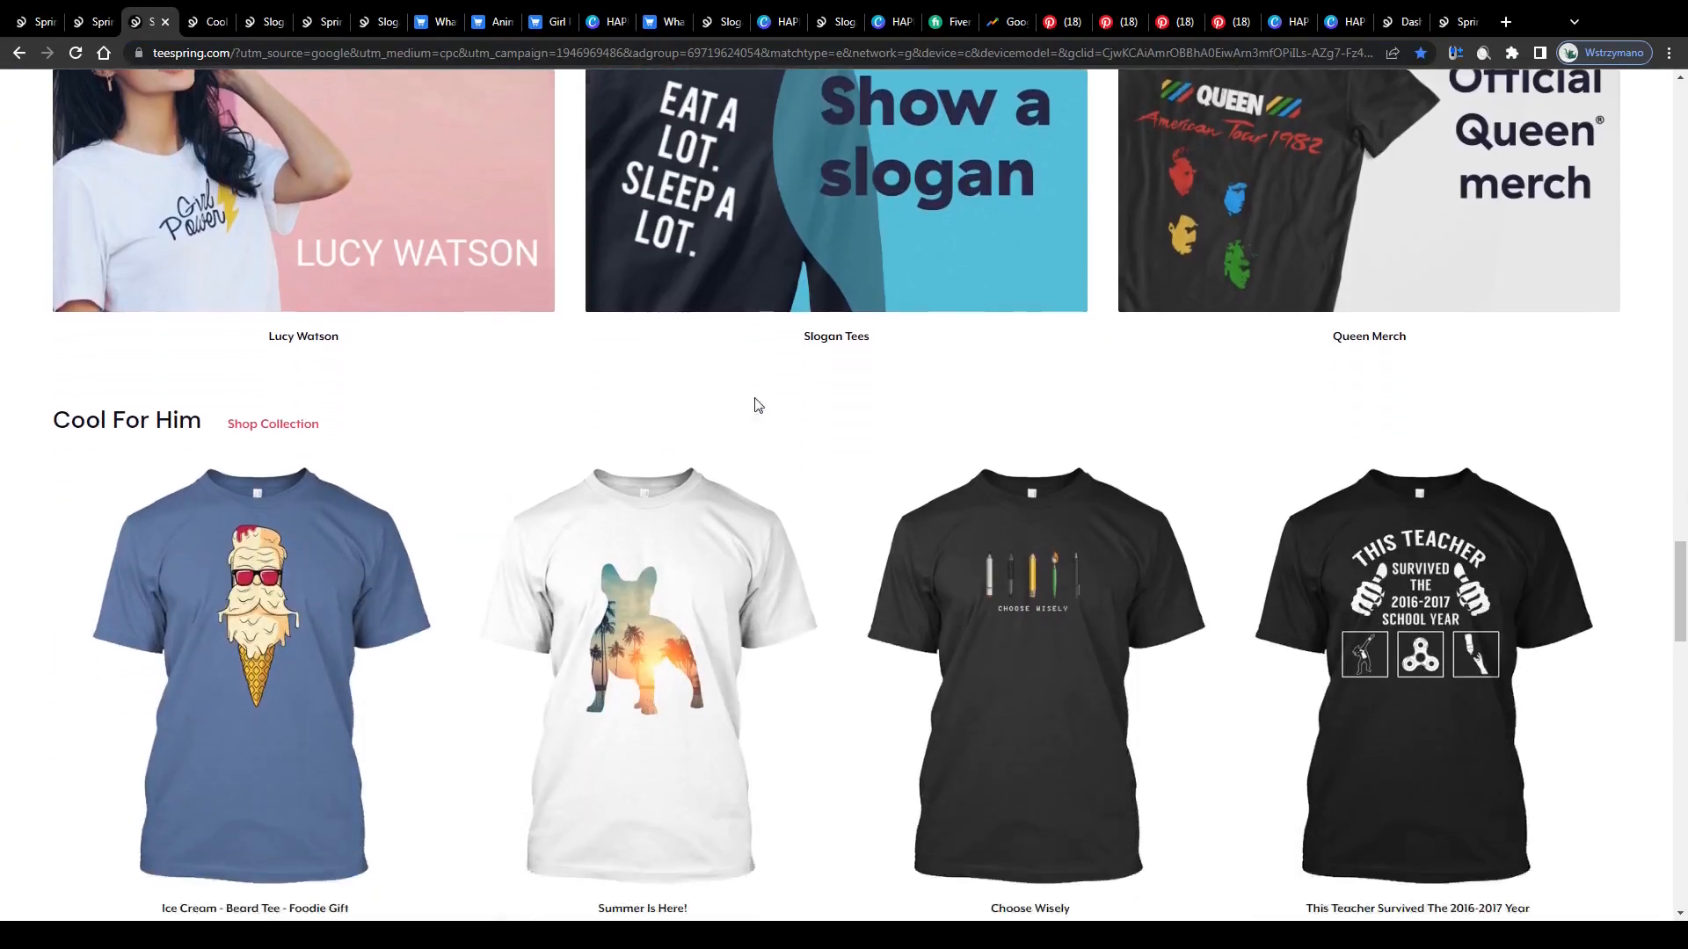
scroll("down", 3)
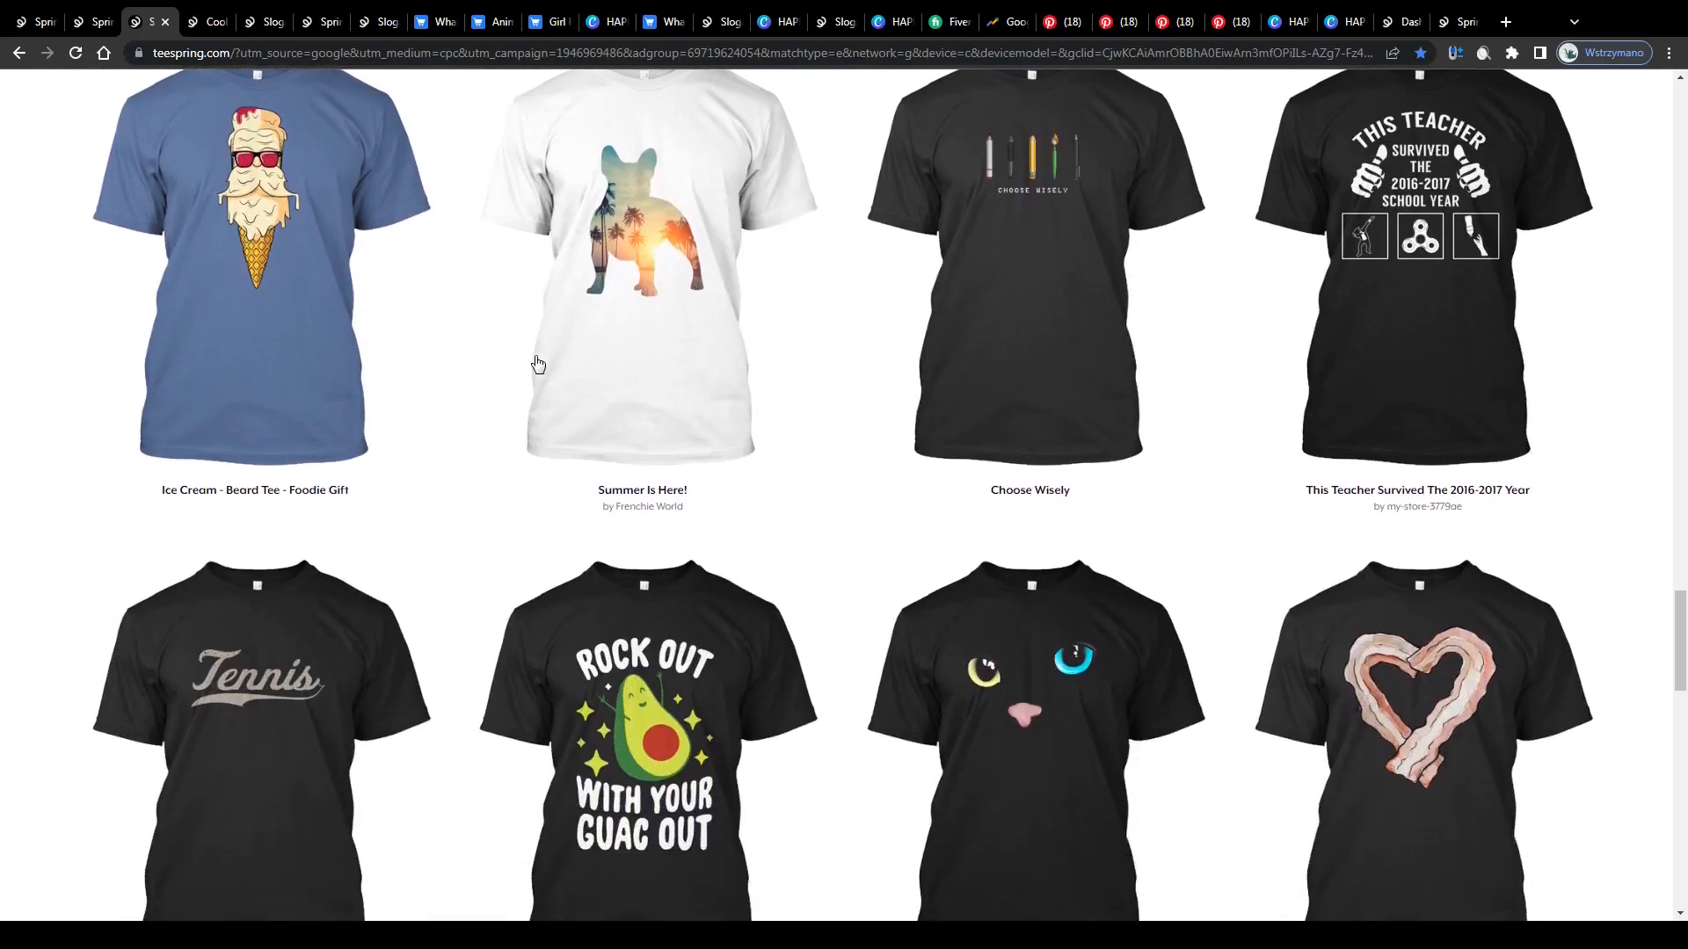
scroll("down", 3)
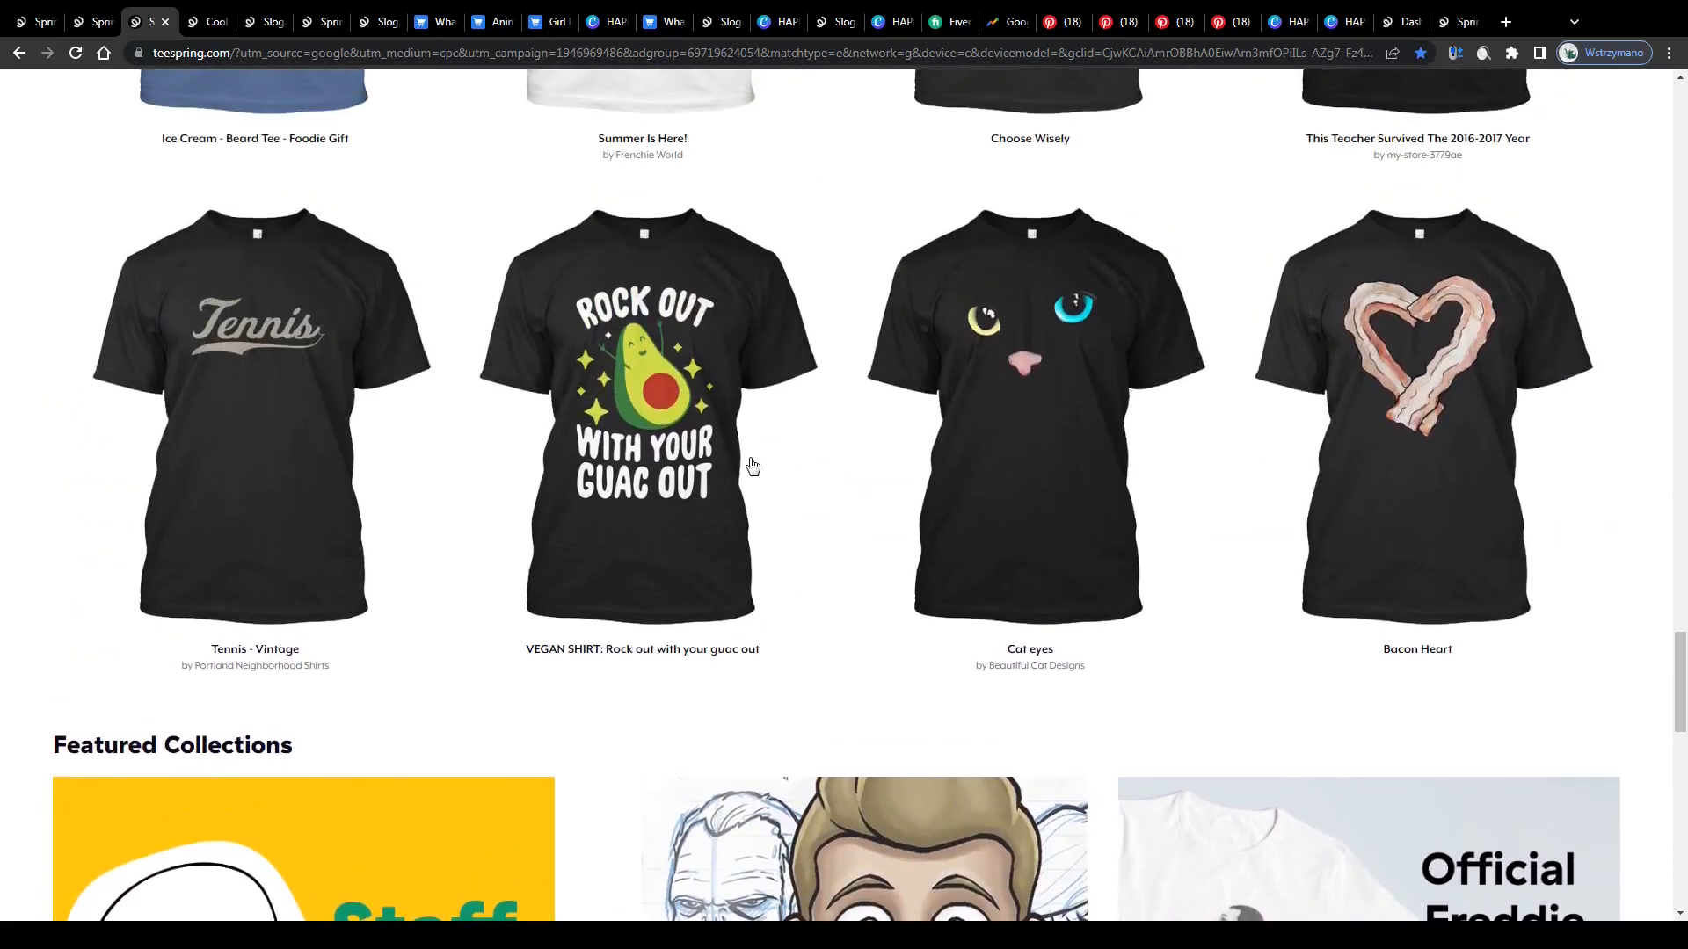
scroll("down", 3)
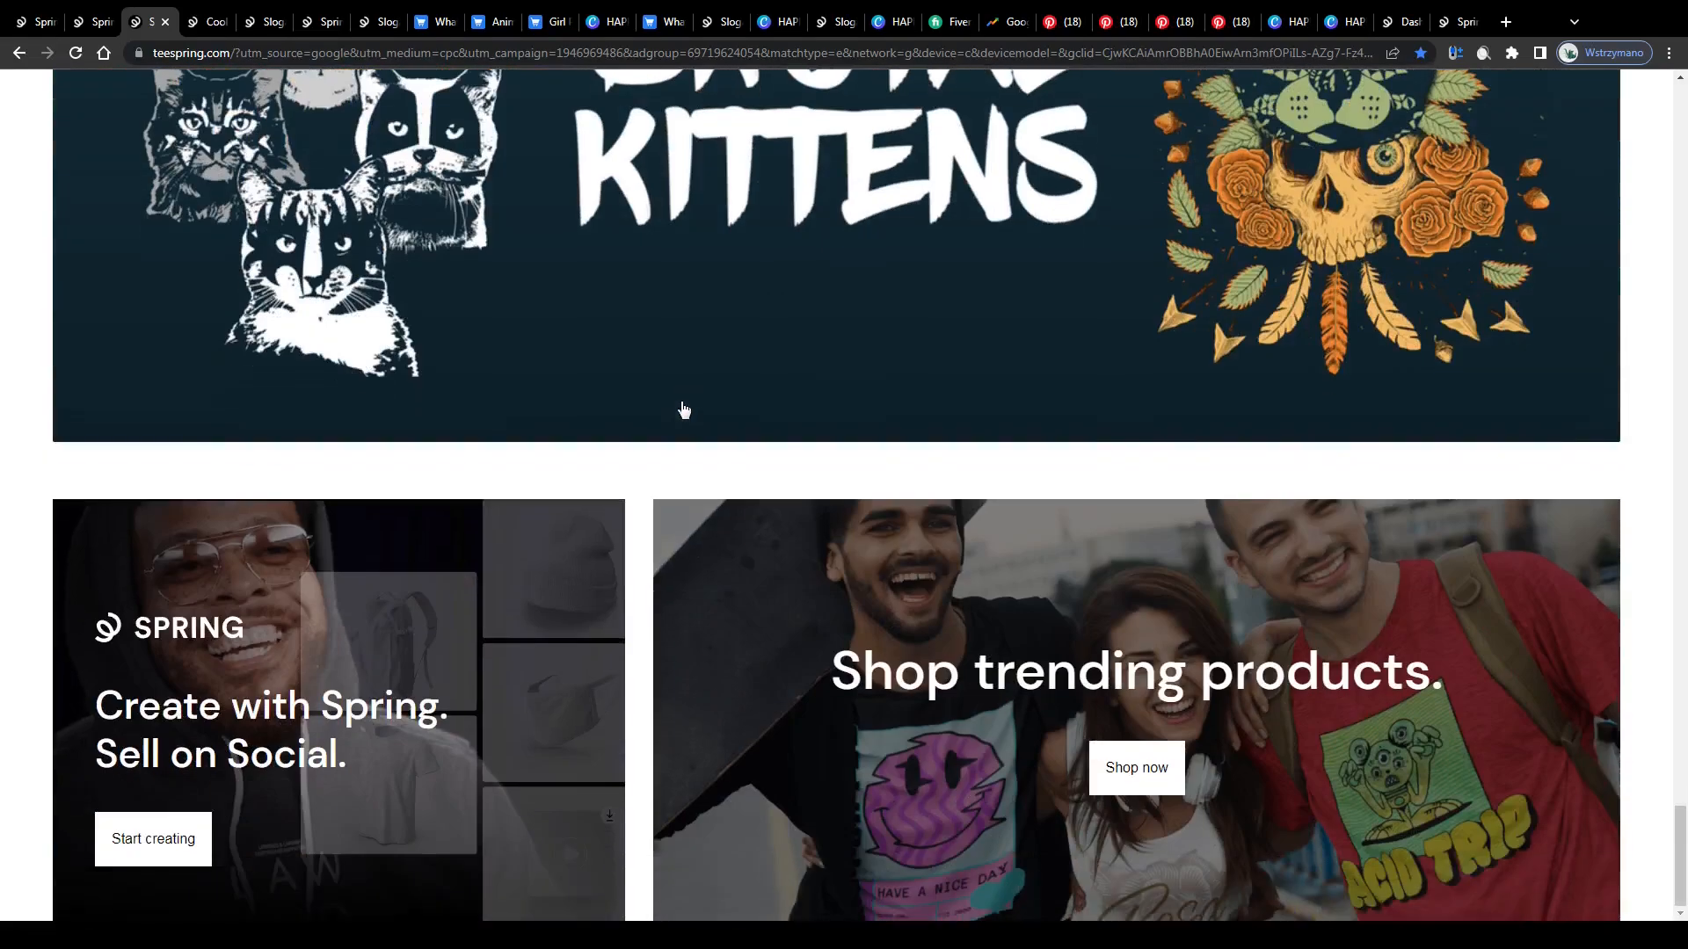
mouse_move(1389, 748)
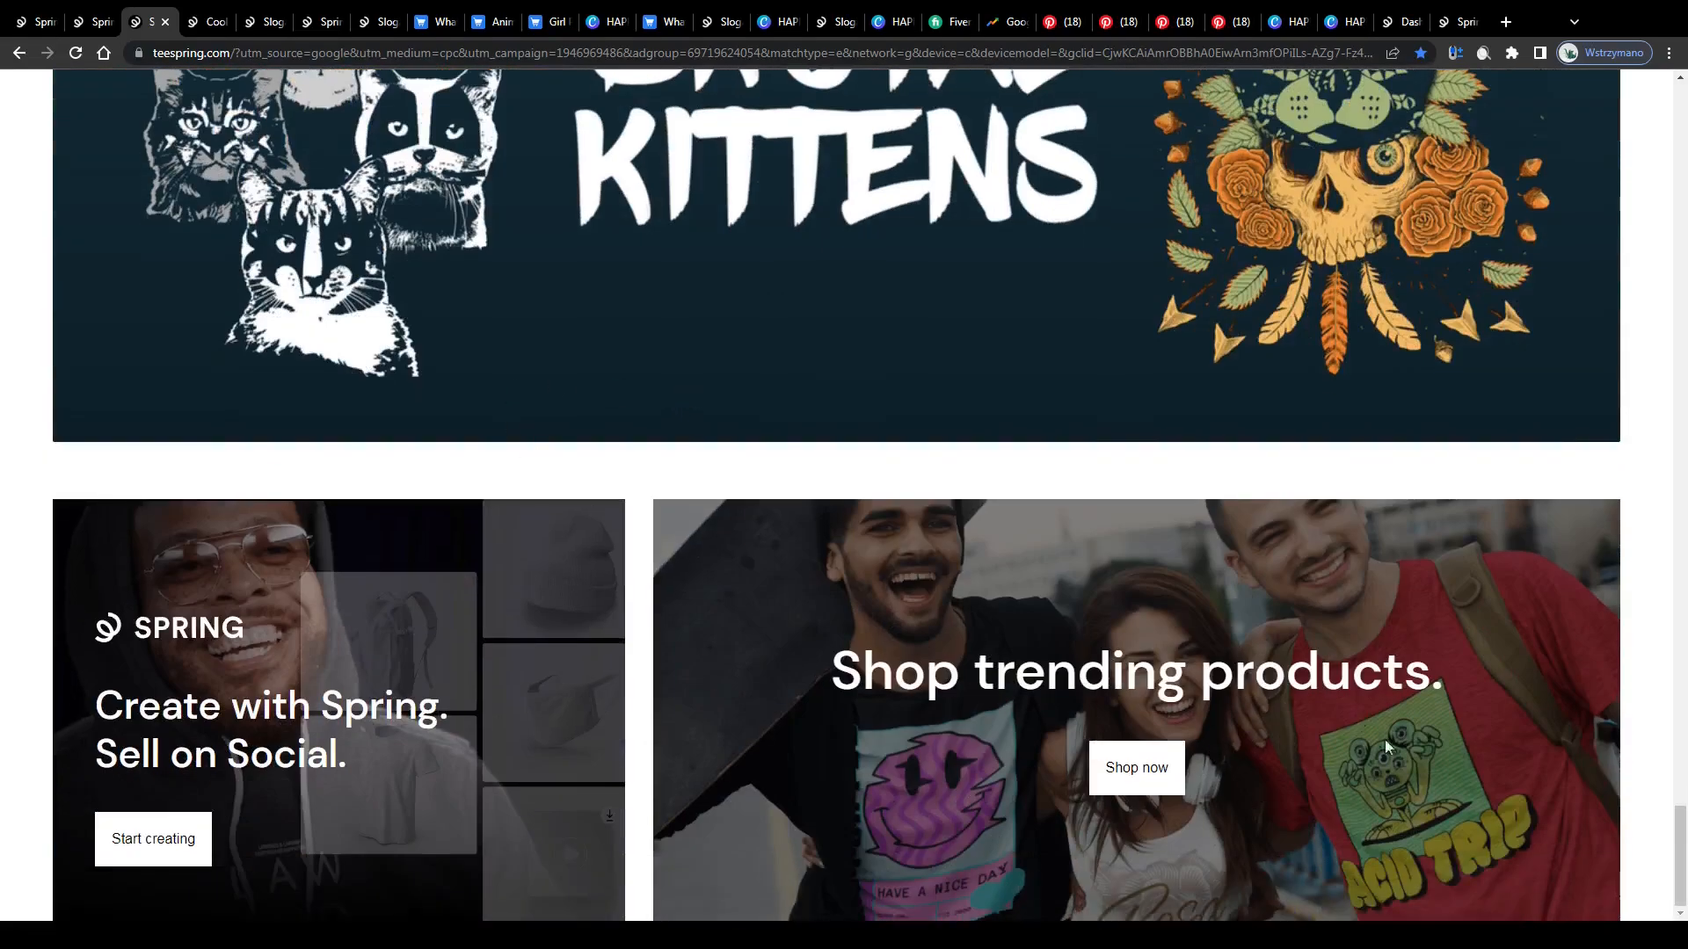
double_click(1379, 671)
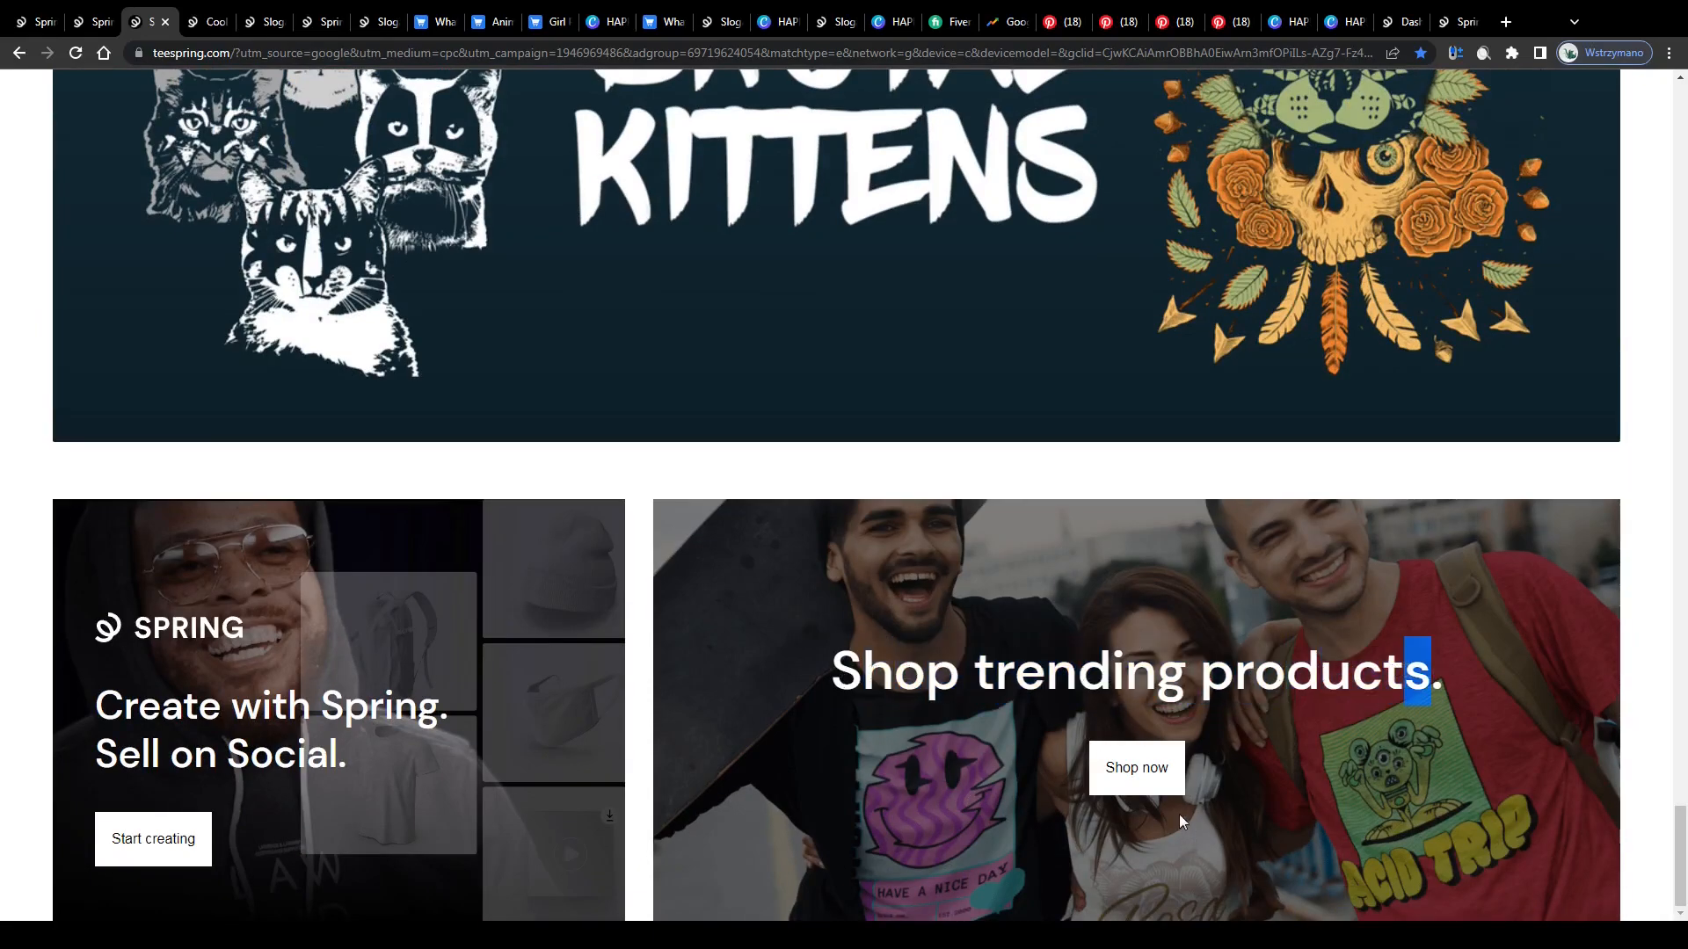
scroll("down", 3)
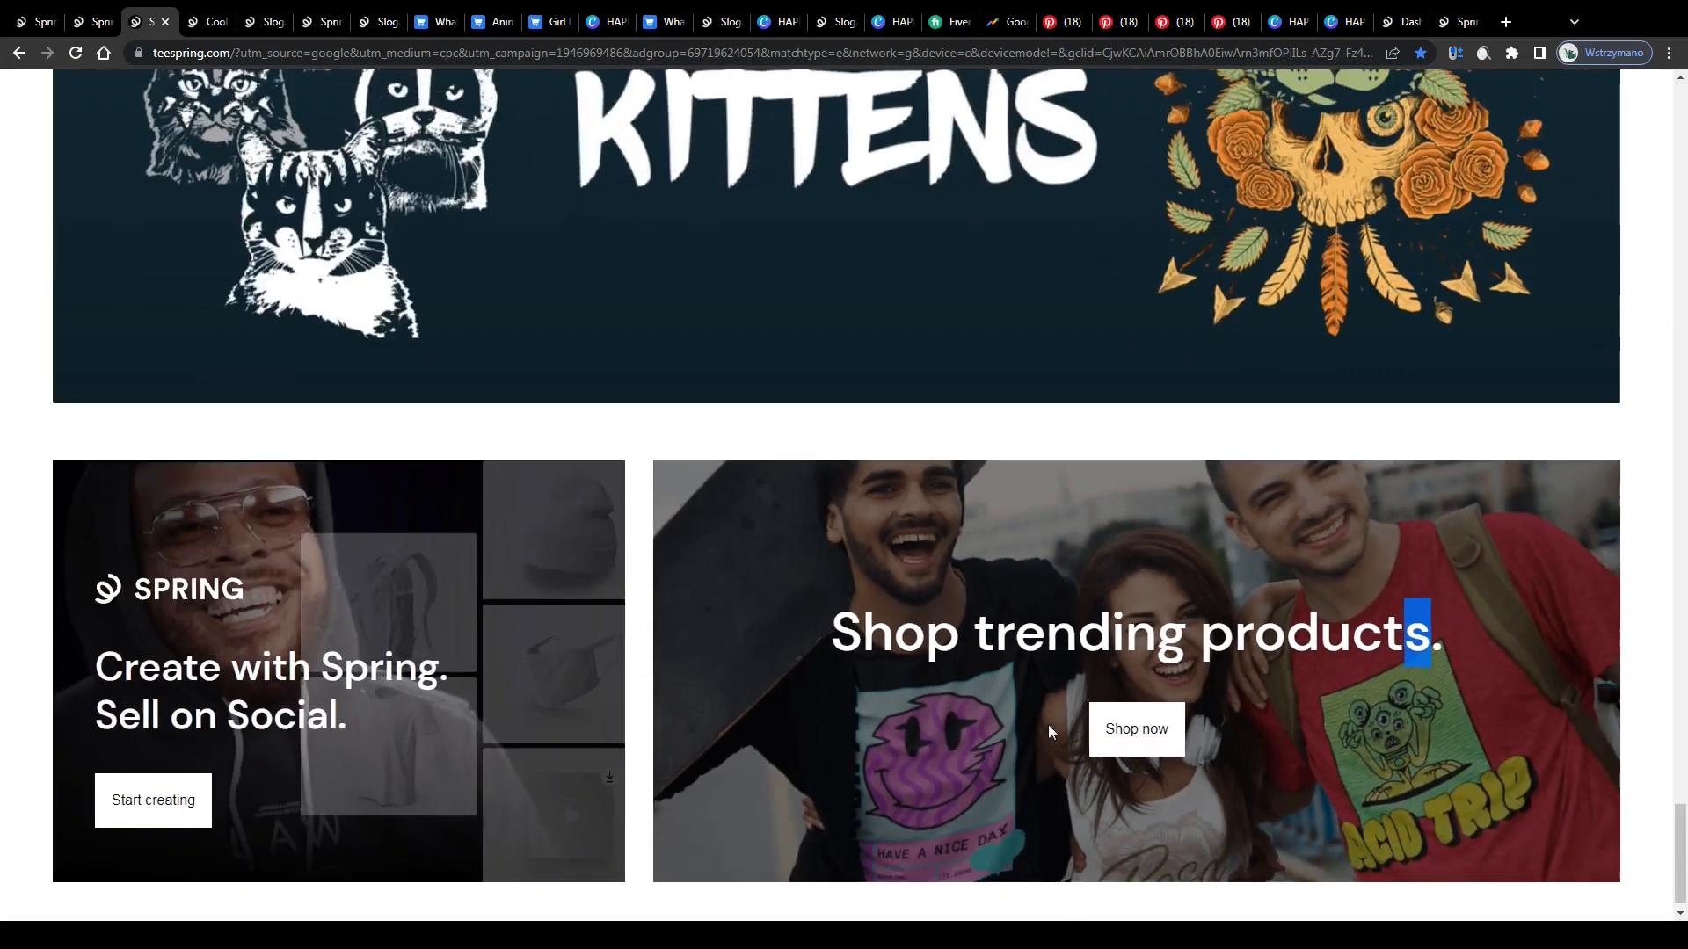
scroll("down", 3)
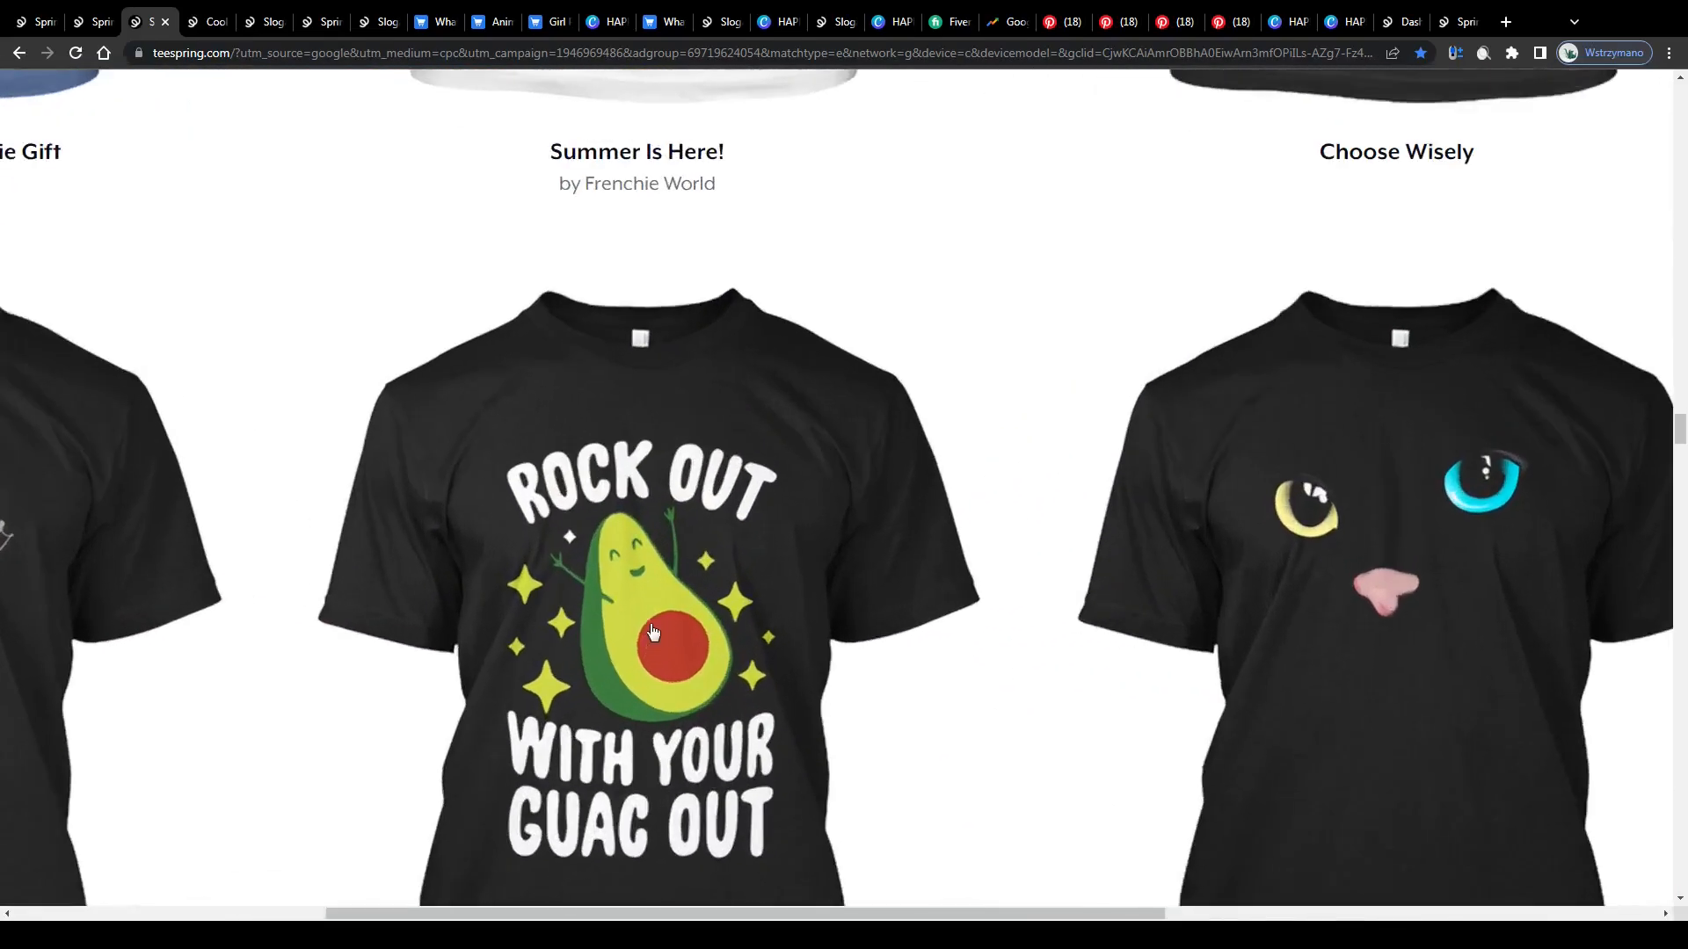
scroll("up", 3)
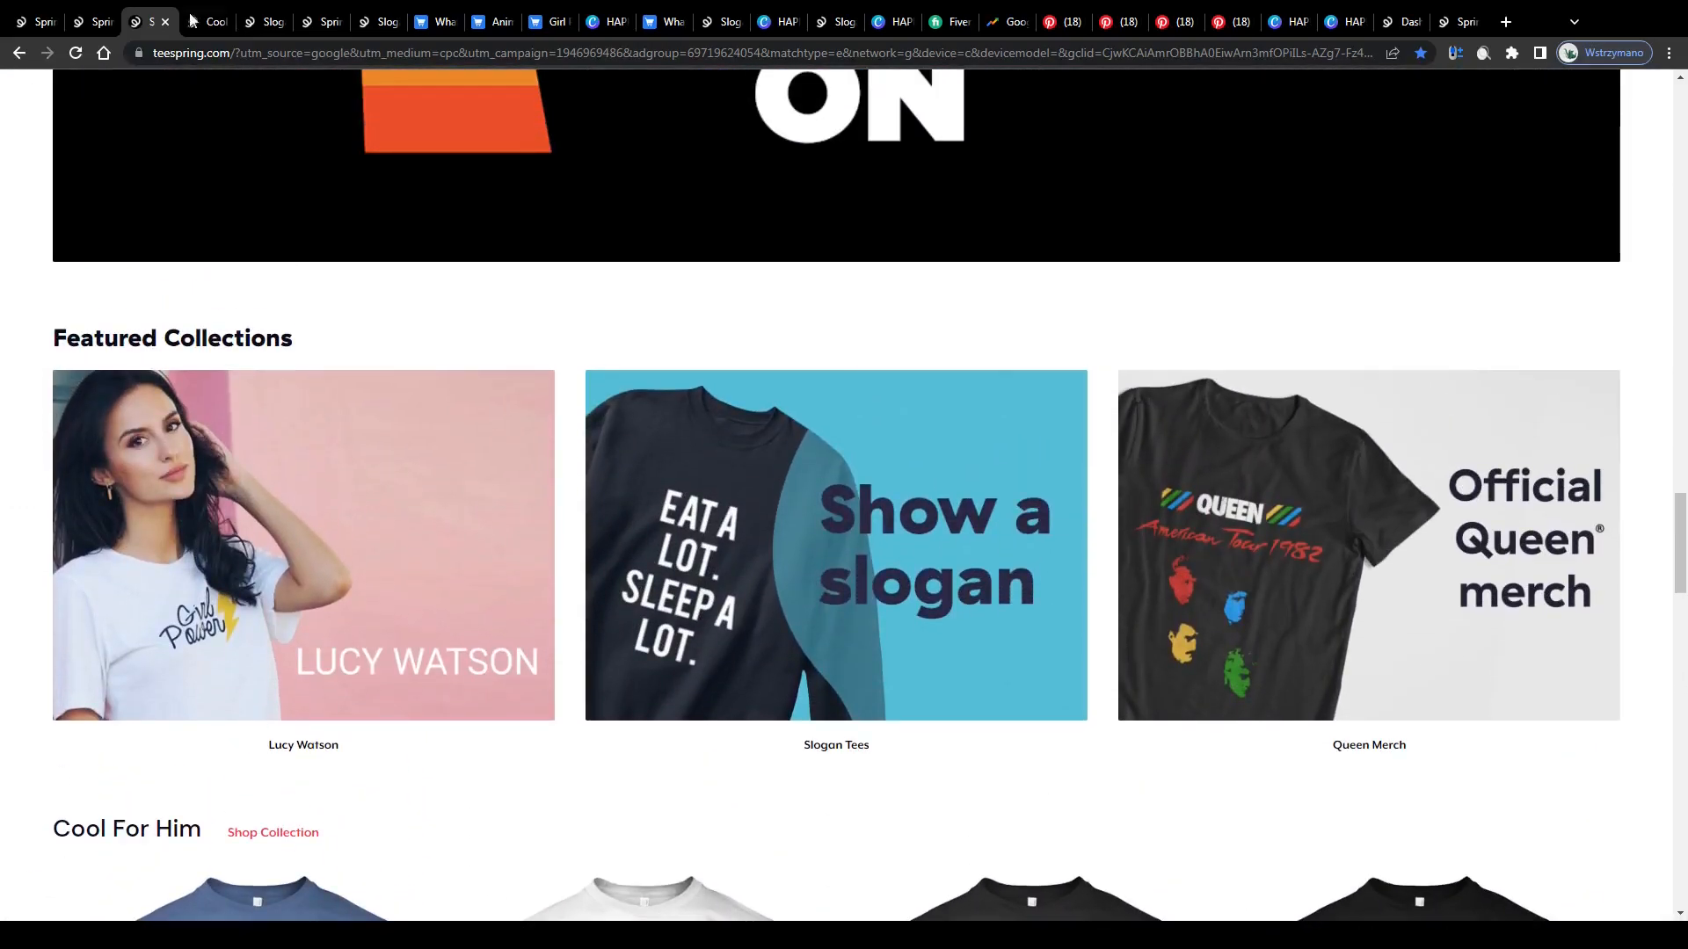
Step: Switch to the Slogan Apparel Shirts page and browse its listings up and down
left_click(835, 545)
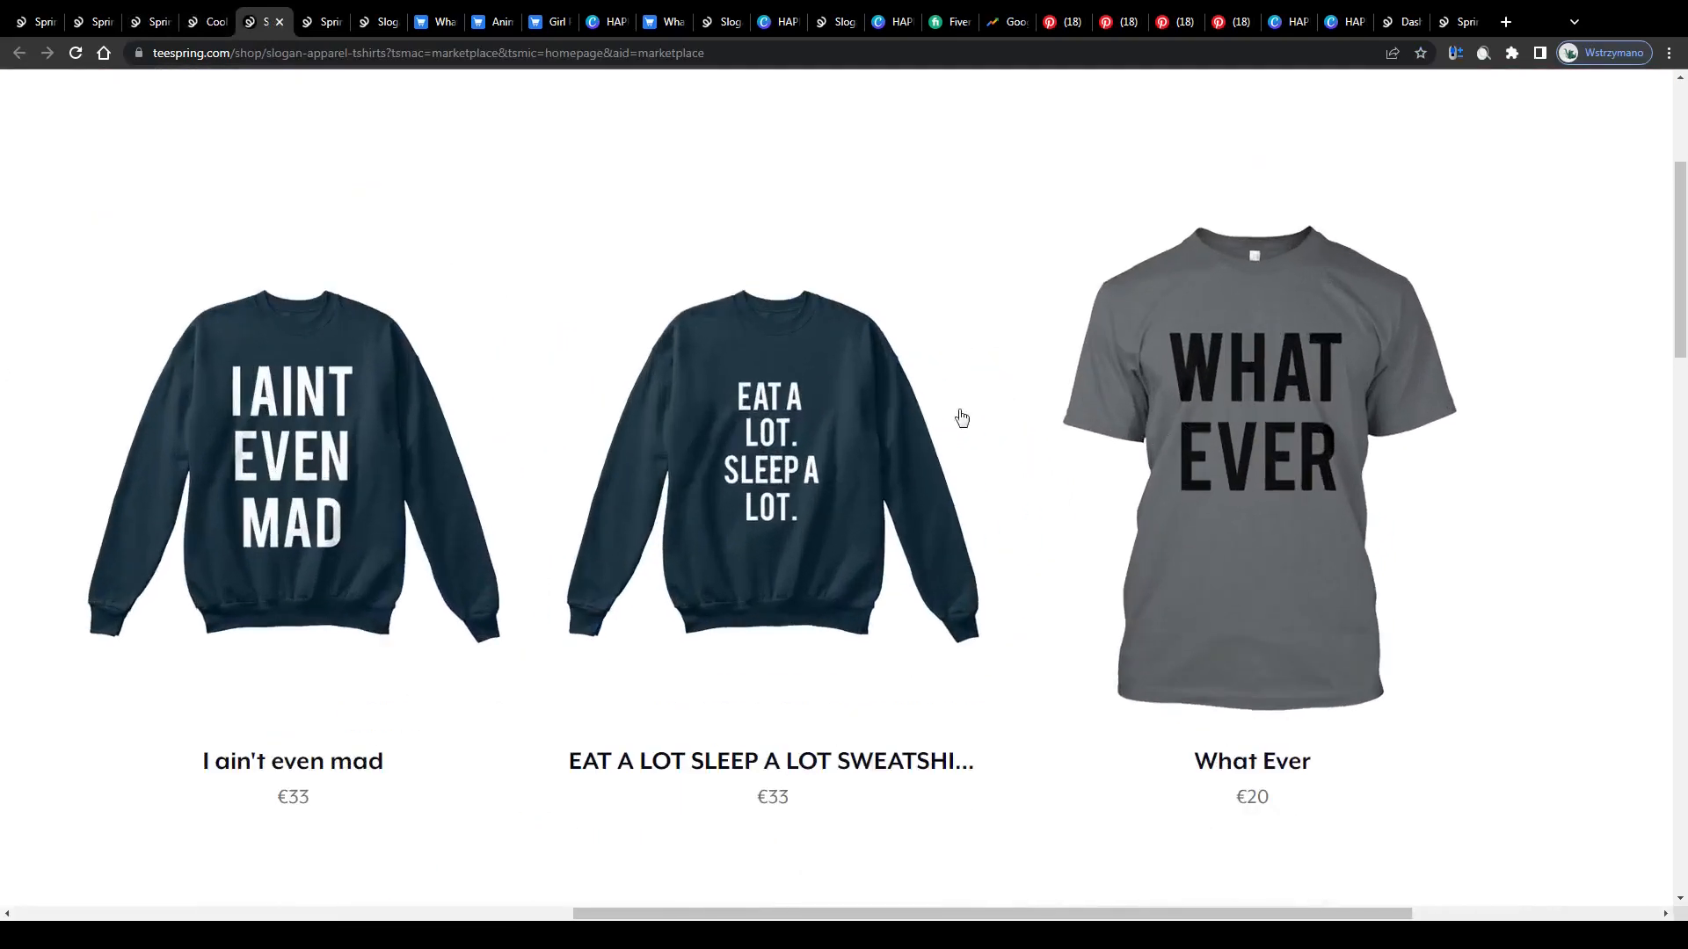
scroll("down", 3)
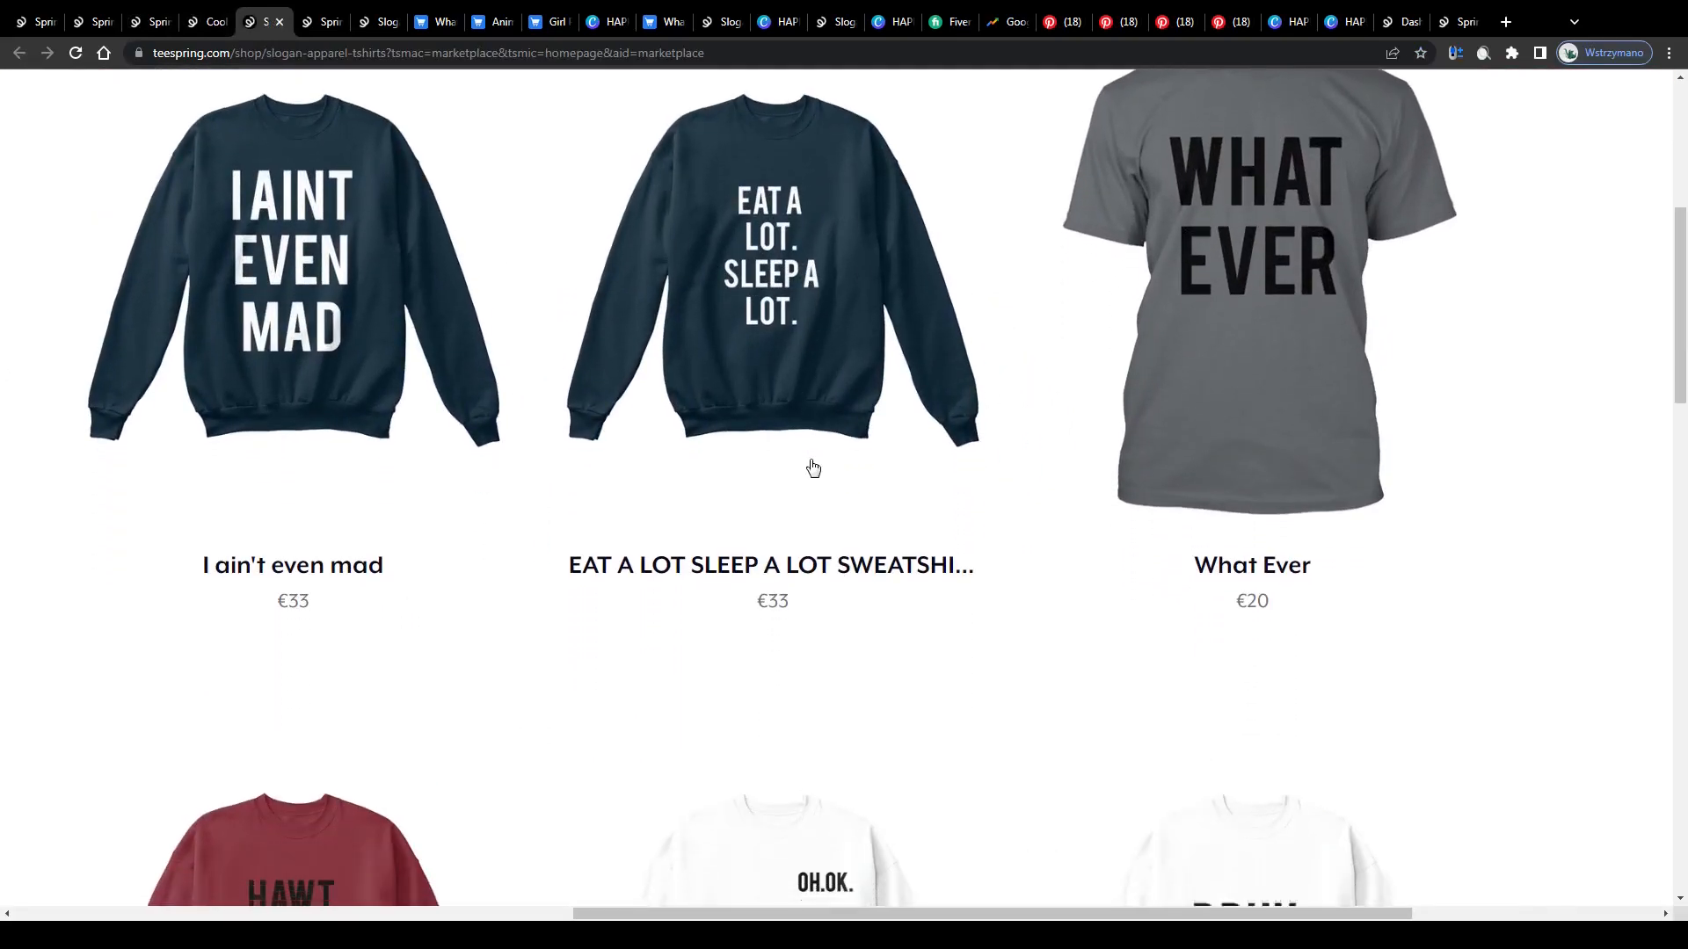
scroll("down", 3)
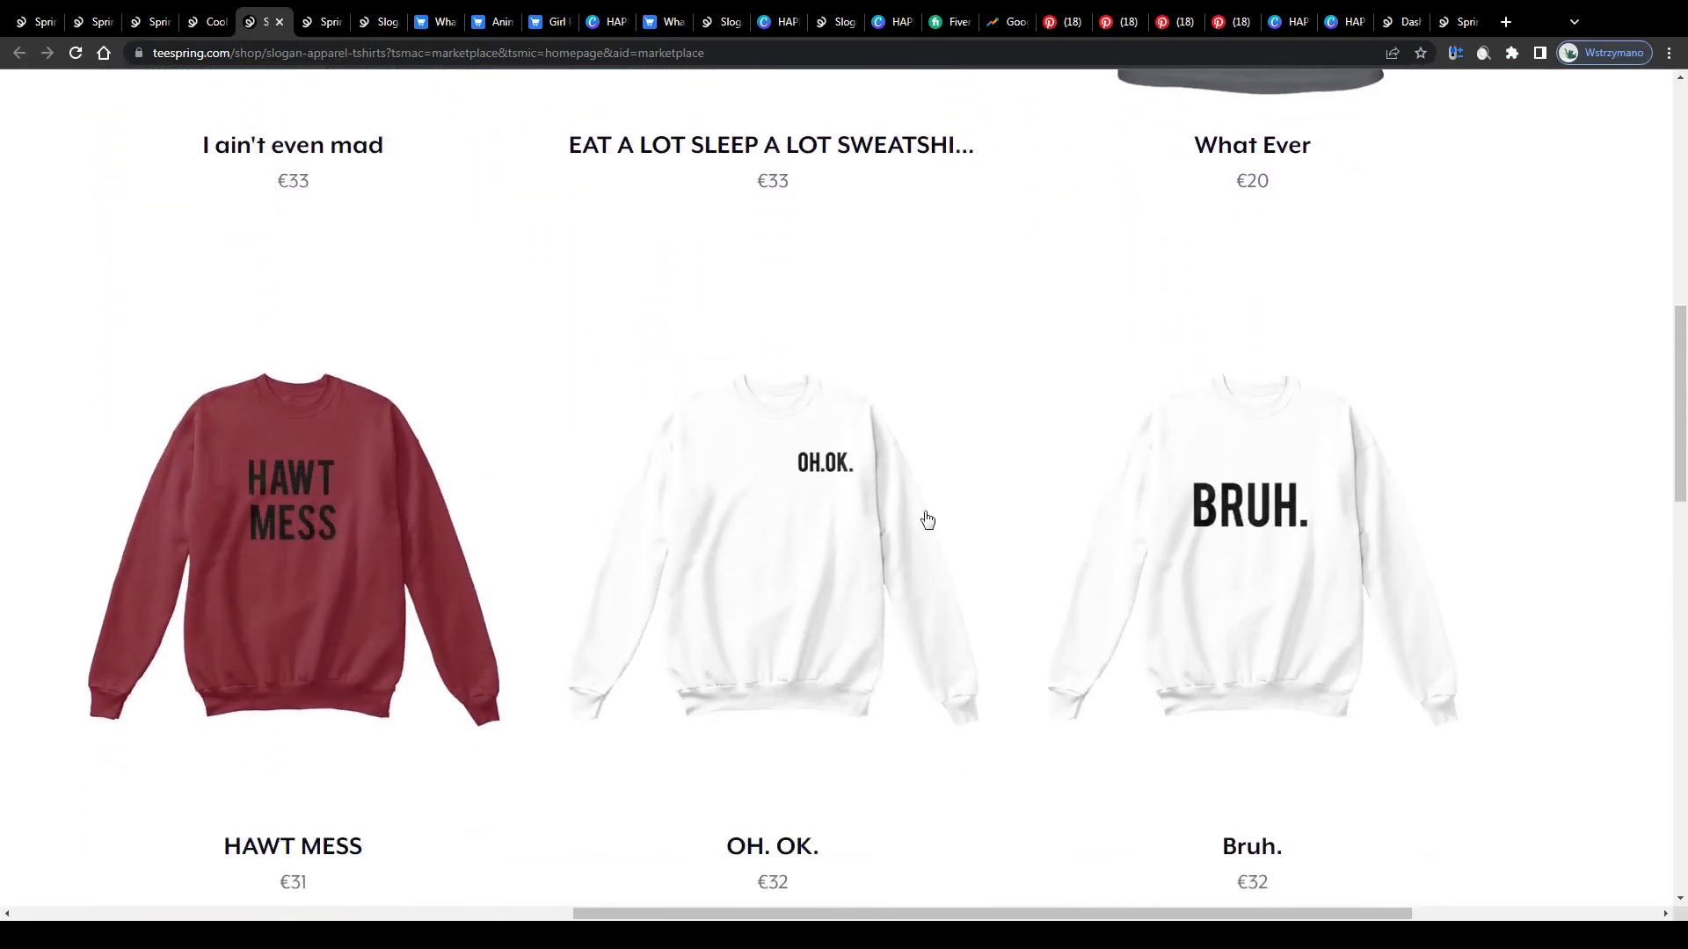
scroll("down", 3)
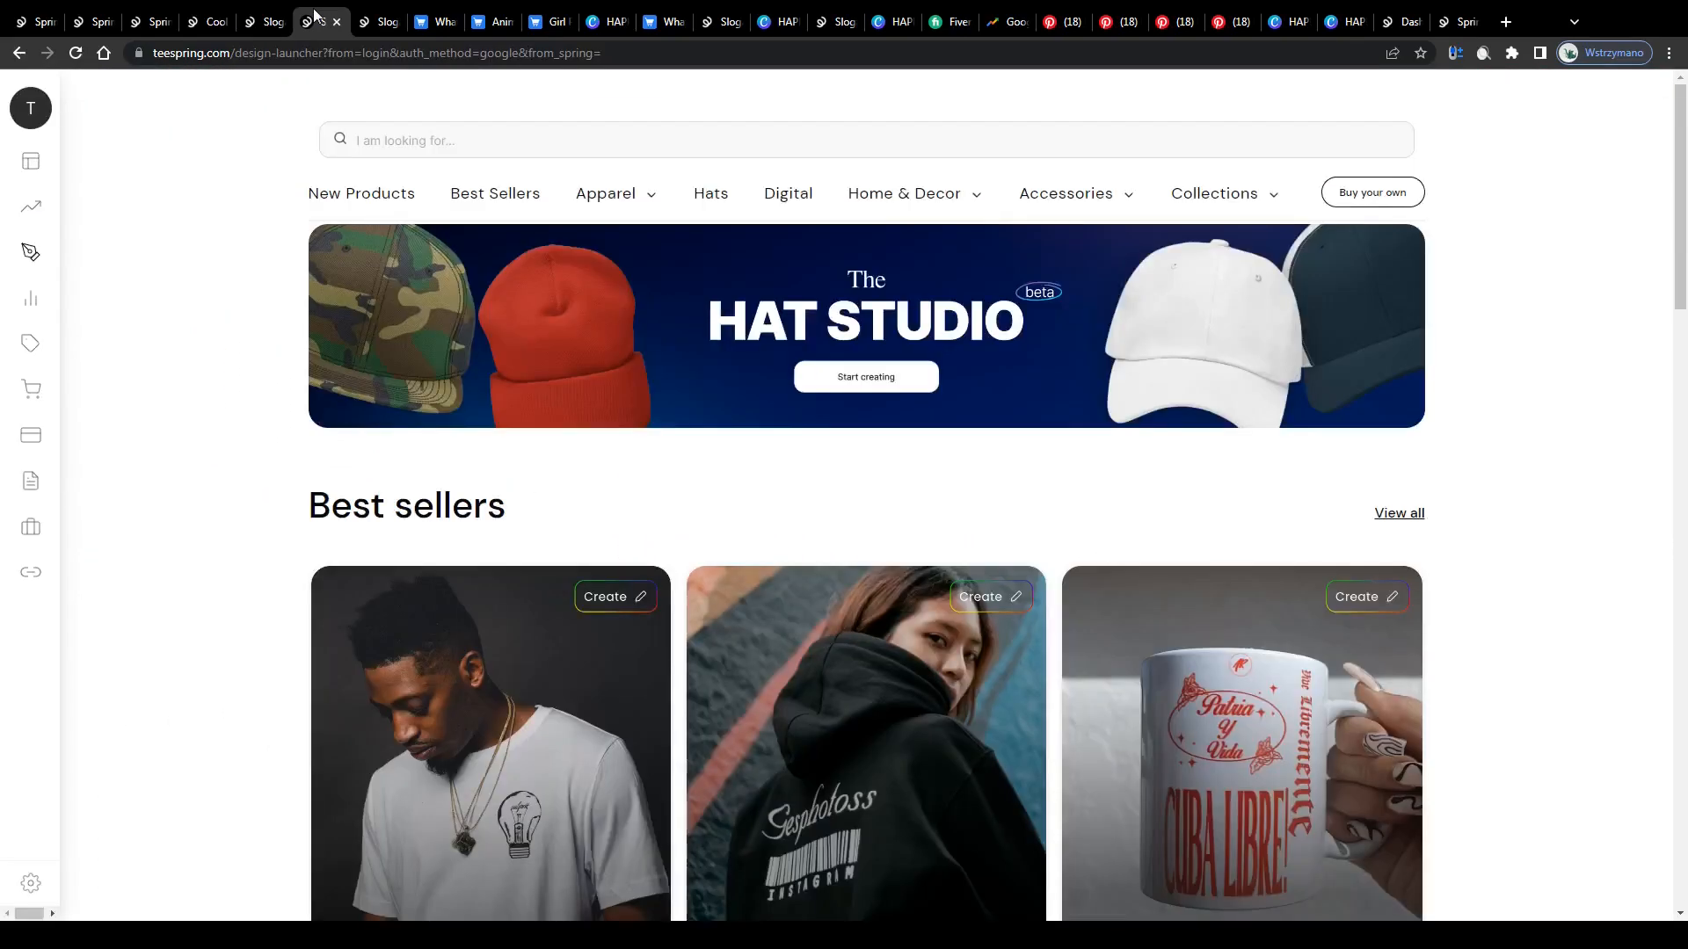
scroll("down", 3)
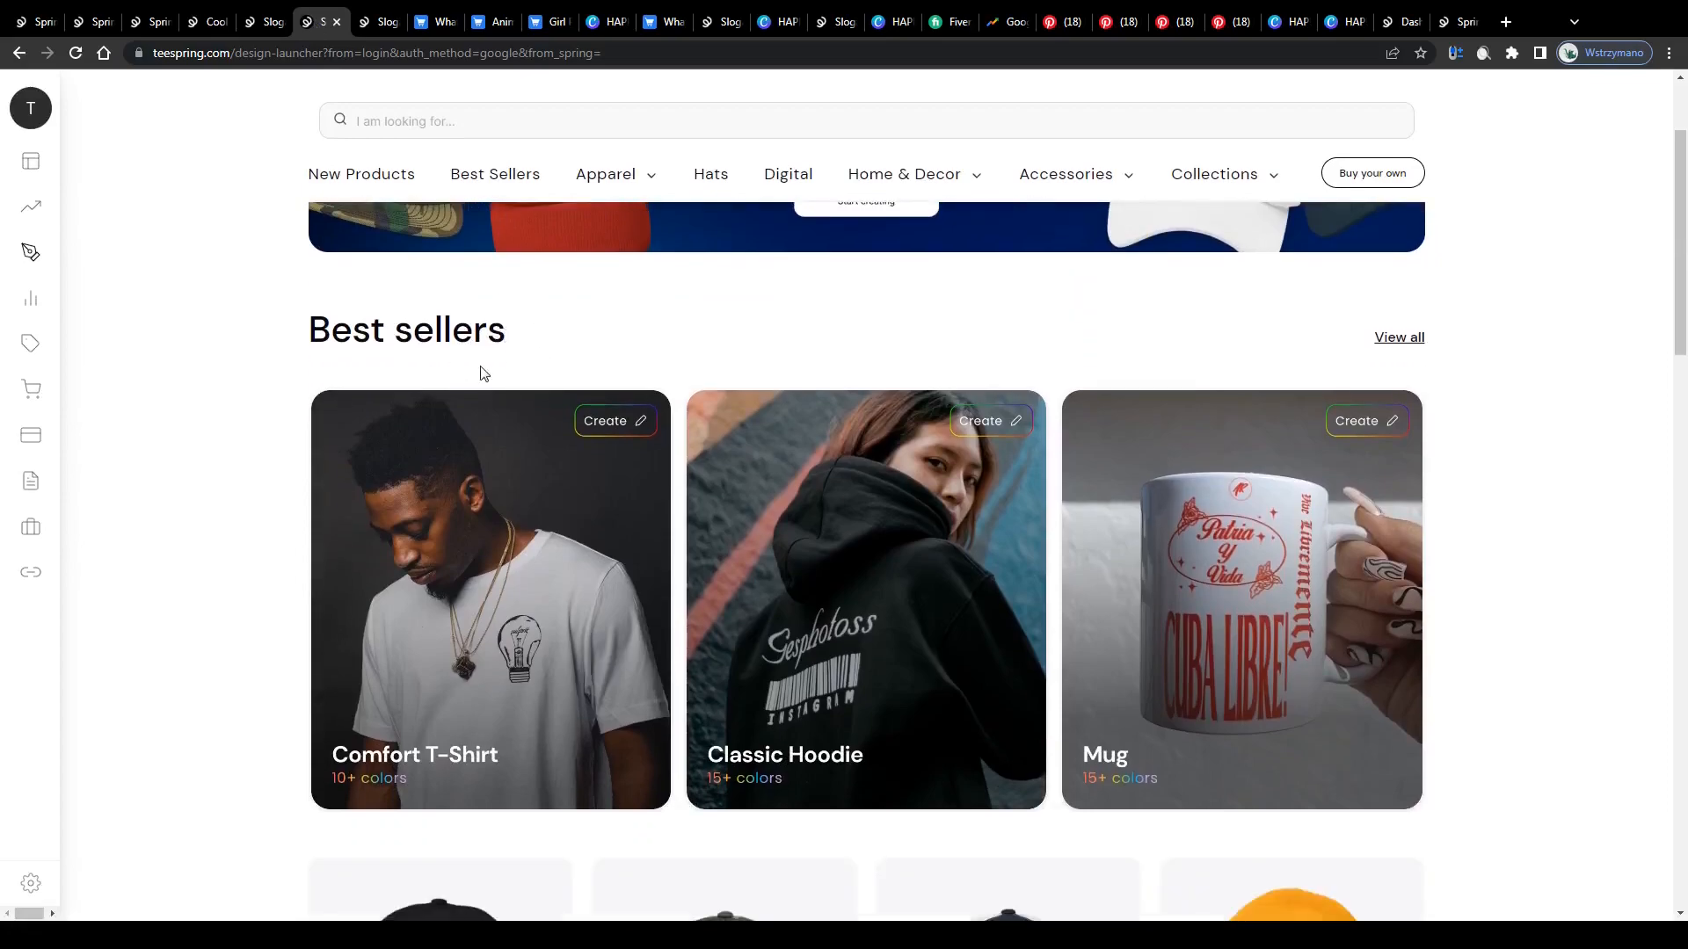
scroll("down", 3)
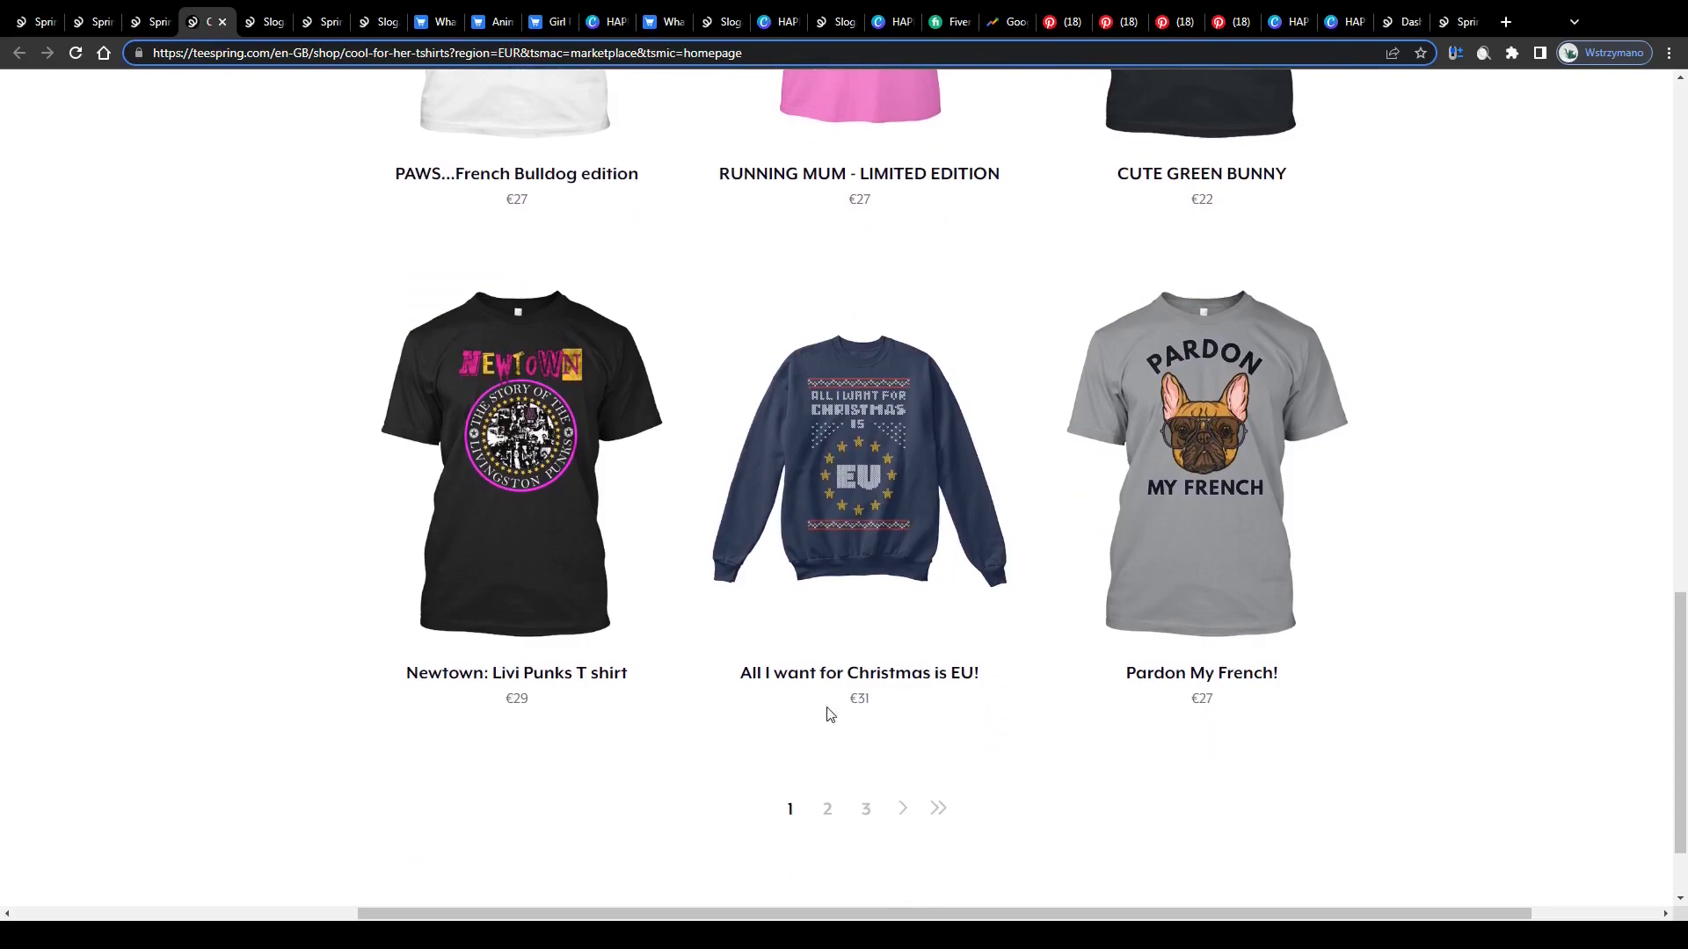
scroll("up", 3)
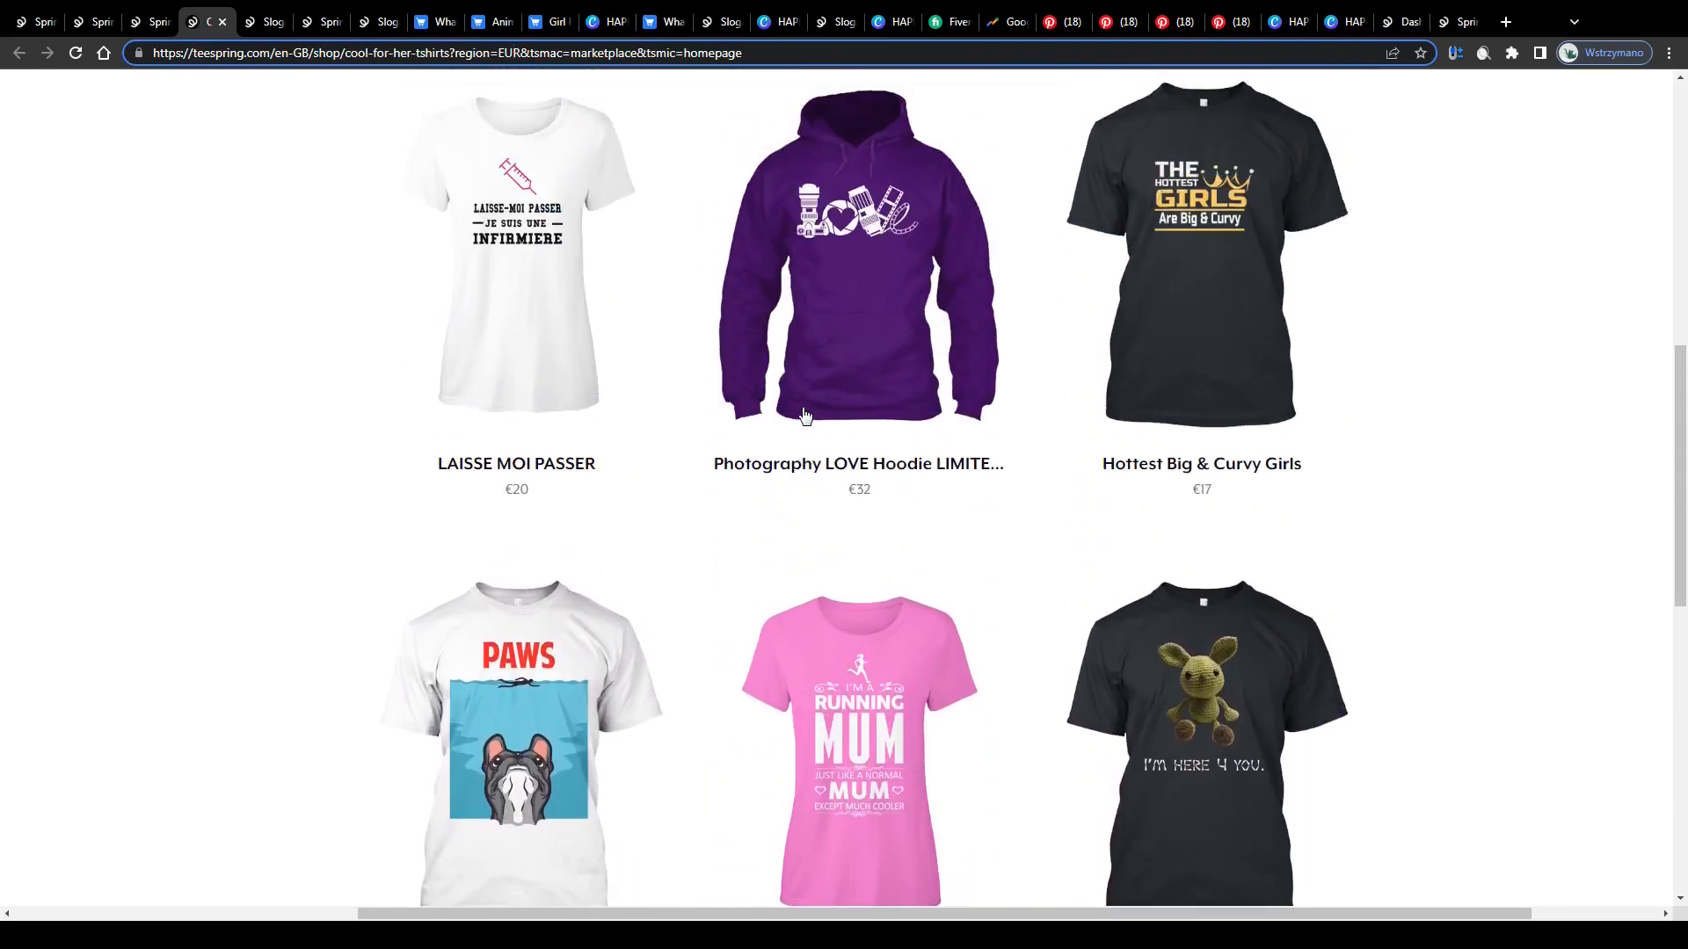
scroll("up", 3)
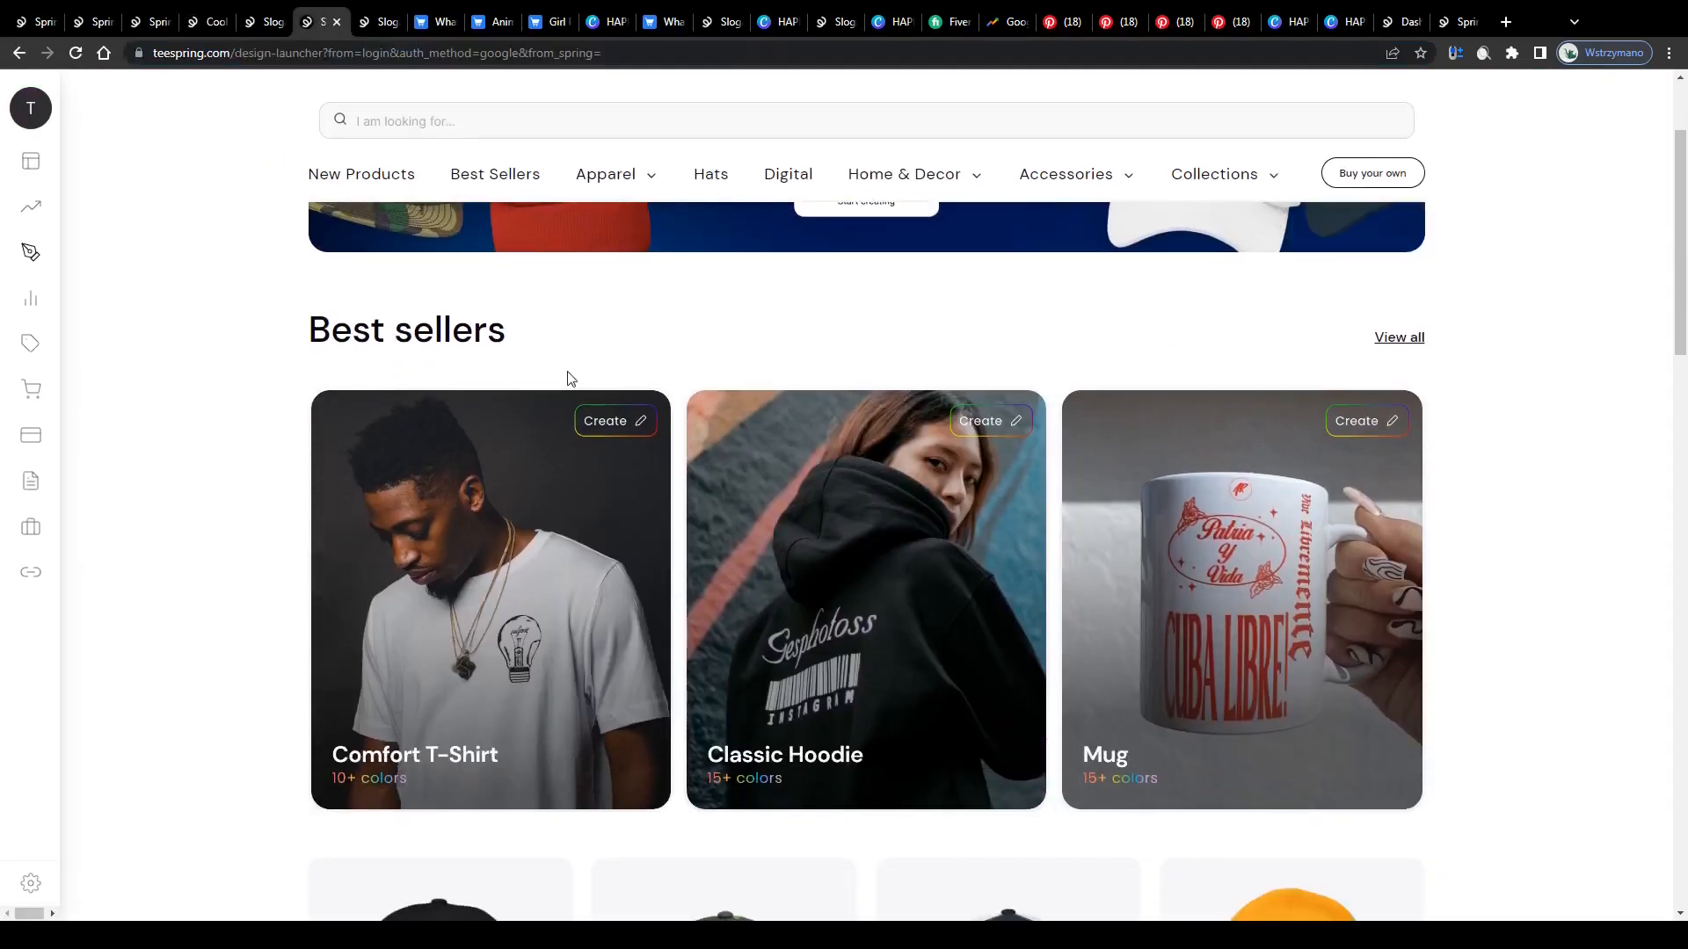
Step: Scroll the design launcher past best sellers and hats to the New products section
scroll("down", 3)
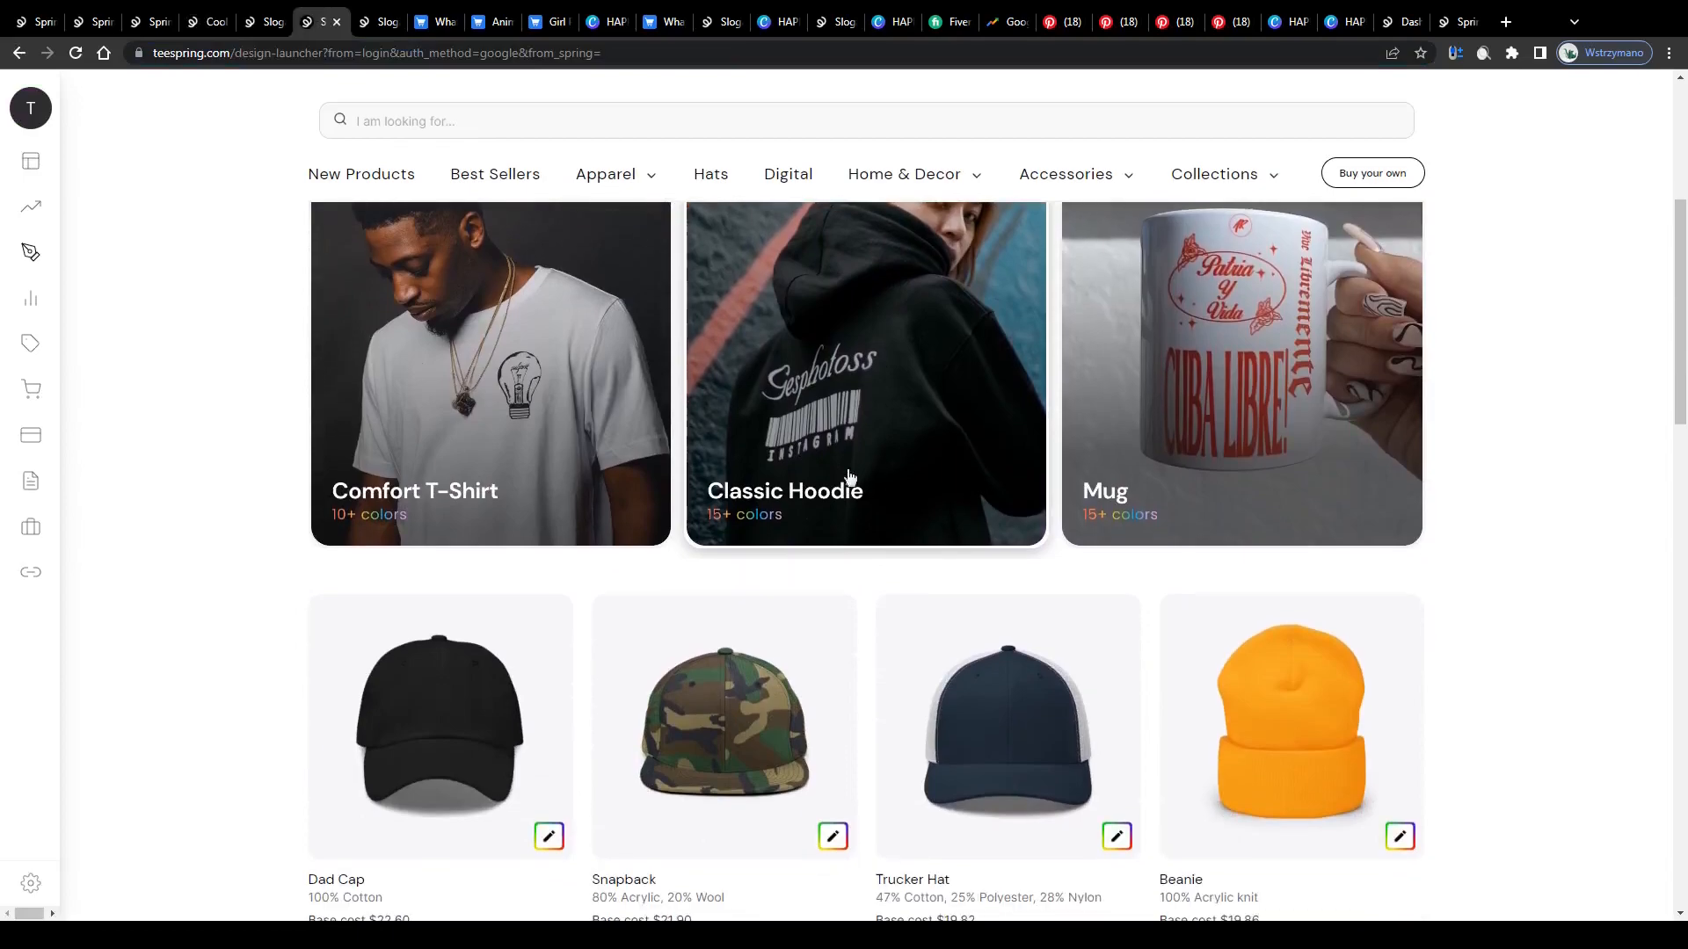
scroll("down", 3)
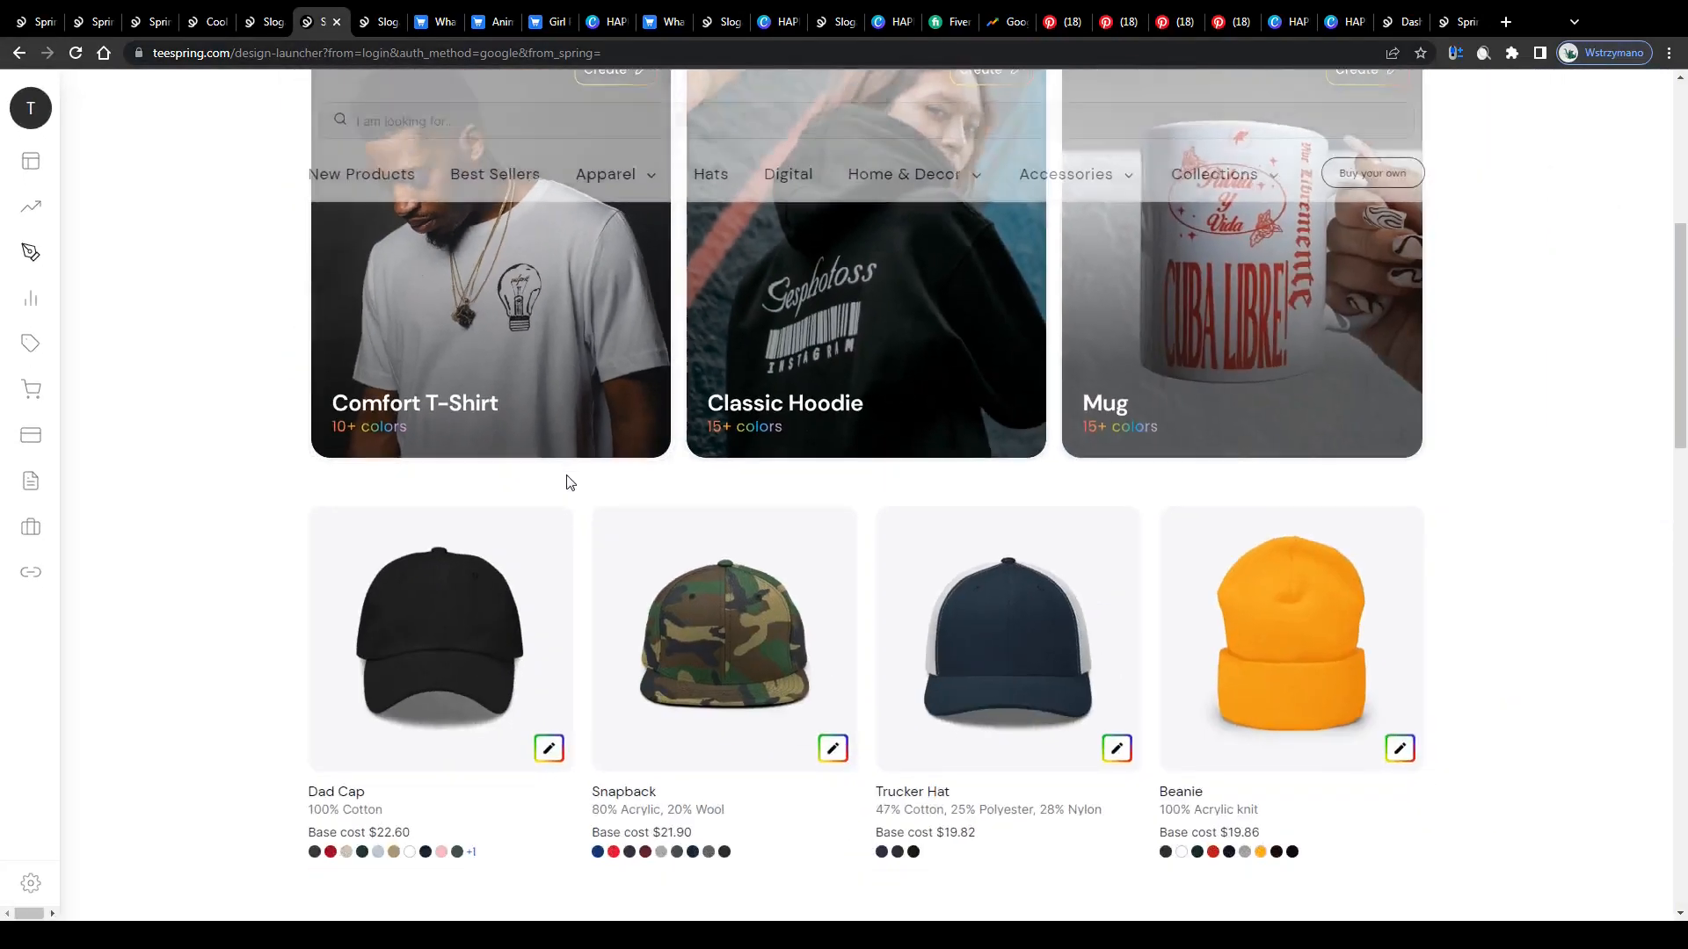
scroll("down", 3)
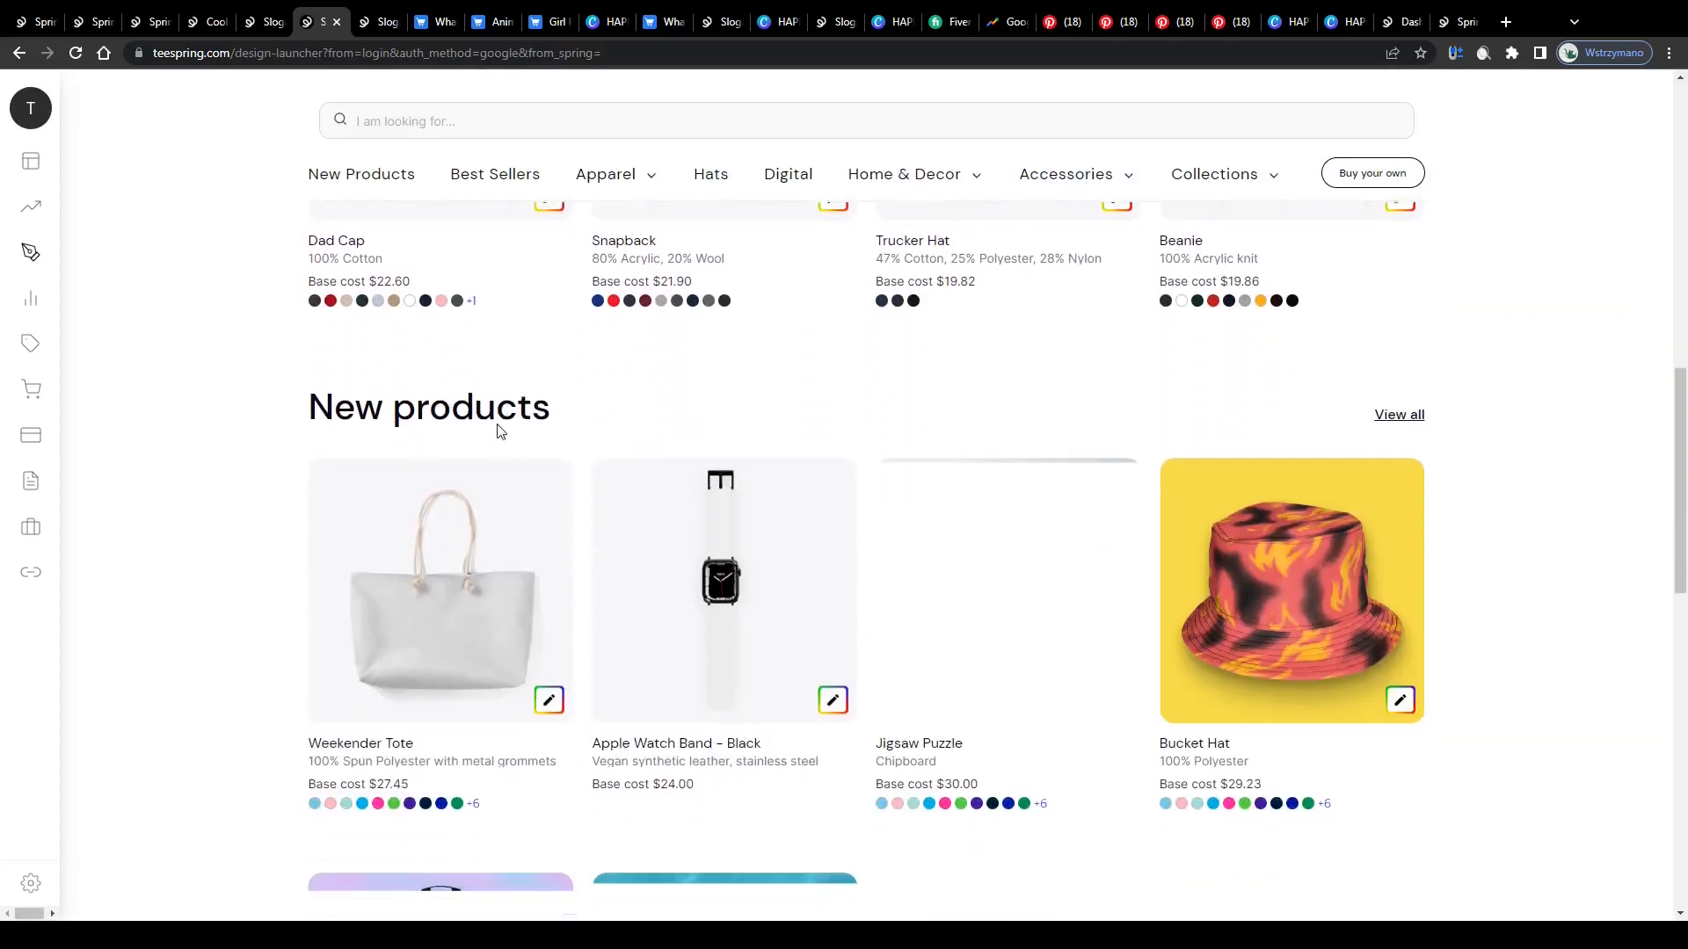
scroll("down", 3)
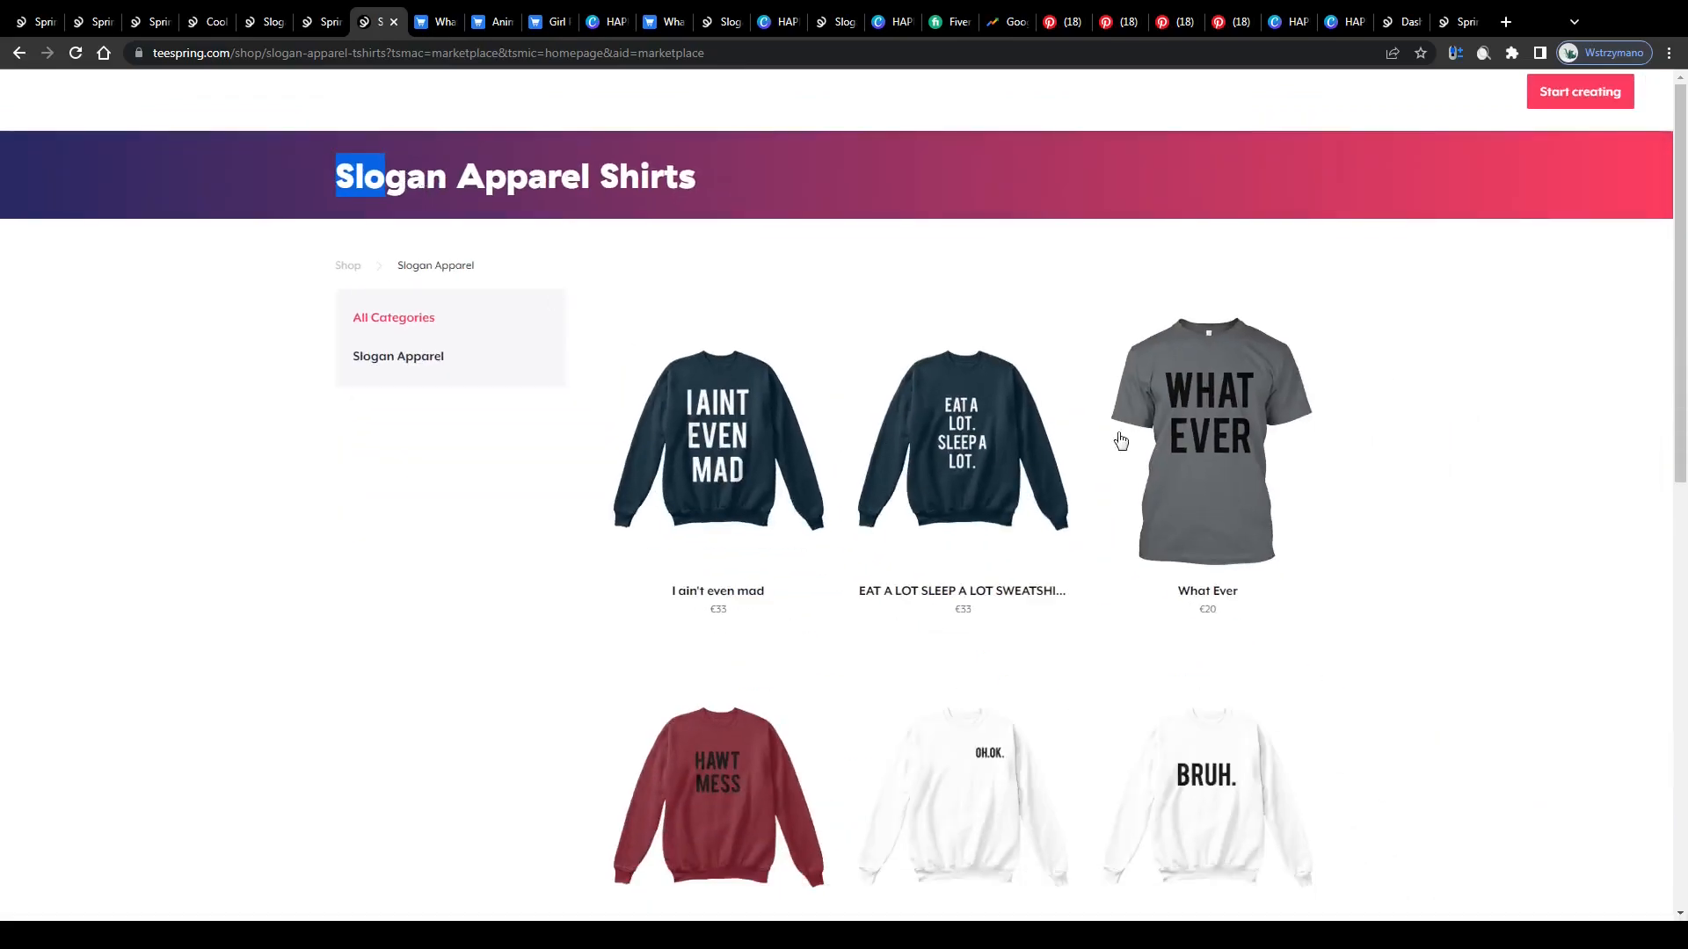
Step: View the What Ever, Girl Power and Animals Are Not Ingredients listings, then go to the Canva design
left_click(1206, 439)
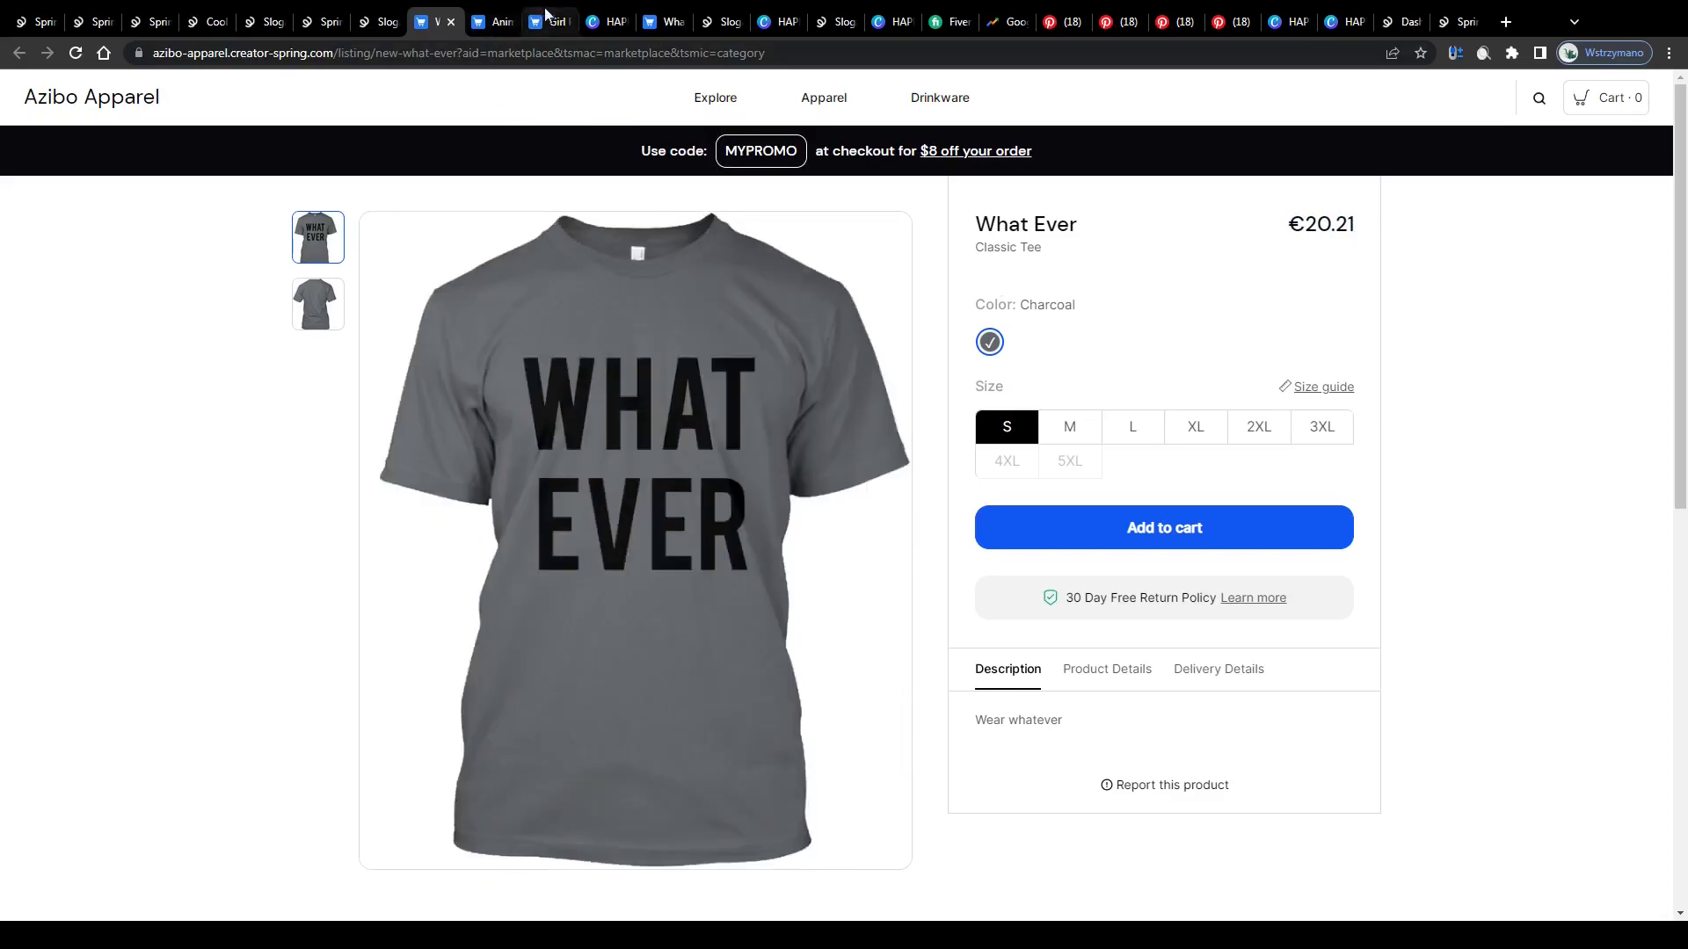
left_click(492, 21)
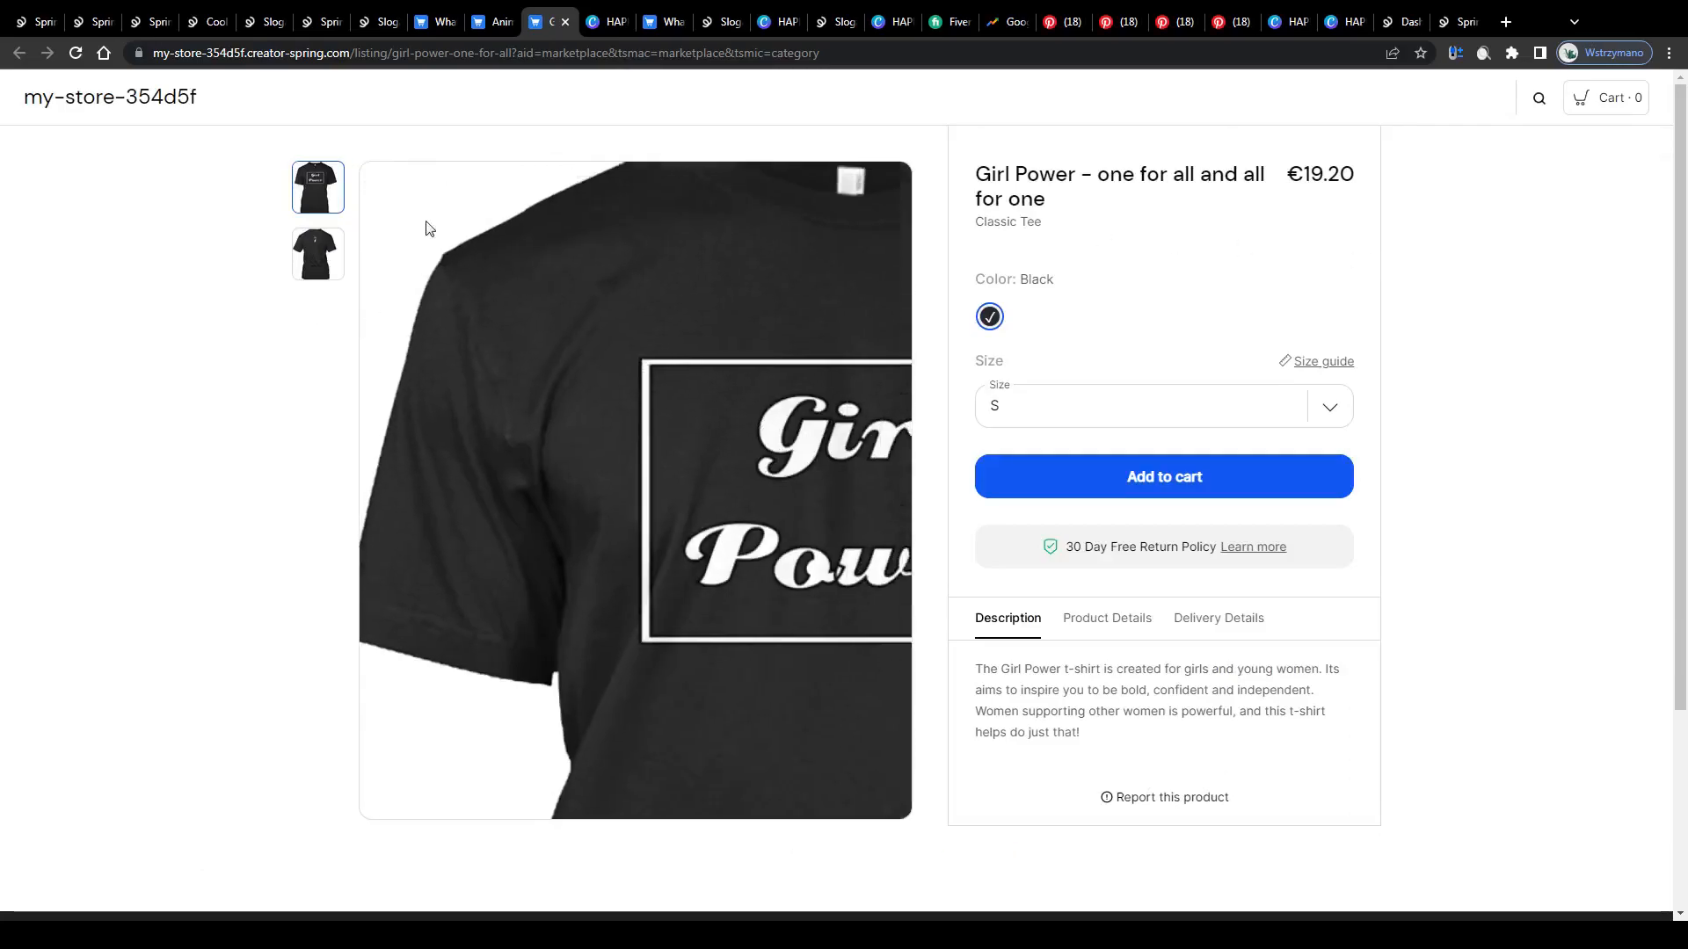
left_click(490, 21)
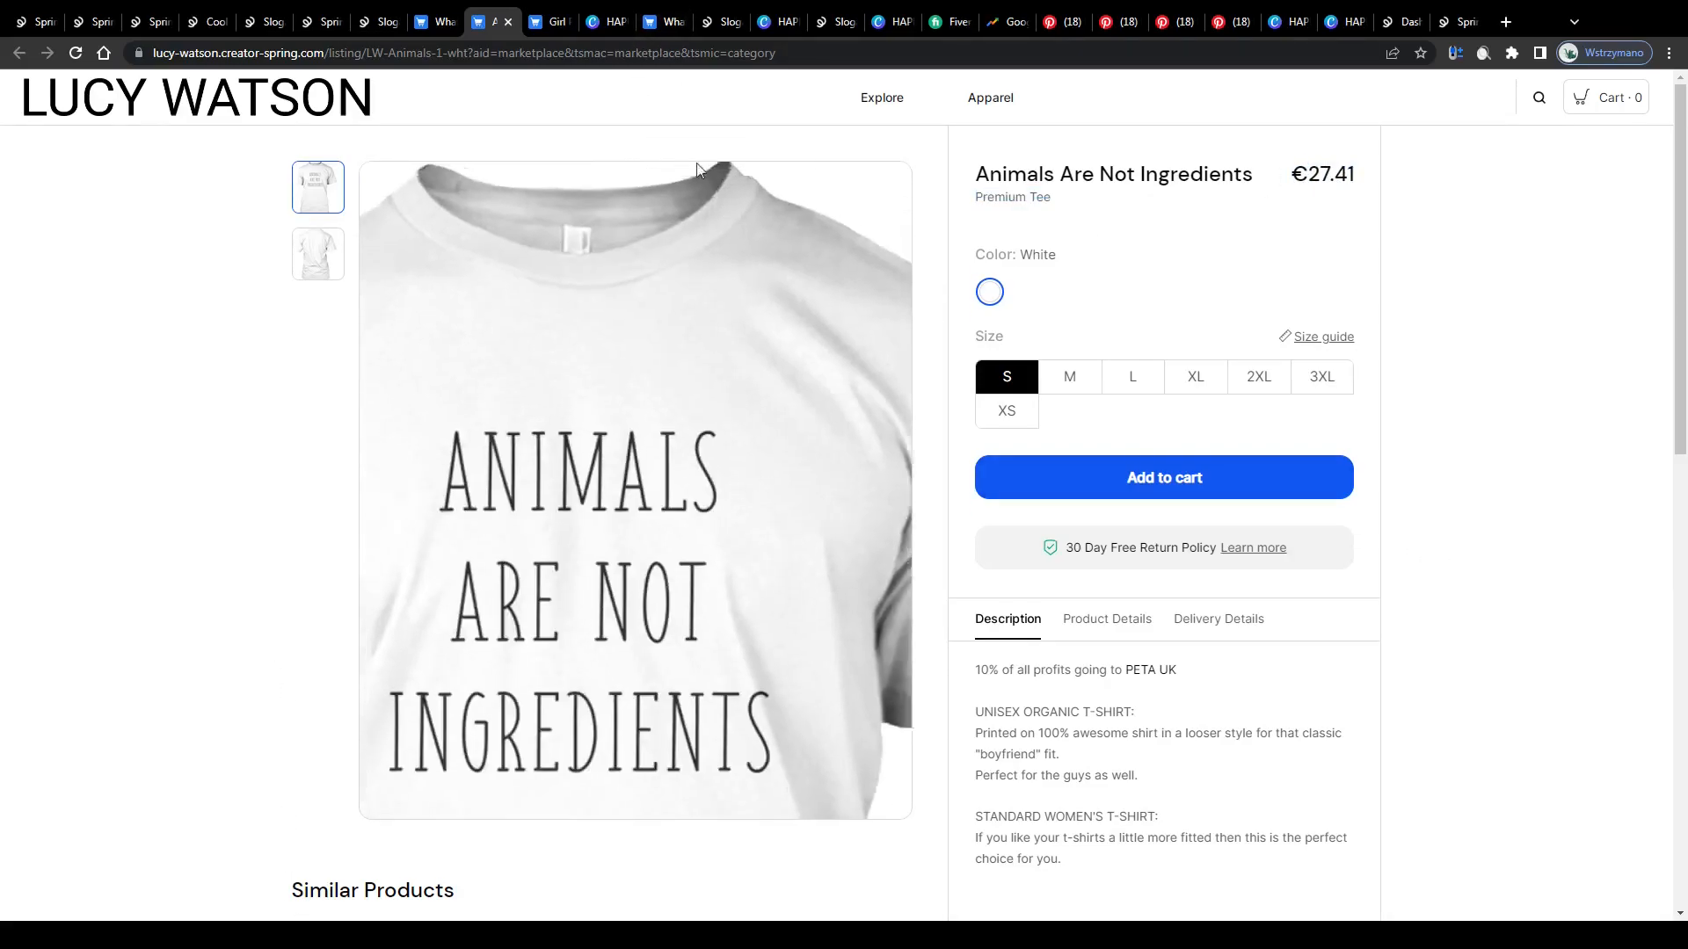
left_click(552, 21)
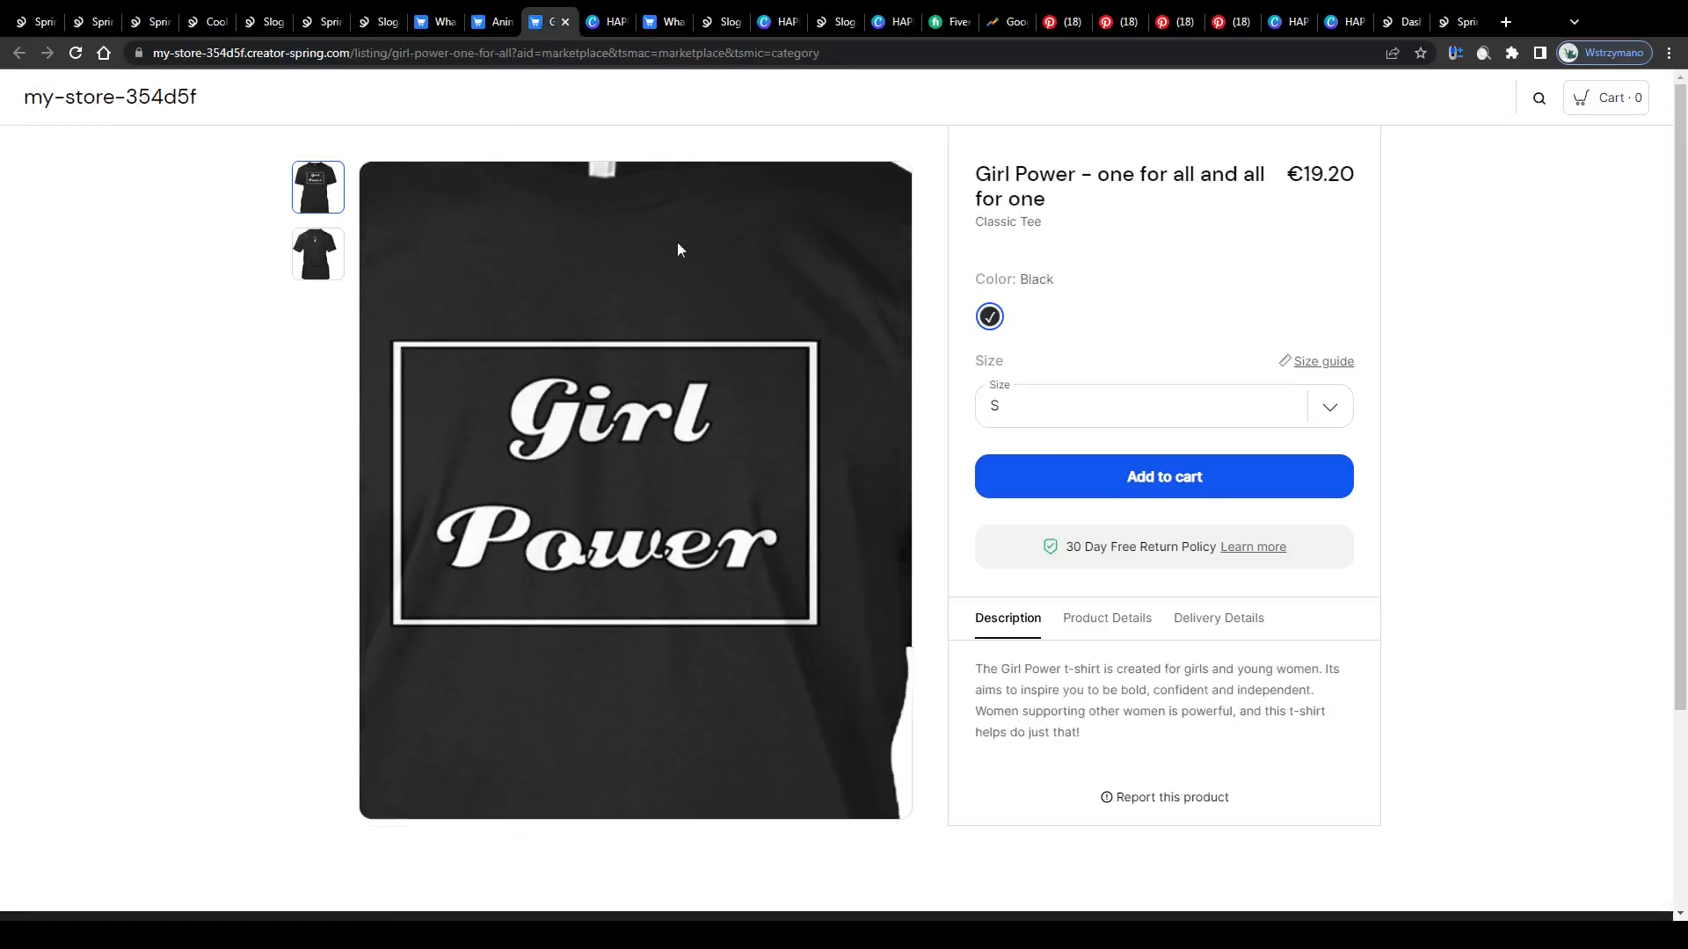
left_click(606, 21)
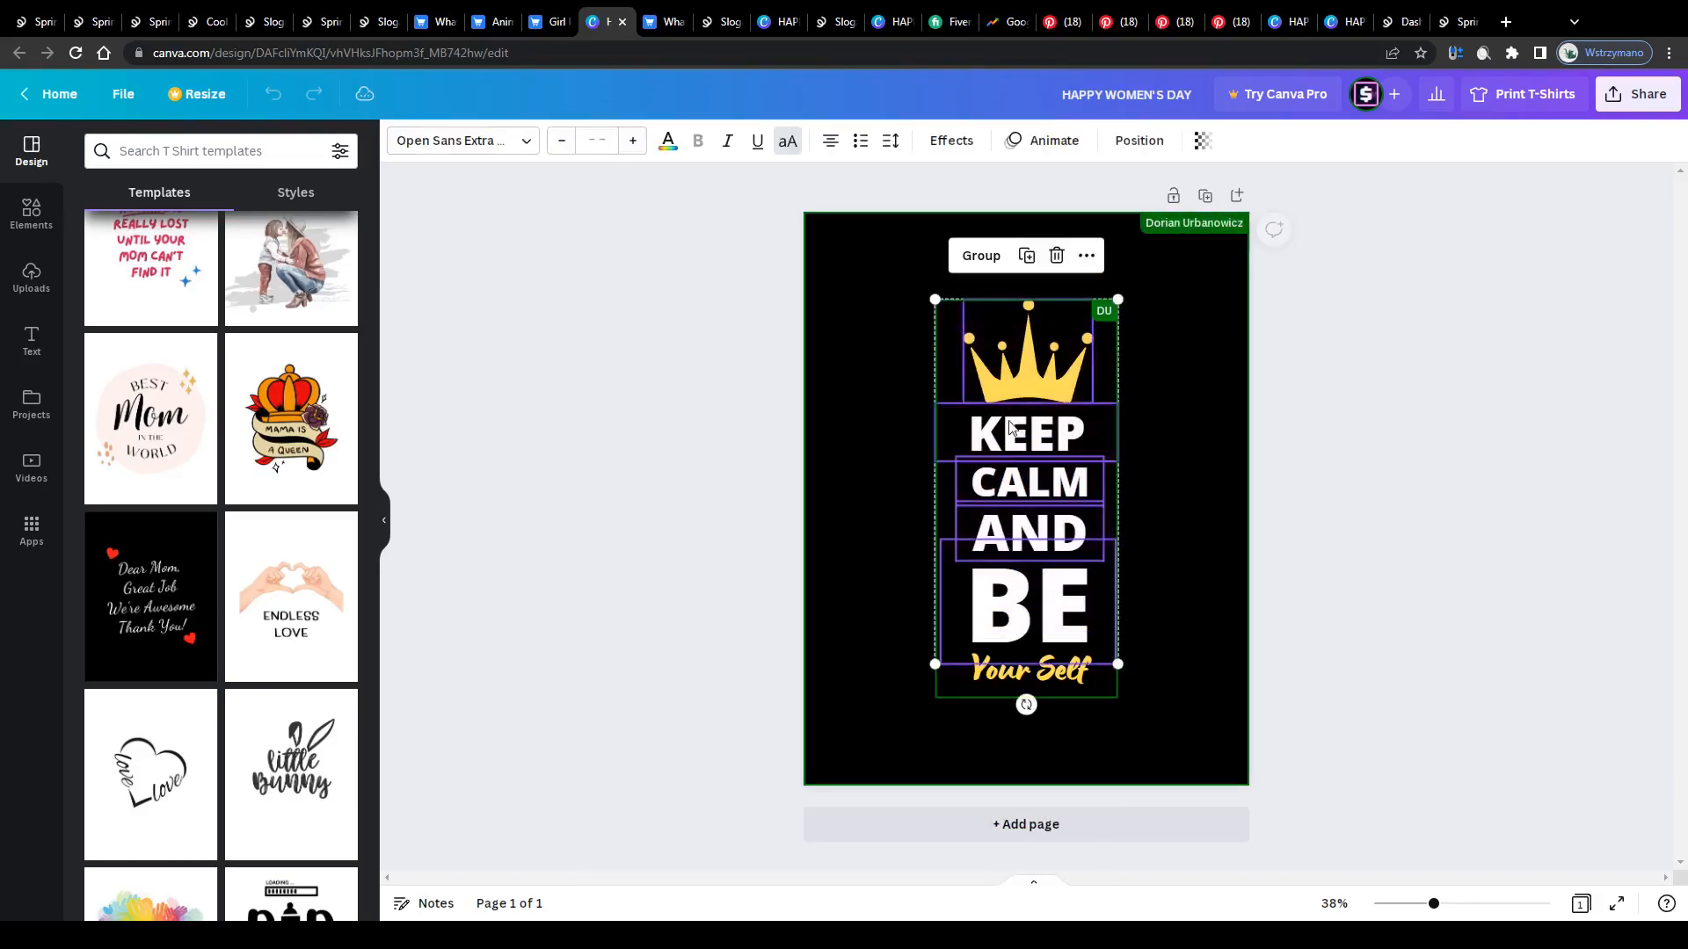
Step: Apply the Mama Is A Queen template, then return to the Slogan Apparel shirts page
left_click(661, 508)
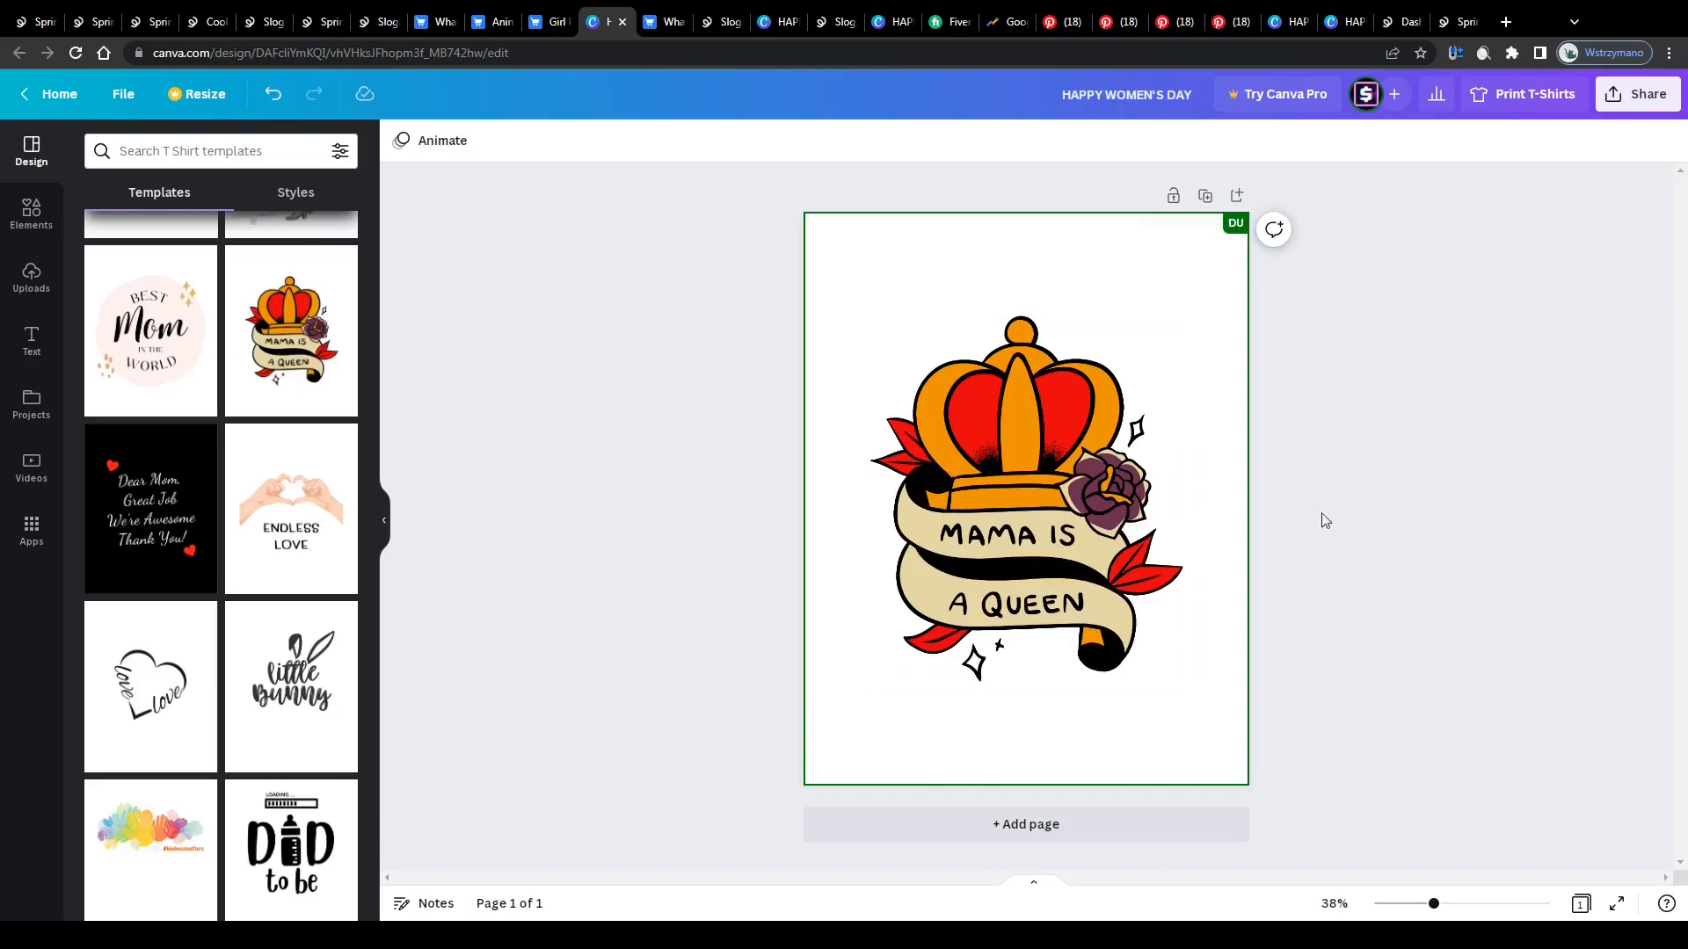
left_click(923, 462)
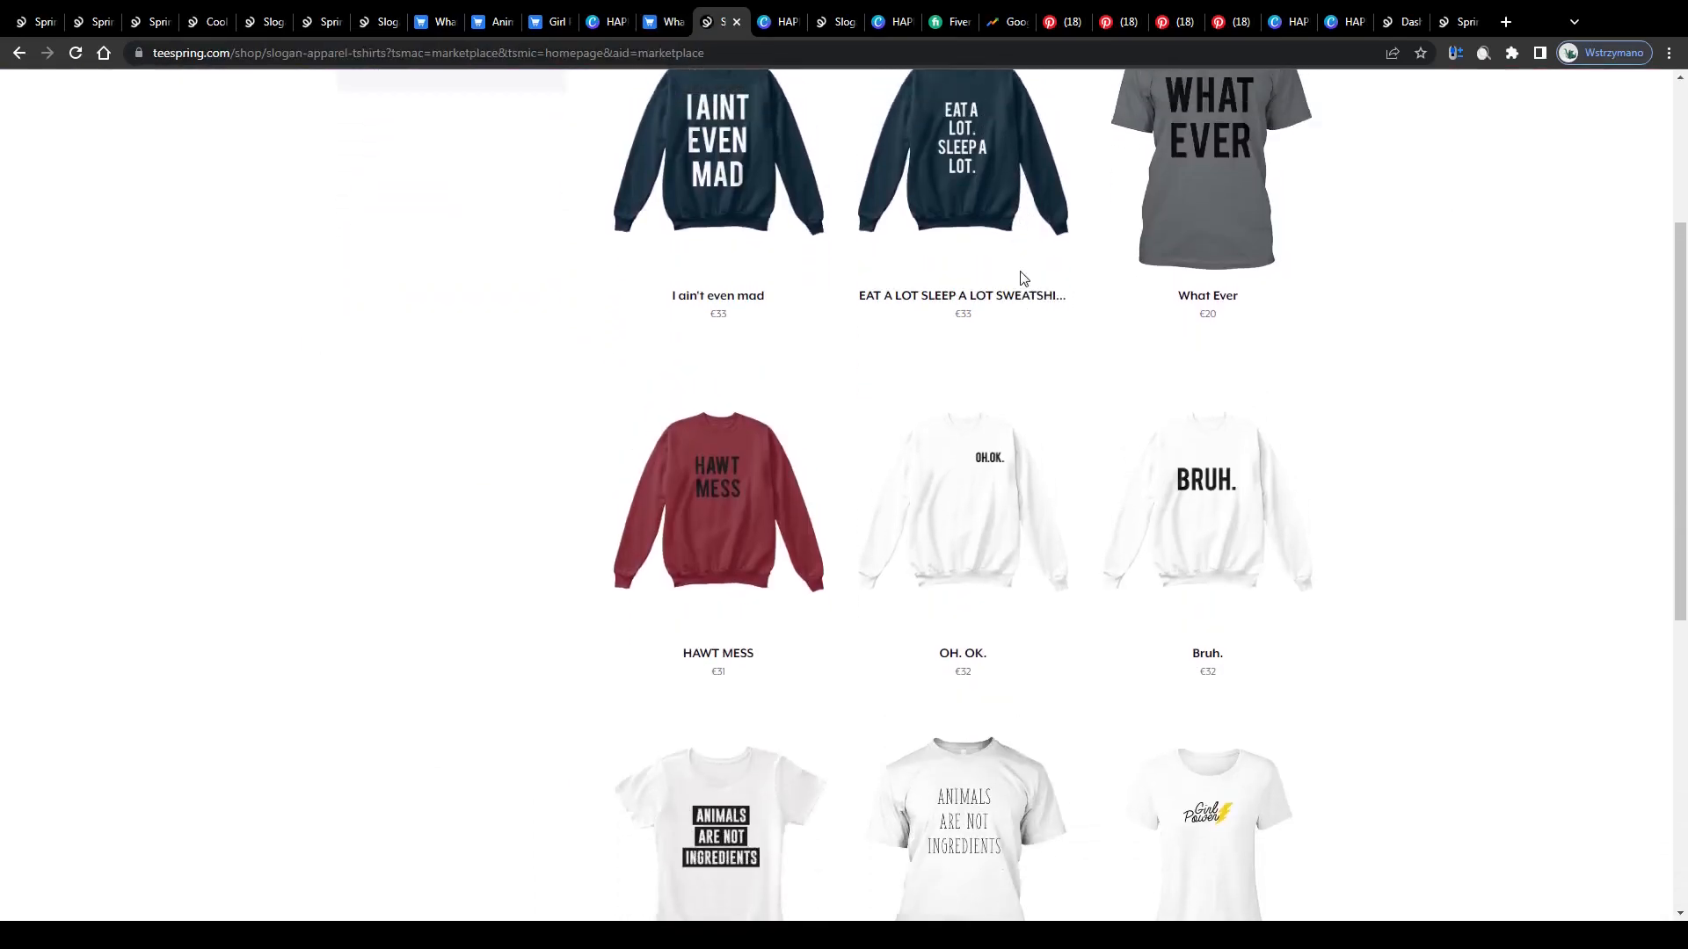
Step: Go to page 2 of the Slogan Apparel Shirts listings and browse it
scroll("up", 3)
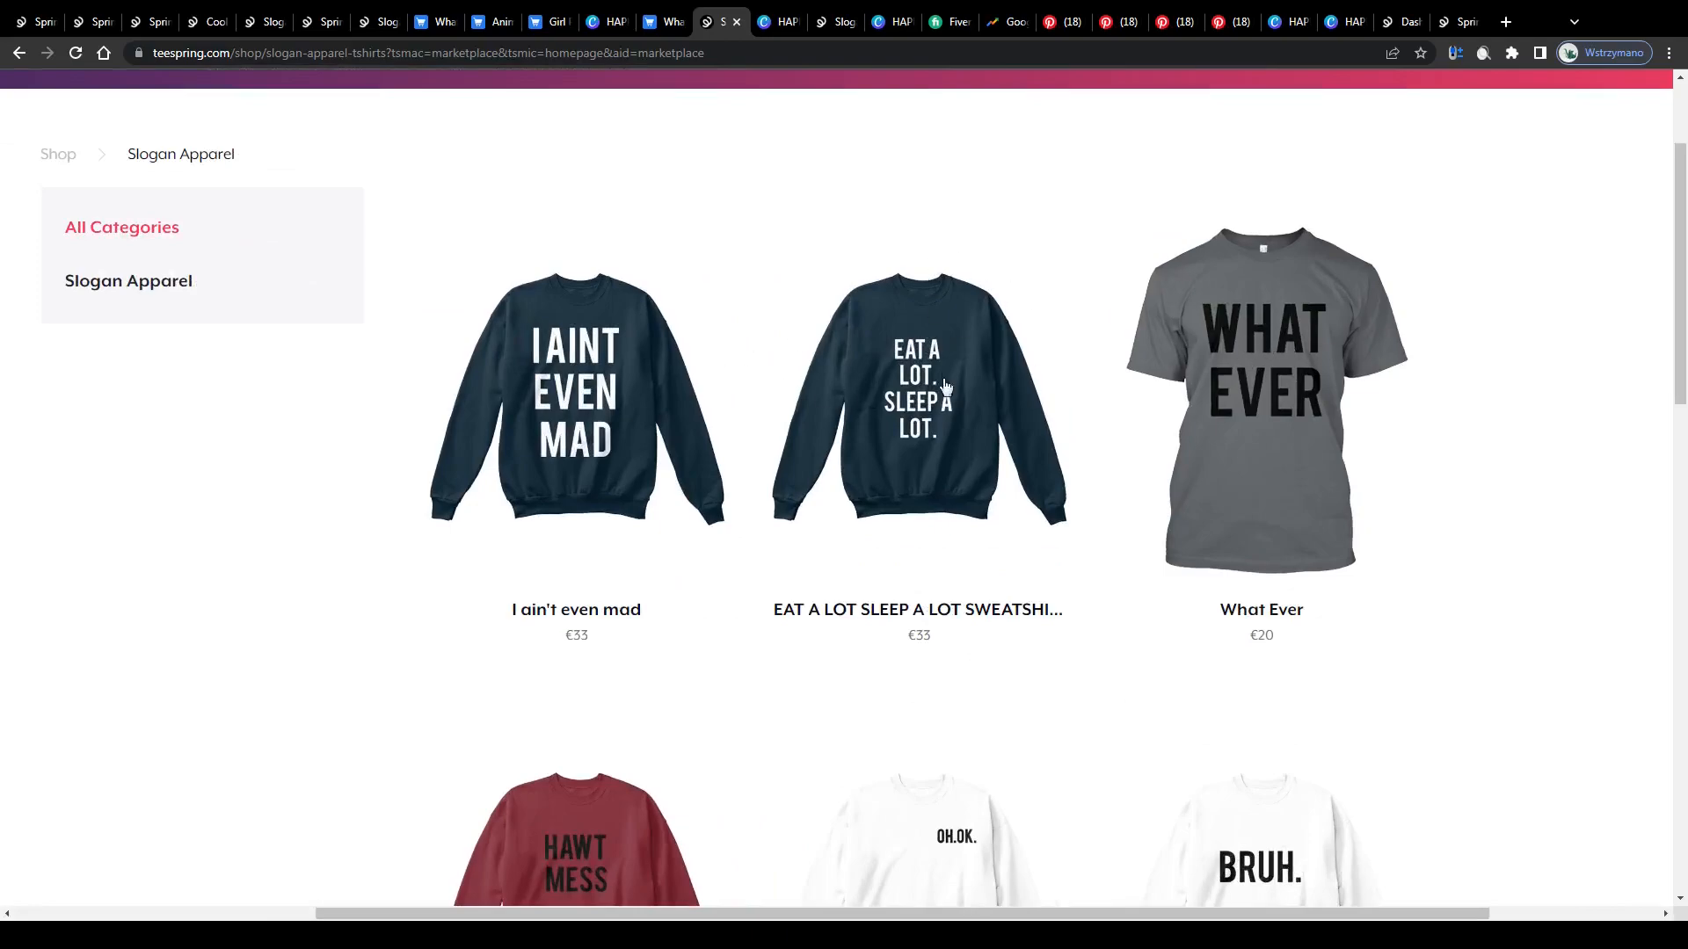
scroll("up", 3)
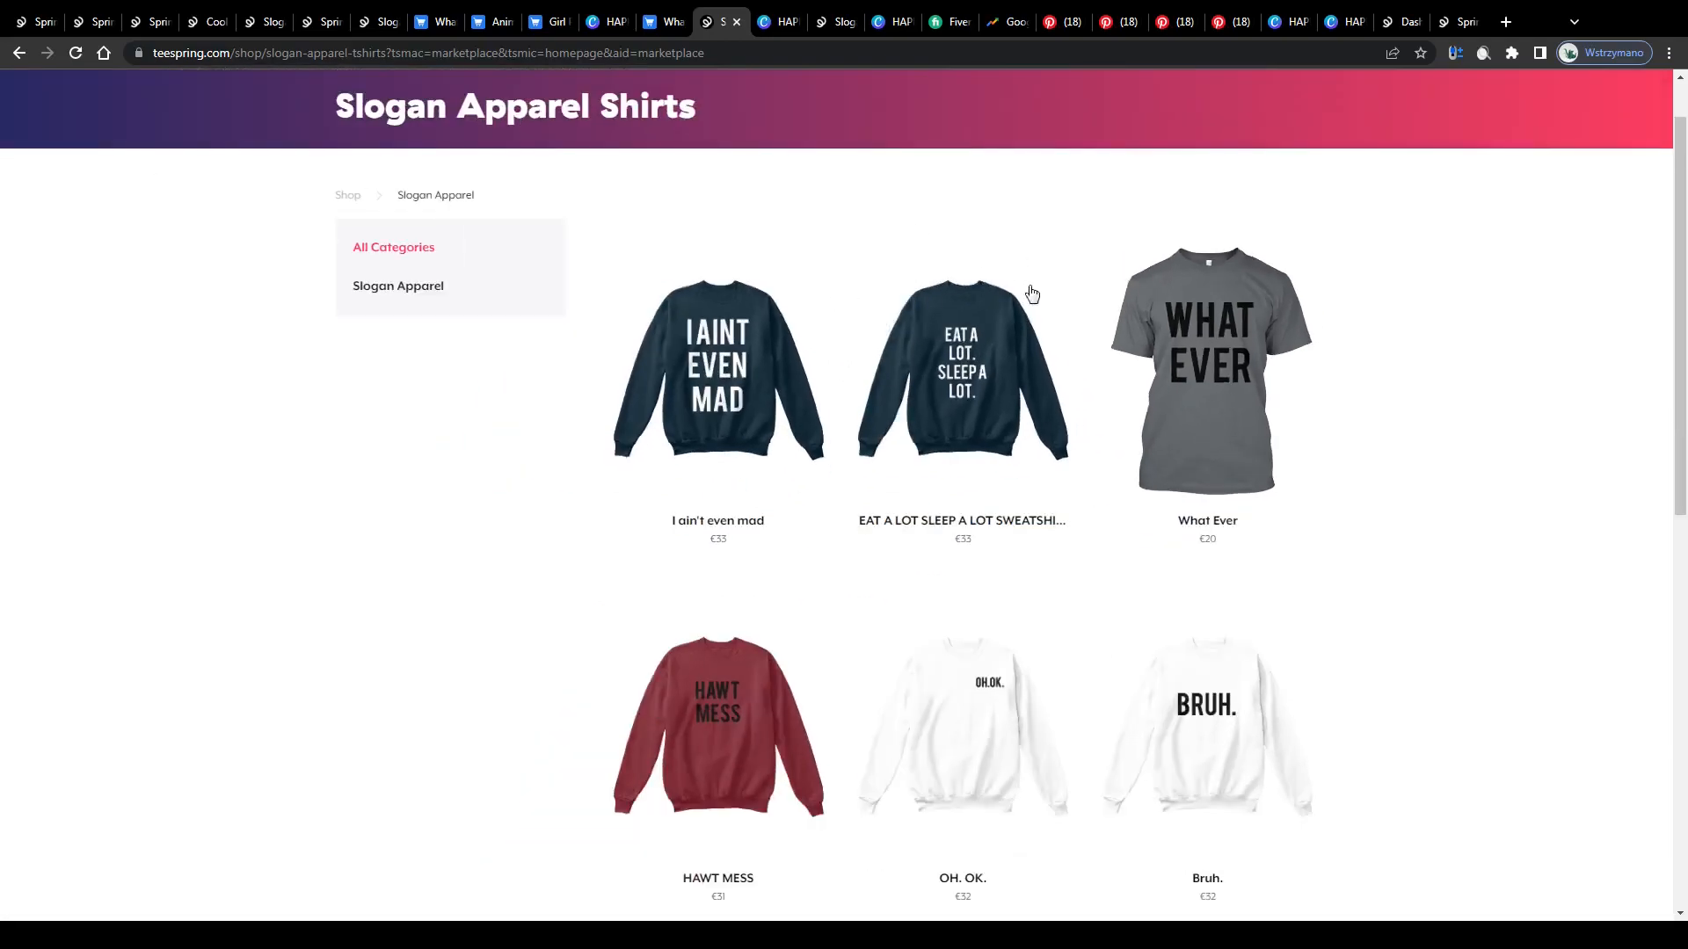
scroll("down", 3)
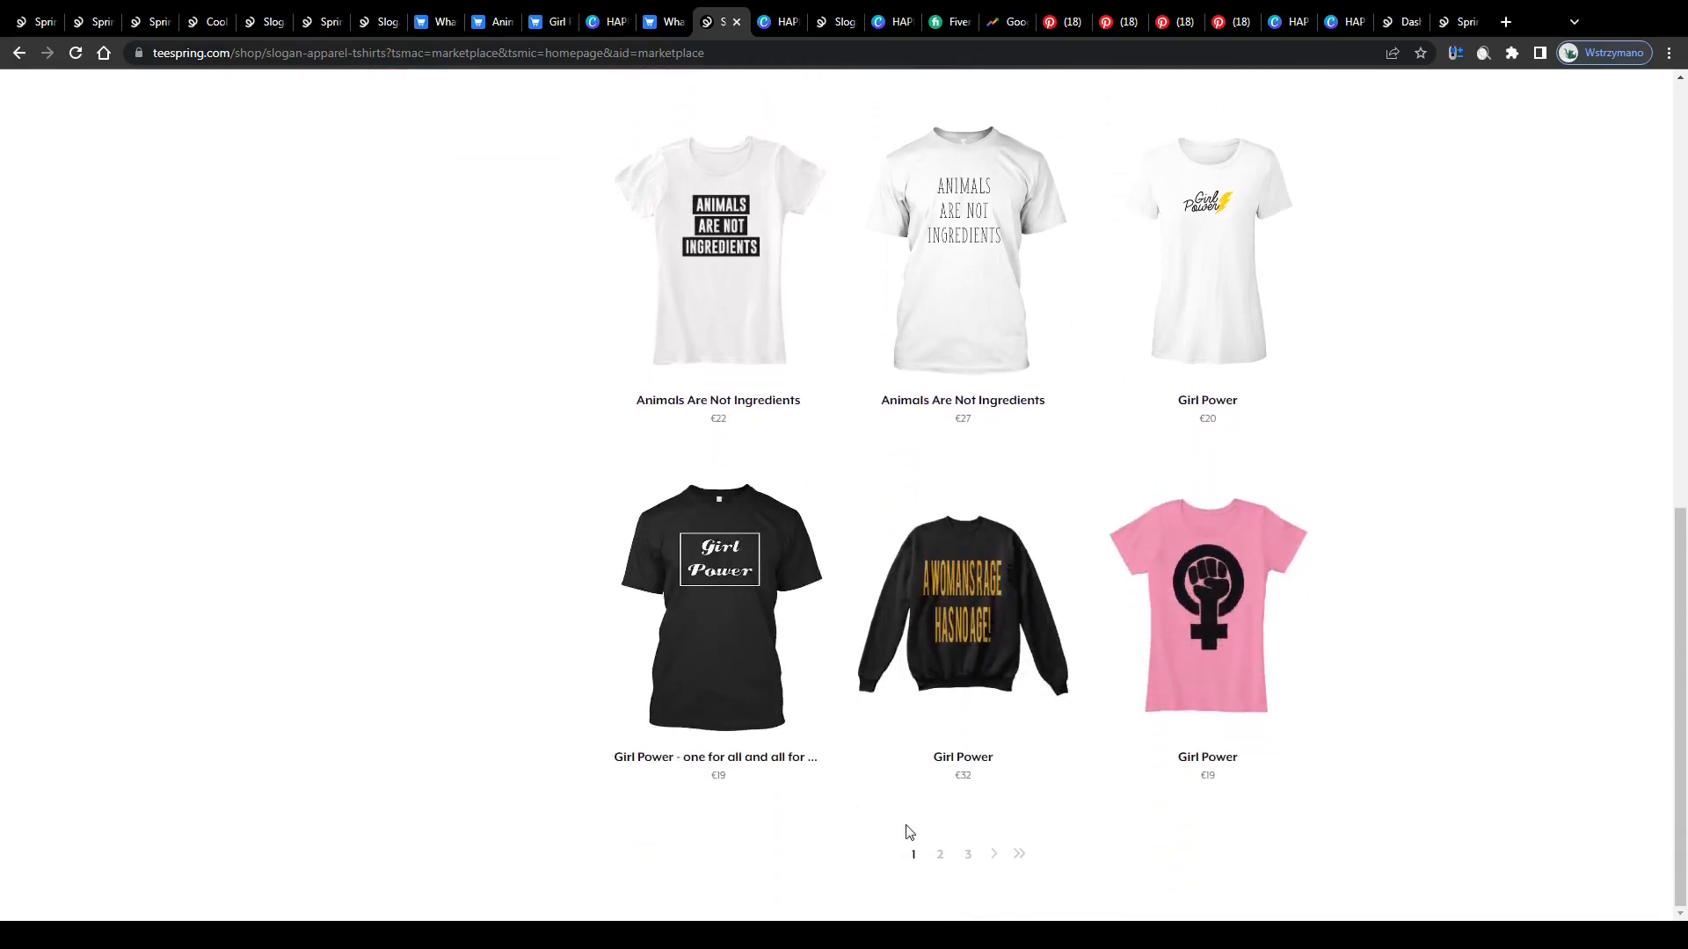
left_click(939, 854)
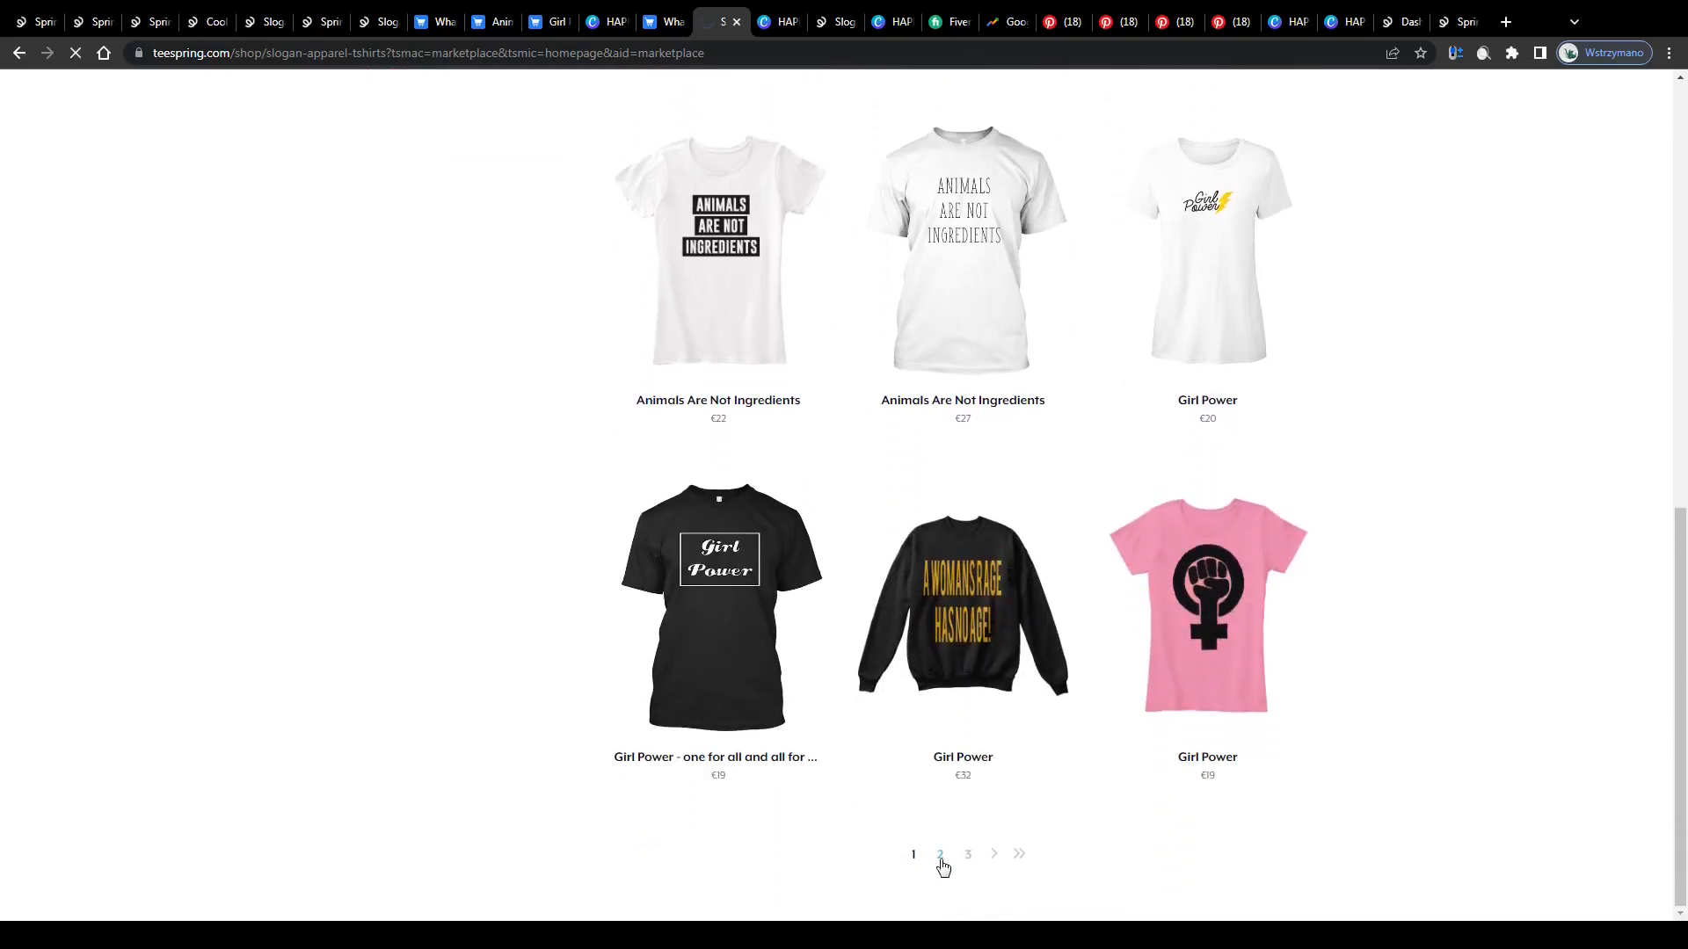
left_click(939, 854)
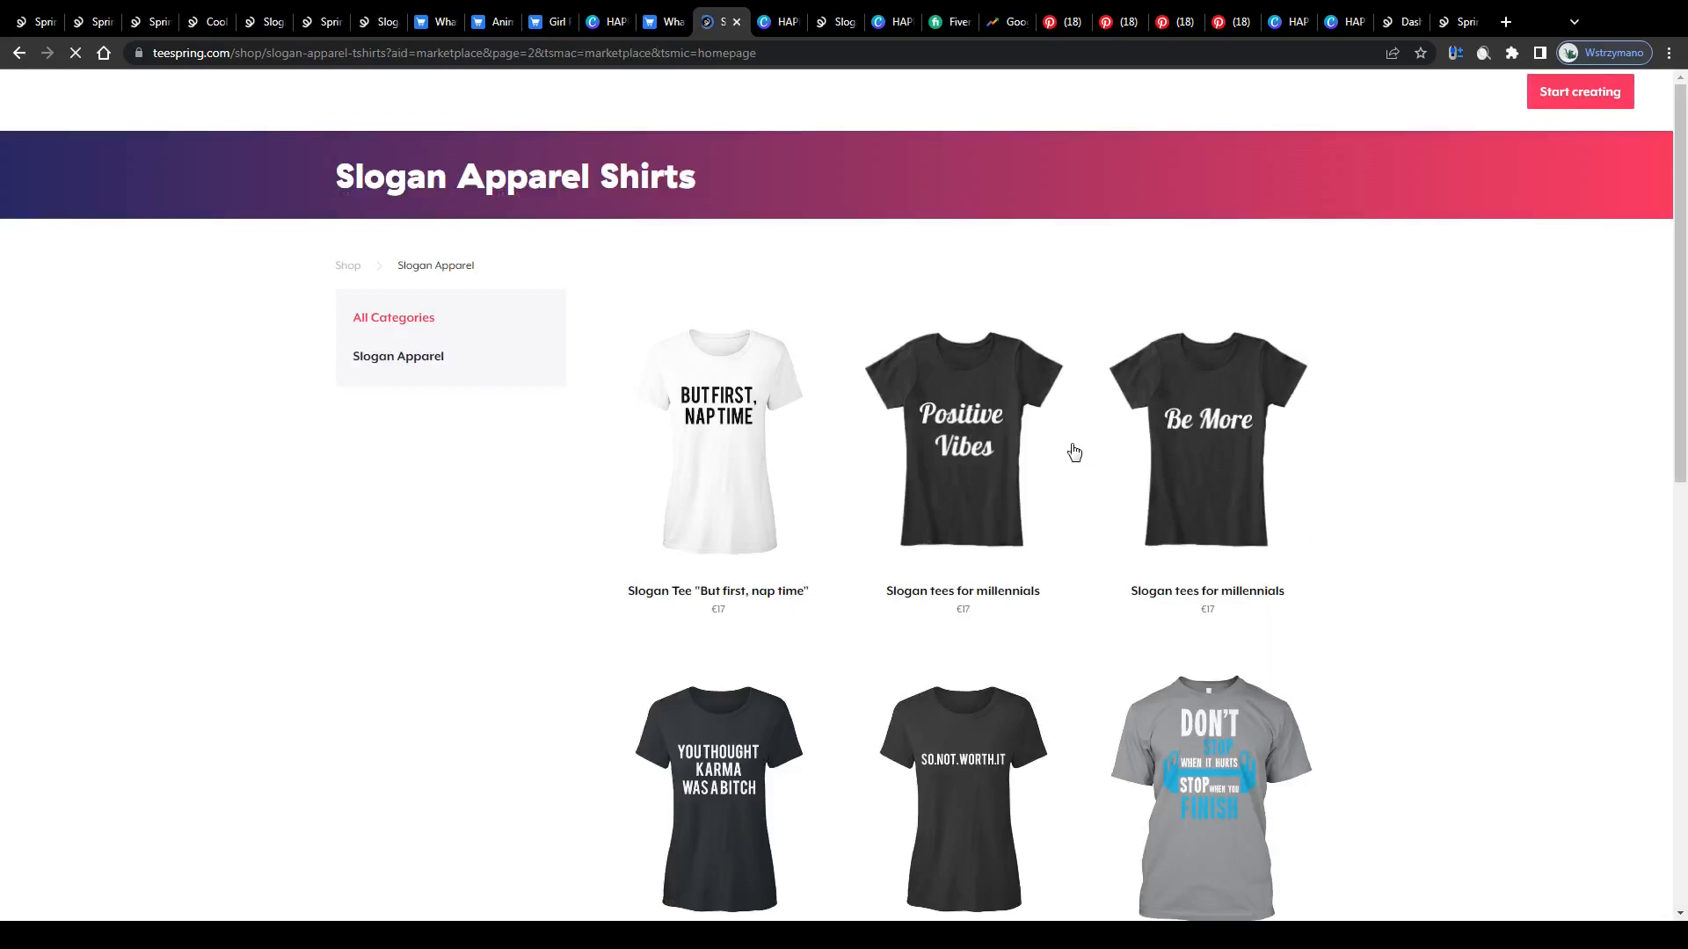
scroll("down", 3)
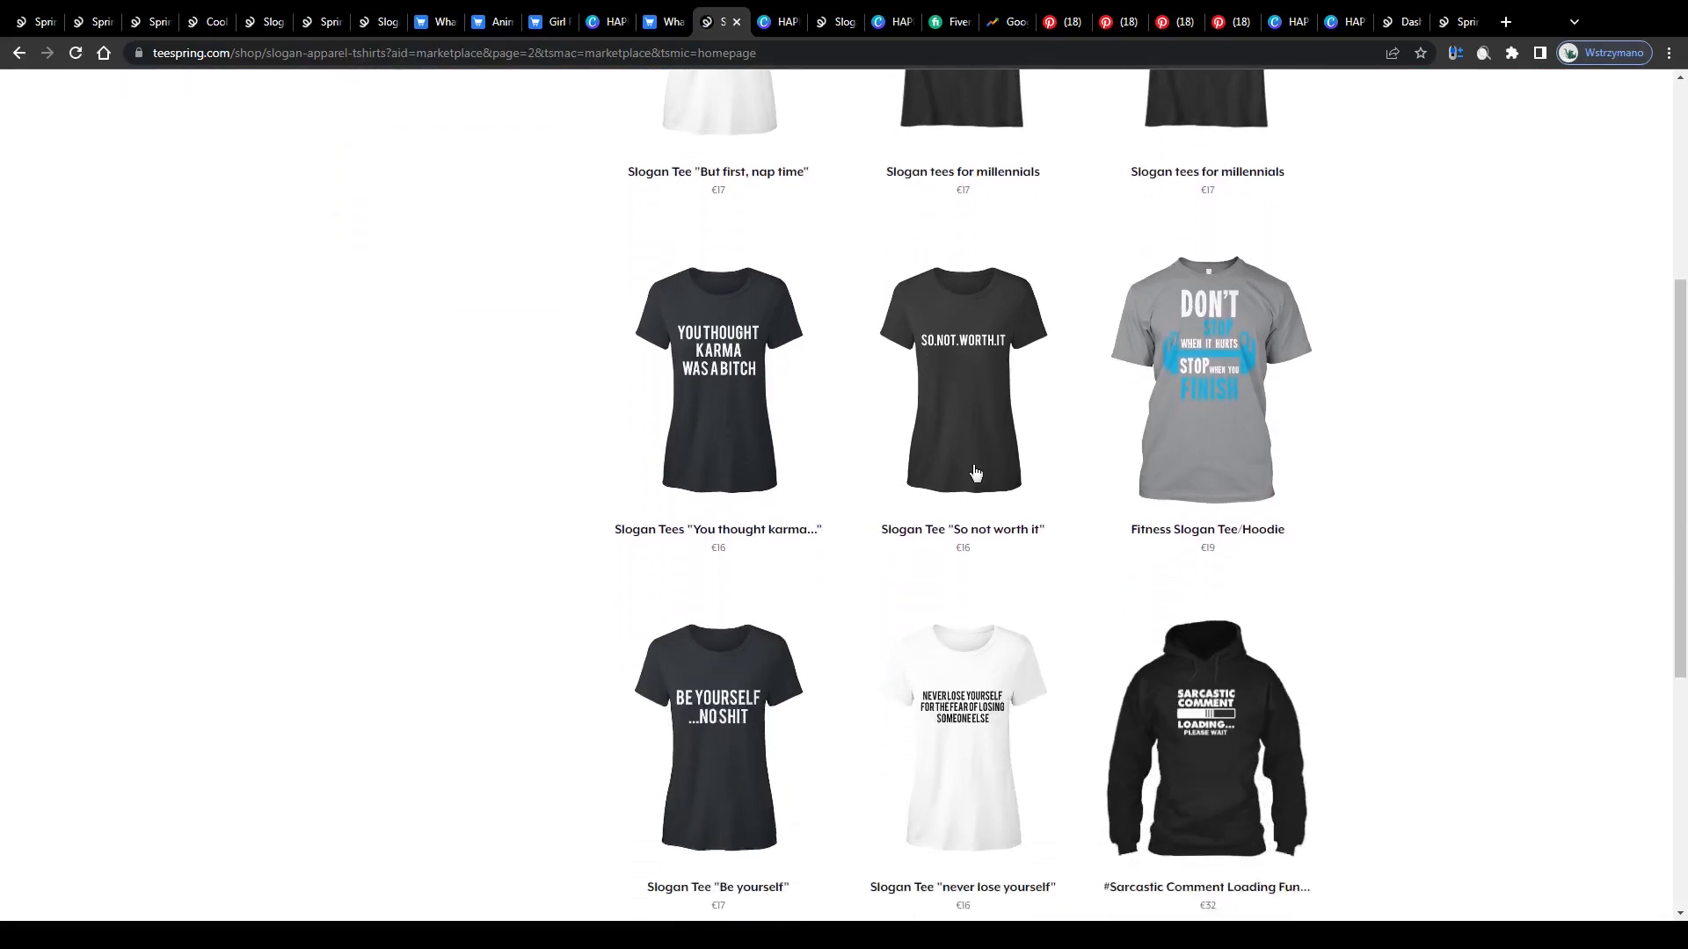
scroll("down", 3)
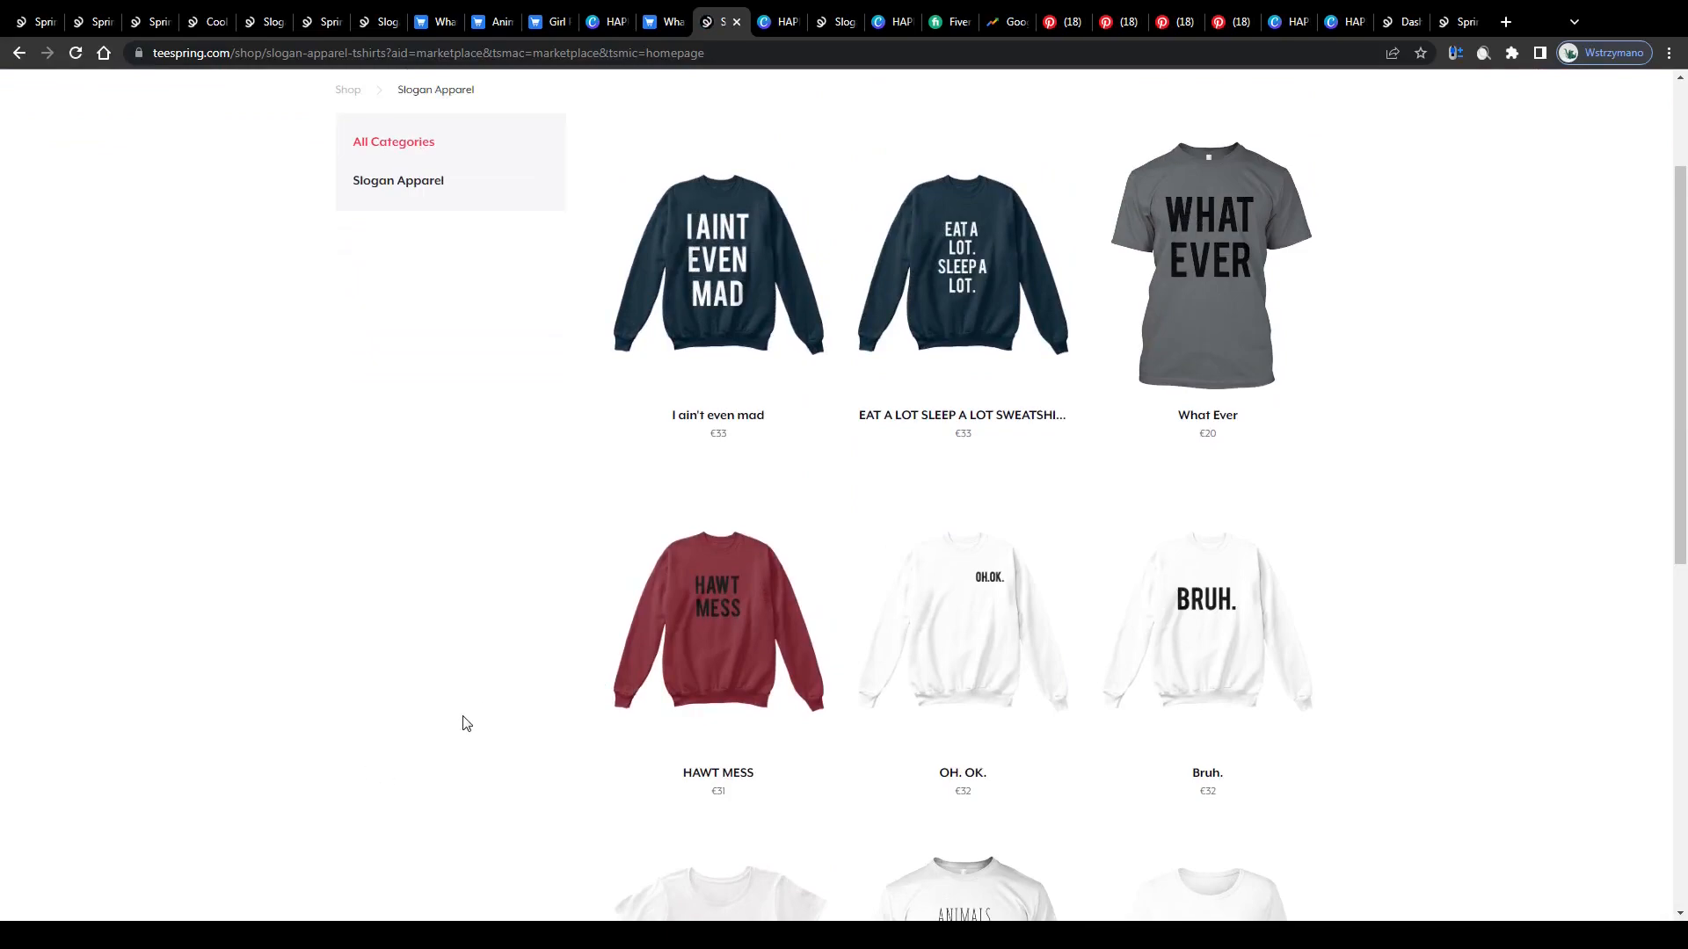
mouse_move(429, 720)
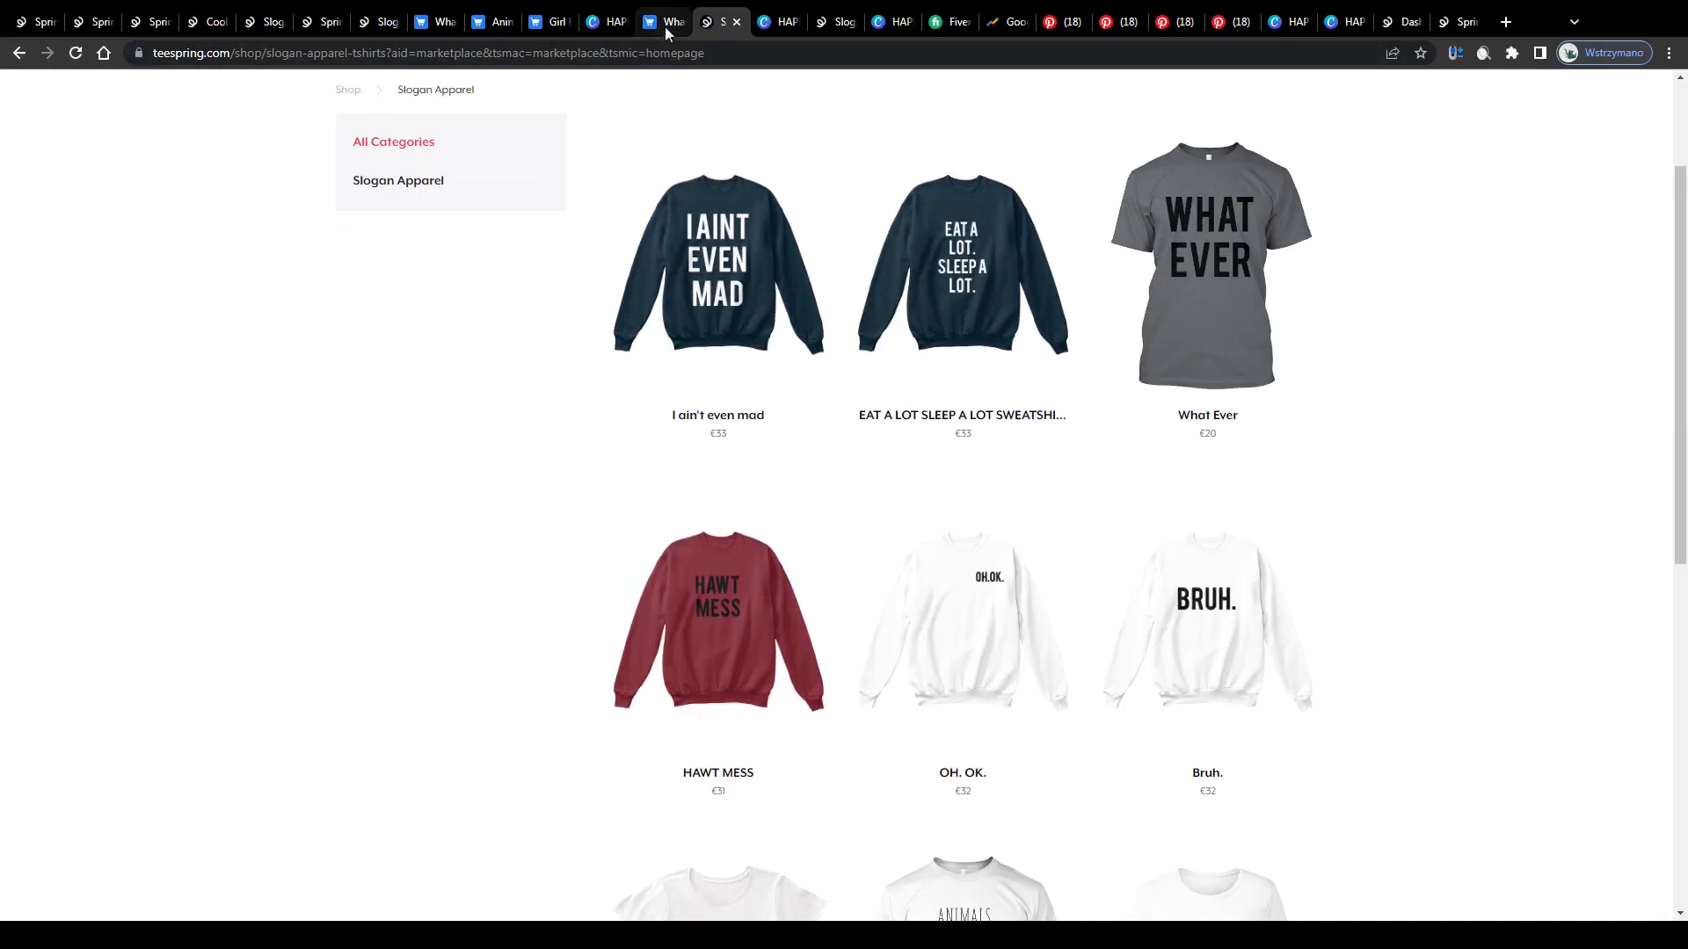
Step: Check the What Ever tee listing, return to the slogan results, then move to the Canva design
left_click(1206, 268)
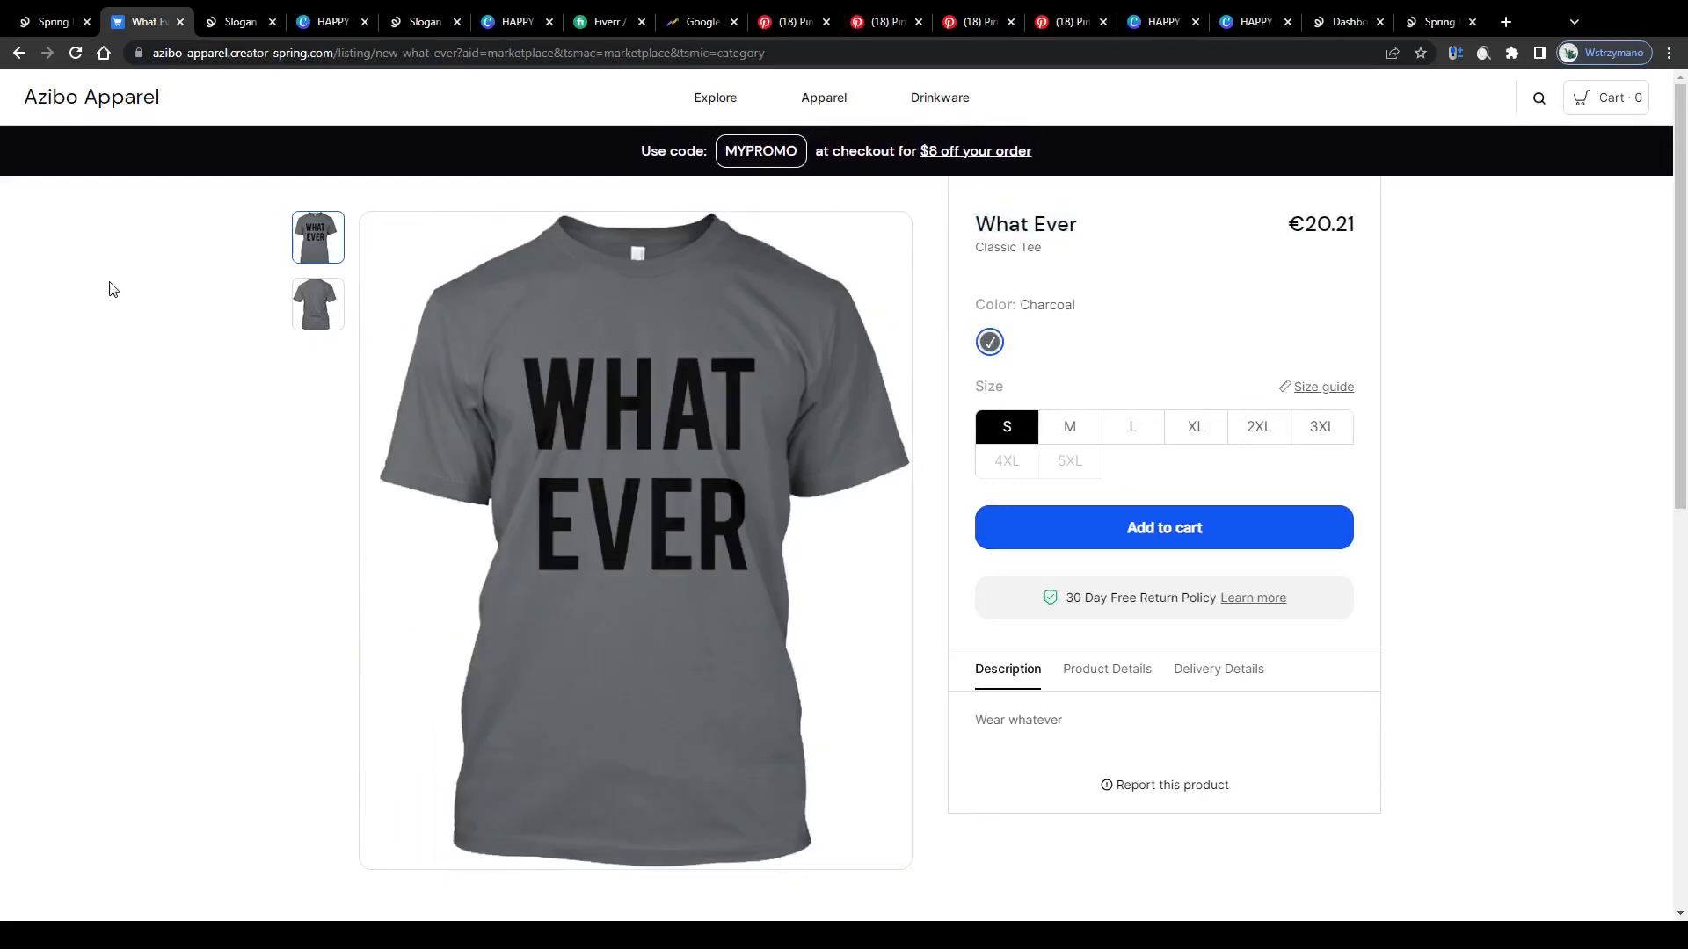
left_click(420, 21)
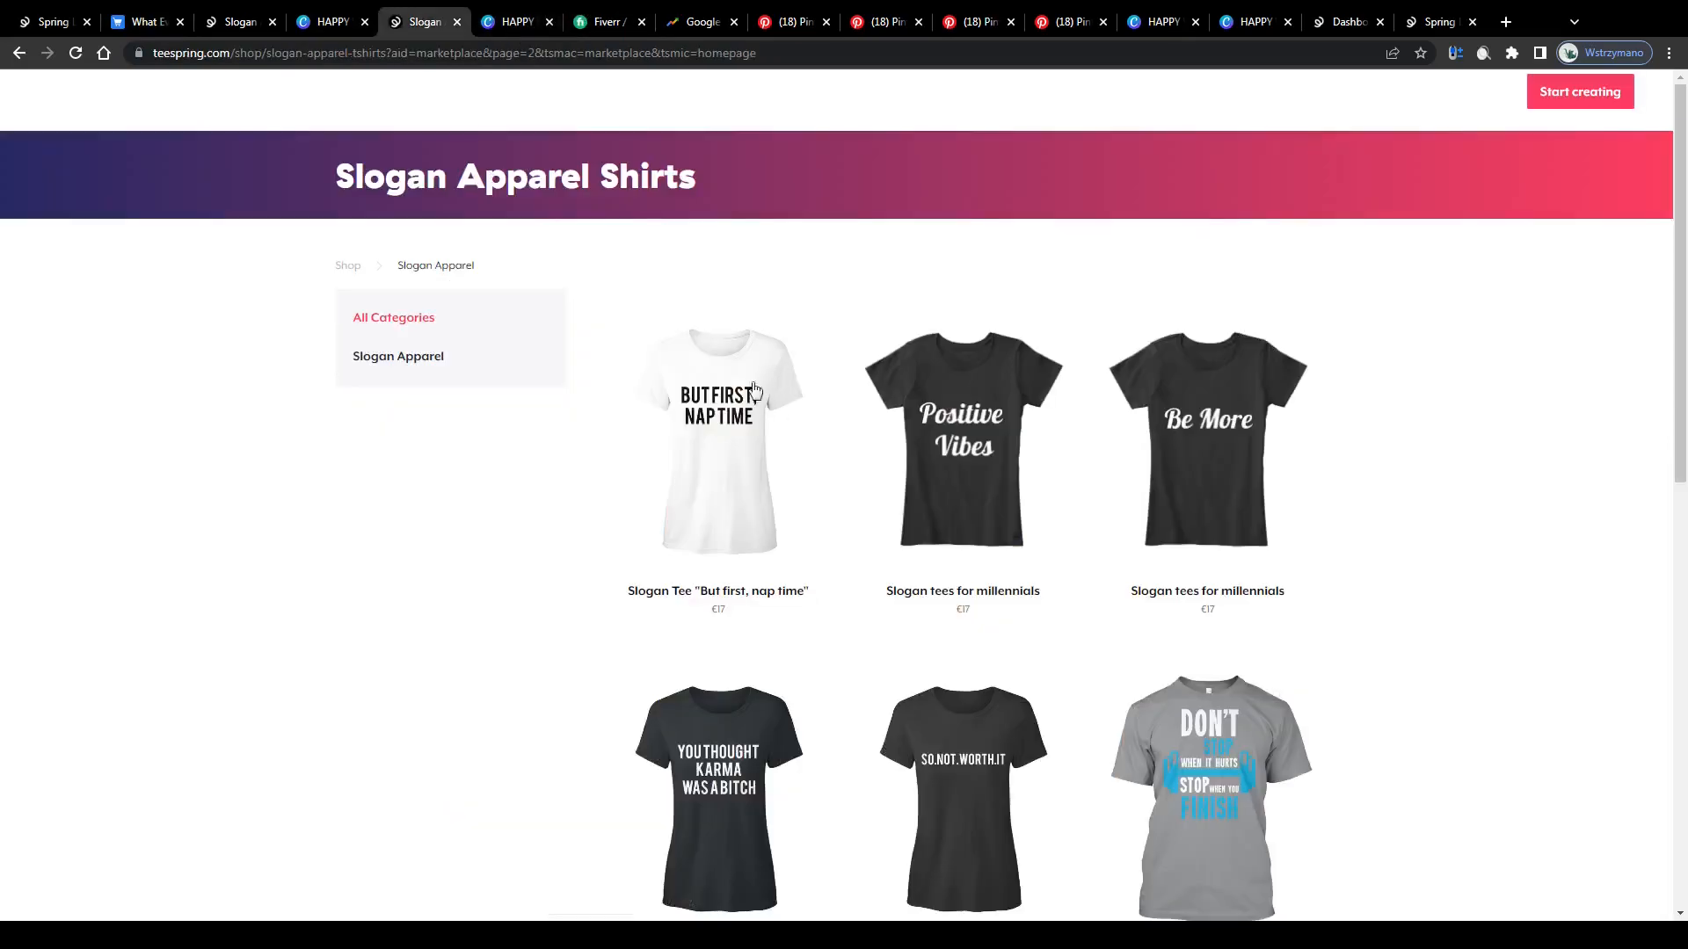
scroll("down", 3)
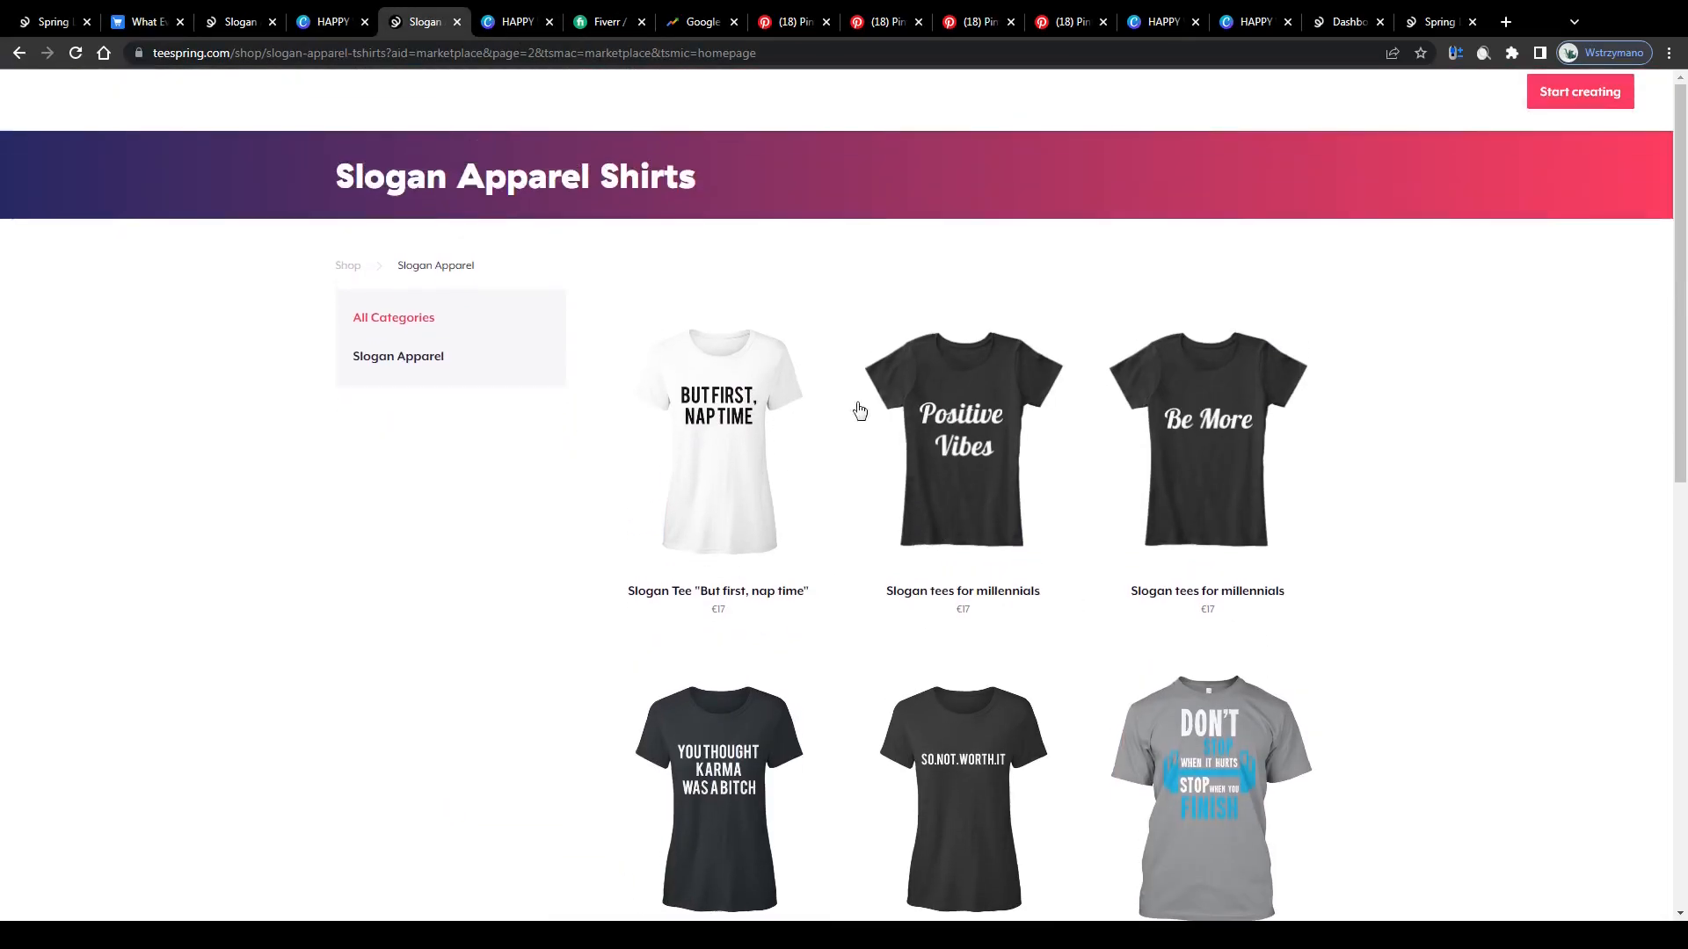
scroll("down", 3)
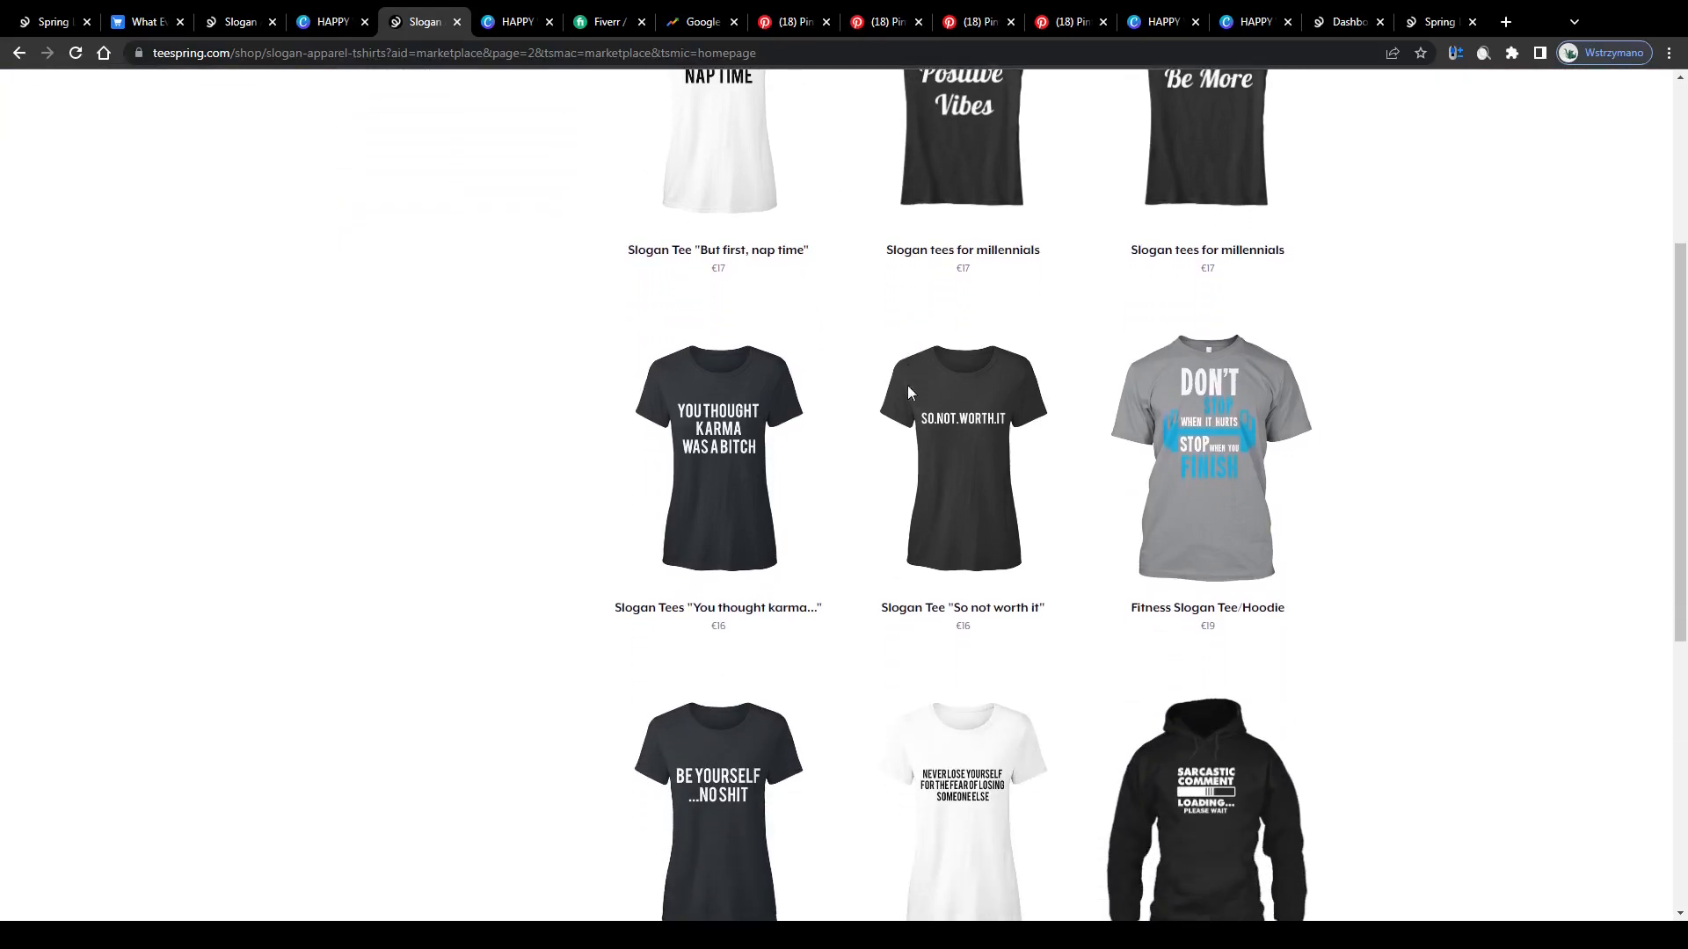
scroll("up", 3)
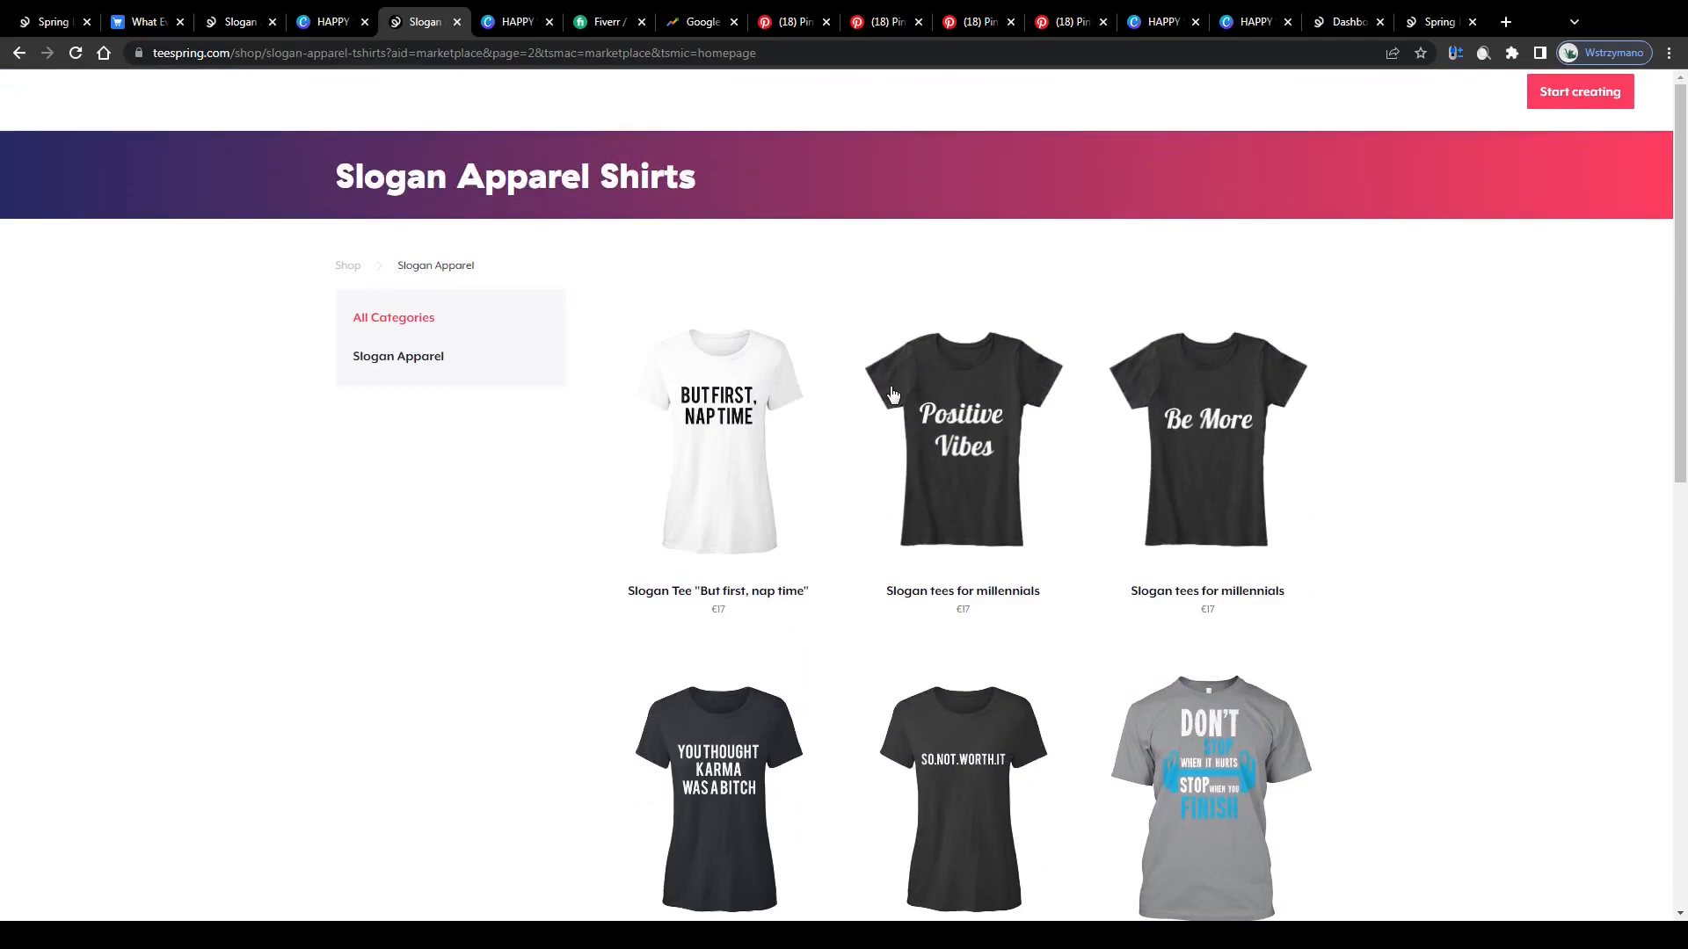
left_click(514, 21)
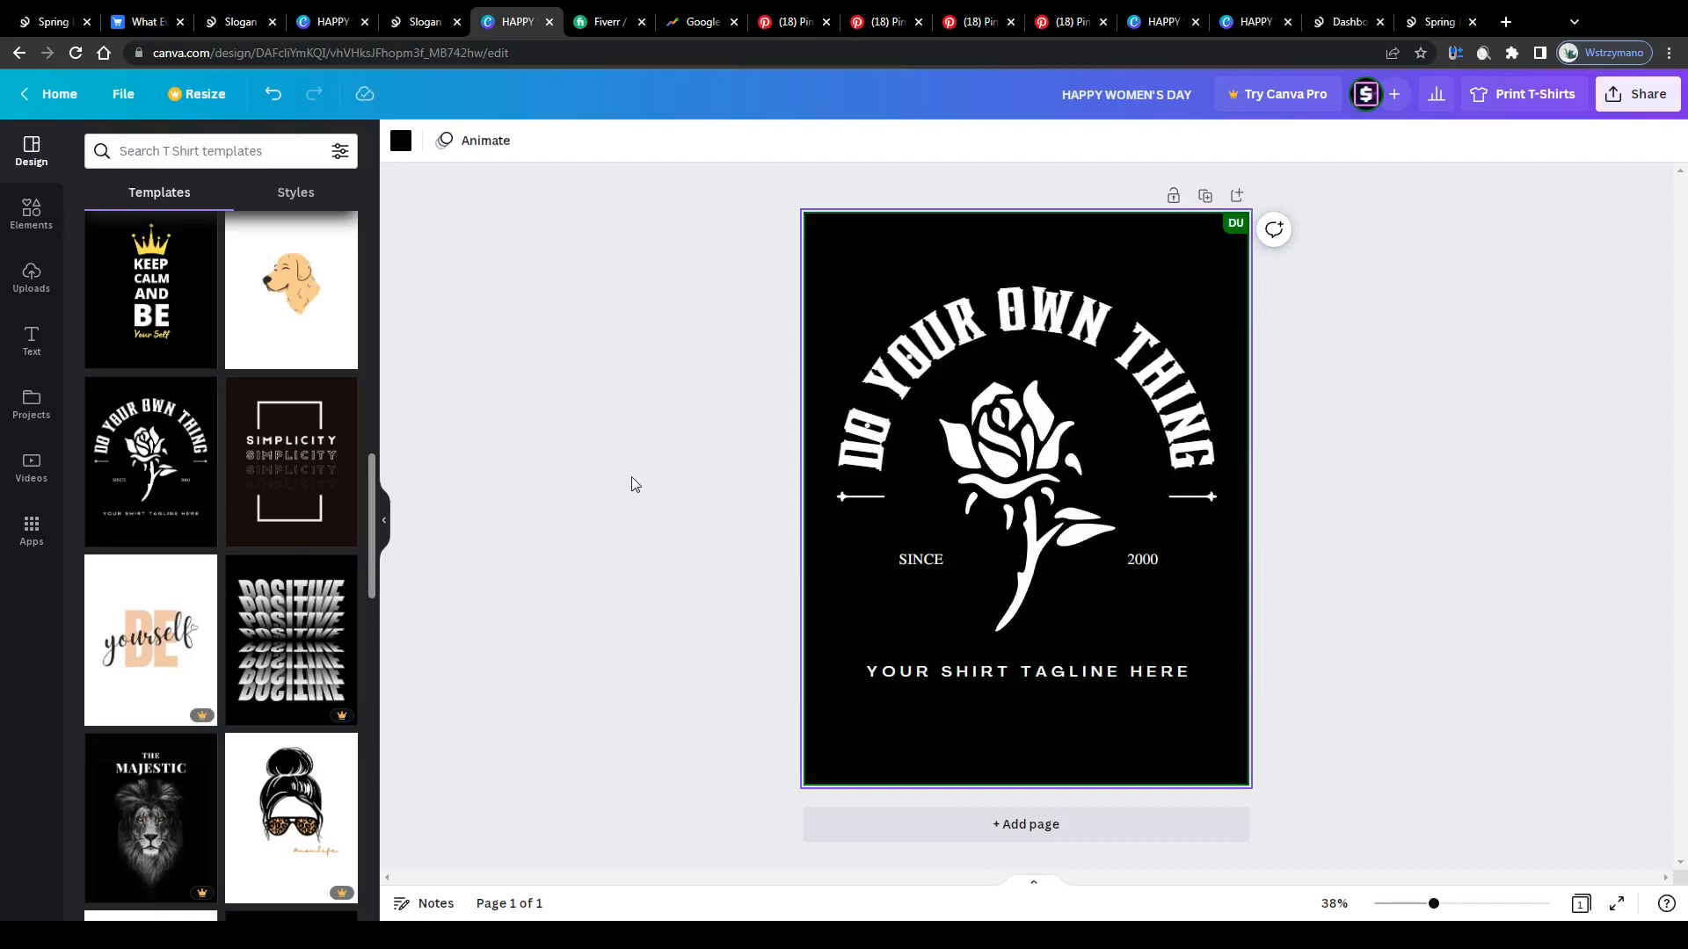
mouse_move(145, 794)
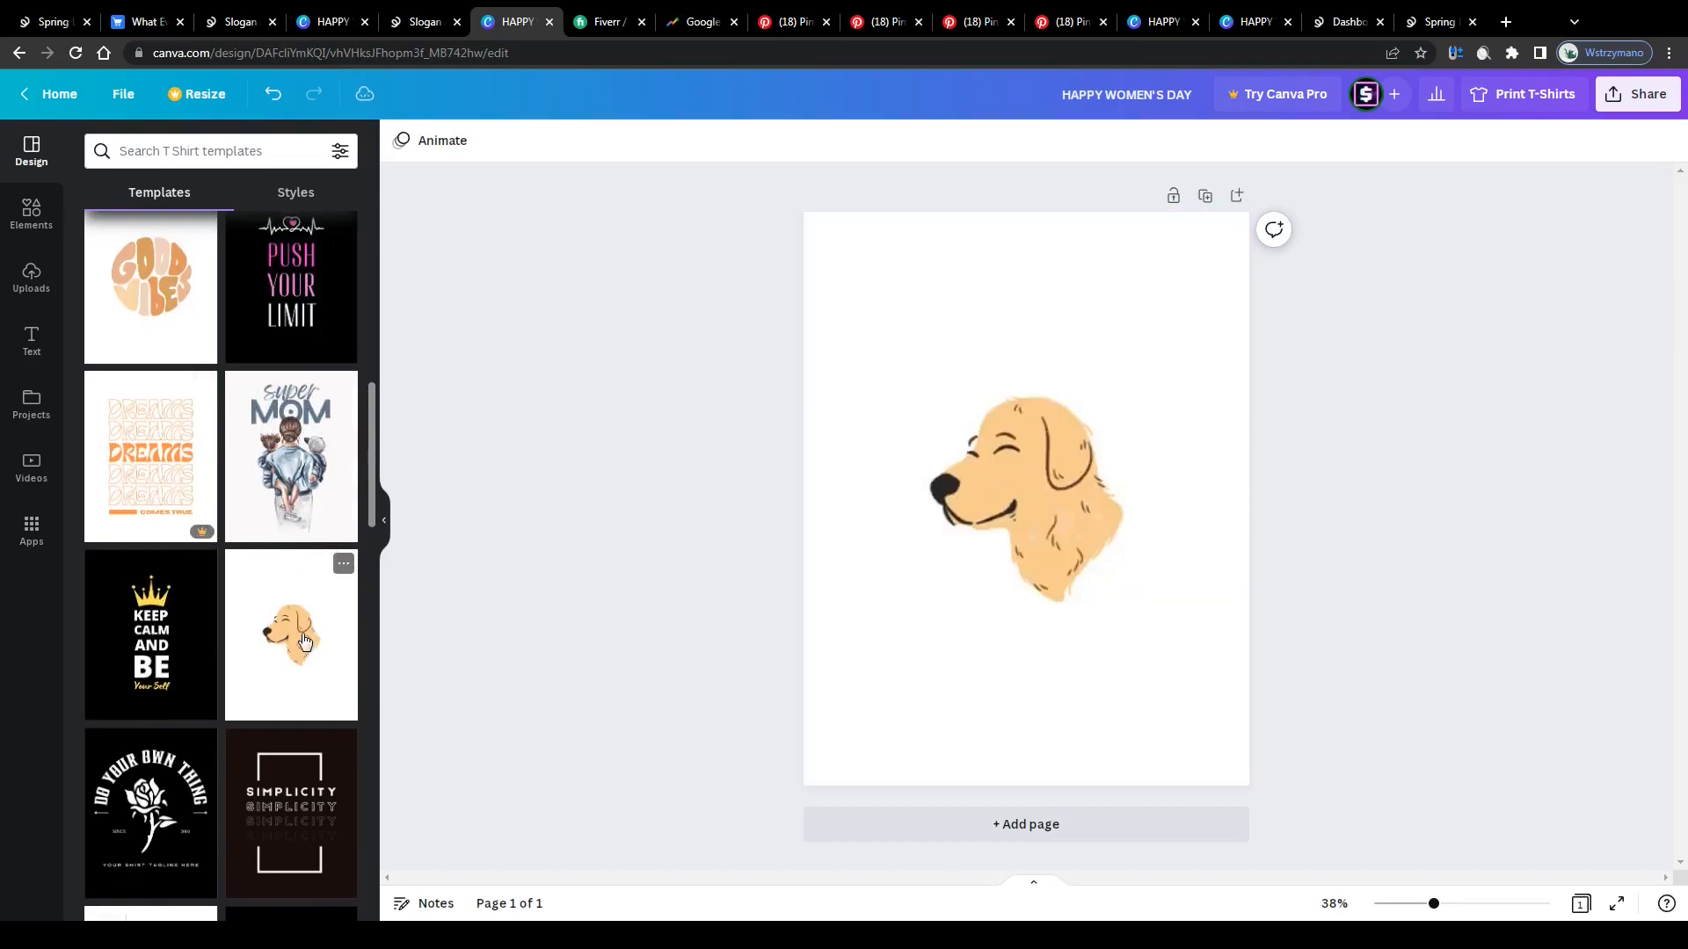
Step: Try different T-shirt templates on the page, ending on the self-care definition template
left_click(290, 456)
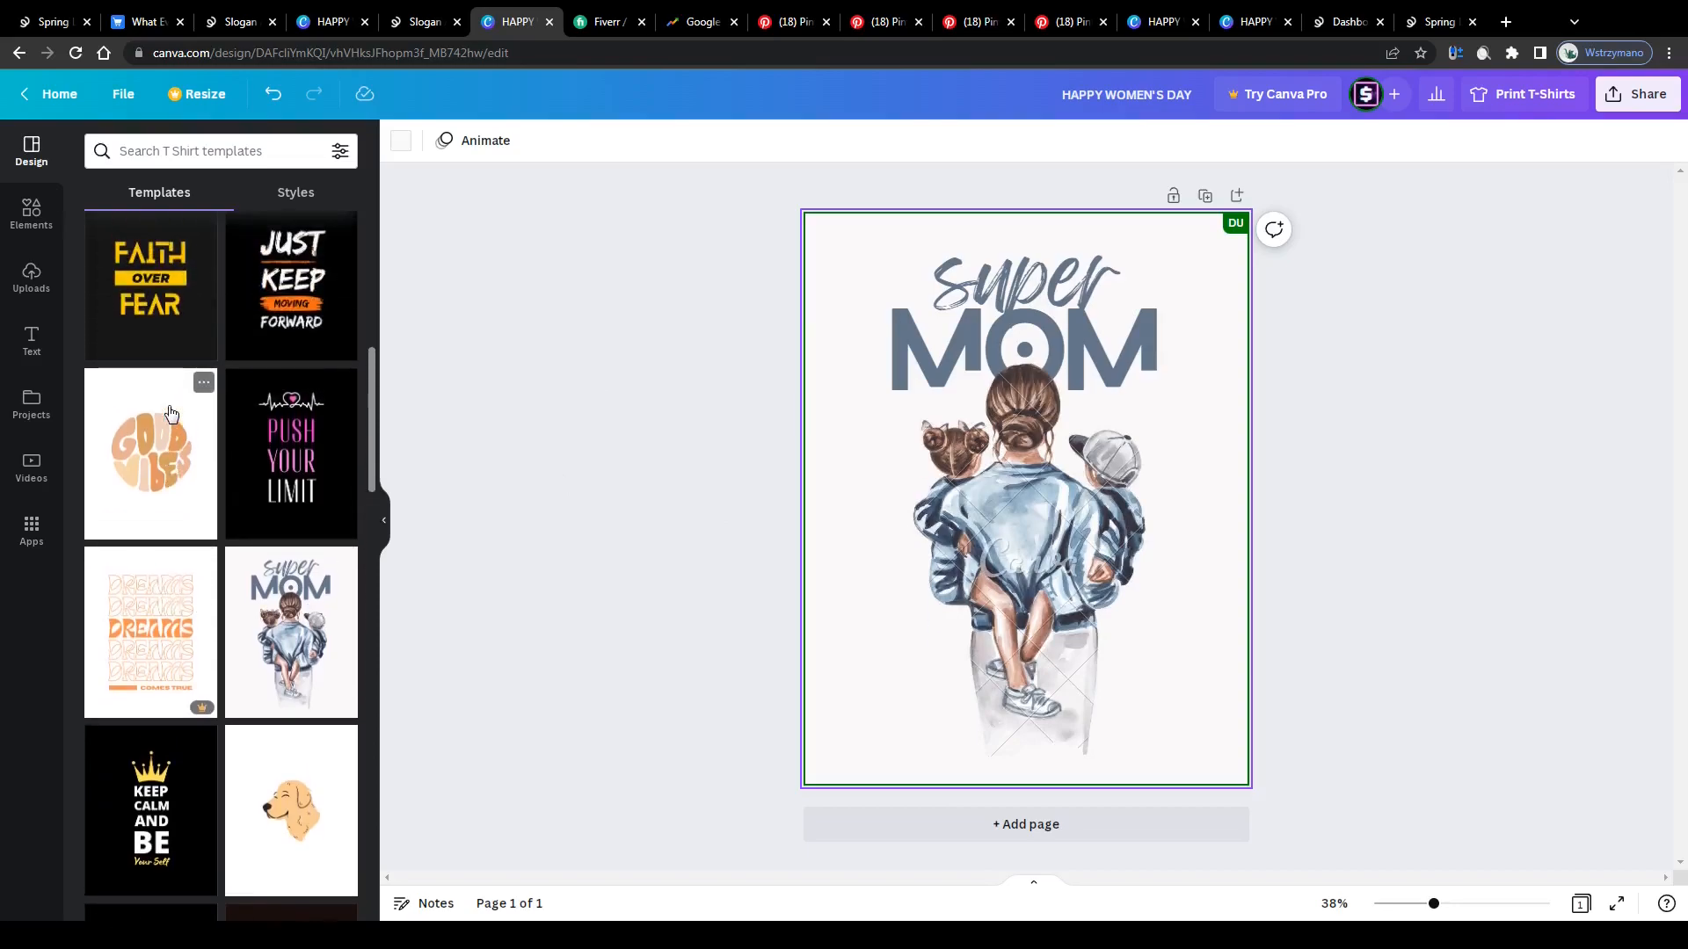
left_click(290, 452)
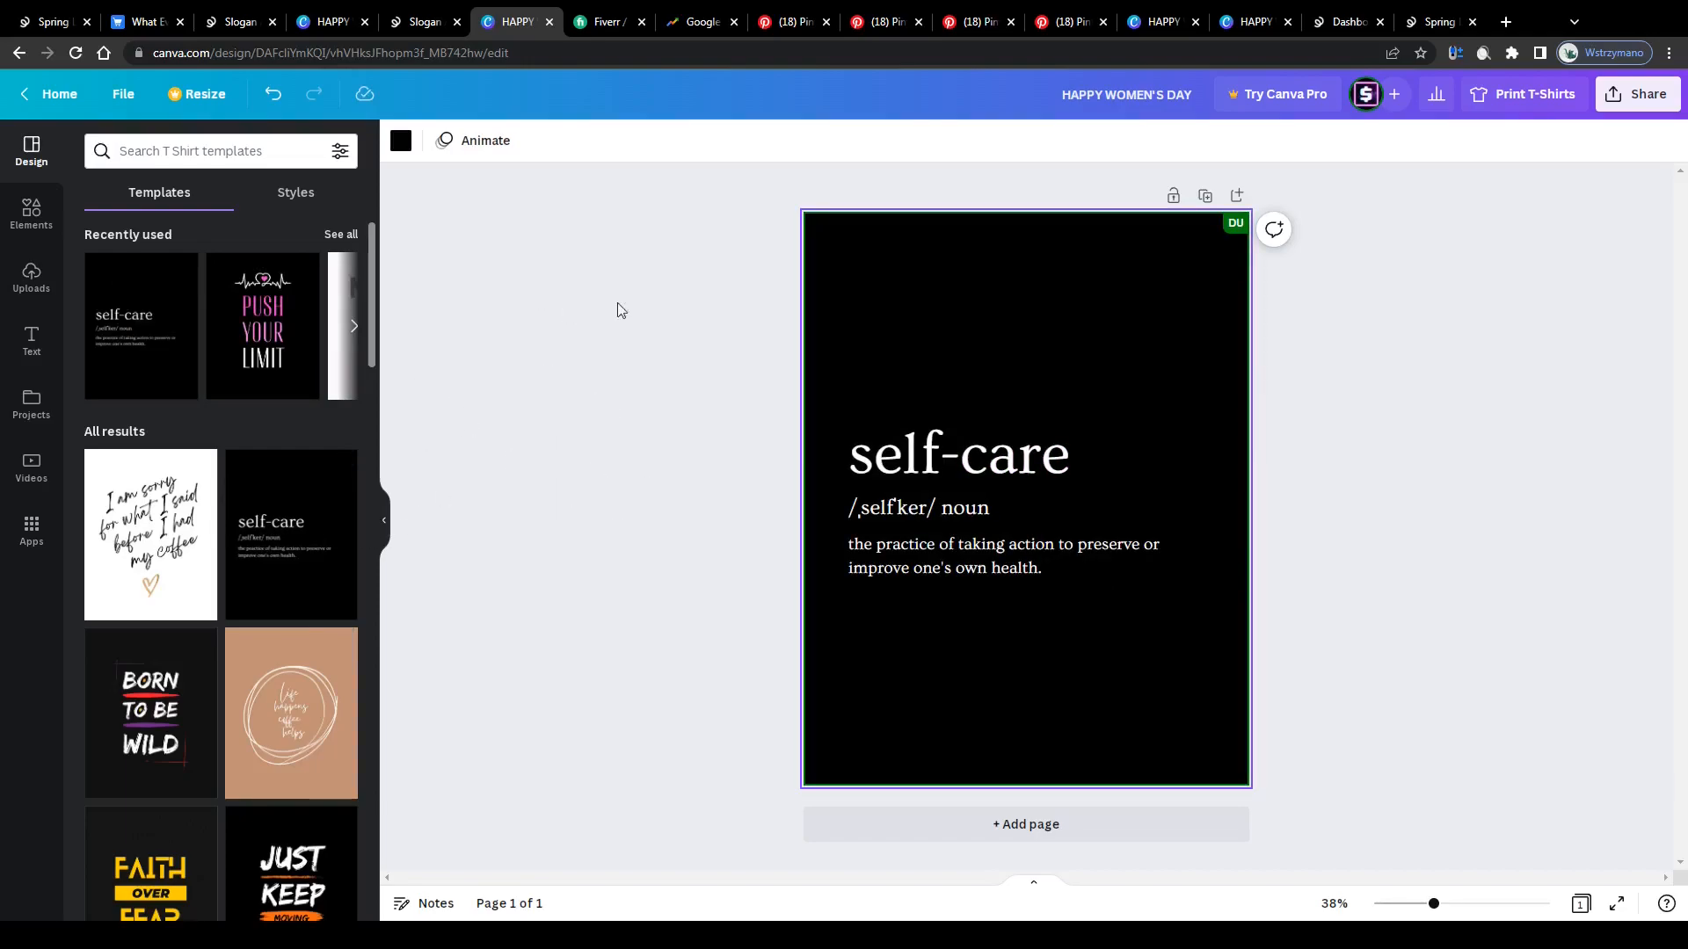
mouse_move(584, 382)
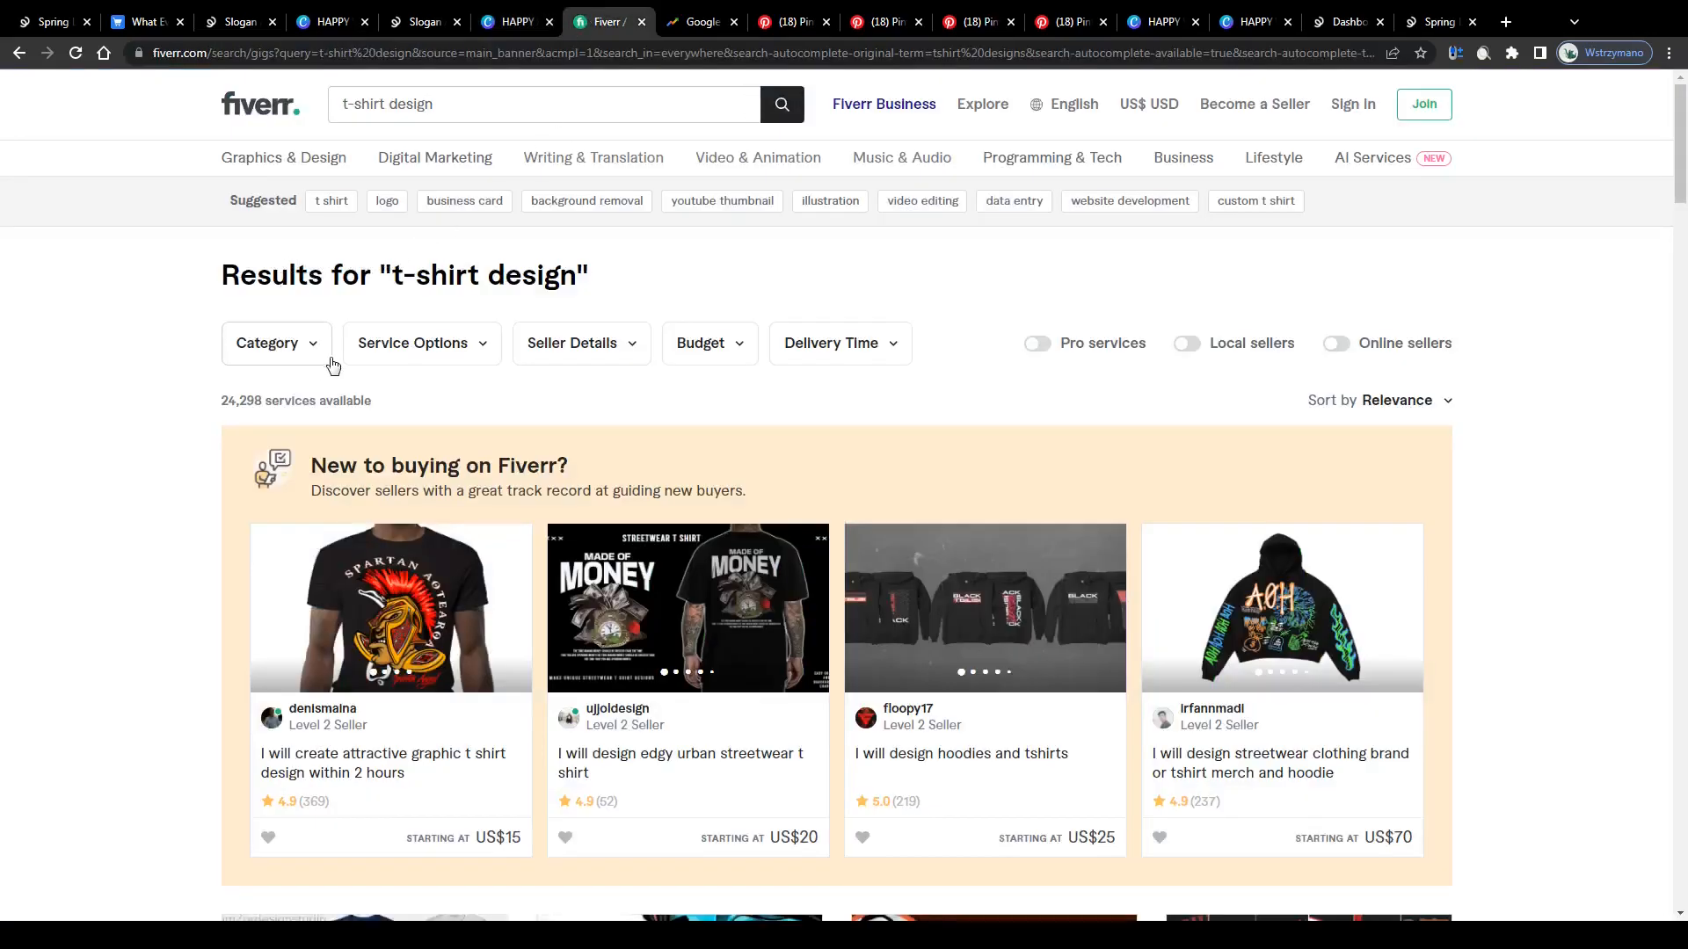
scroll("down", 3)
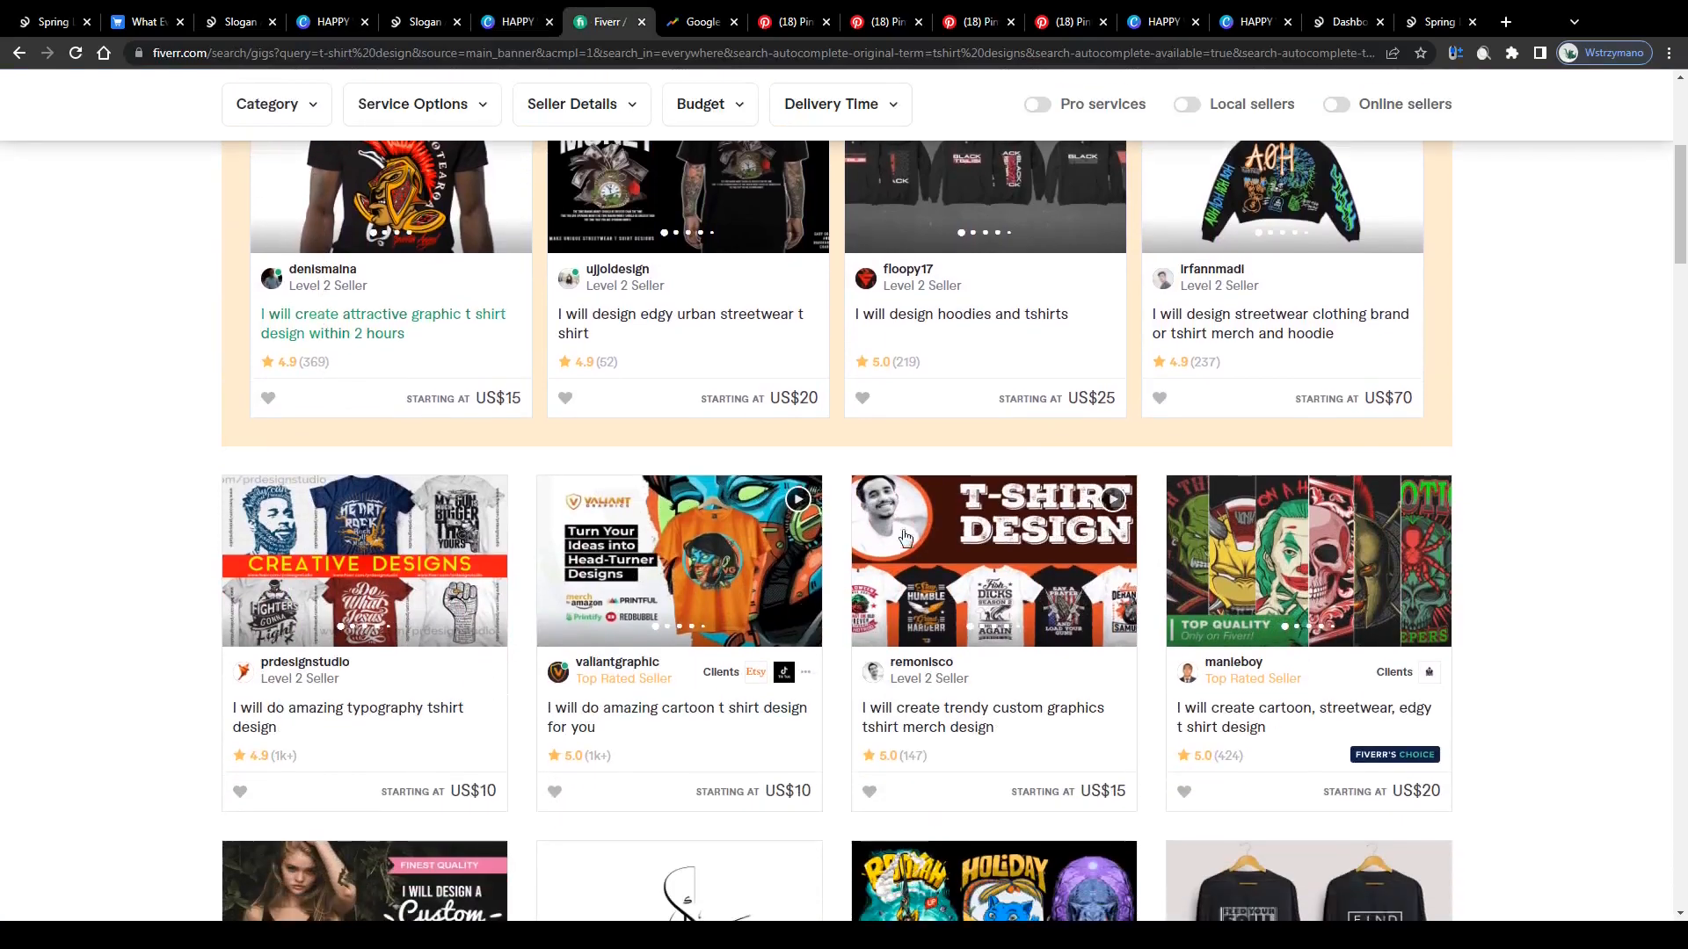
scroll("down", 3)
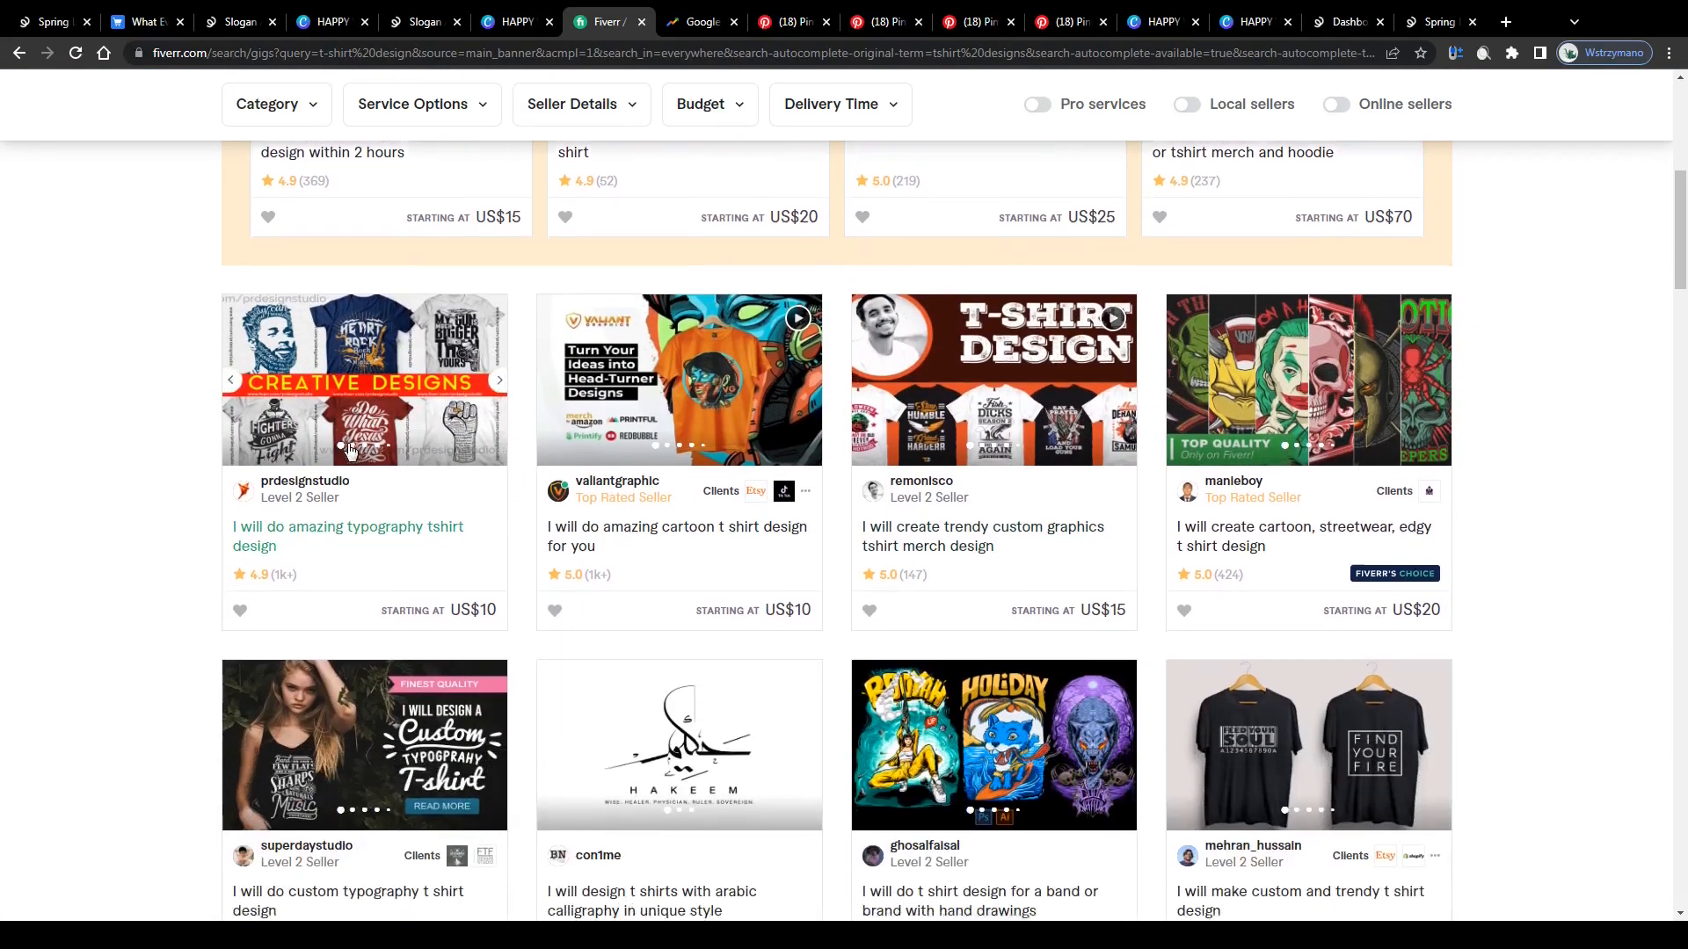
scroll("down", 3)
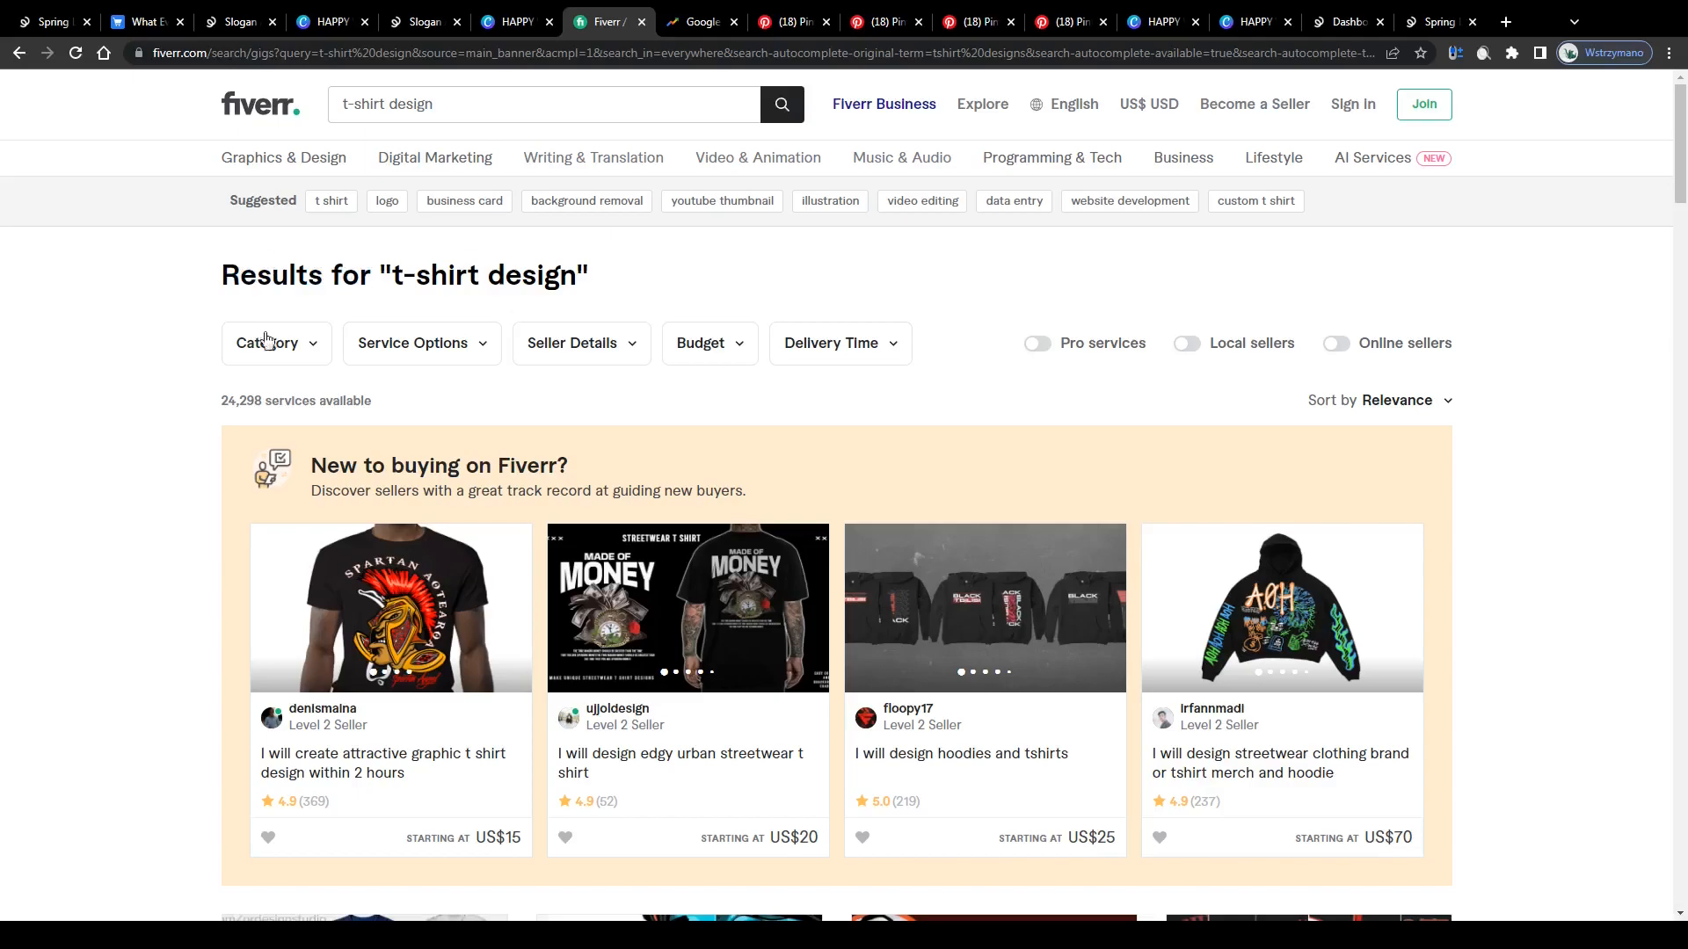
mouse_move(751, 619)
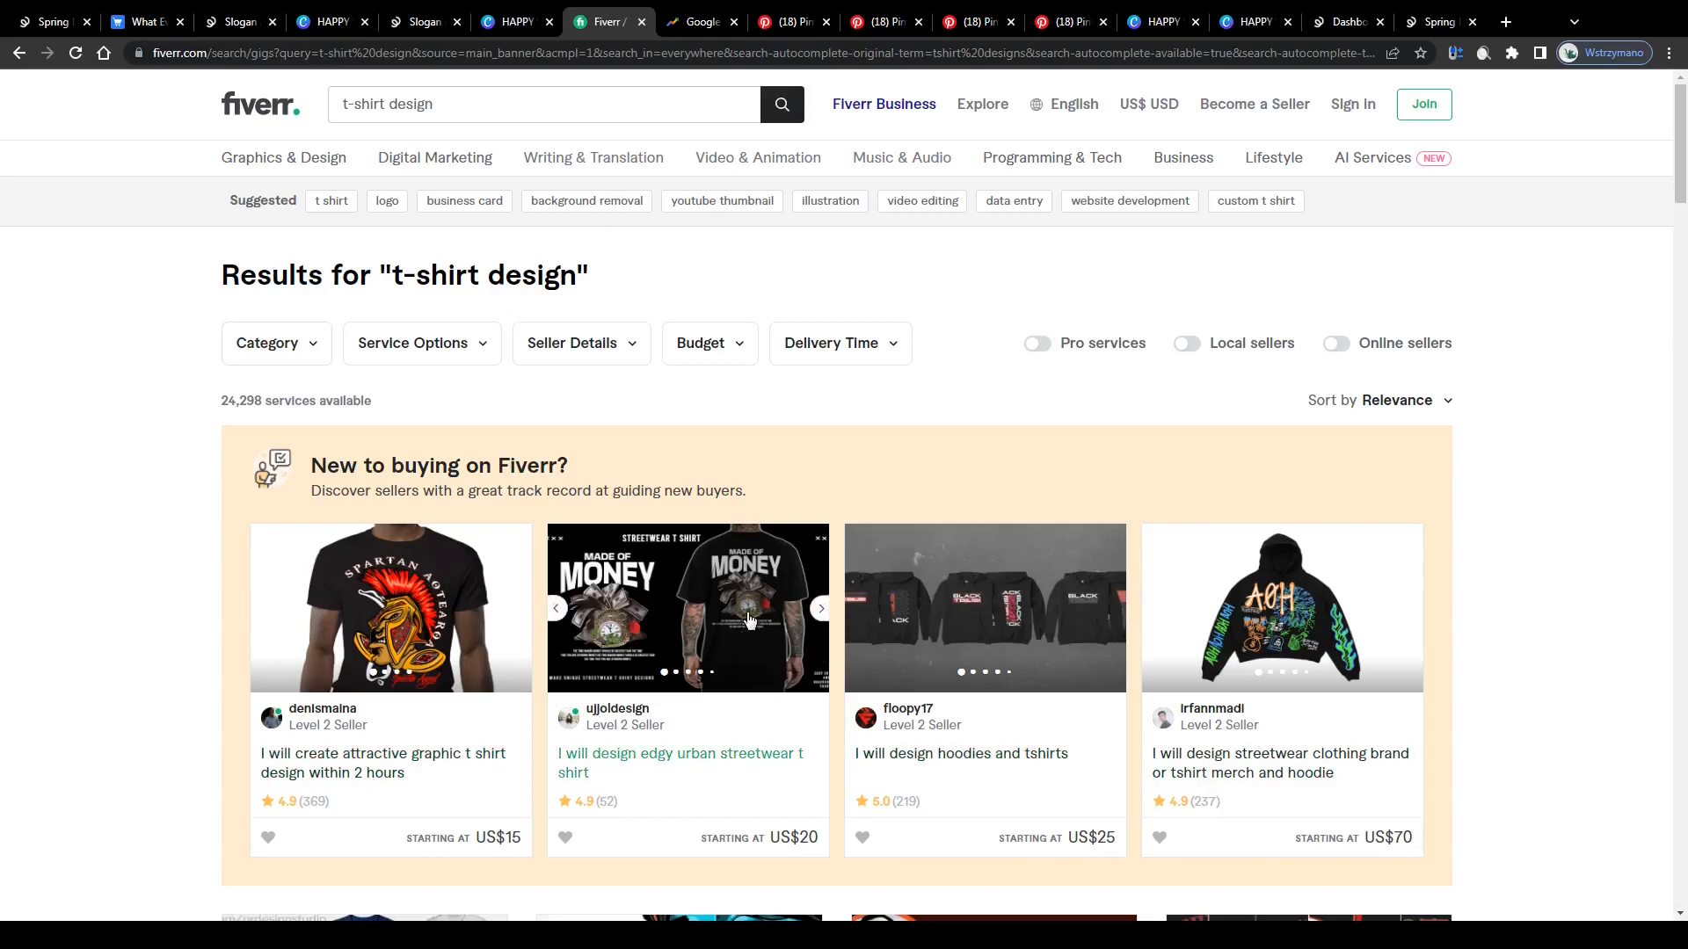
scroll("down", 3)
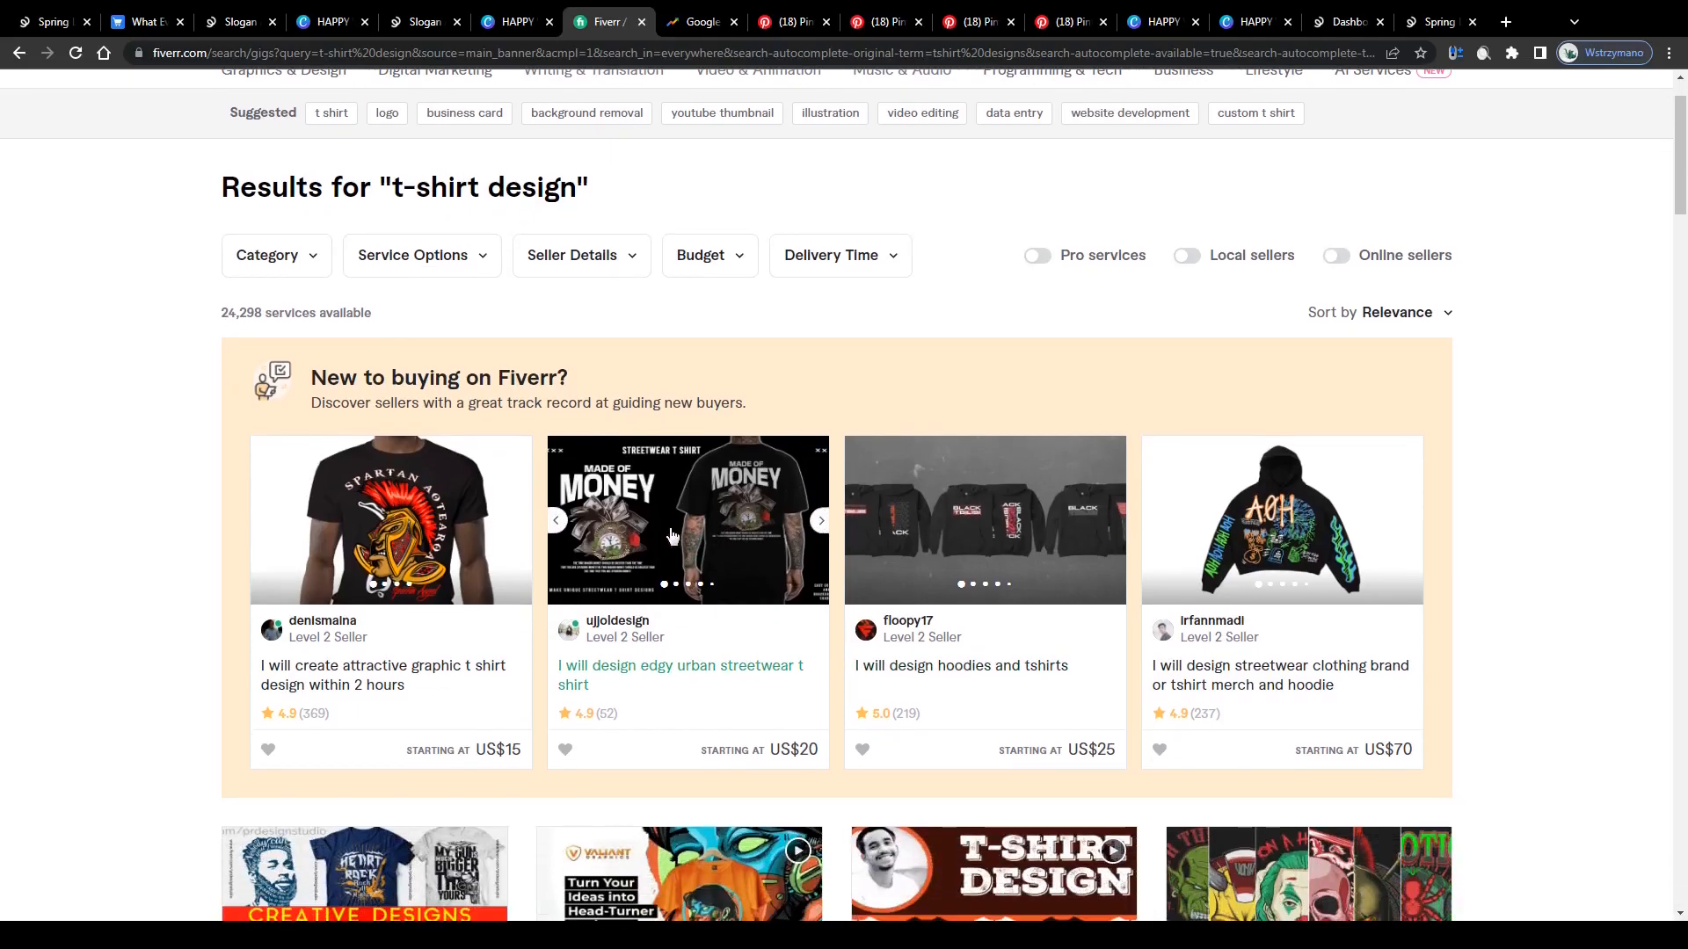
scroll("down", 3)
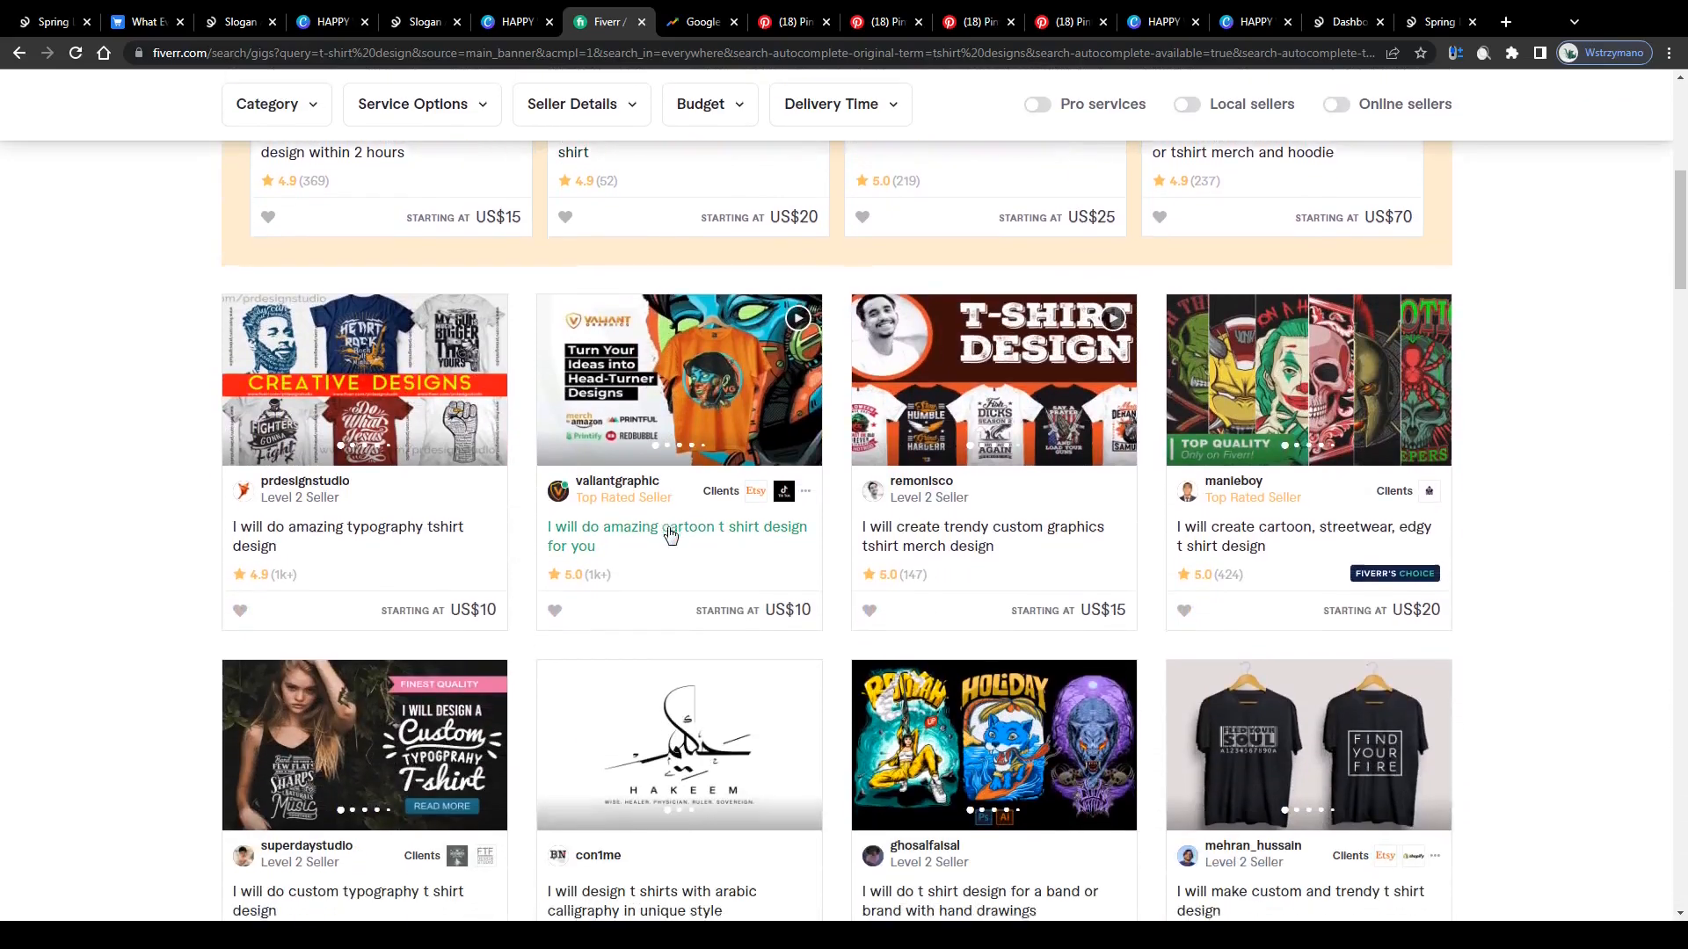
scroll("down", 3)
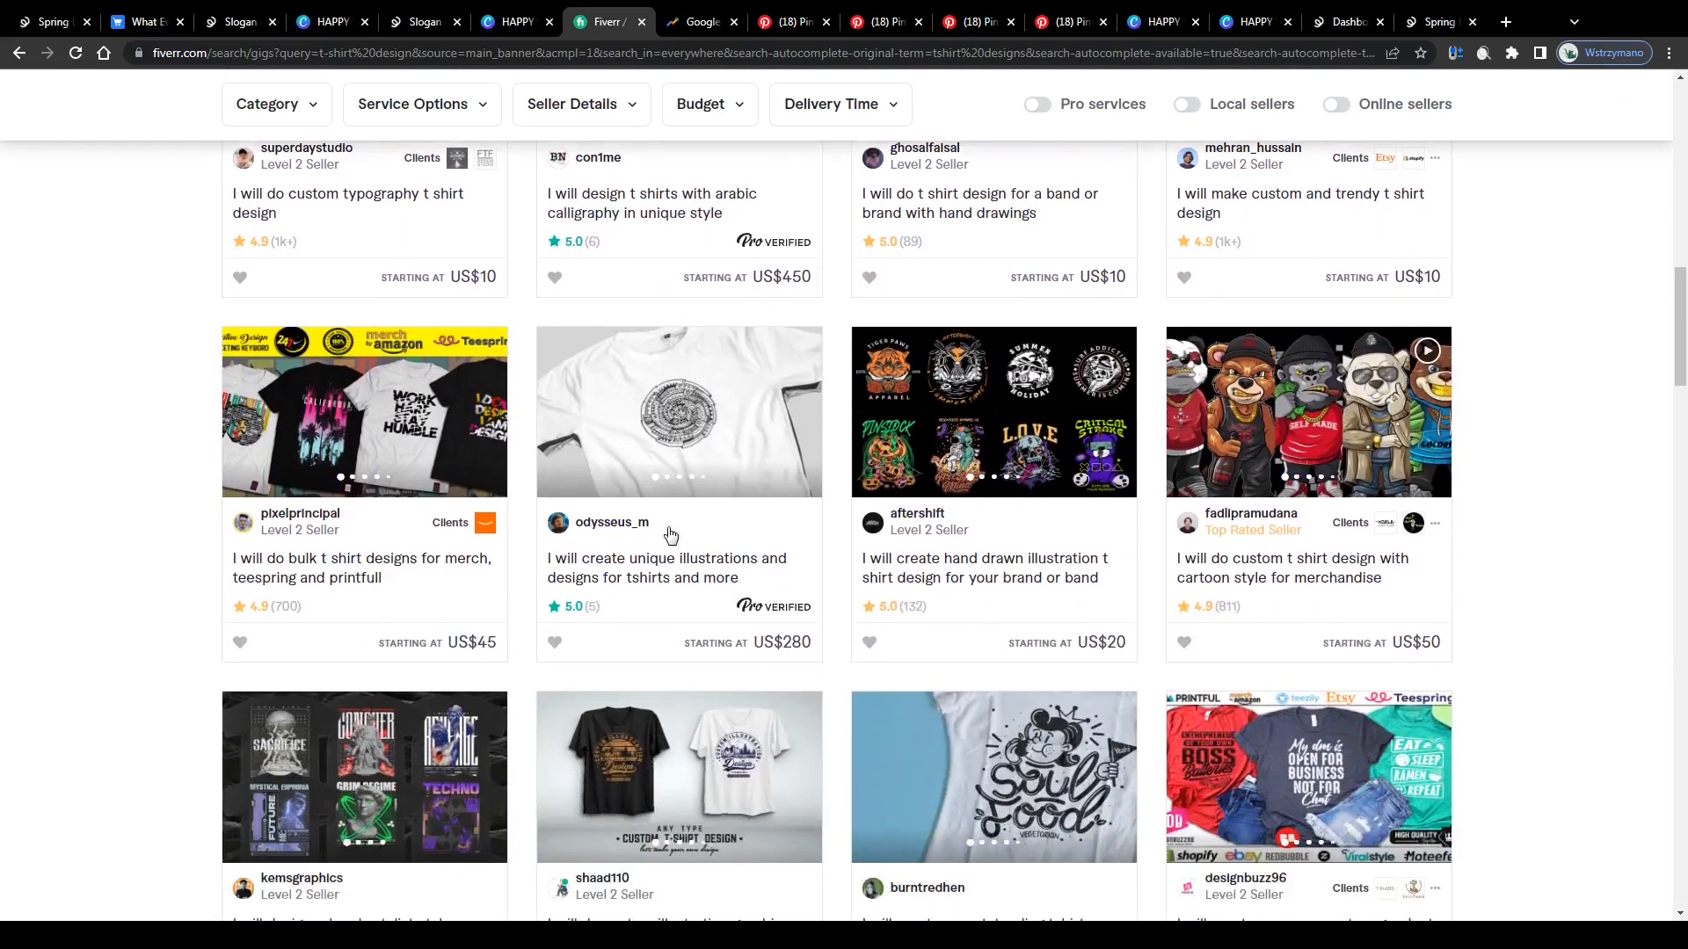
scroll("down", 3)
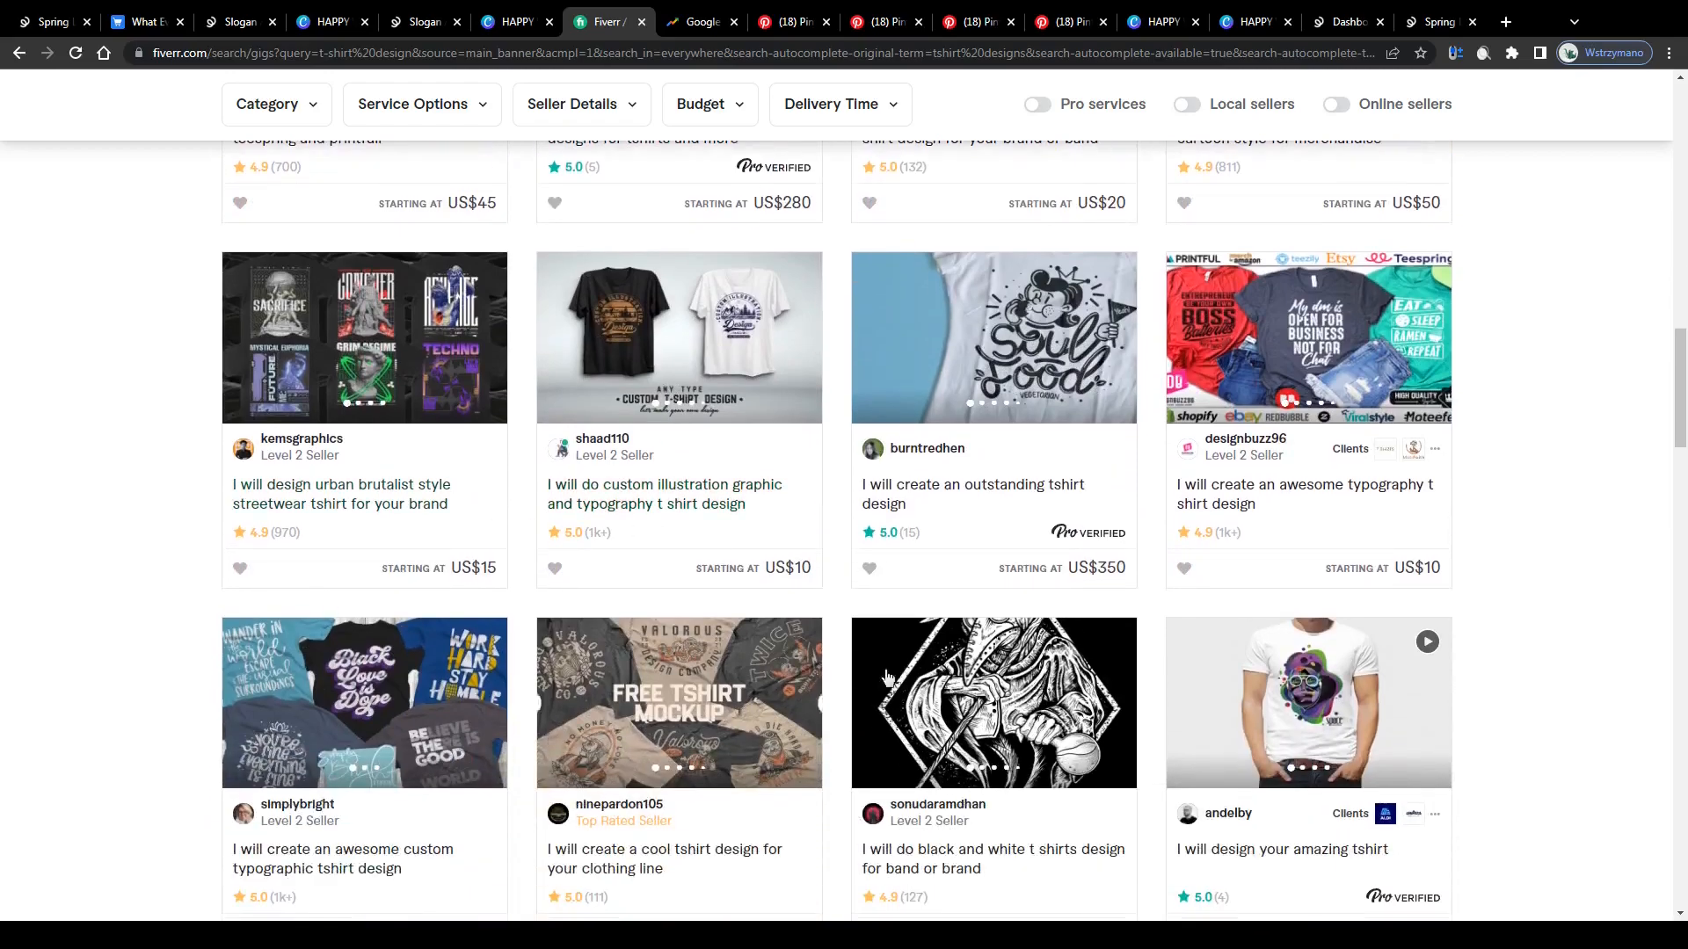
scroll("down", 3)
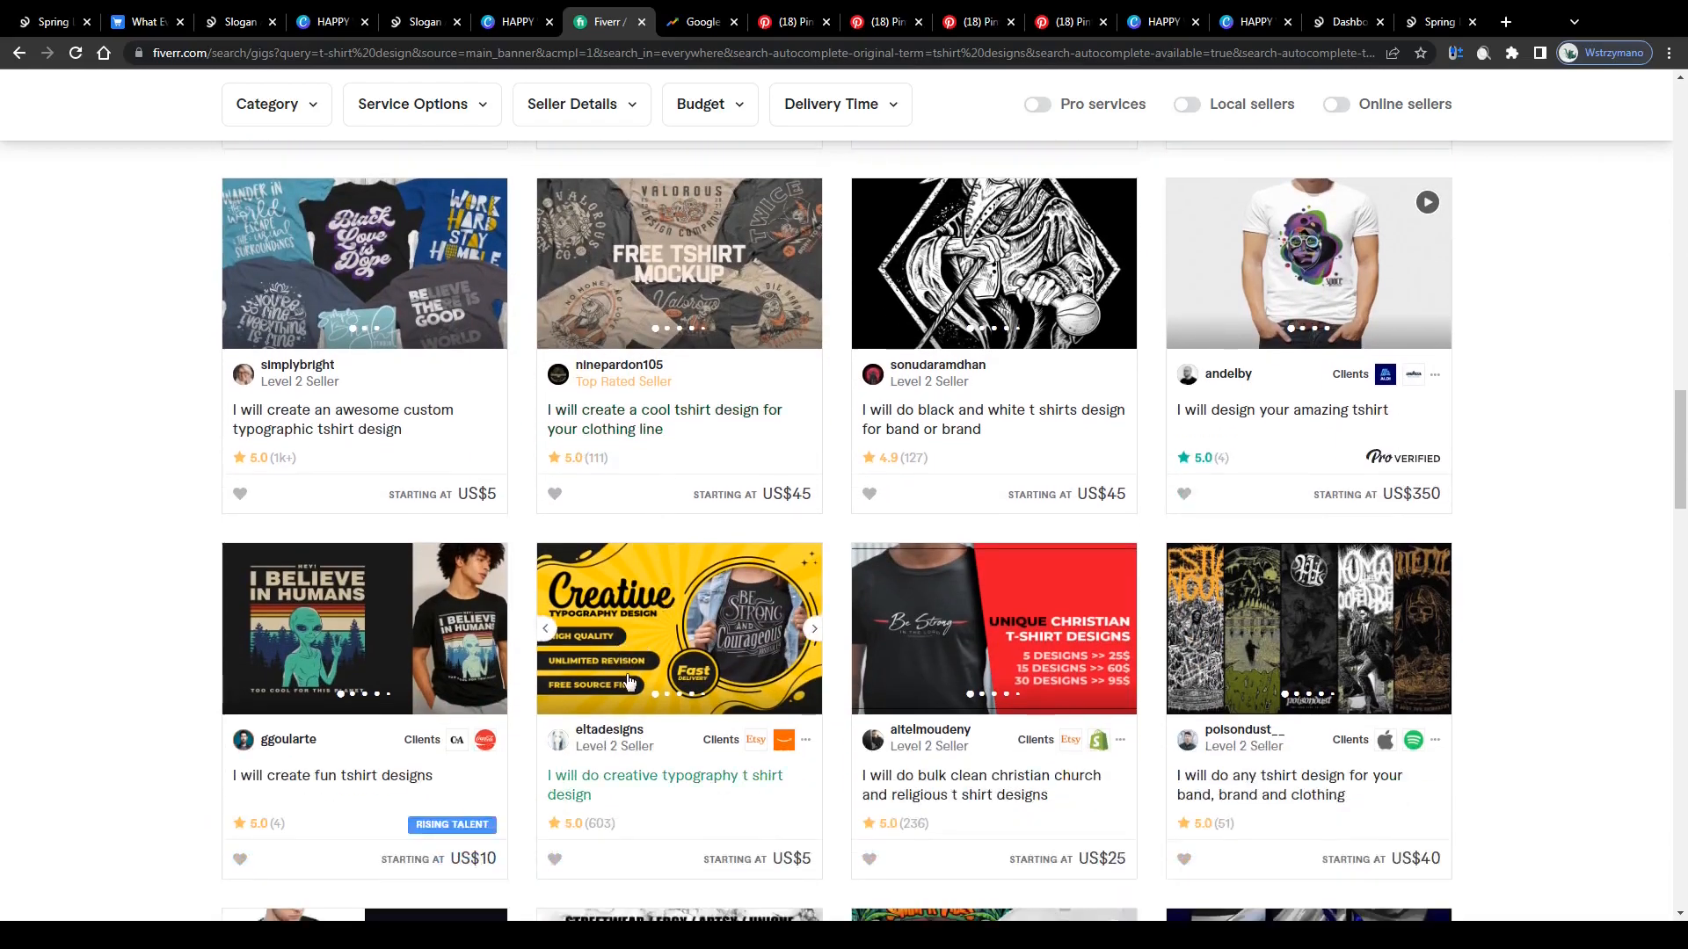
scroll("down", 3)
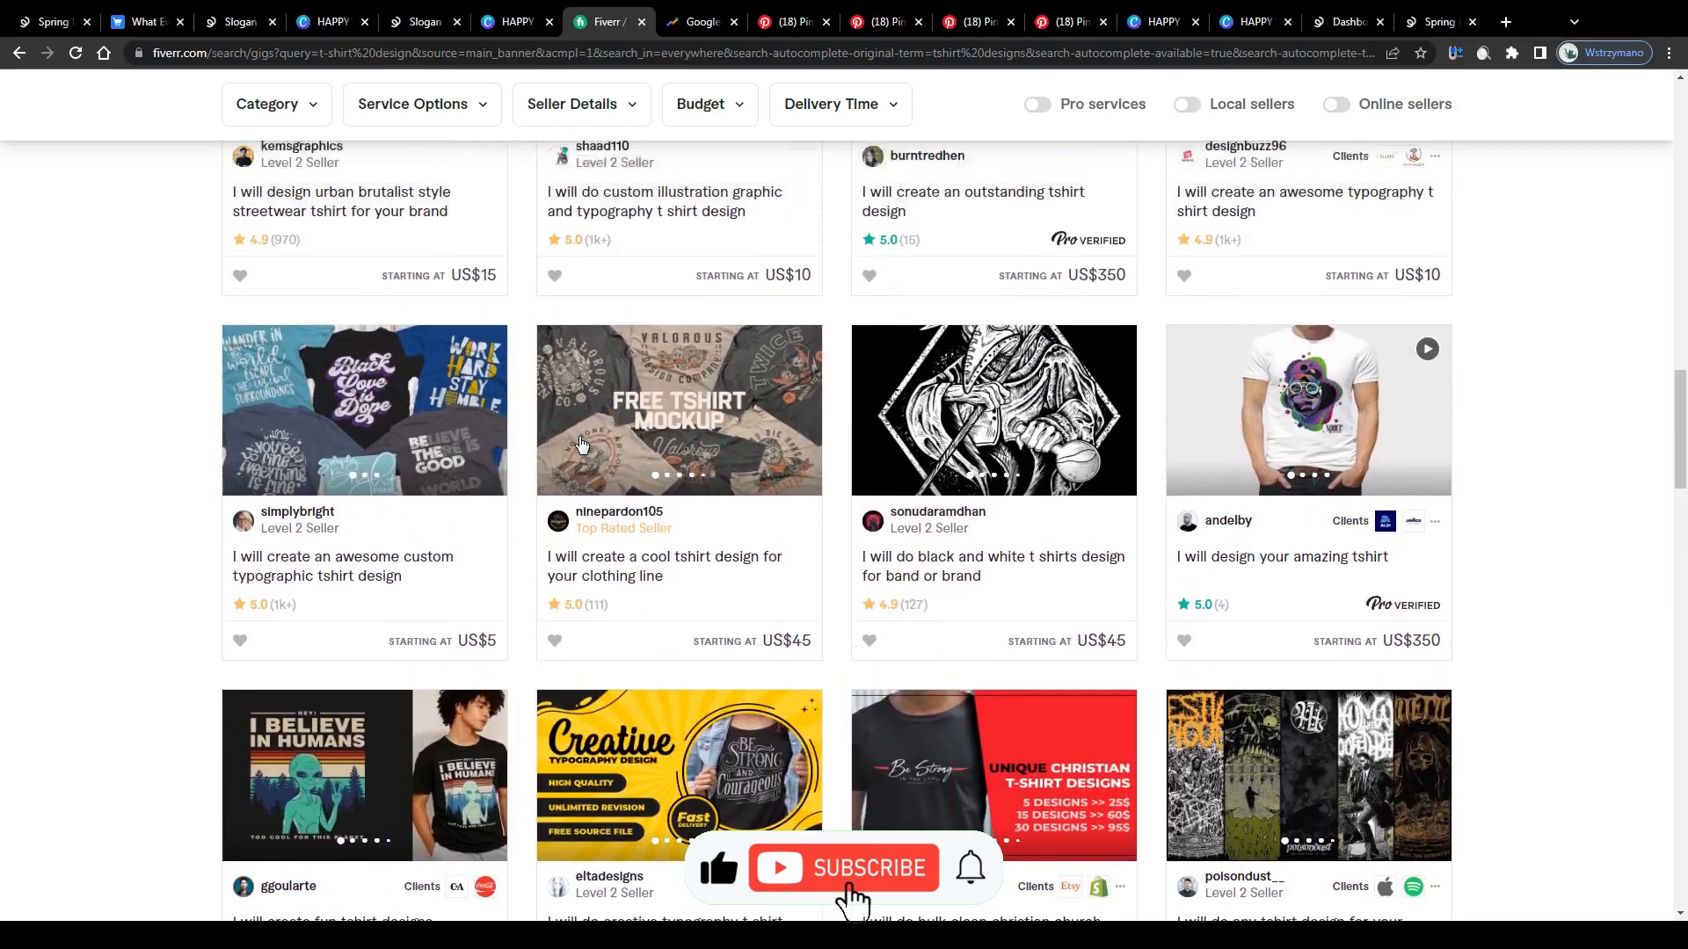
left_click(698, 21)
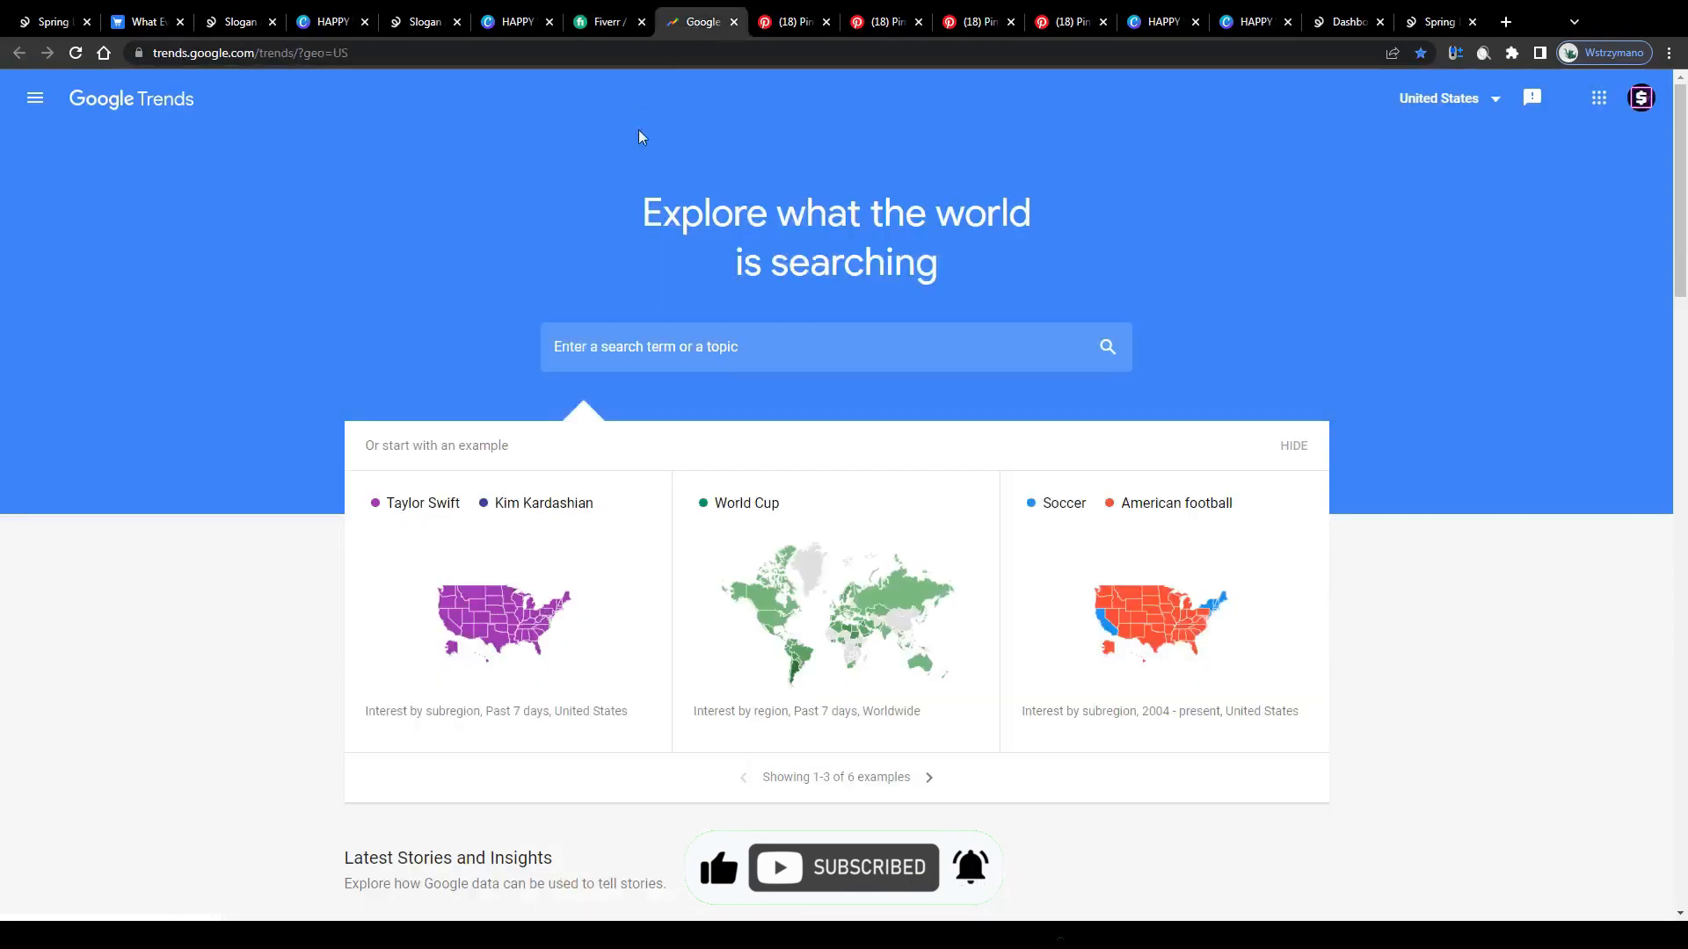
scroll("down", 3)
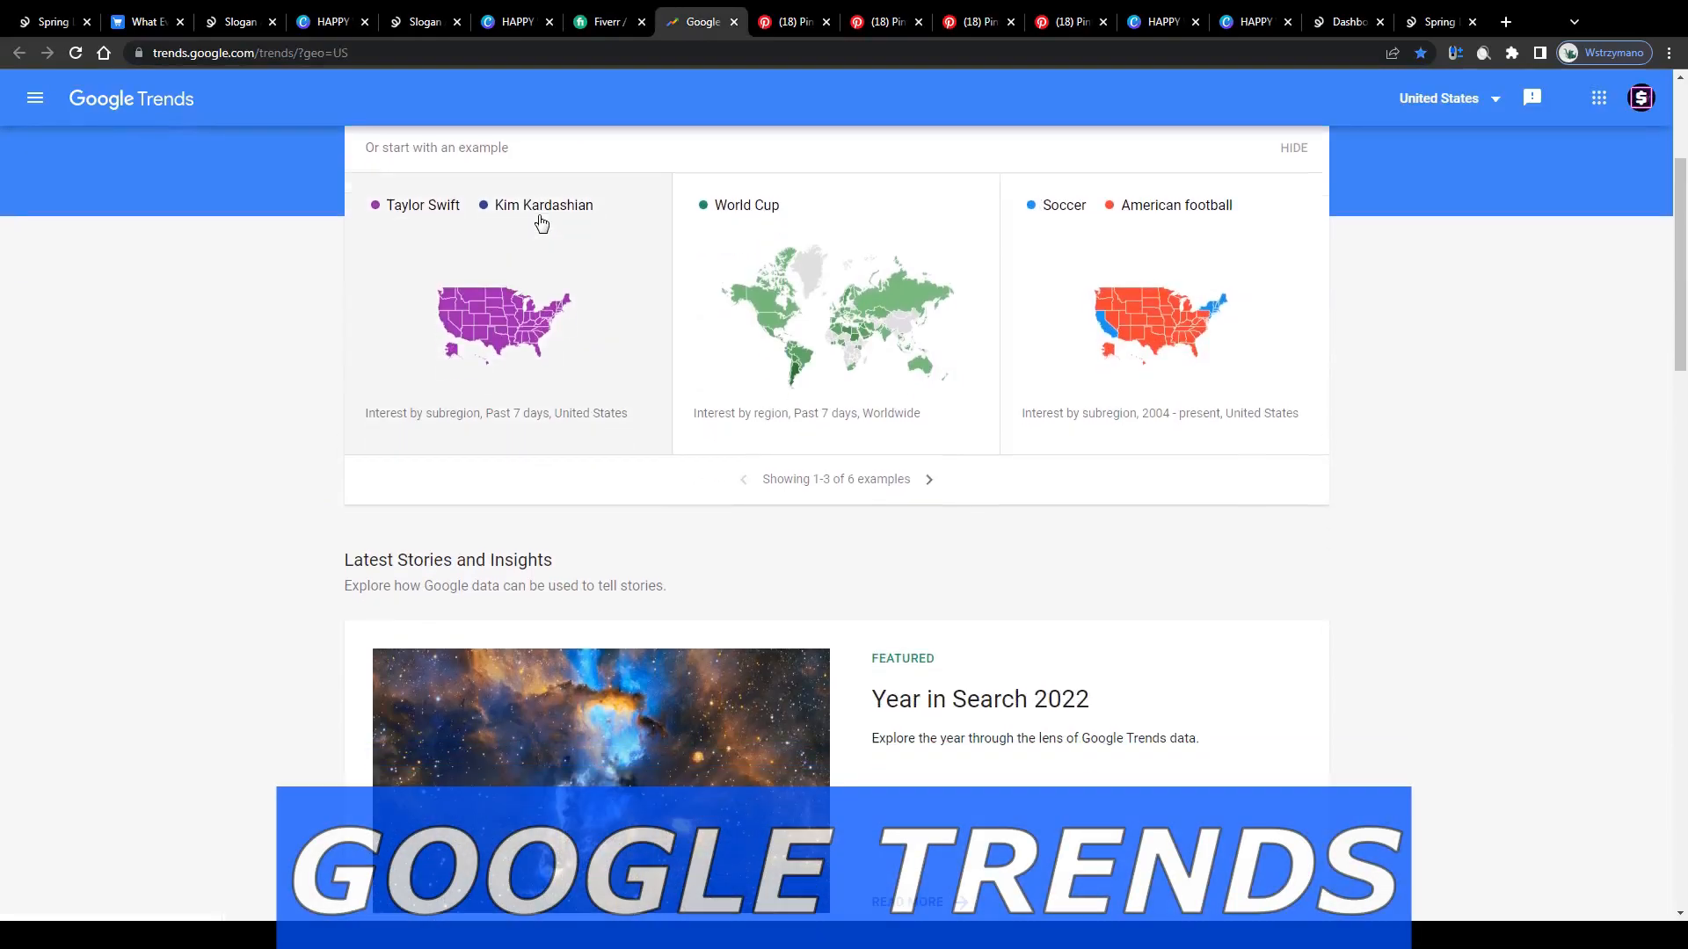
scroll("down", 3)
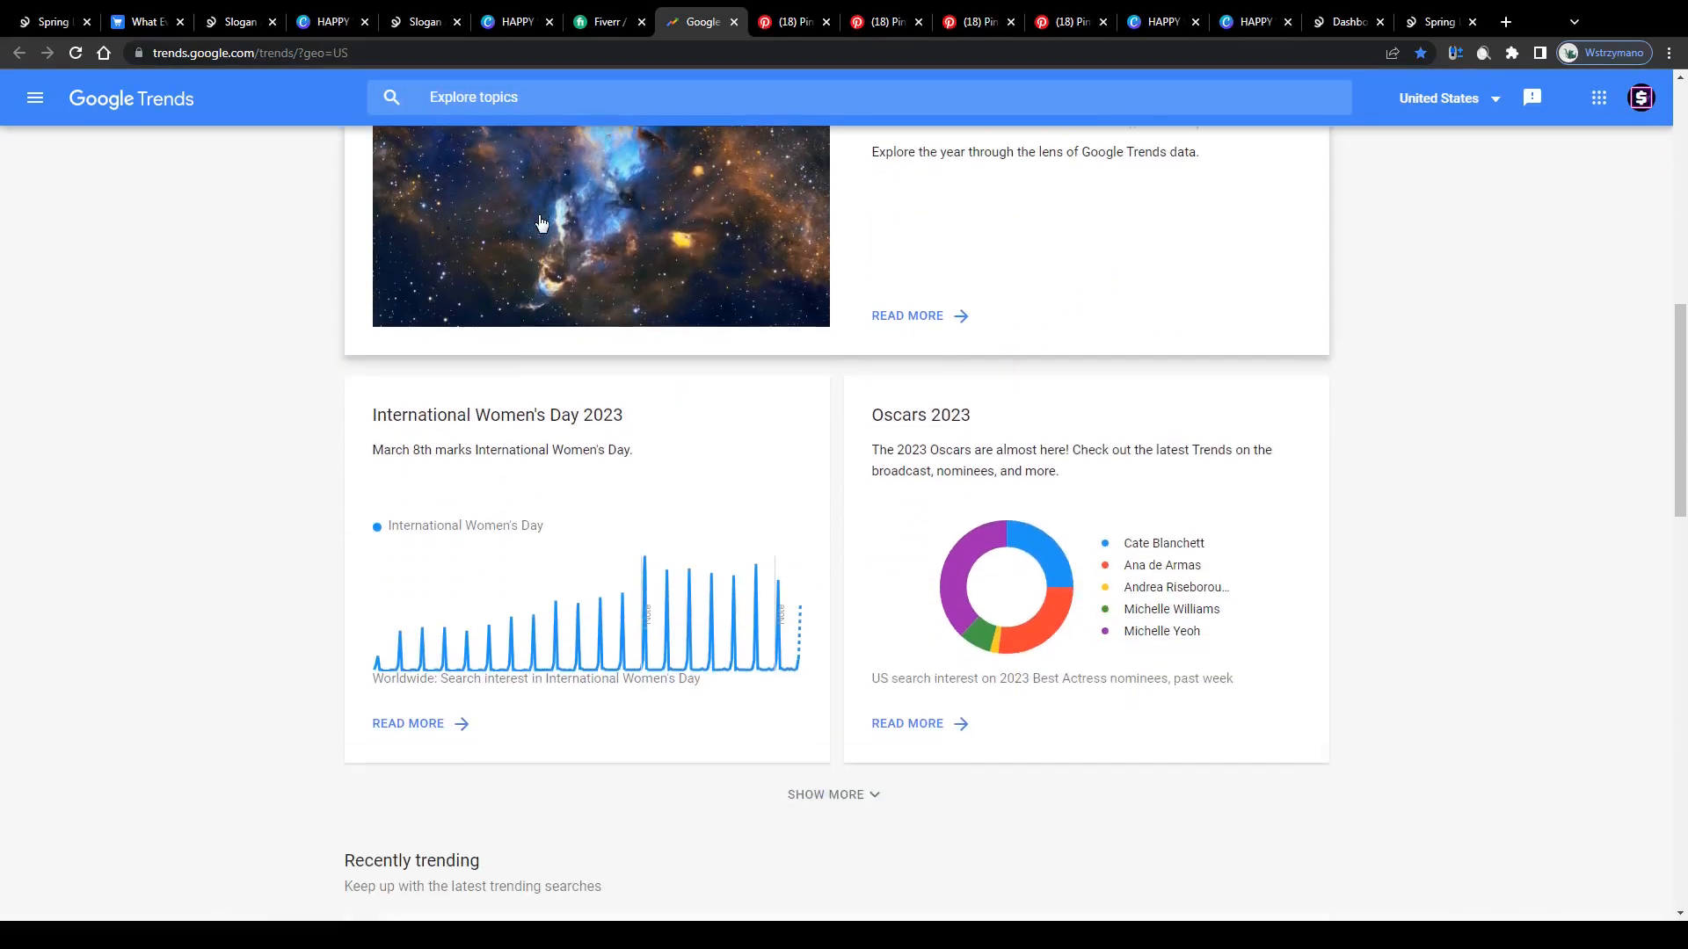
scroll("down", 3)
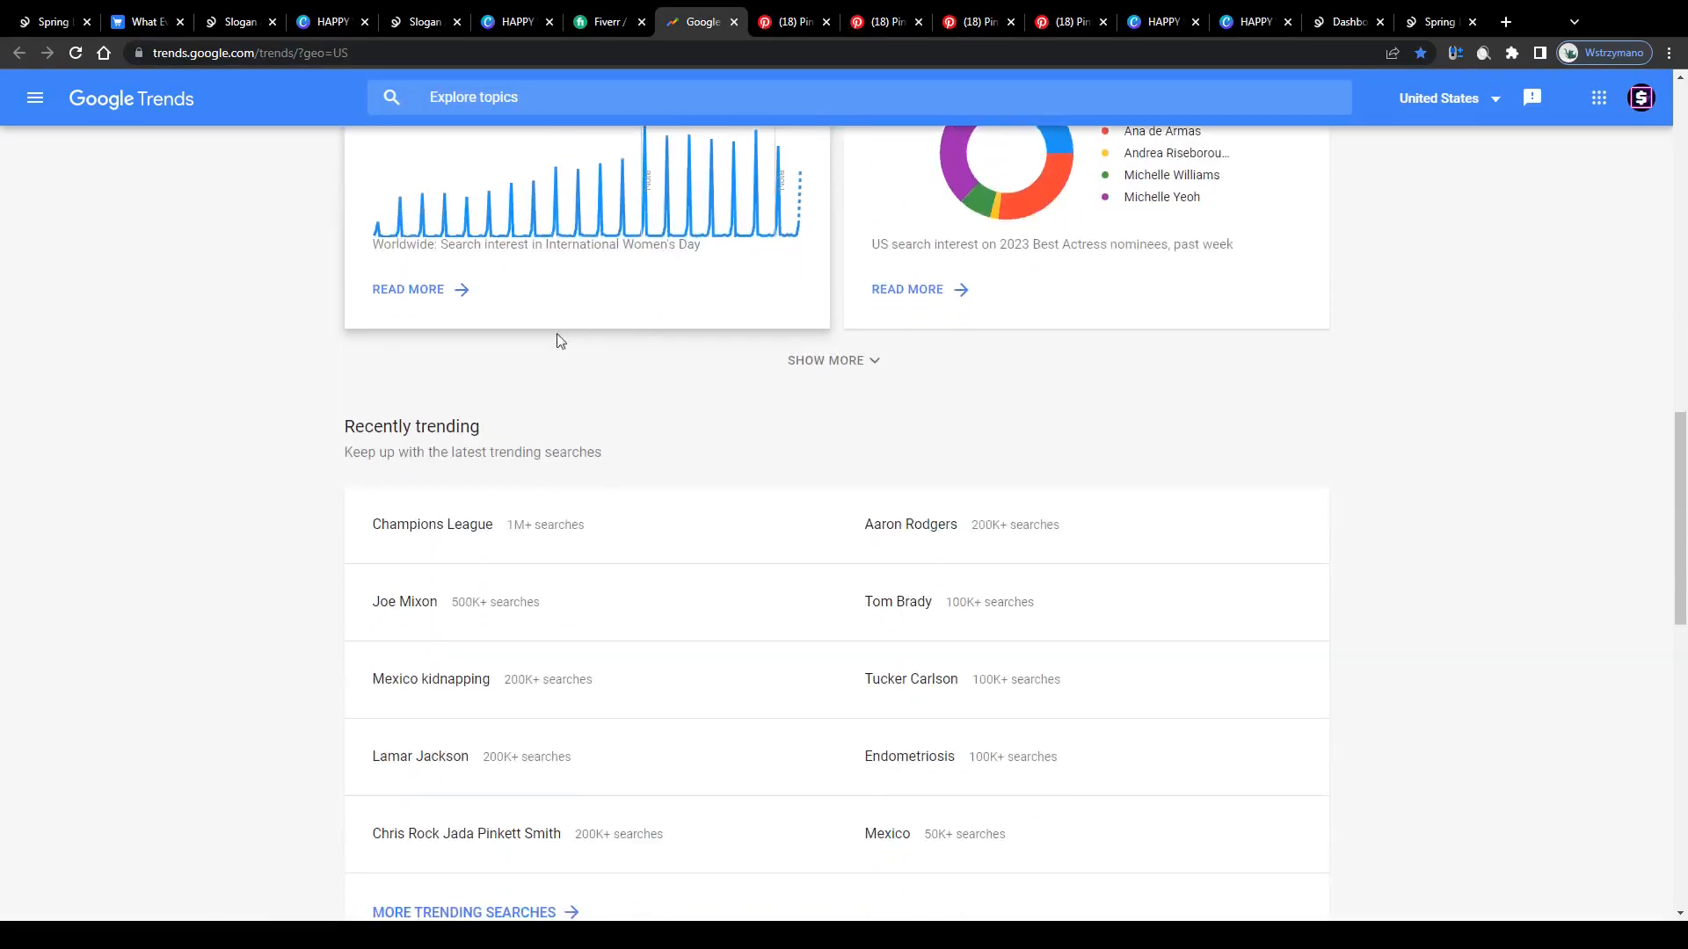
scroll("down", 3)
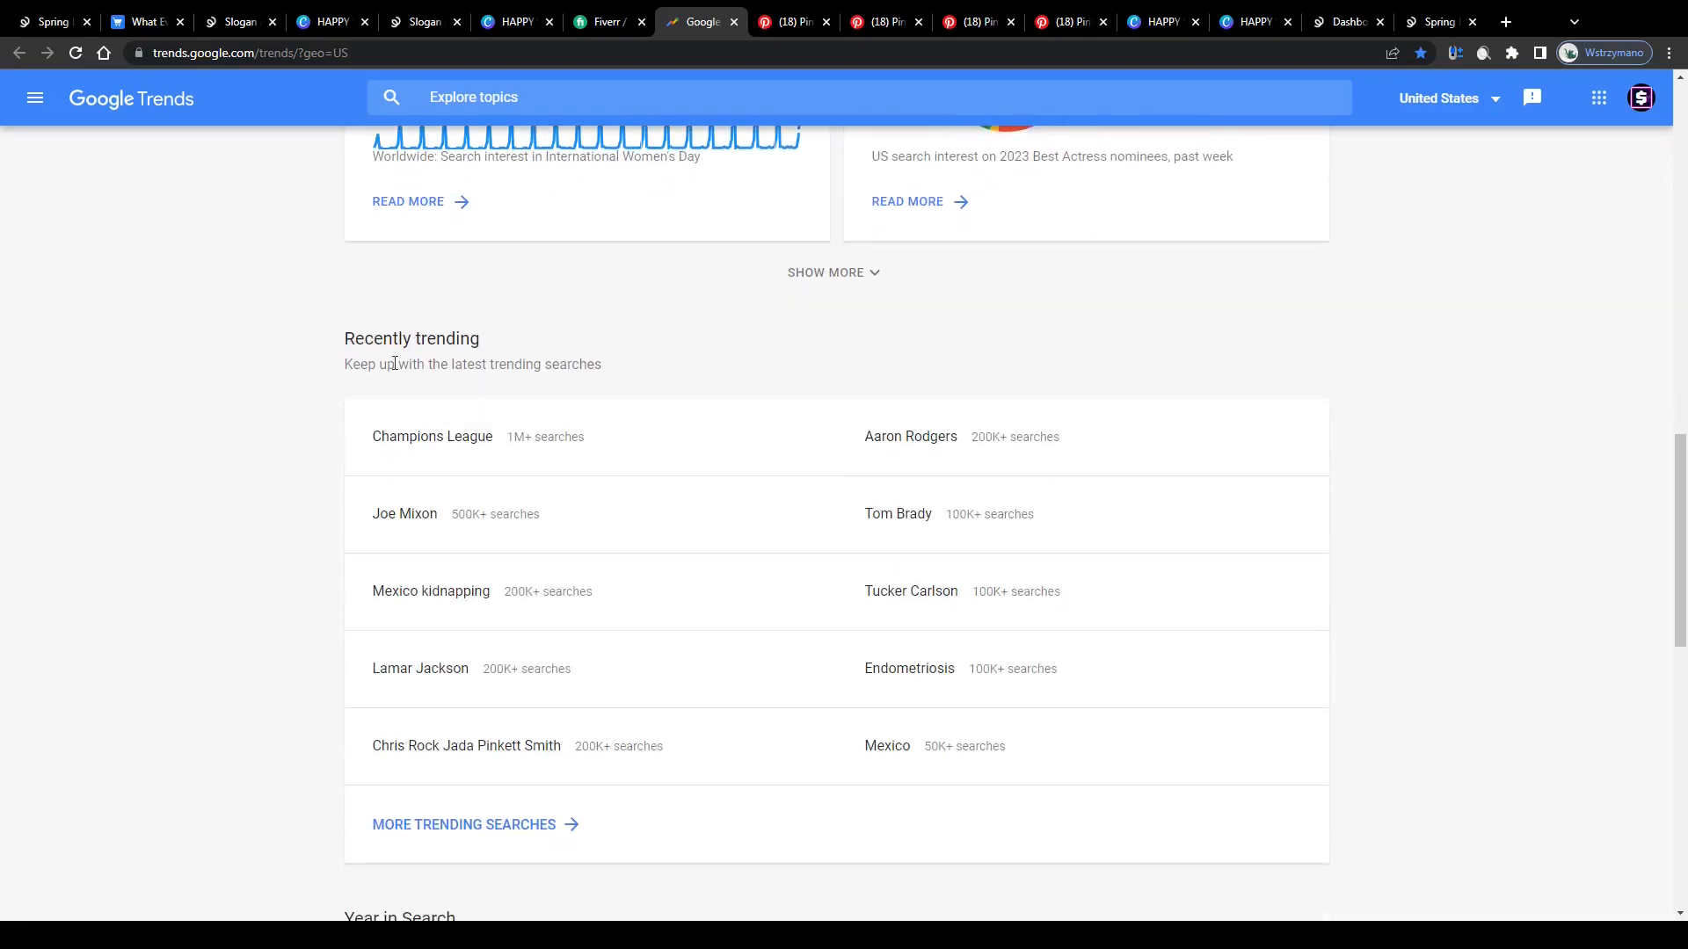
scroll("down", 3)
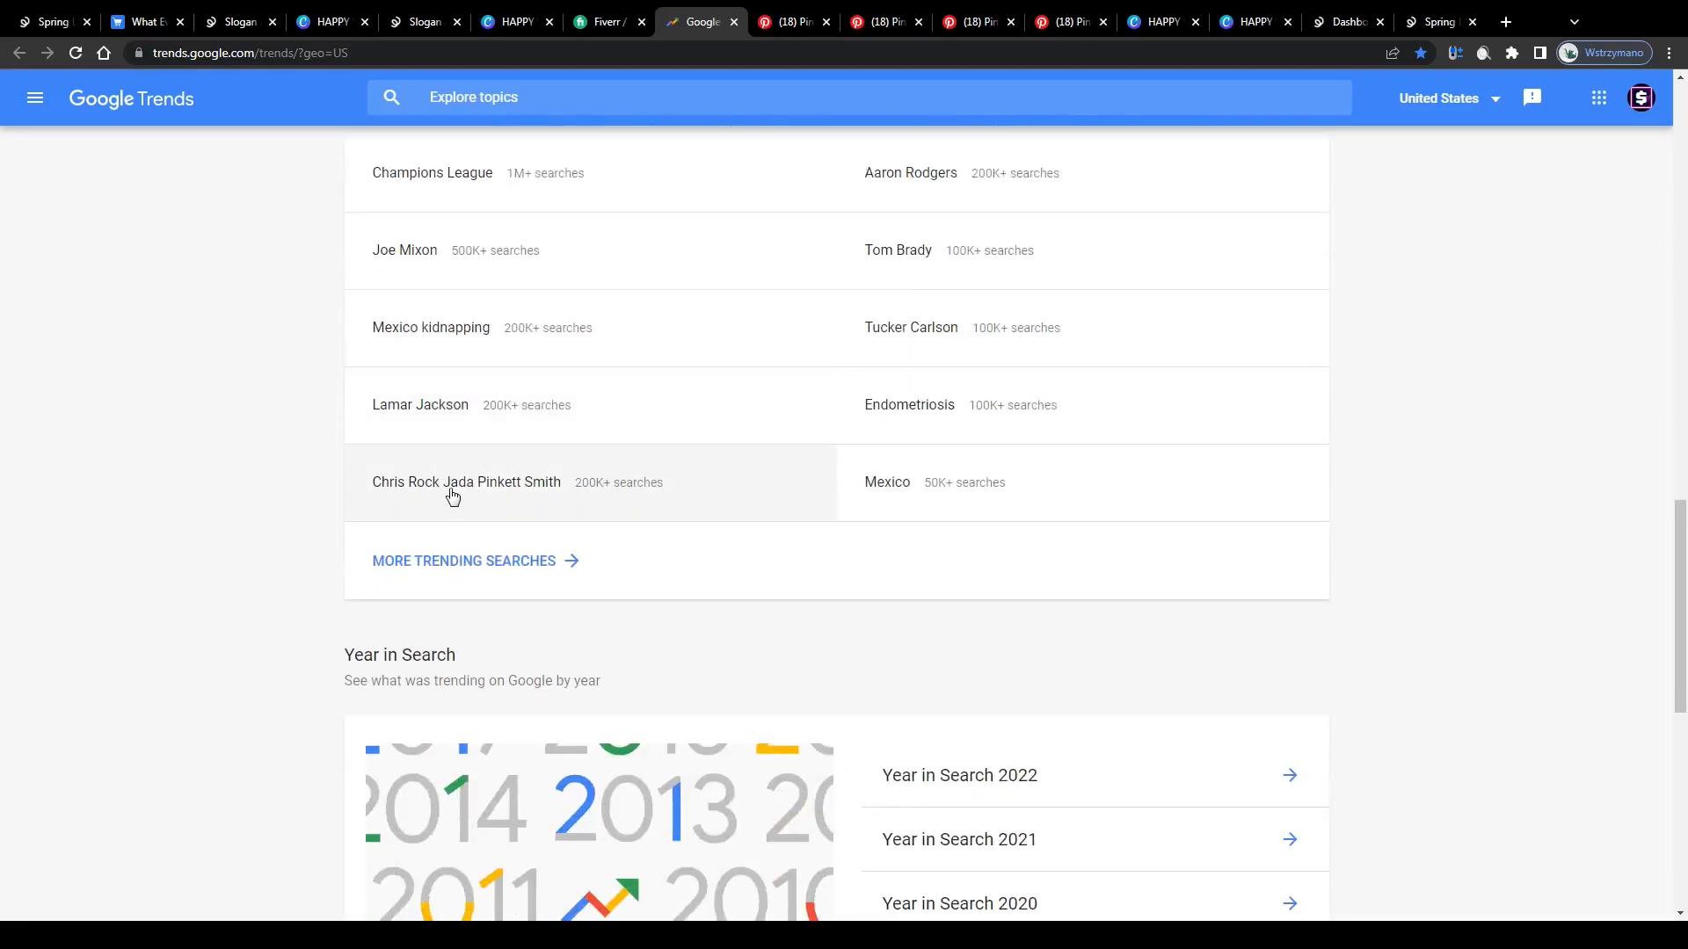
scroll("up", 3)
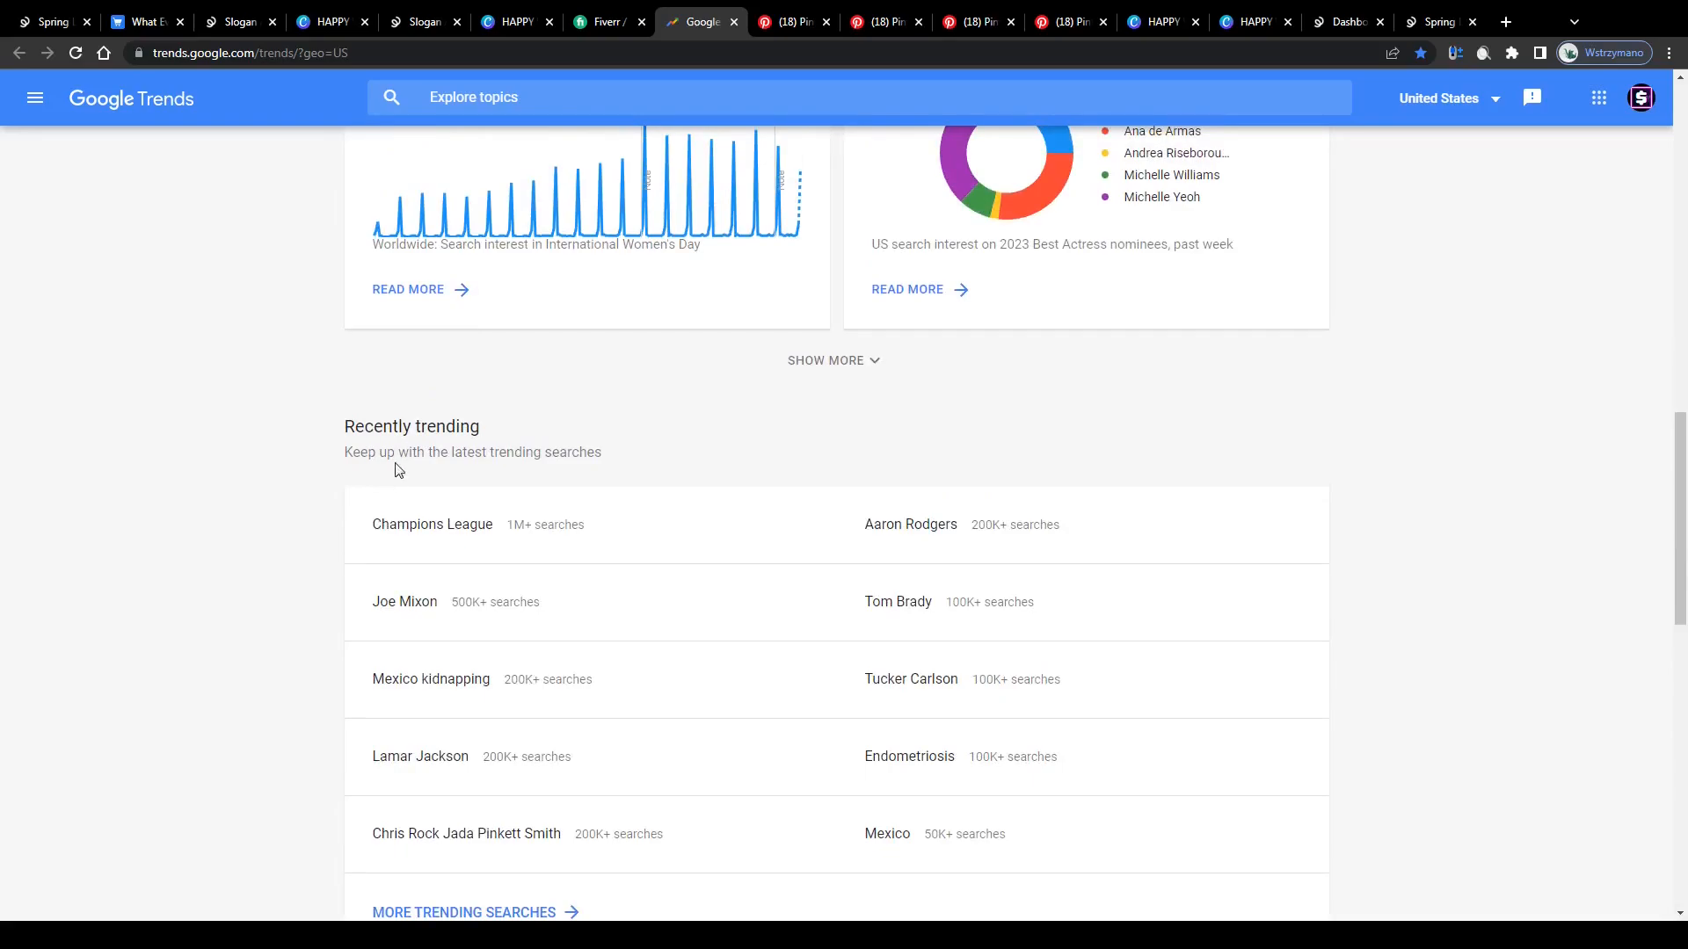
mouse_move(507, 432)
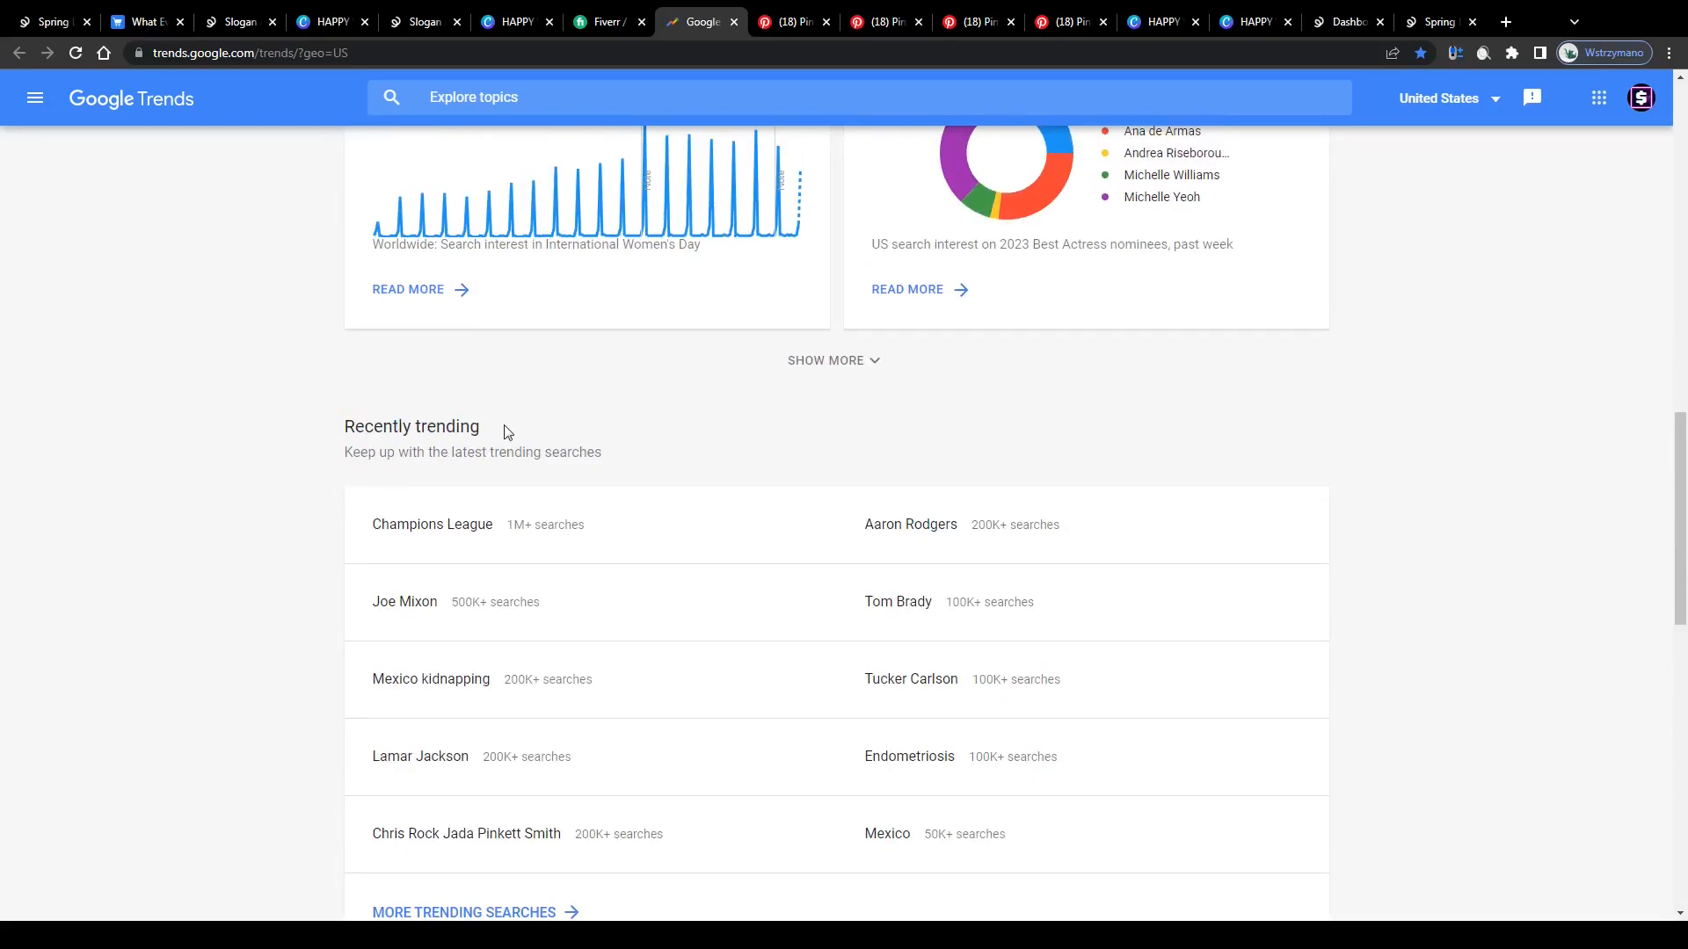
scroll("up", 3)
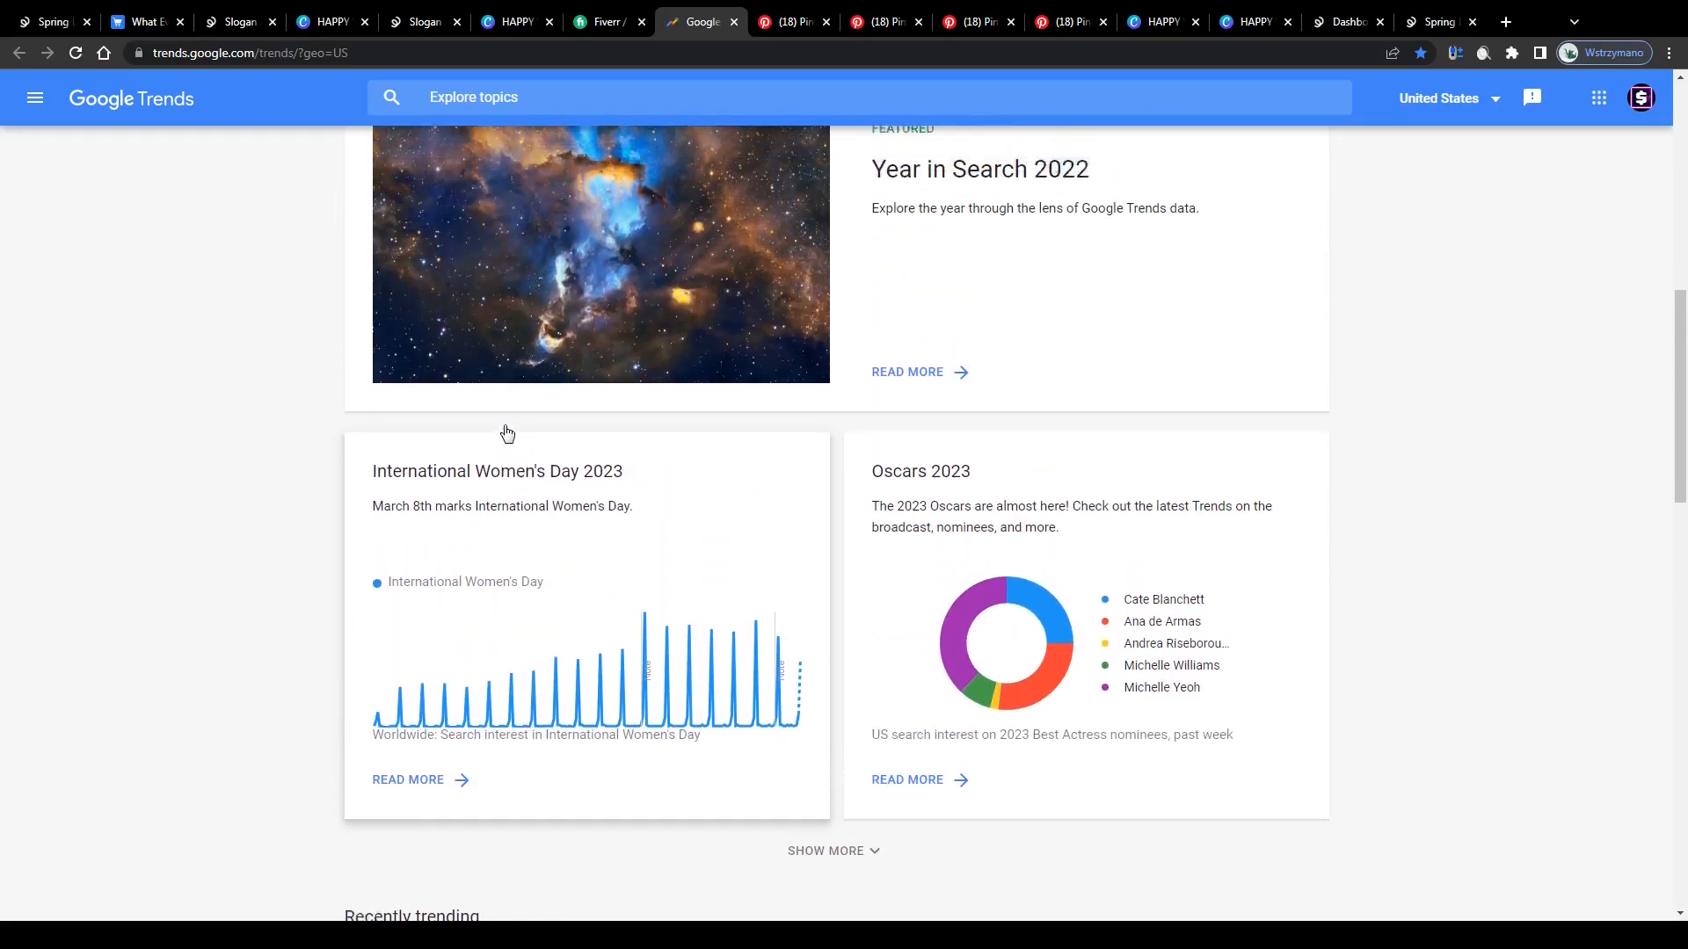
scroll("up", 3)
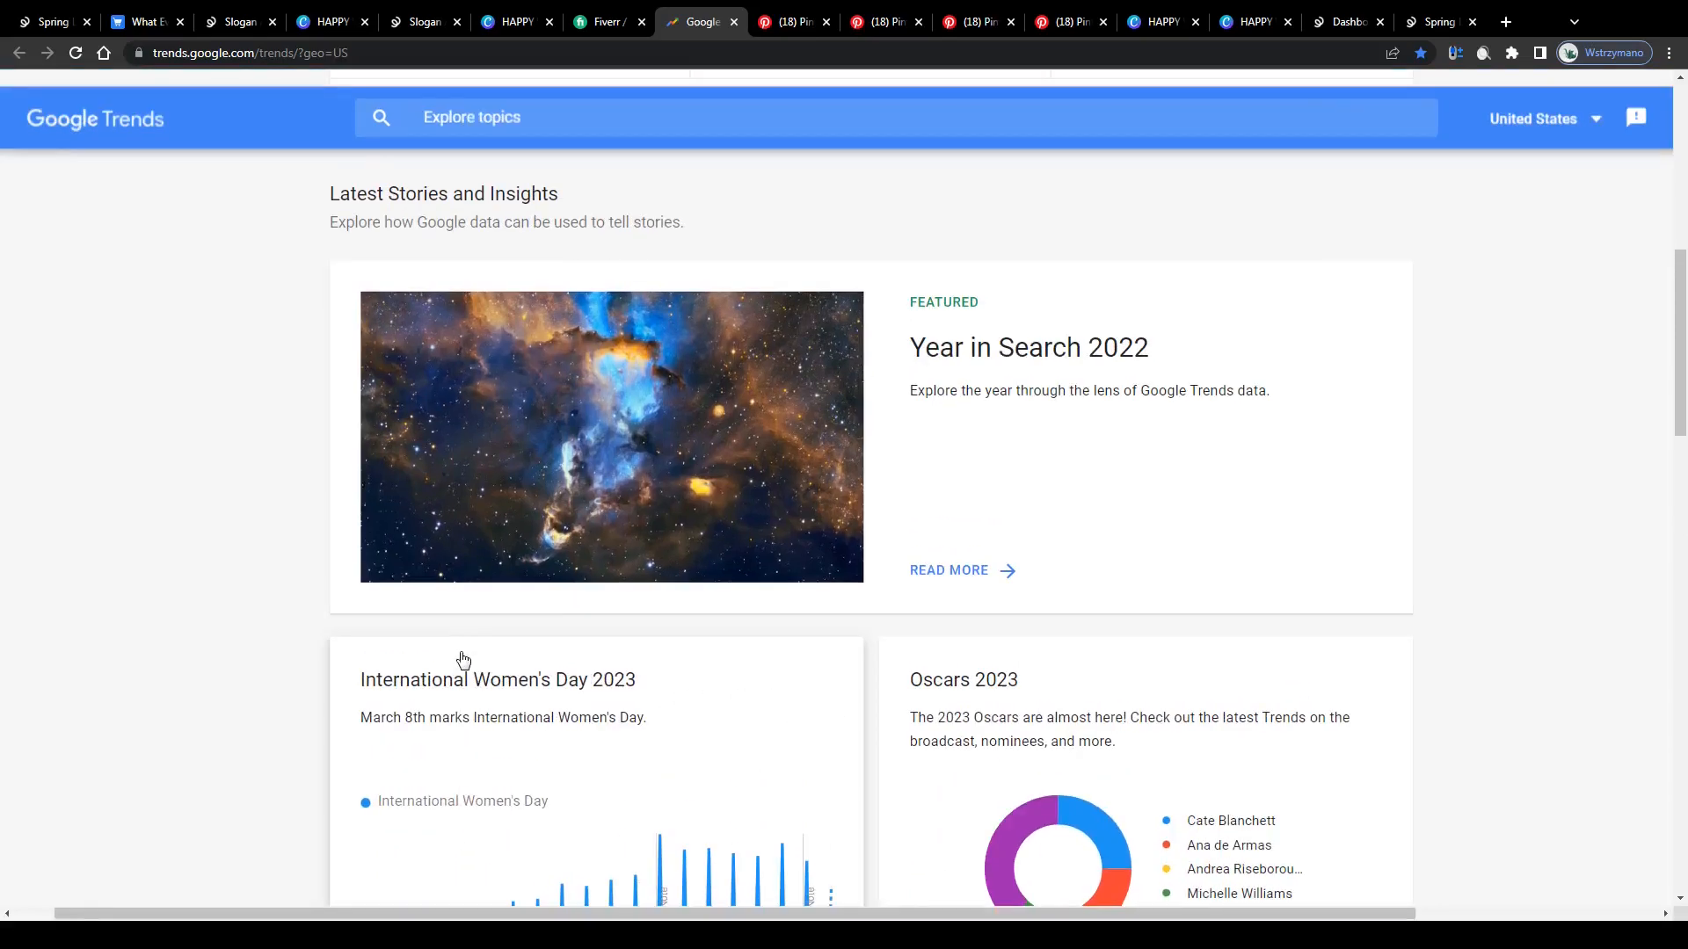
scroll("down", 3)
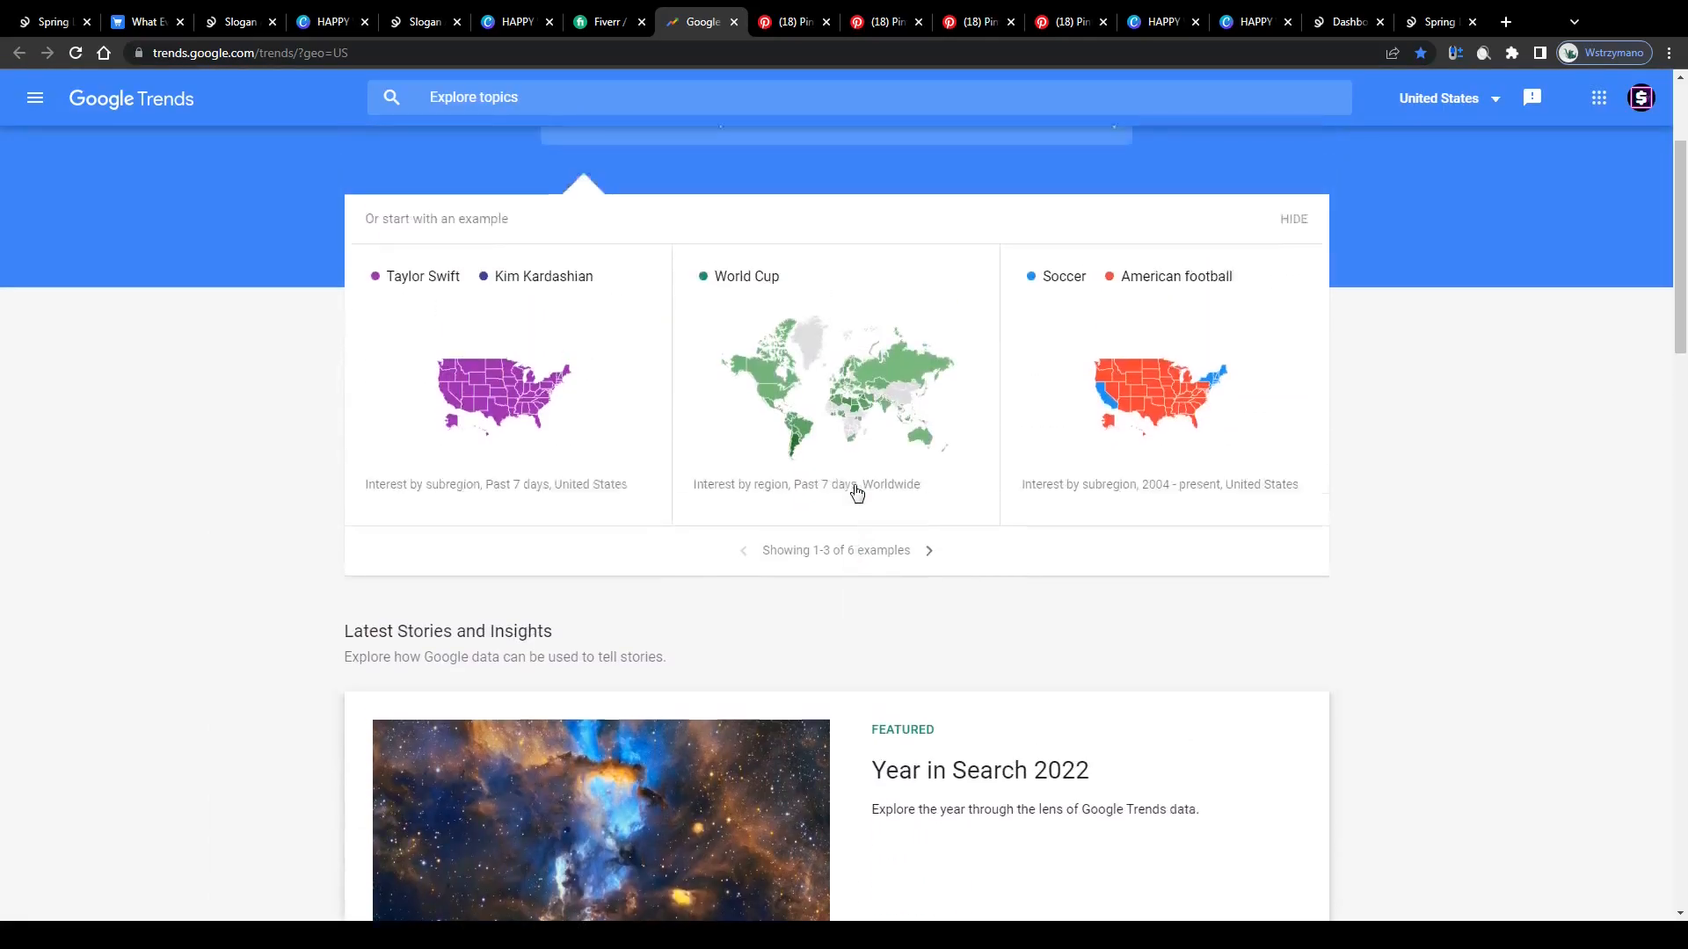
scroll("down", 3)
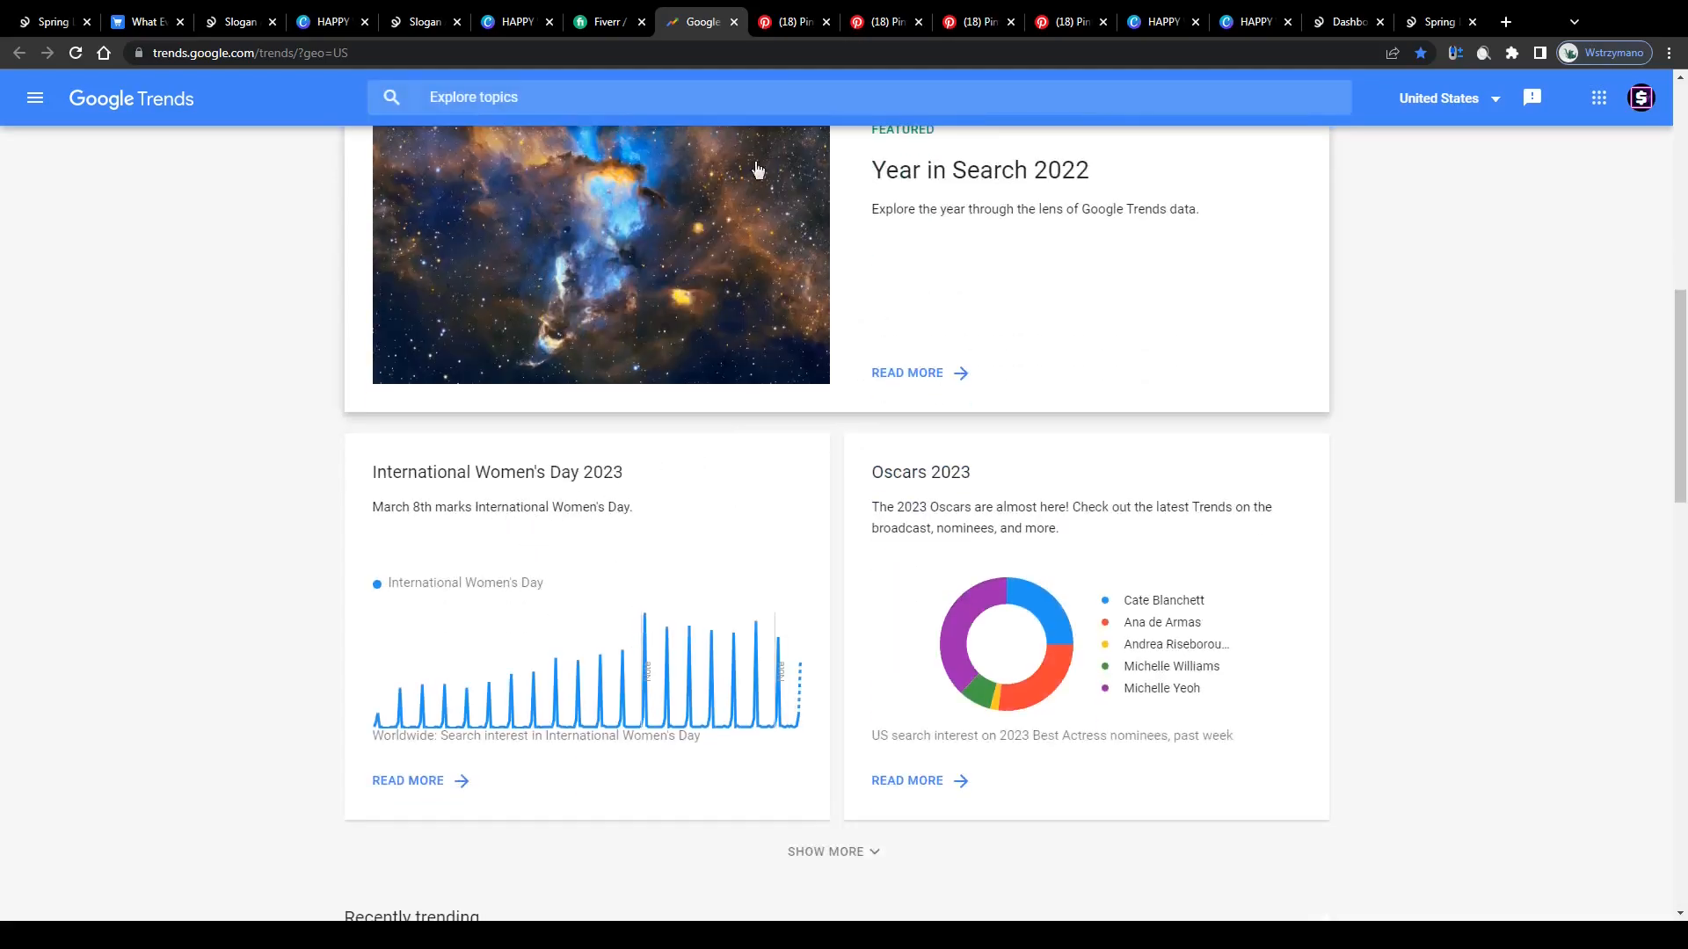
left_click(789, 22)
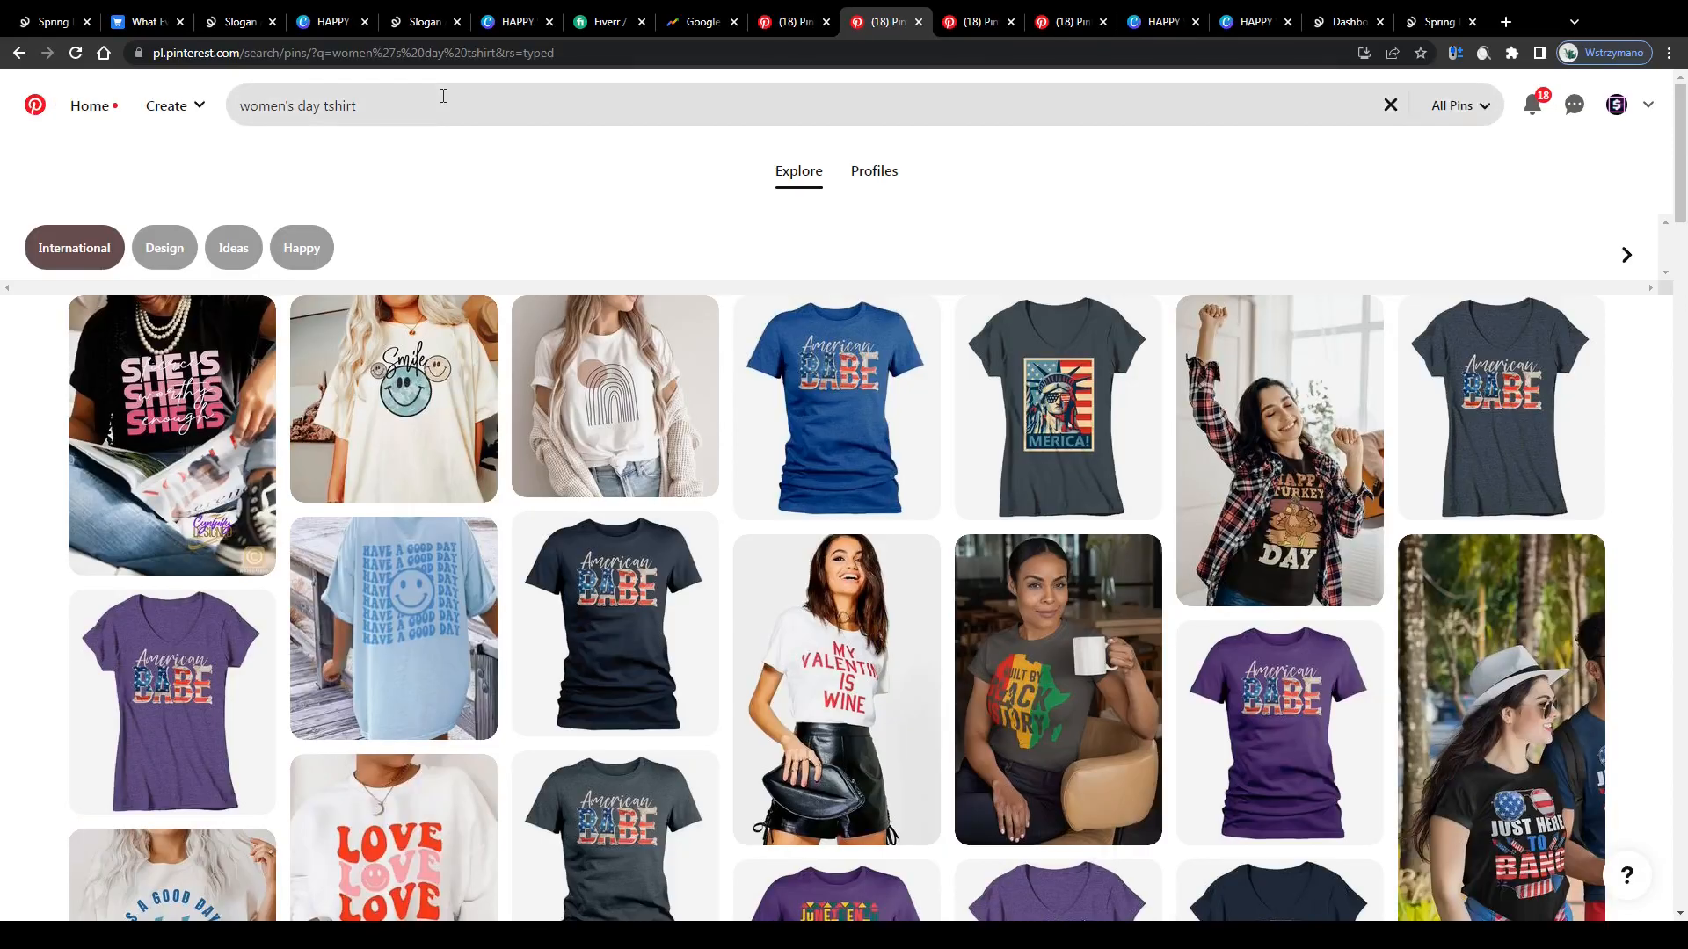
Step: Open the Zazzle happy womens day 8 March T-shirt pin and scroll its similar designs
left_click(431, 104)
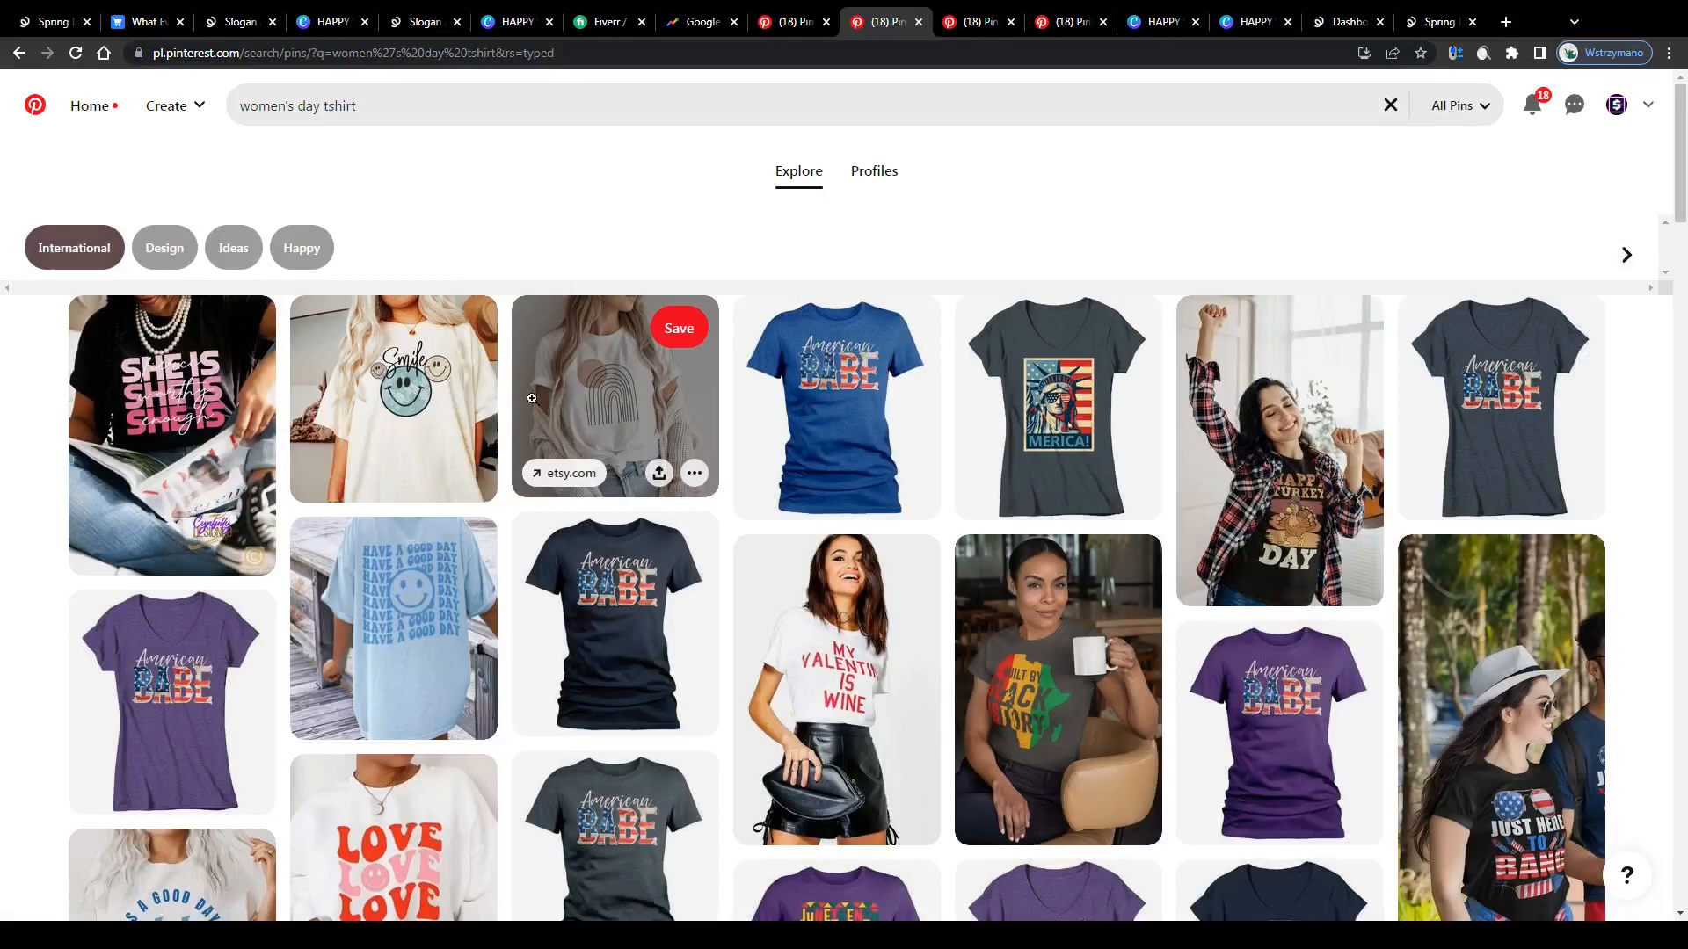
scroll("down", 3)
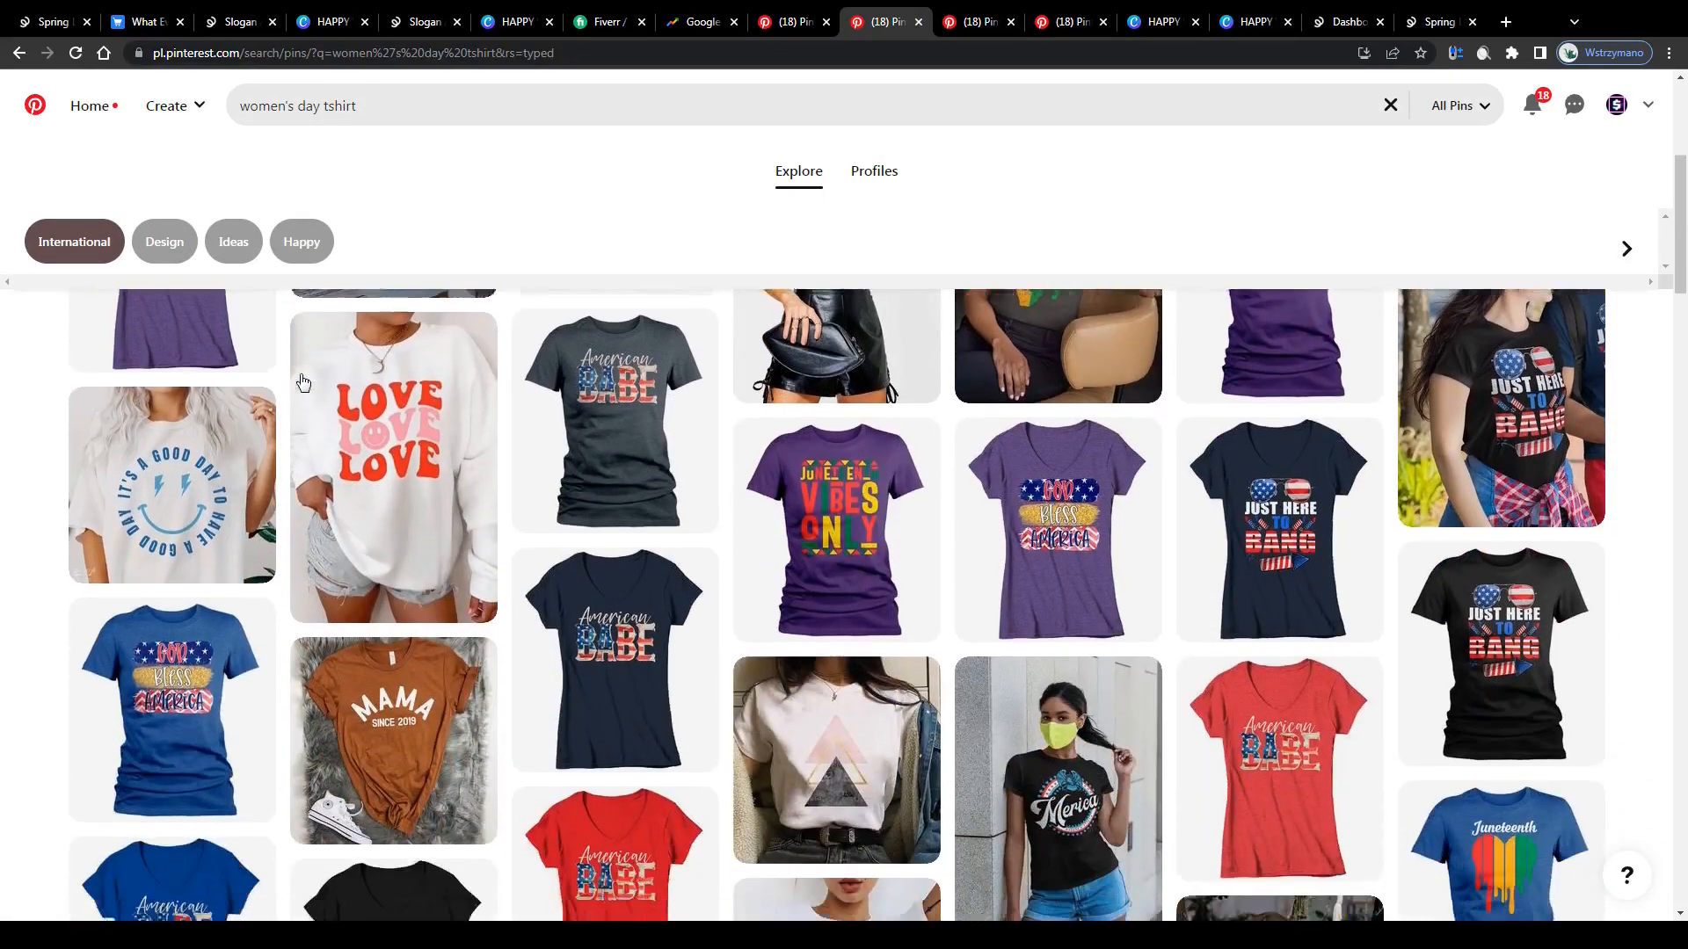
scroll("down", 3)
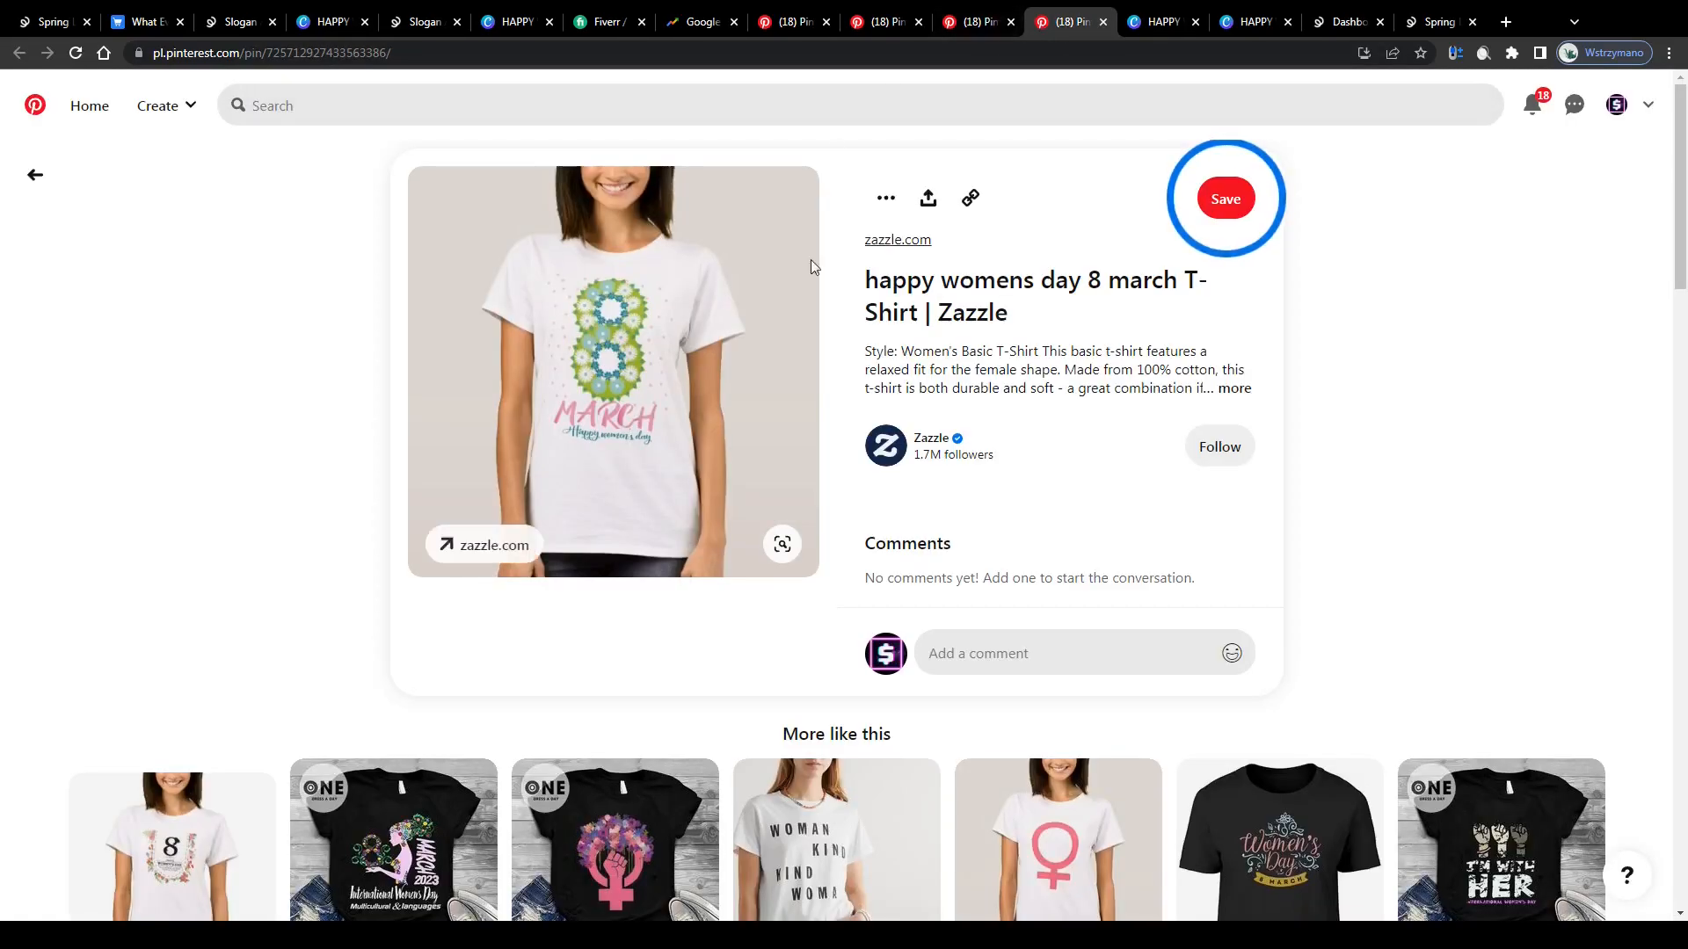
Step: Compare the 8 March pin against the Canva design by flipping between them, ending in Canva
left_click(1160, 21)
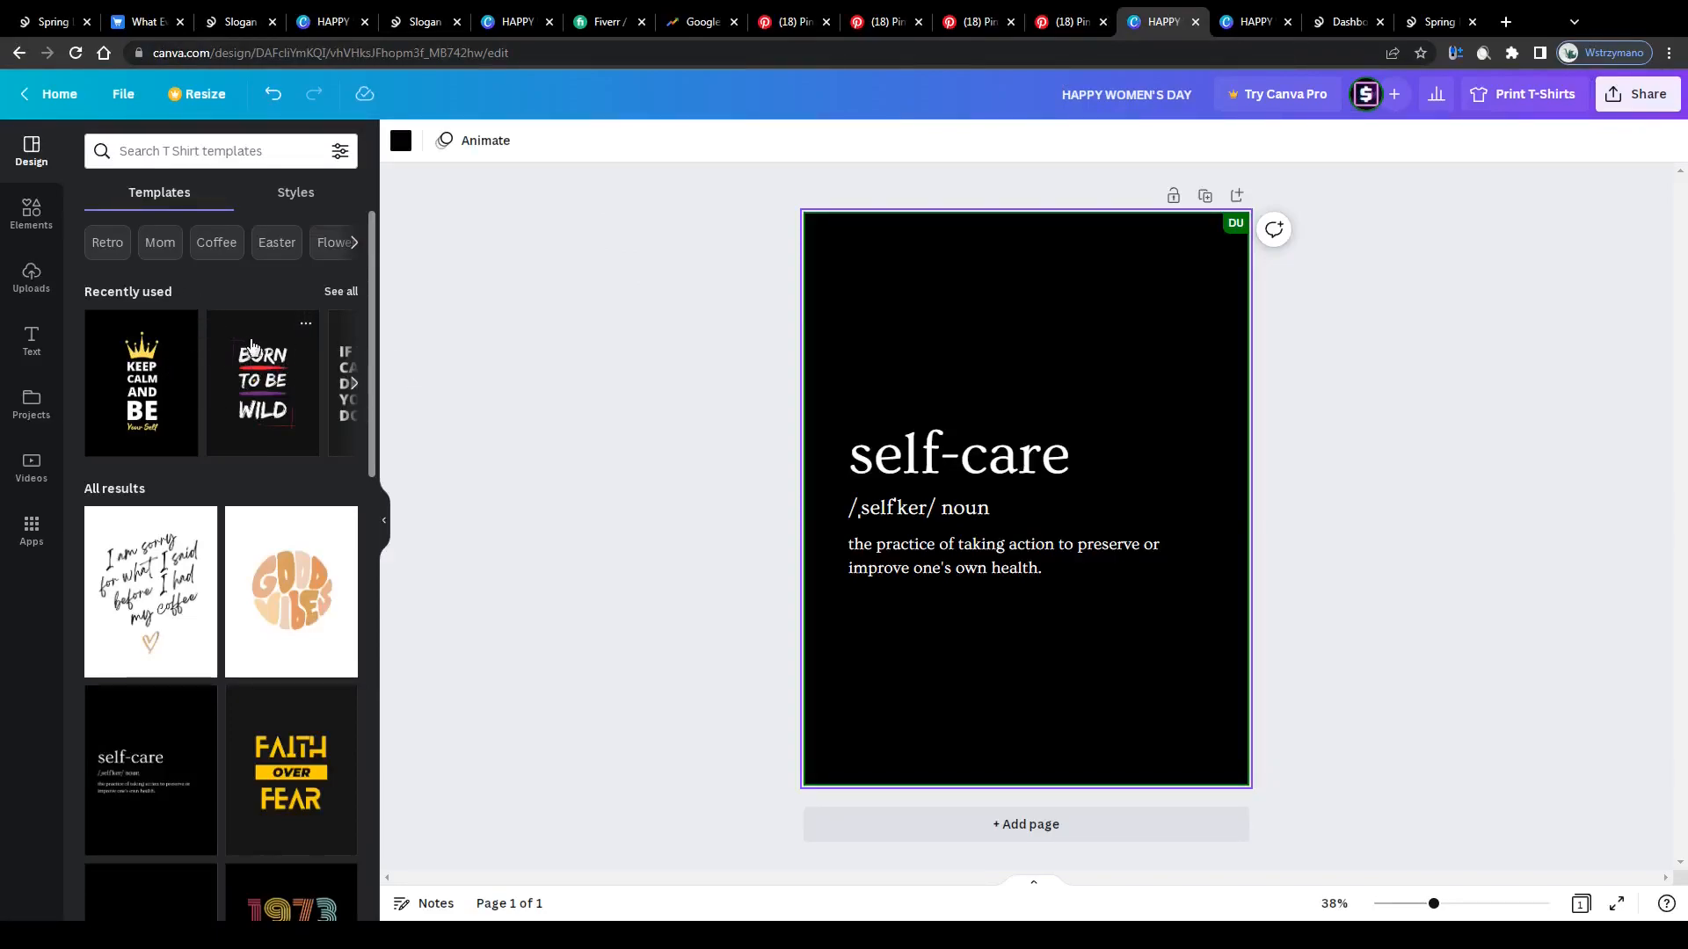
left_click(1067, 22)
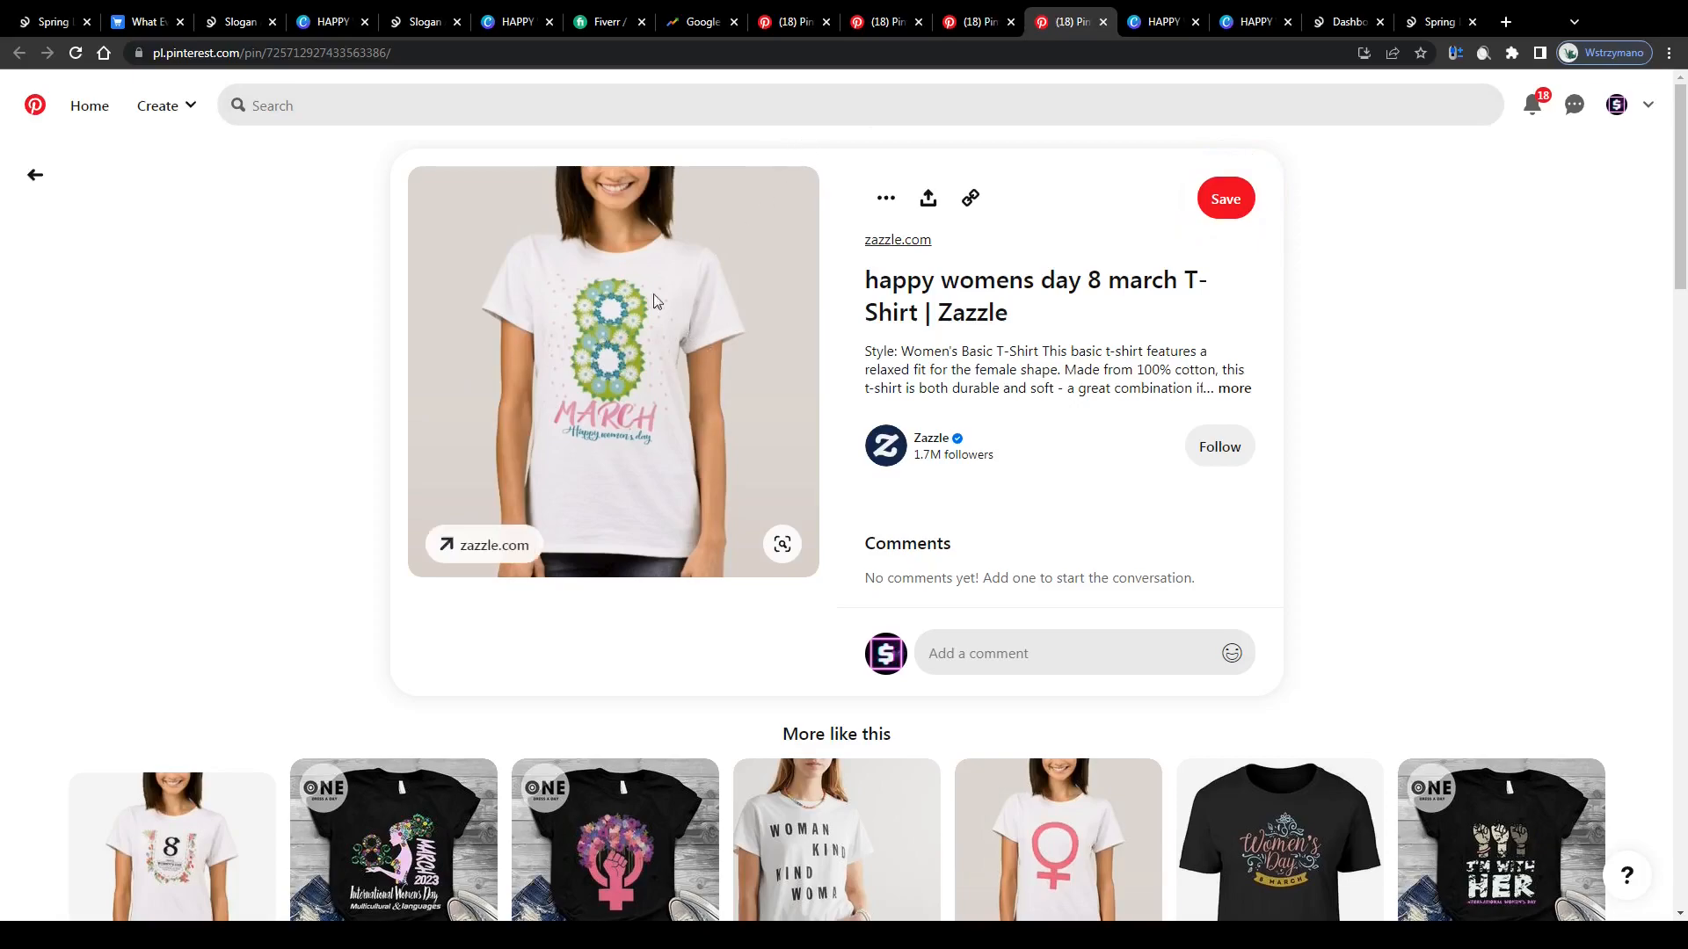
left_click(1160, 21)
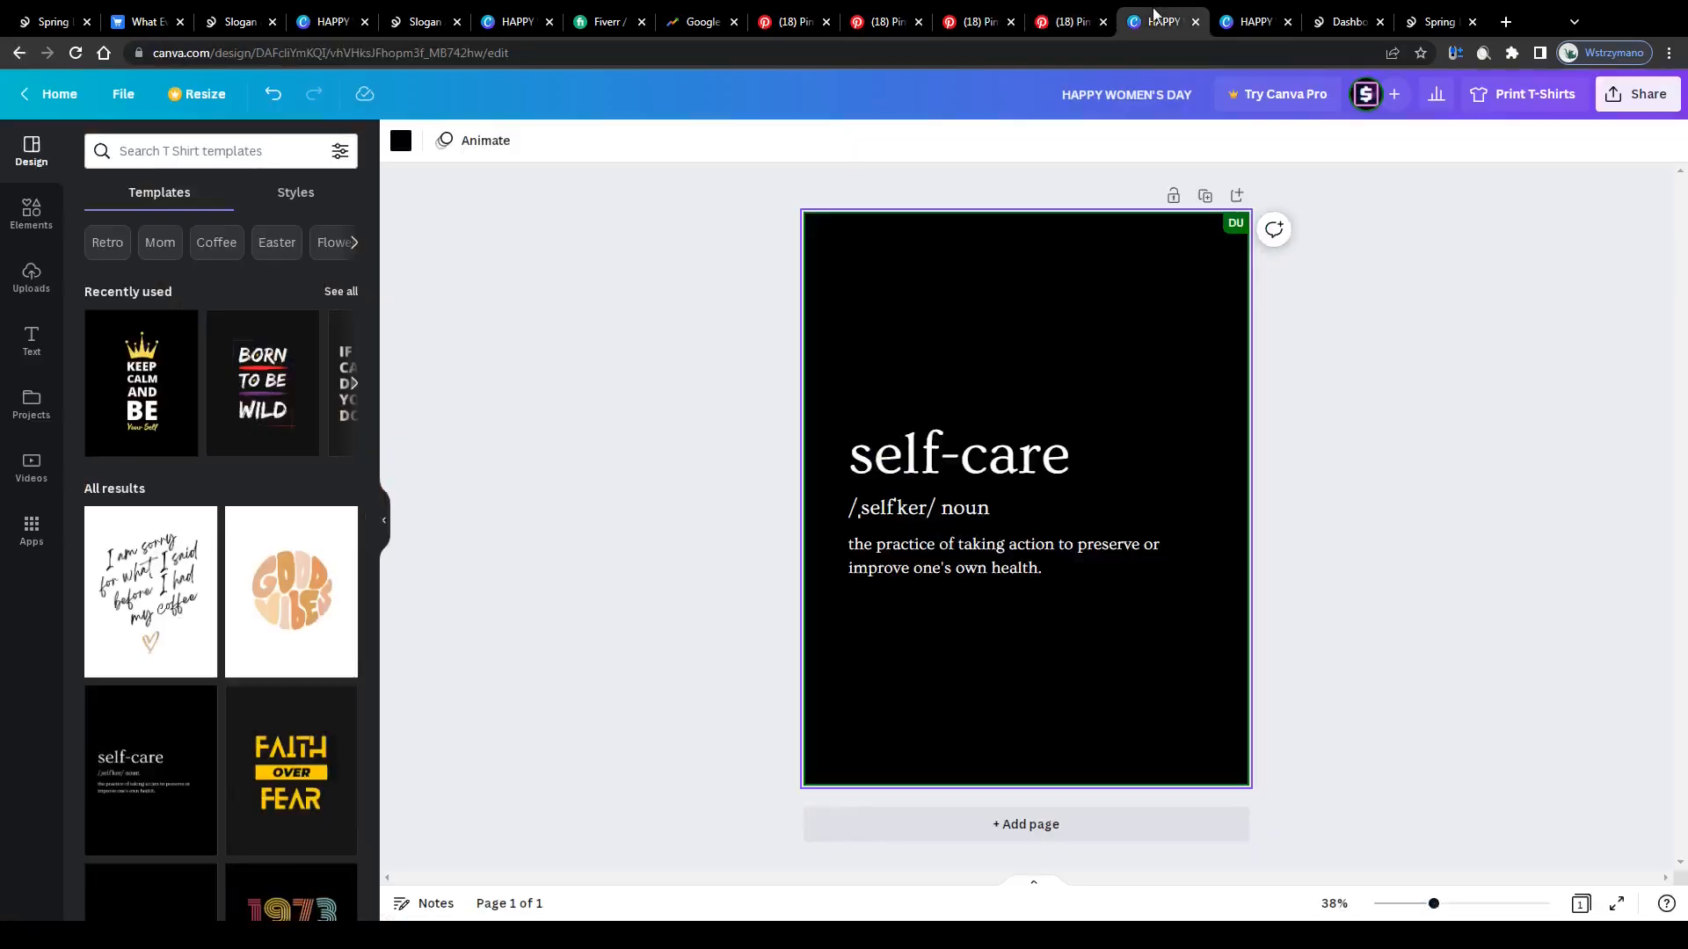
mouse_move(270, 397)
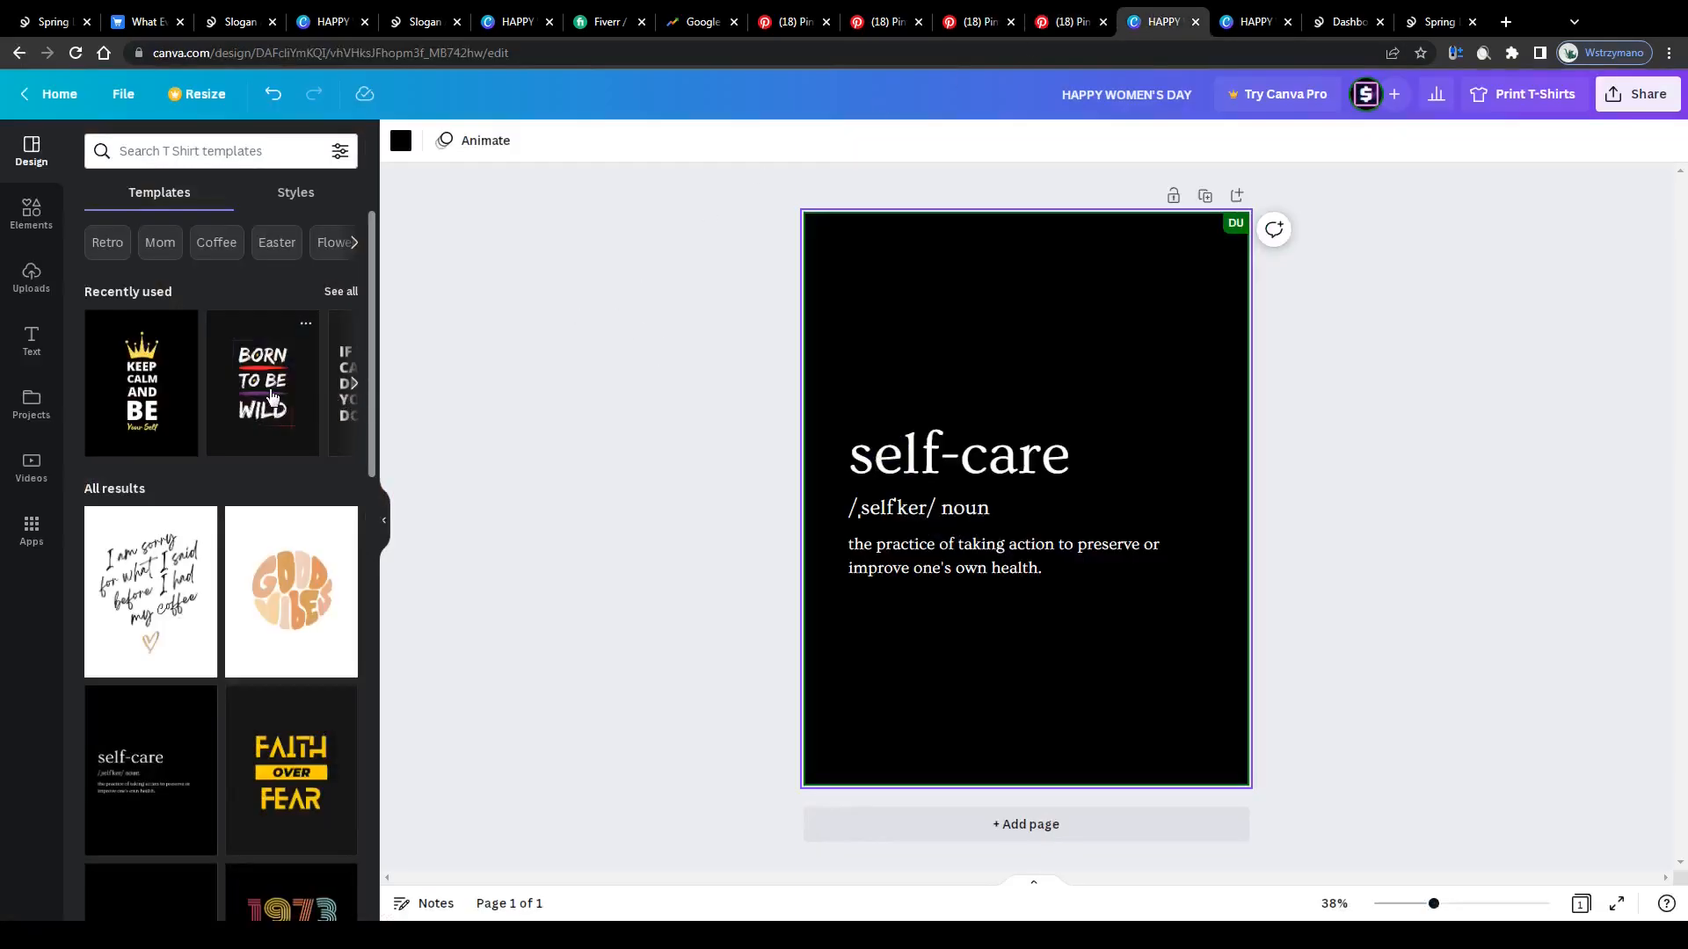
left_click(1067, 21)
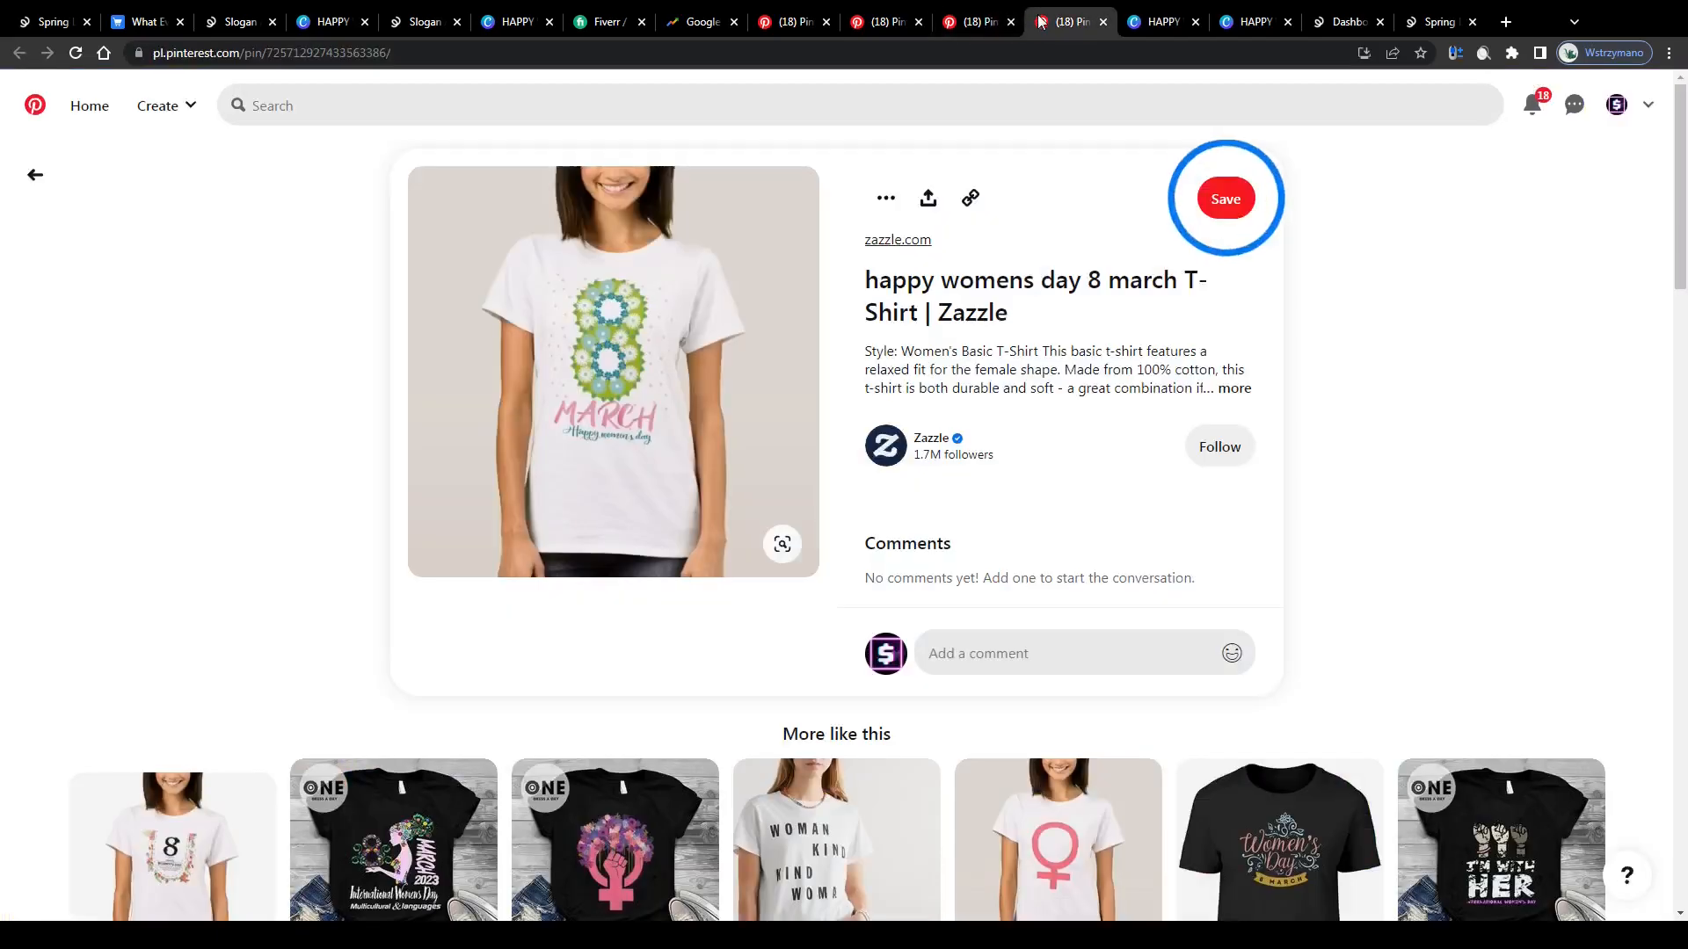
mouse_move(682, 378)
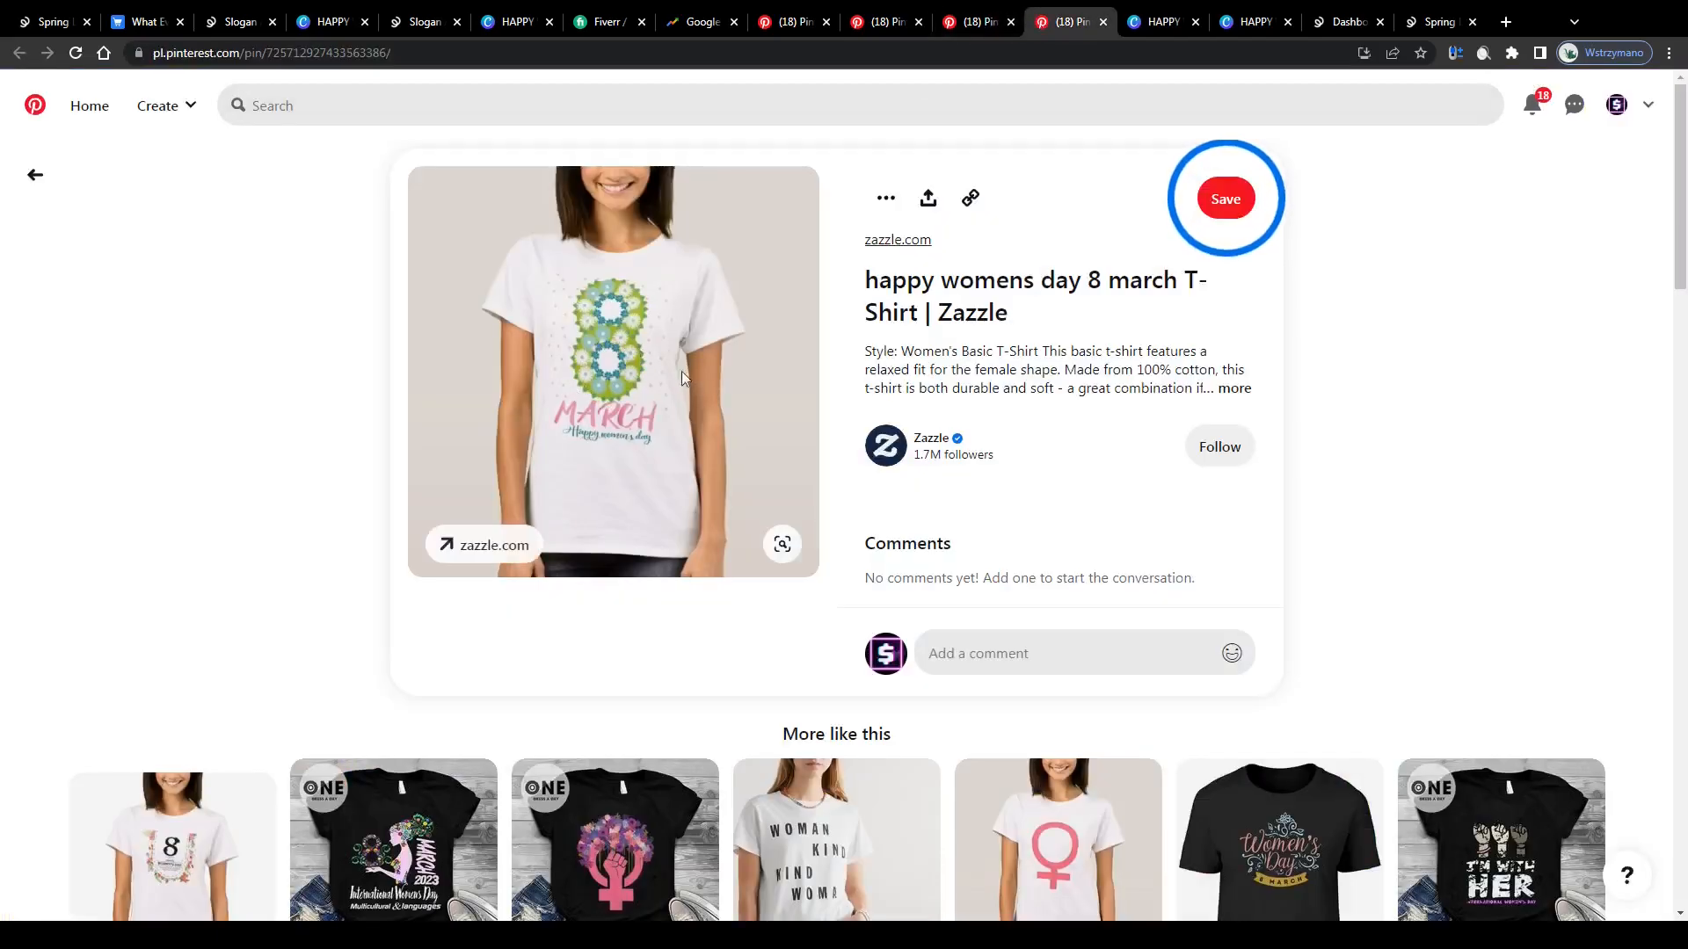
scroll("down", 3)
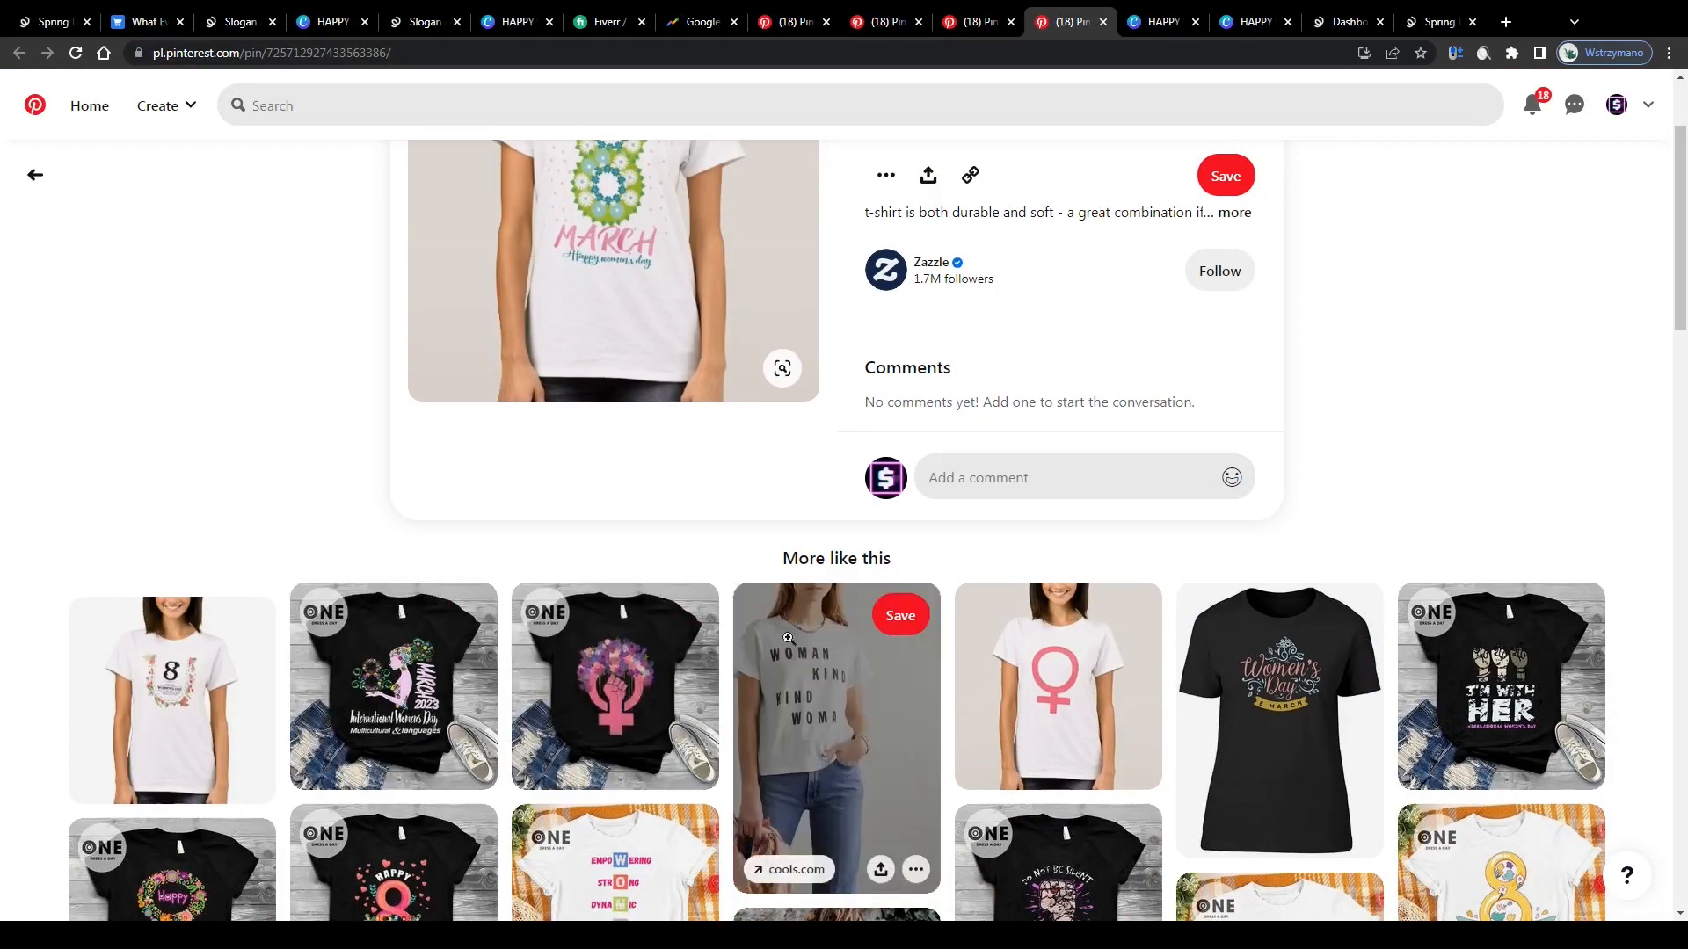
left_click(1162, 22)
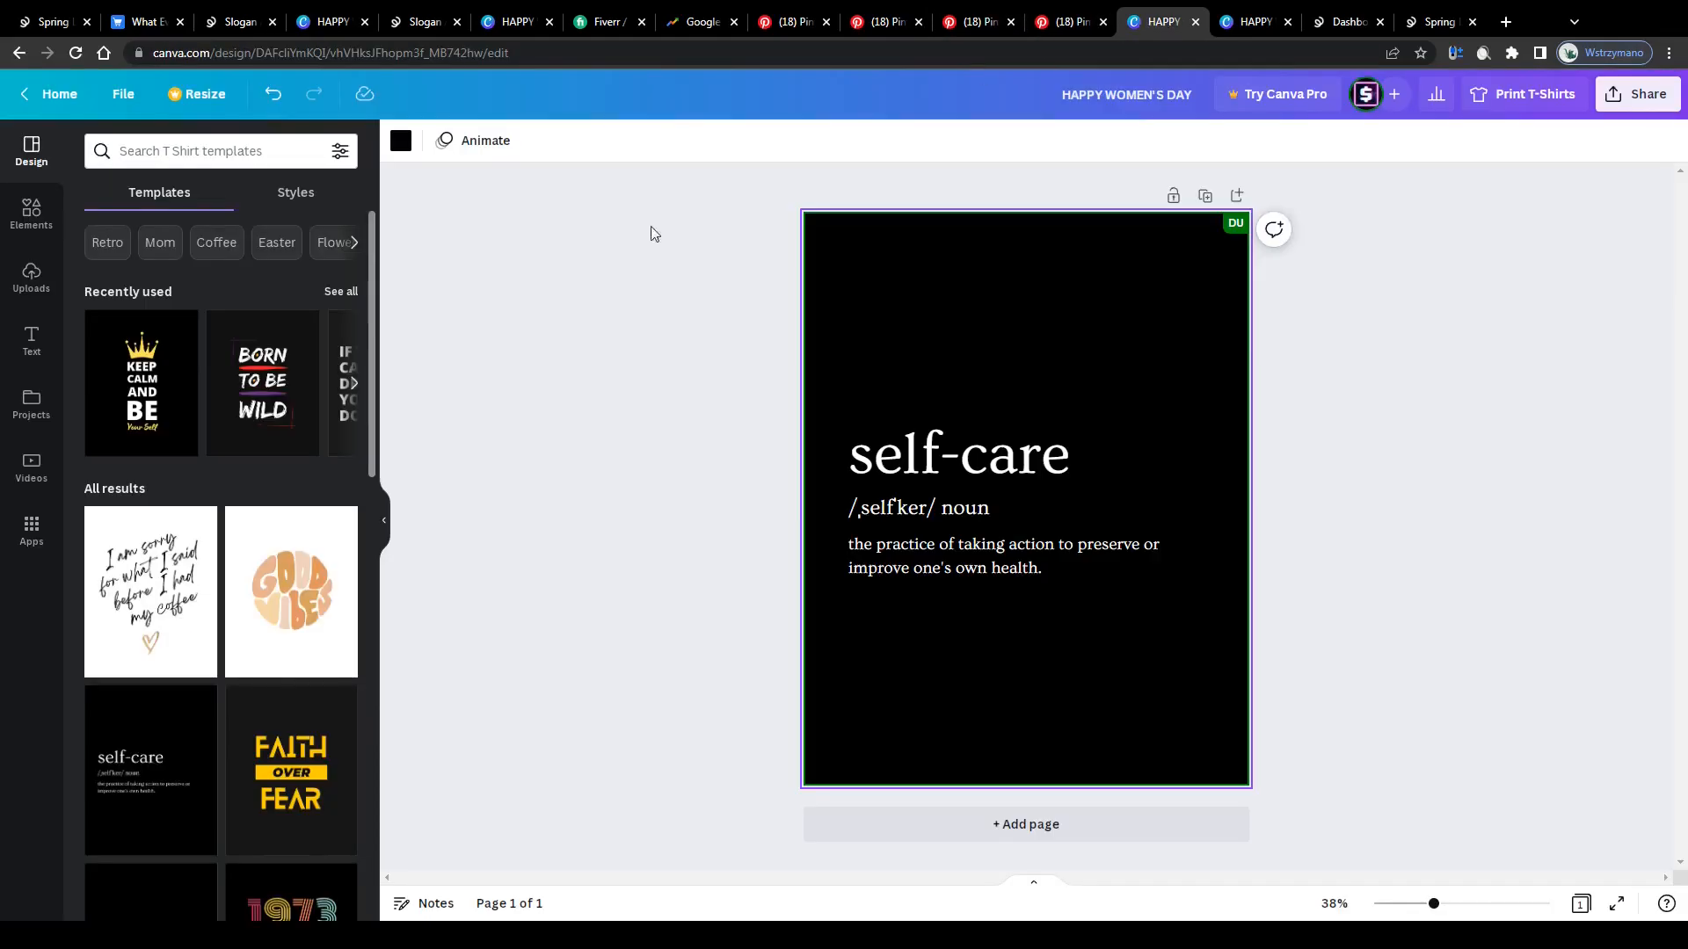
mouse_move(385, 223)
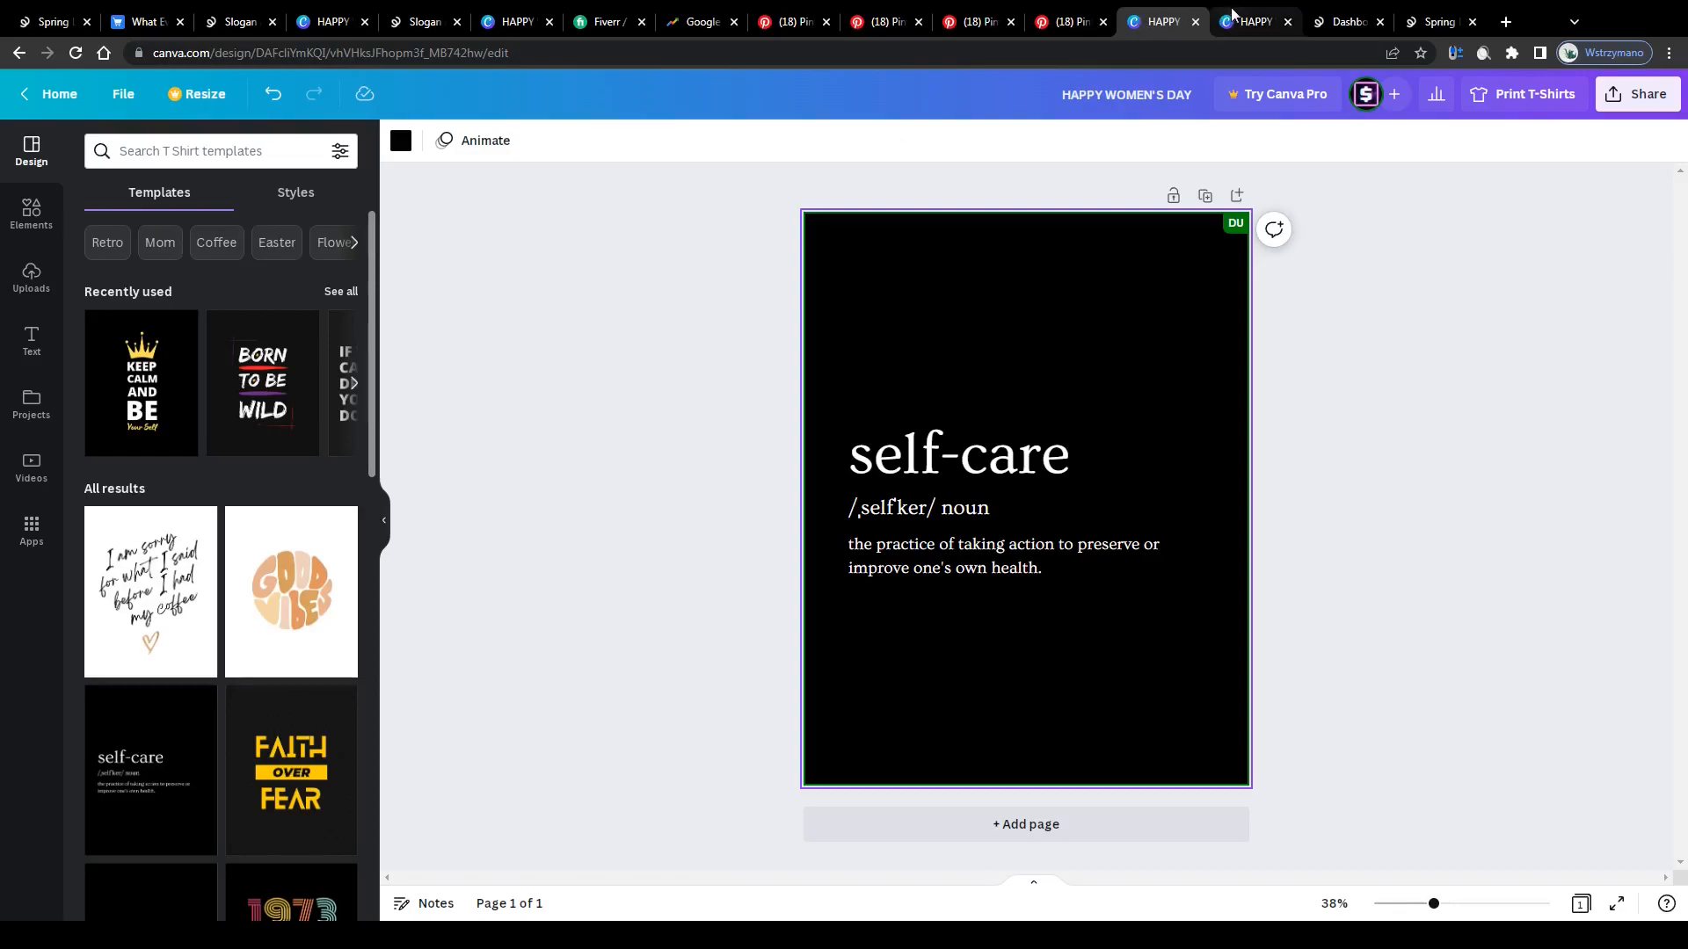
Step: Search Canva templates for 'womens day'
type("womens day")
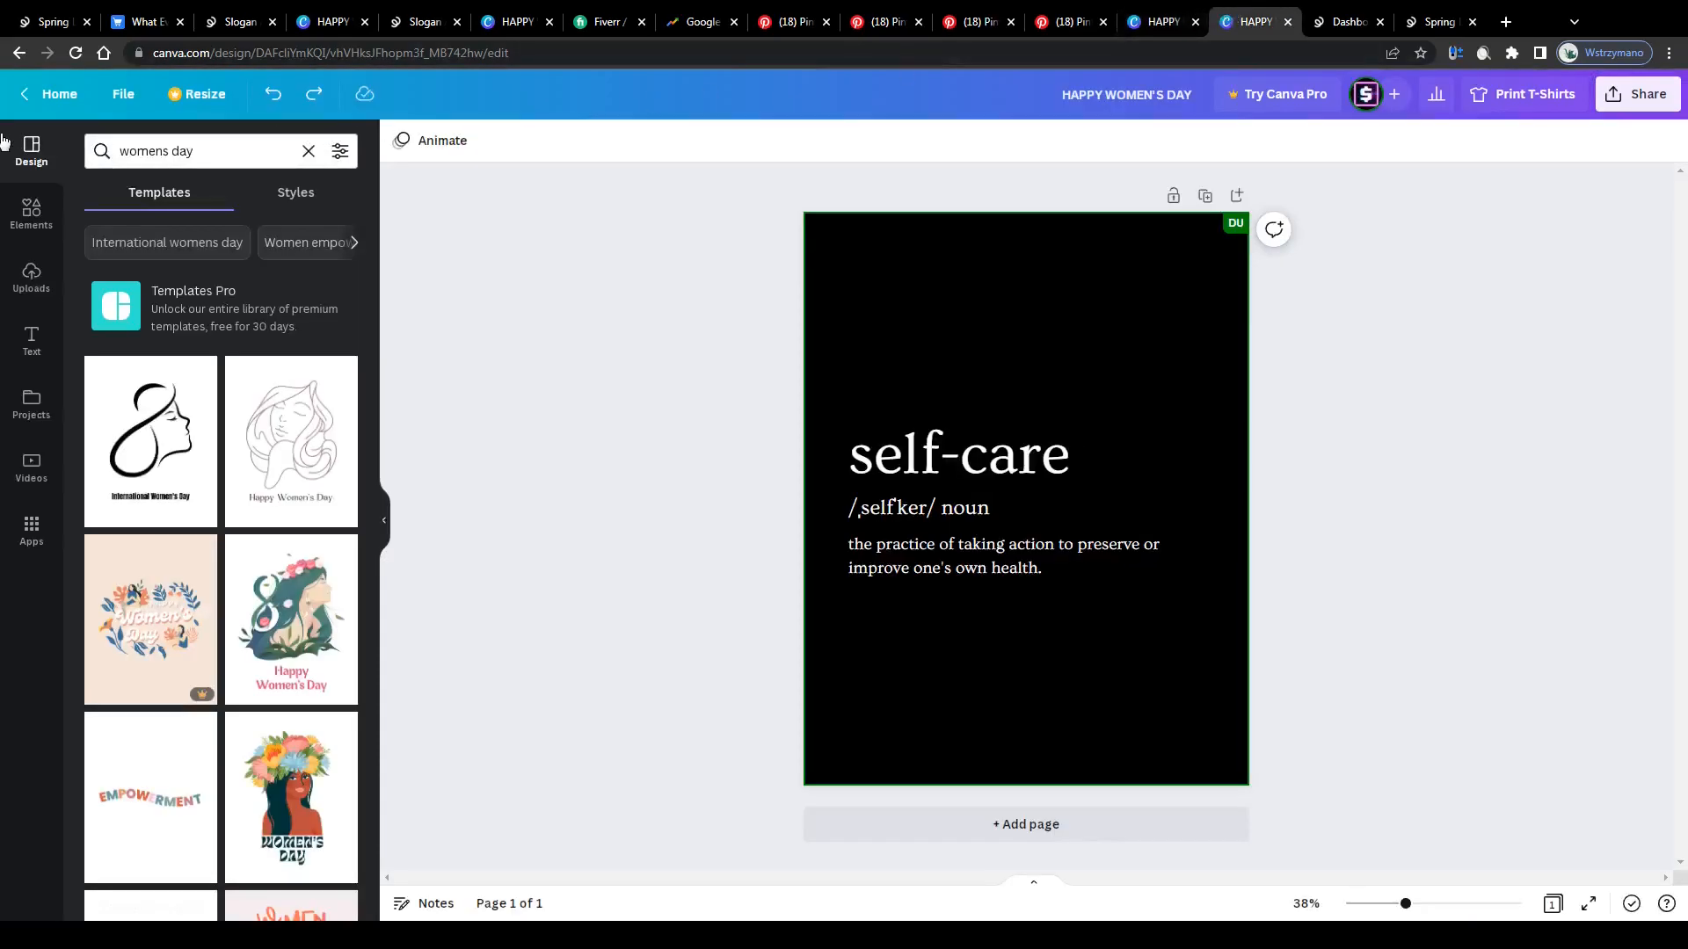
left_click(193, 151)
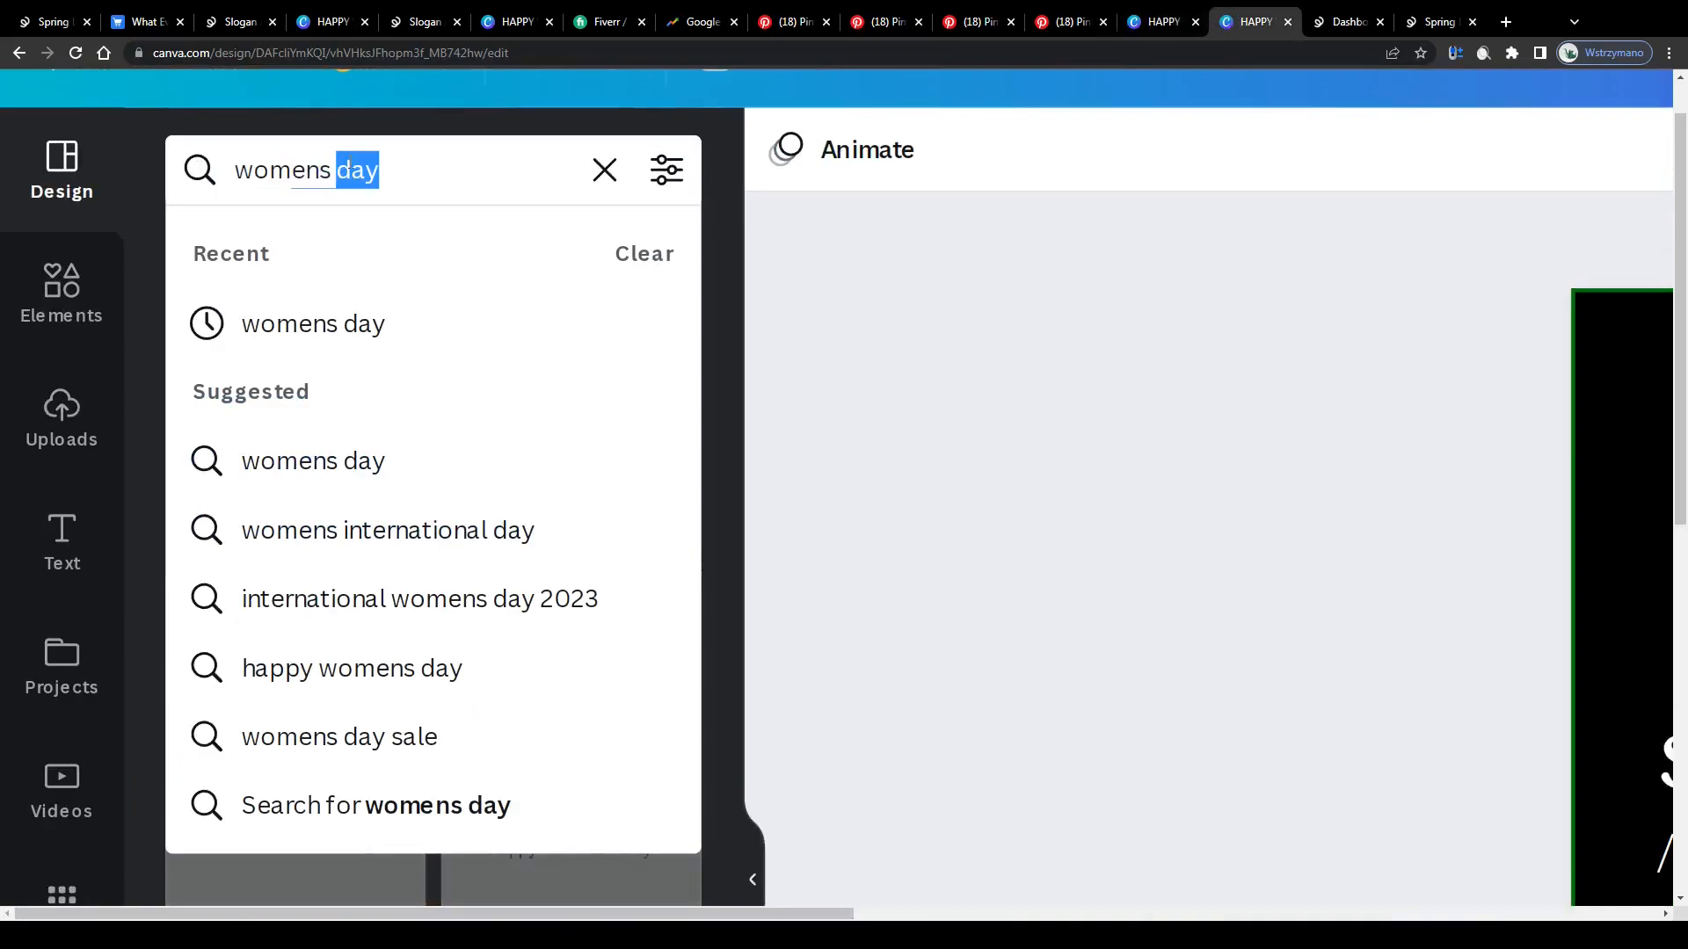
key("Enter")
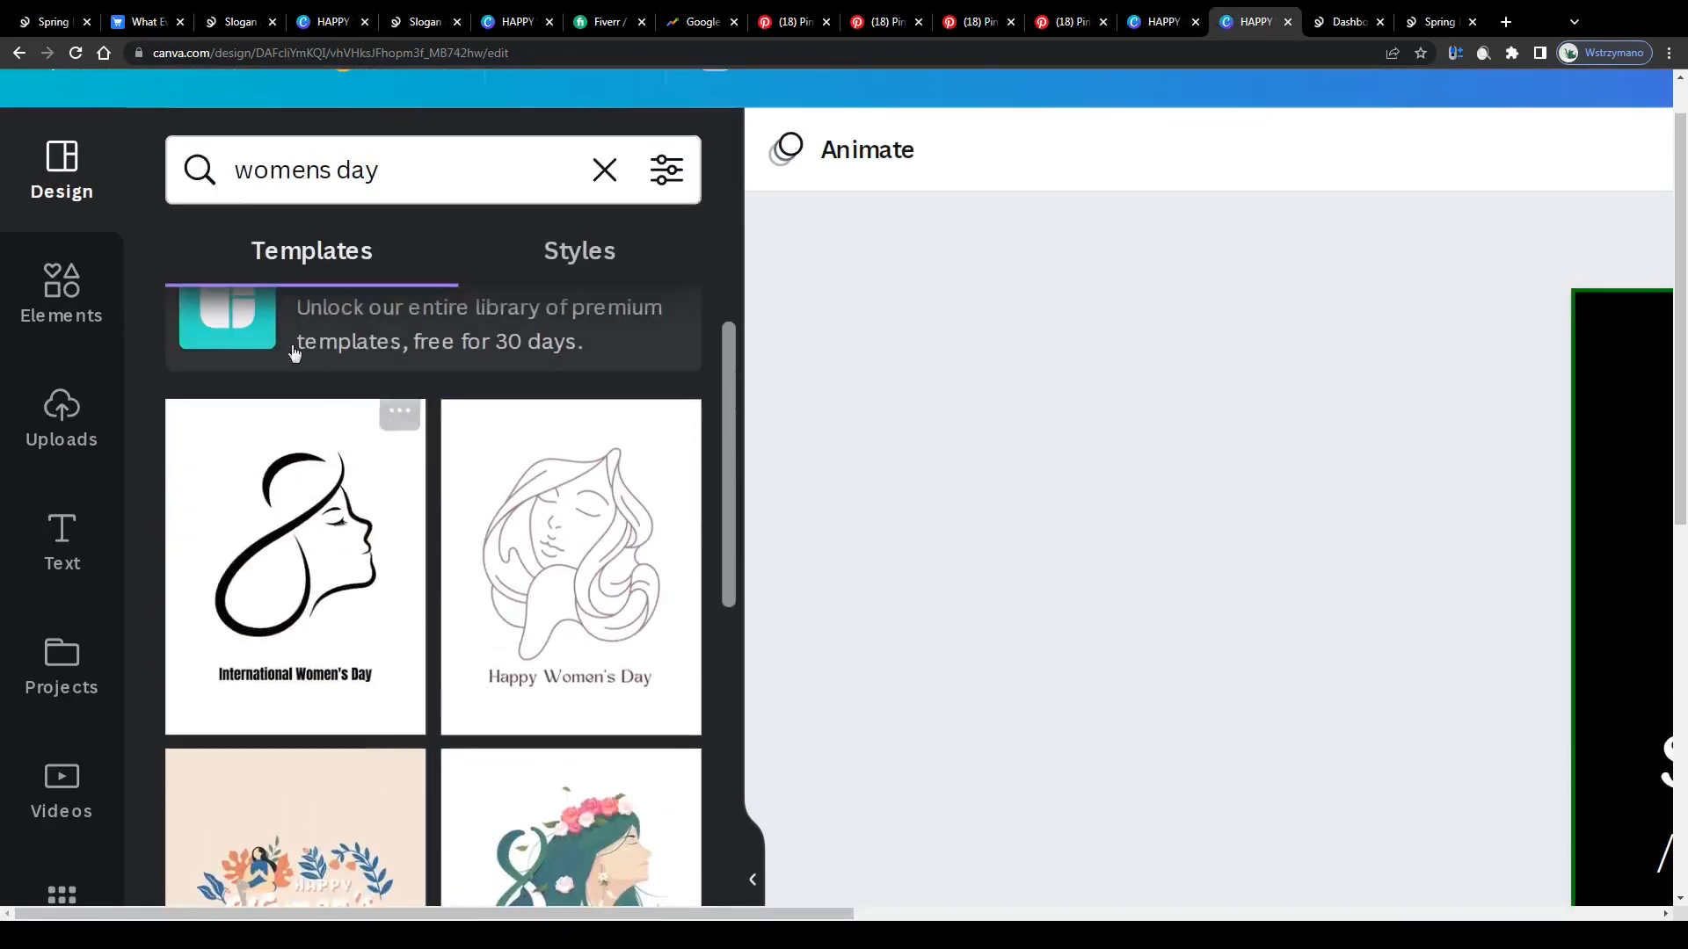
Step: Browse the womens day results down to the International Women's Day silhouette template
scroll("down", 3)
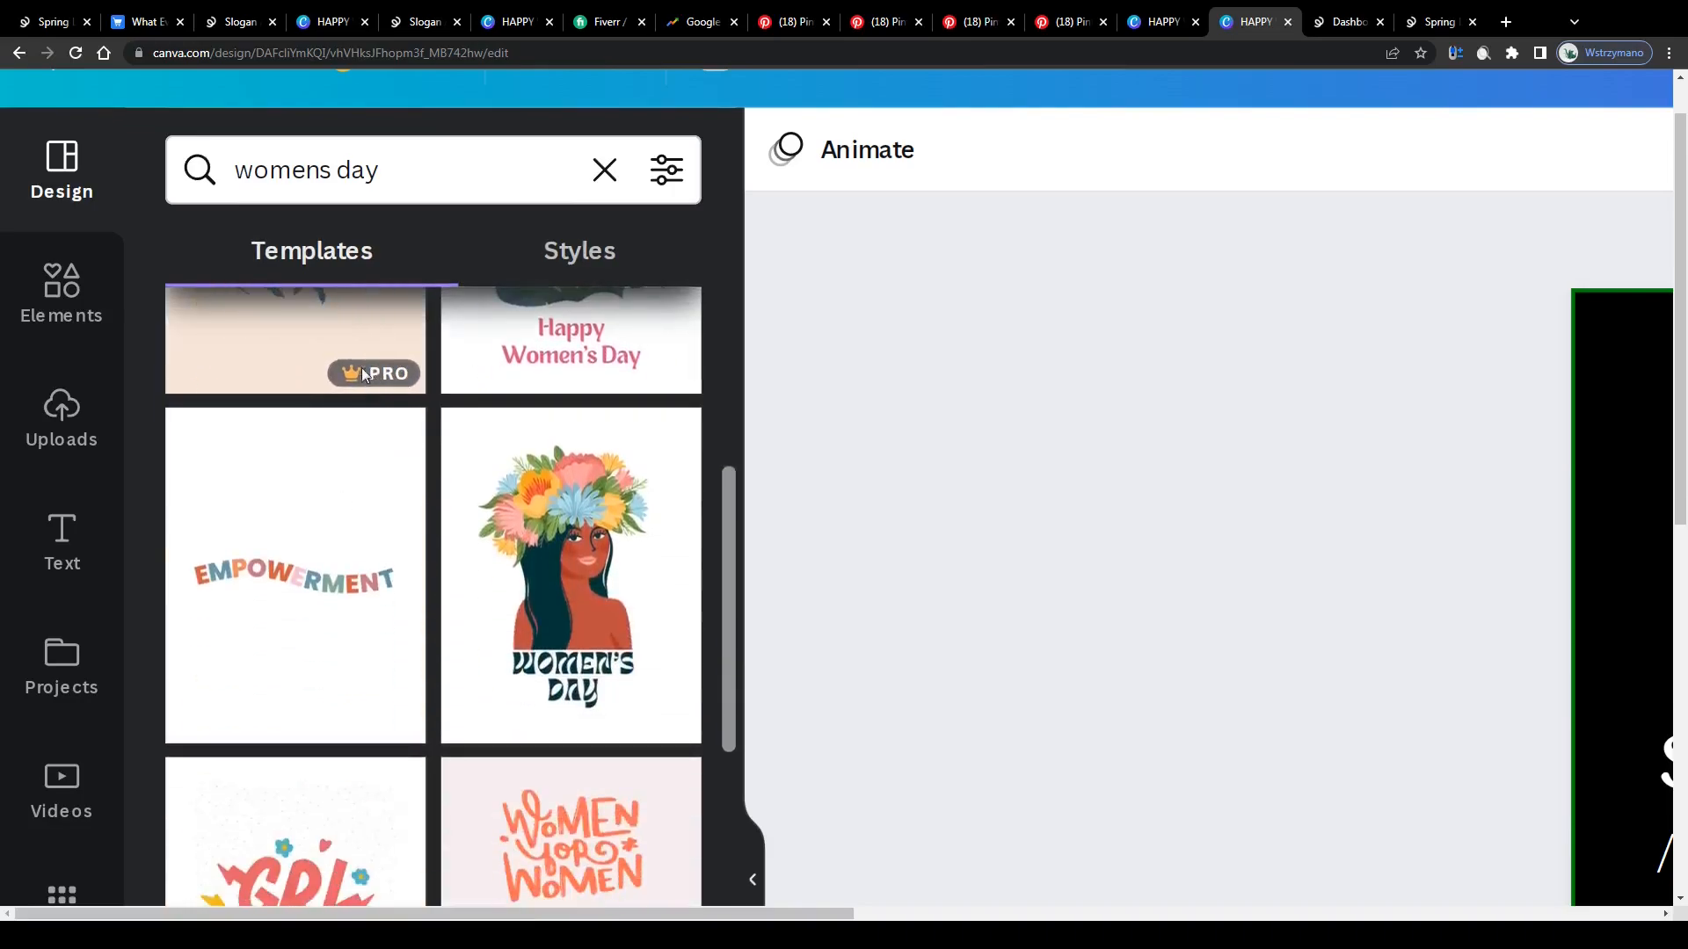
scroll("down", 3)
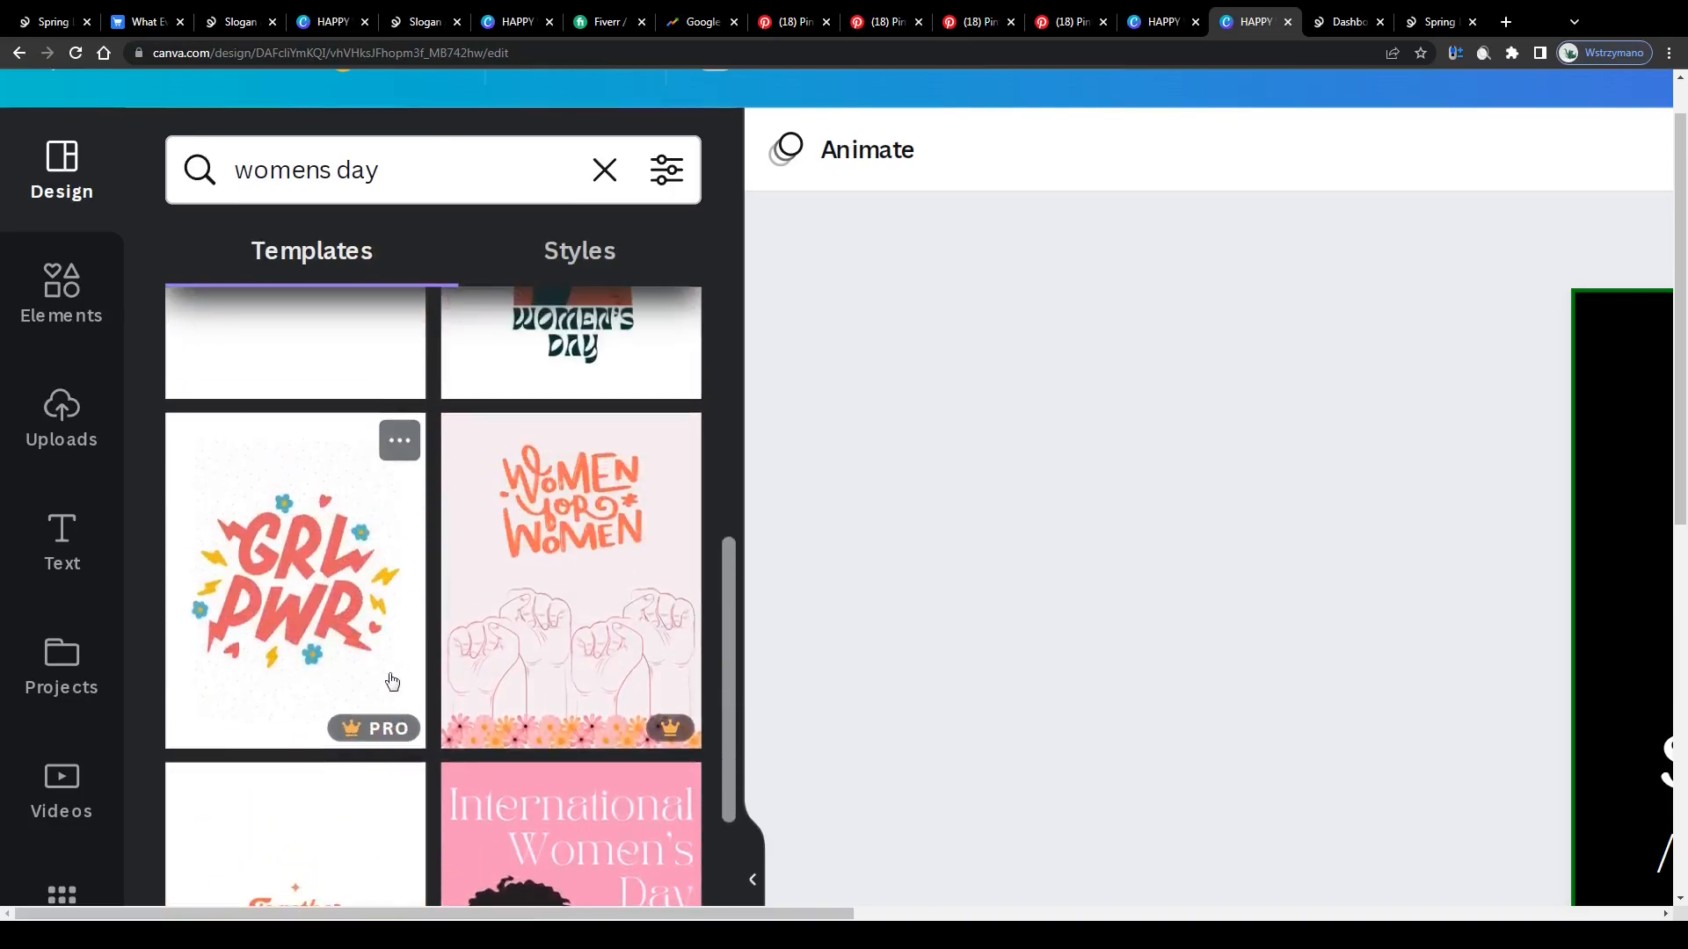
scroll("down", 3)
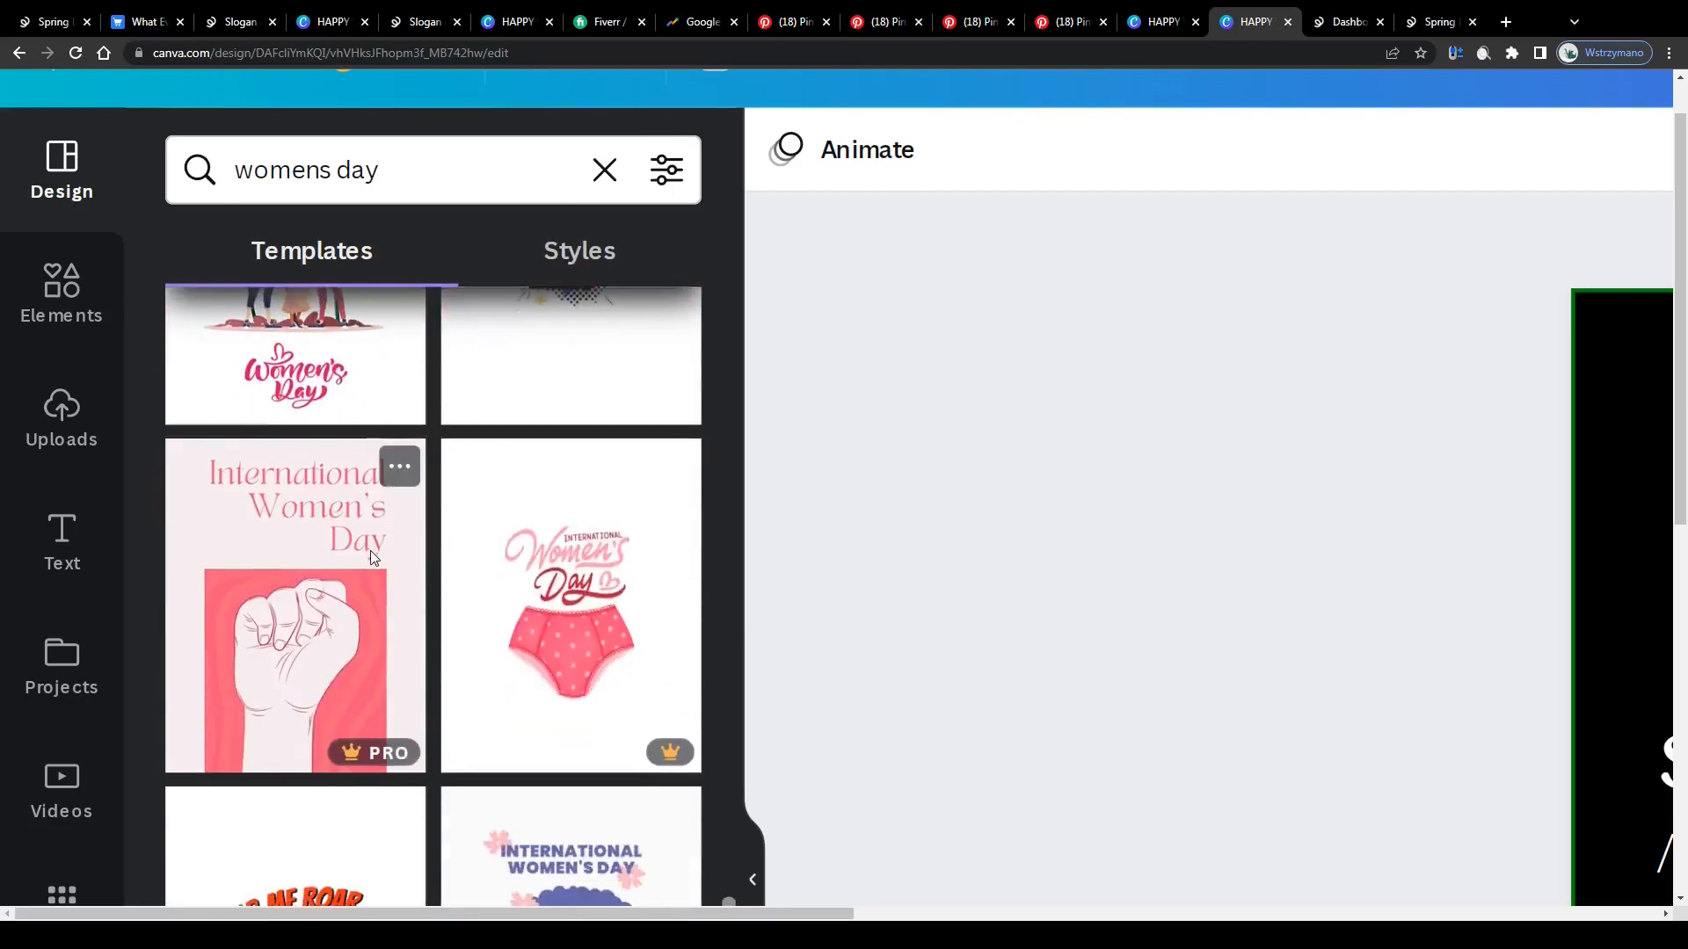
scroll("down", 3)
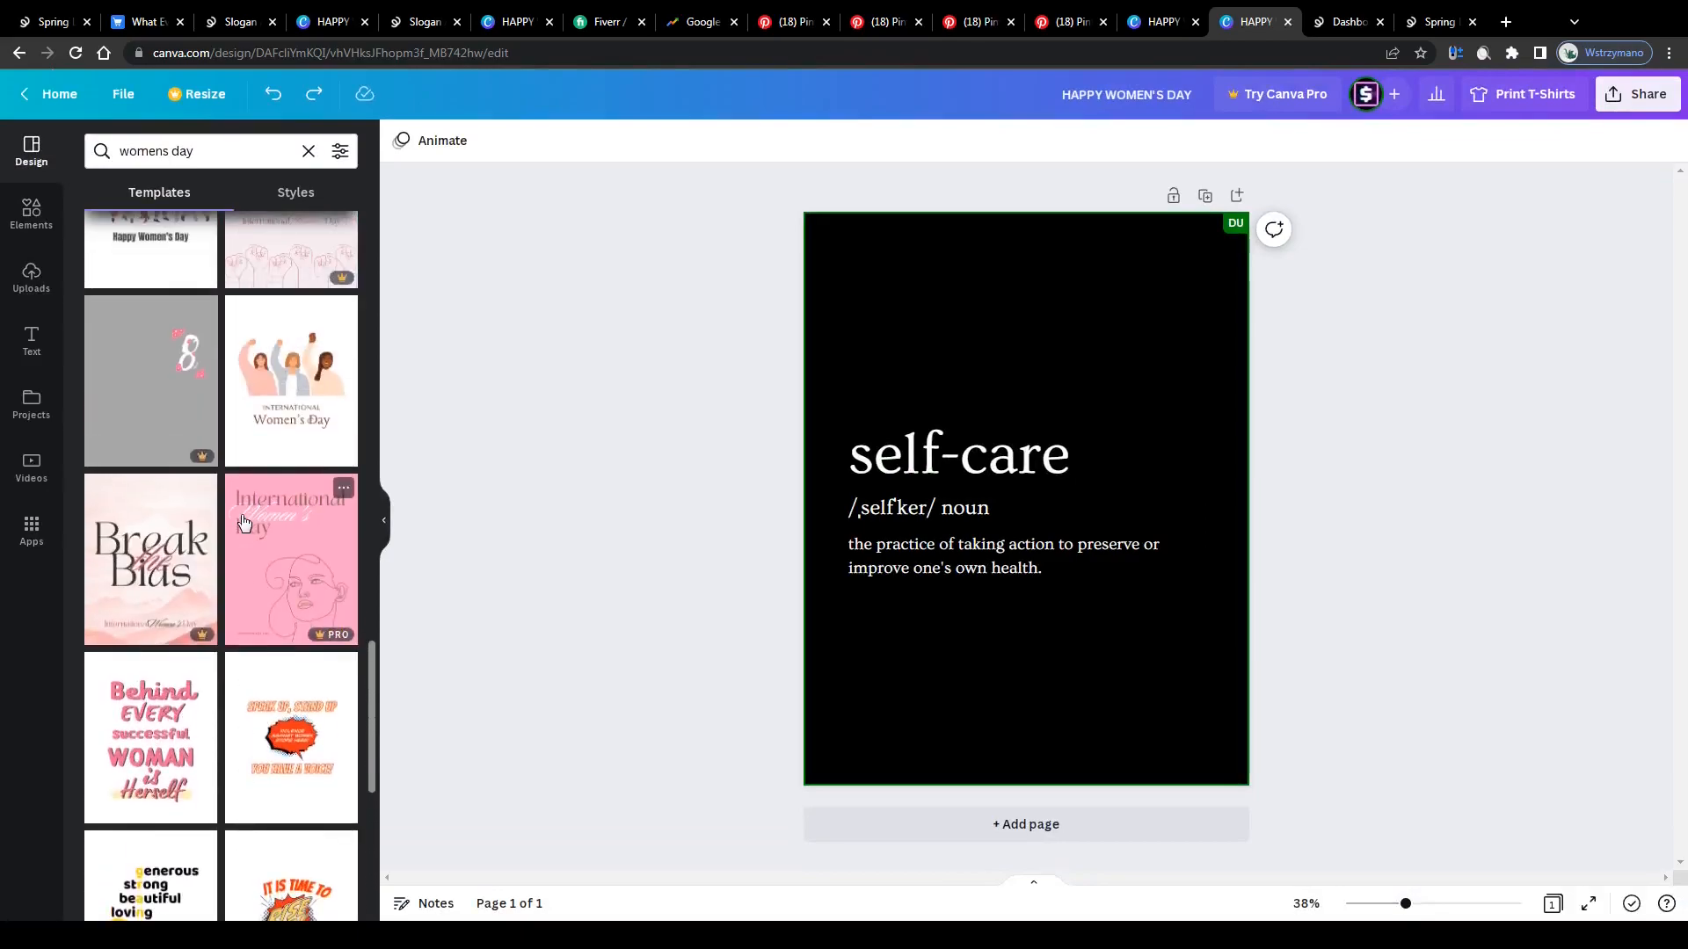
scroll("down", 3)
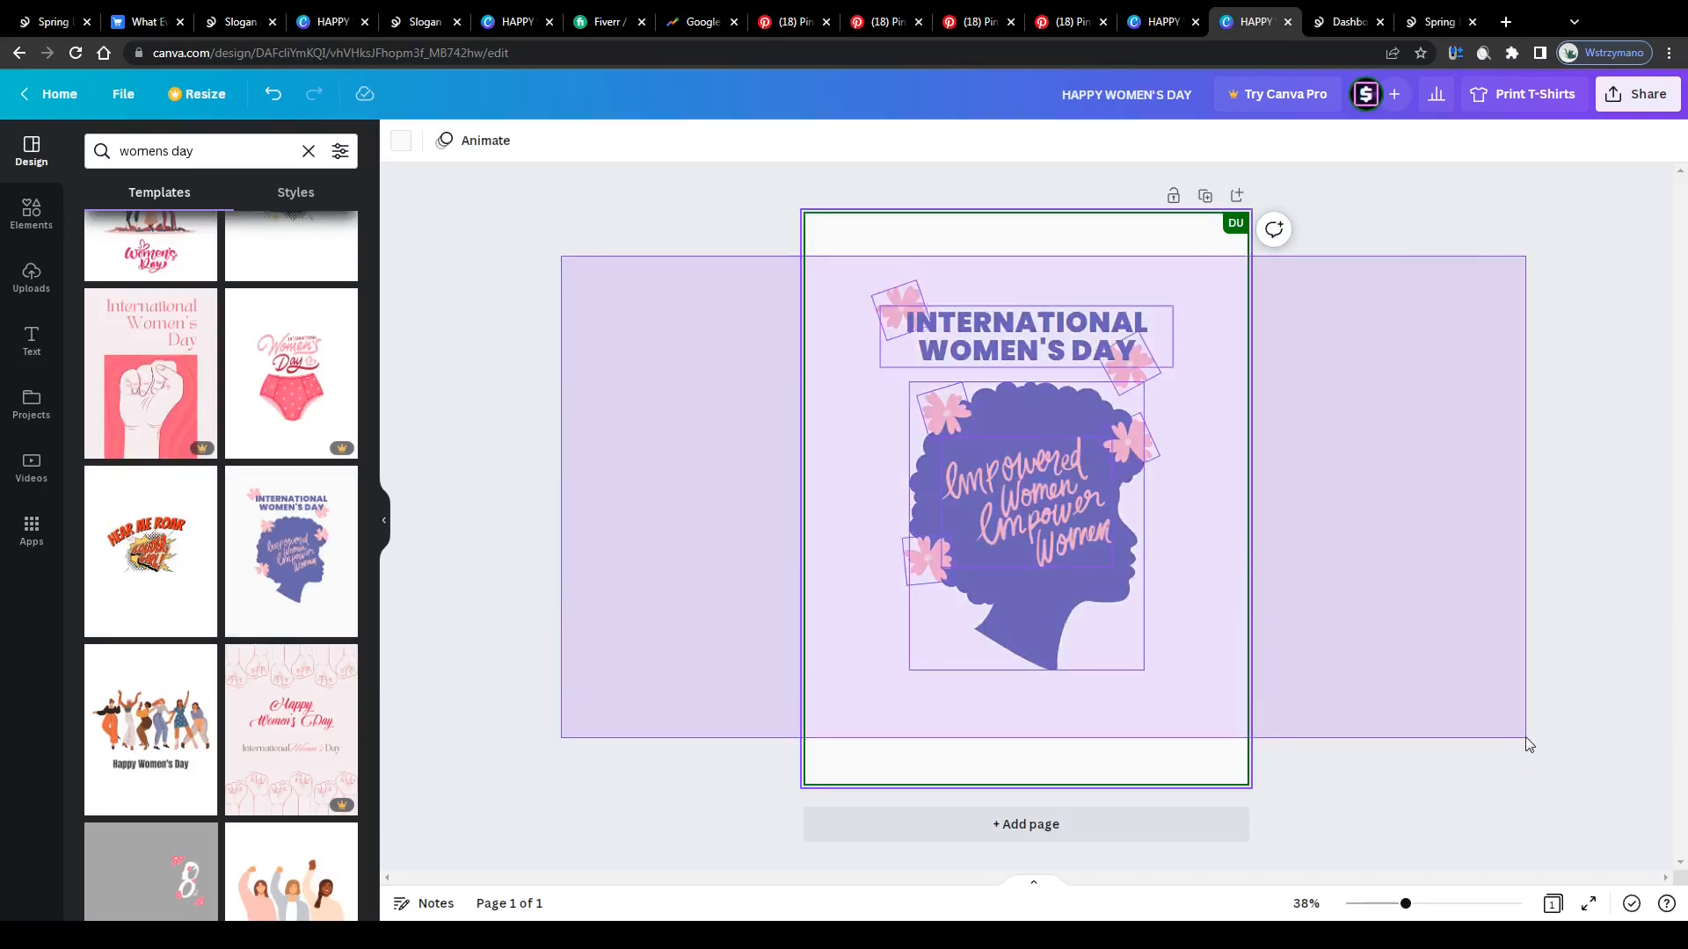
Step: Select the whole International Women's Day artwork and scale it up to fill the page
left_click(1025, 485)
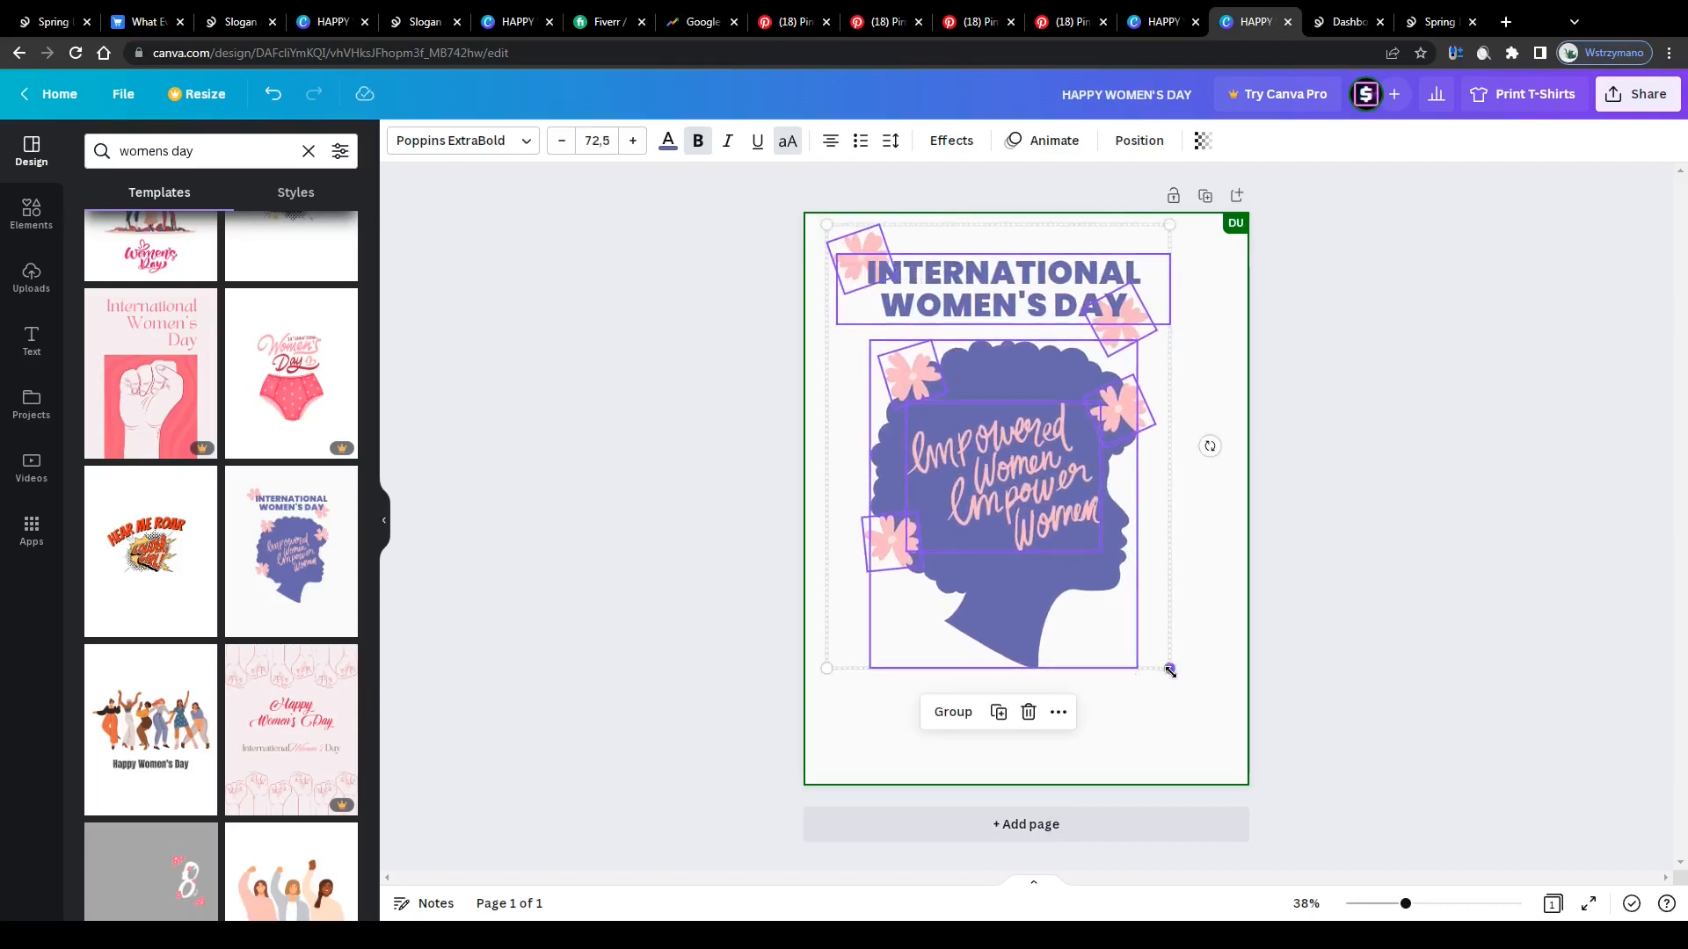
left_click_drag(1167, 668, 1220, 733)
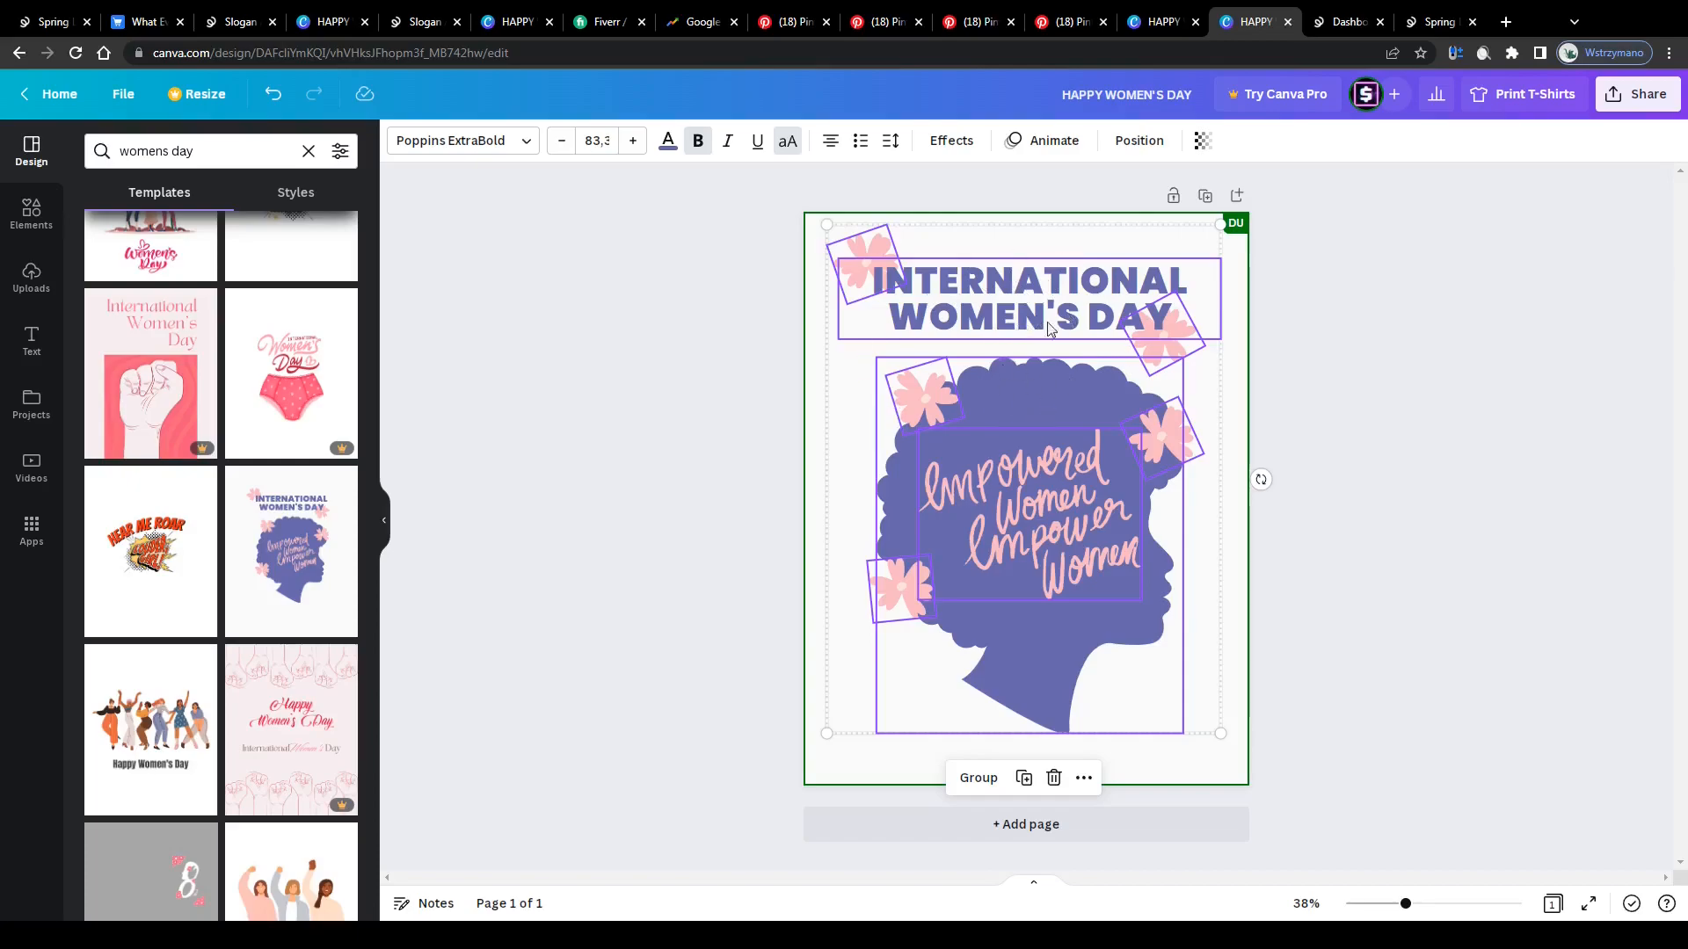
mouse_move(1230, 385)
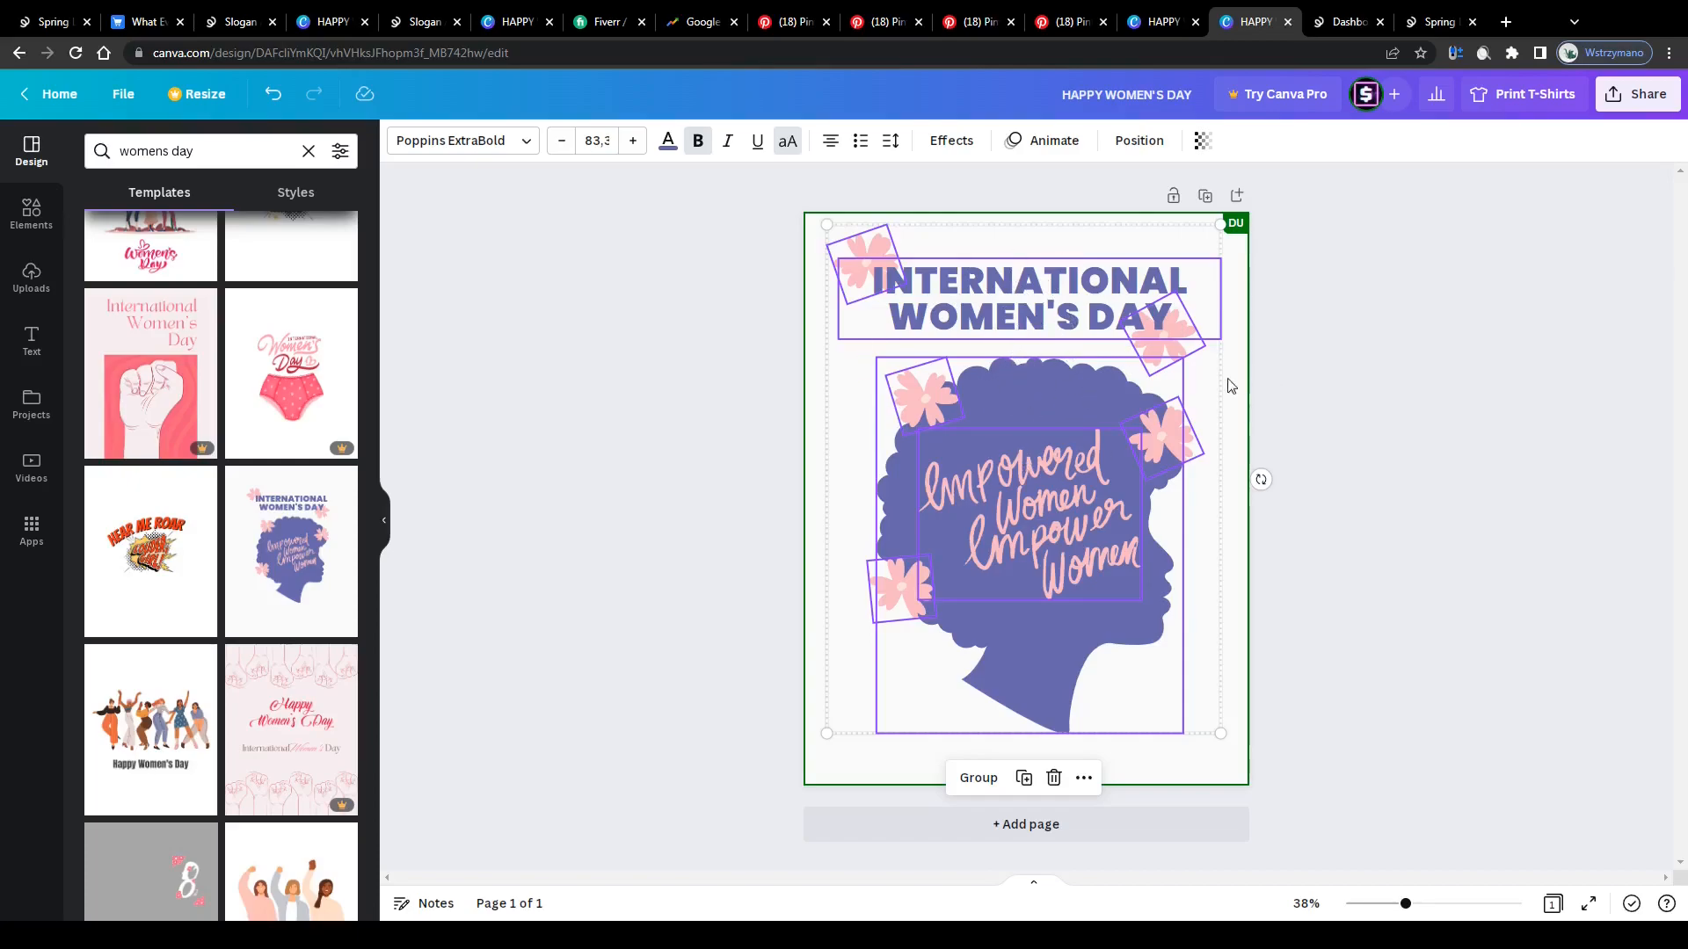
left_click(1345, 21)
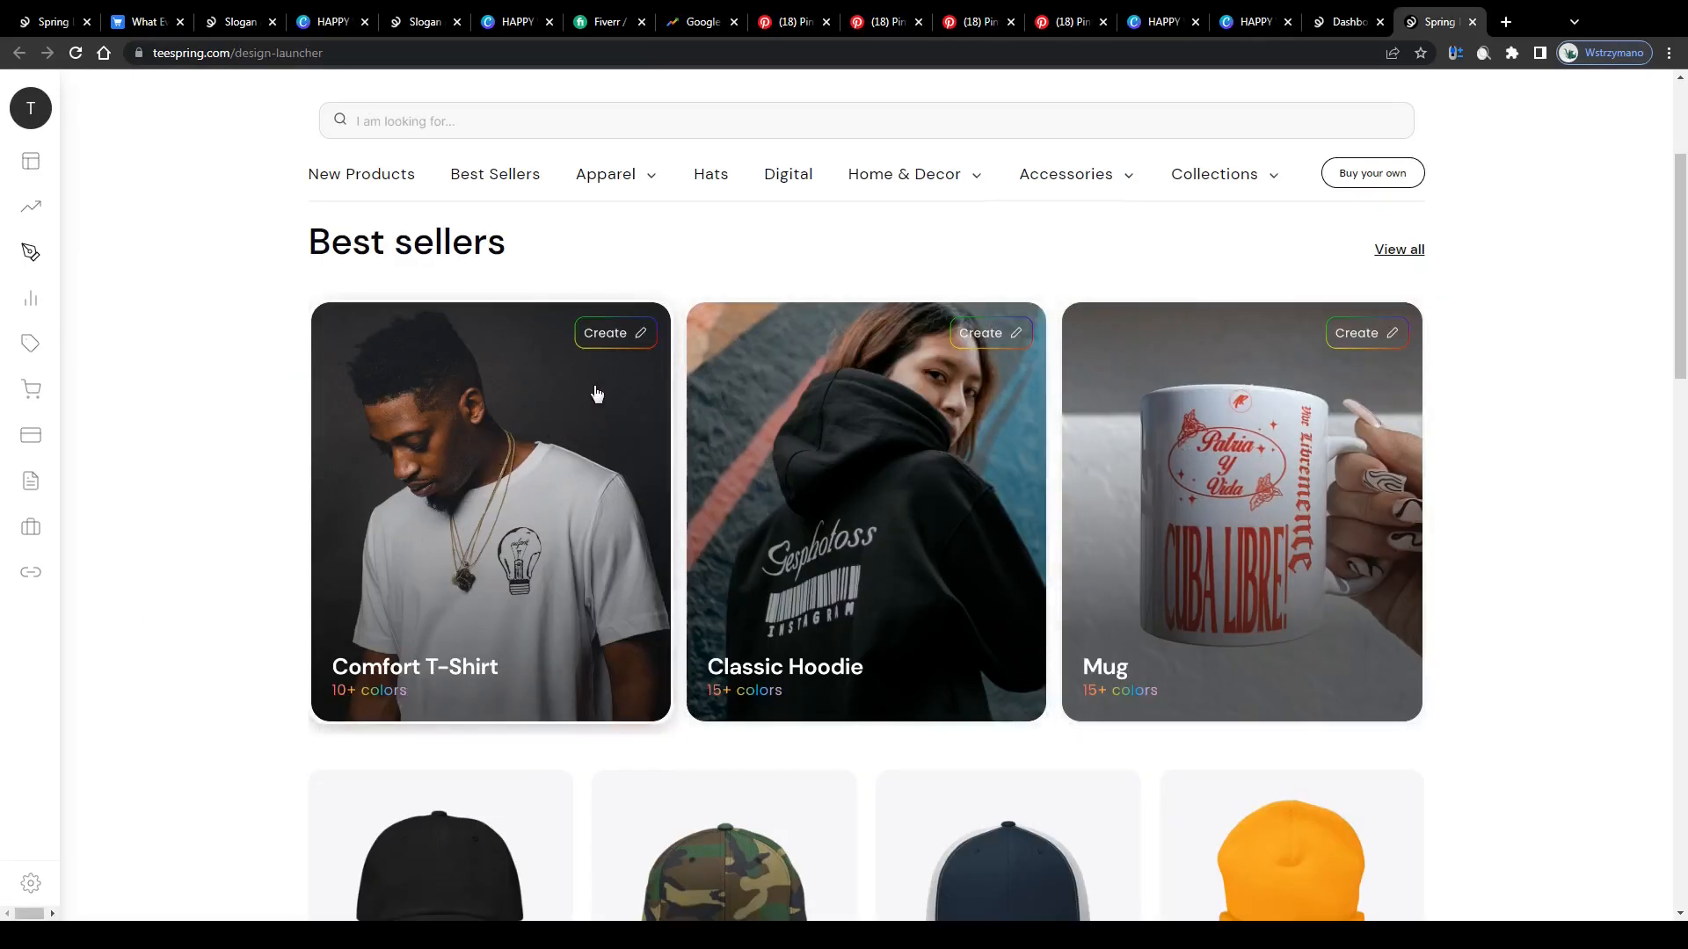
mouse_move(540, 153)
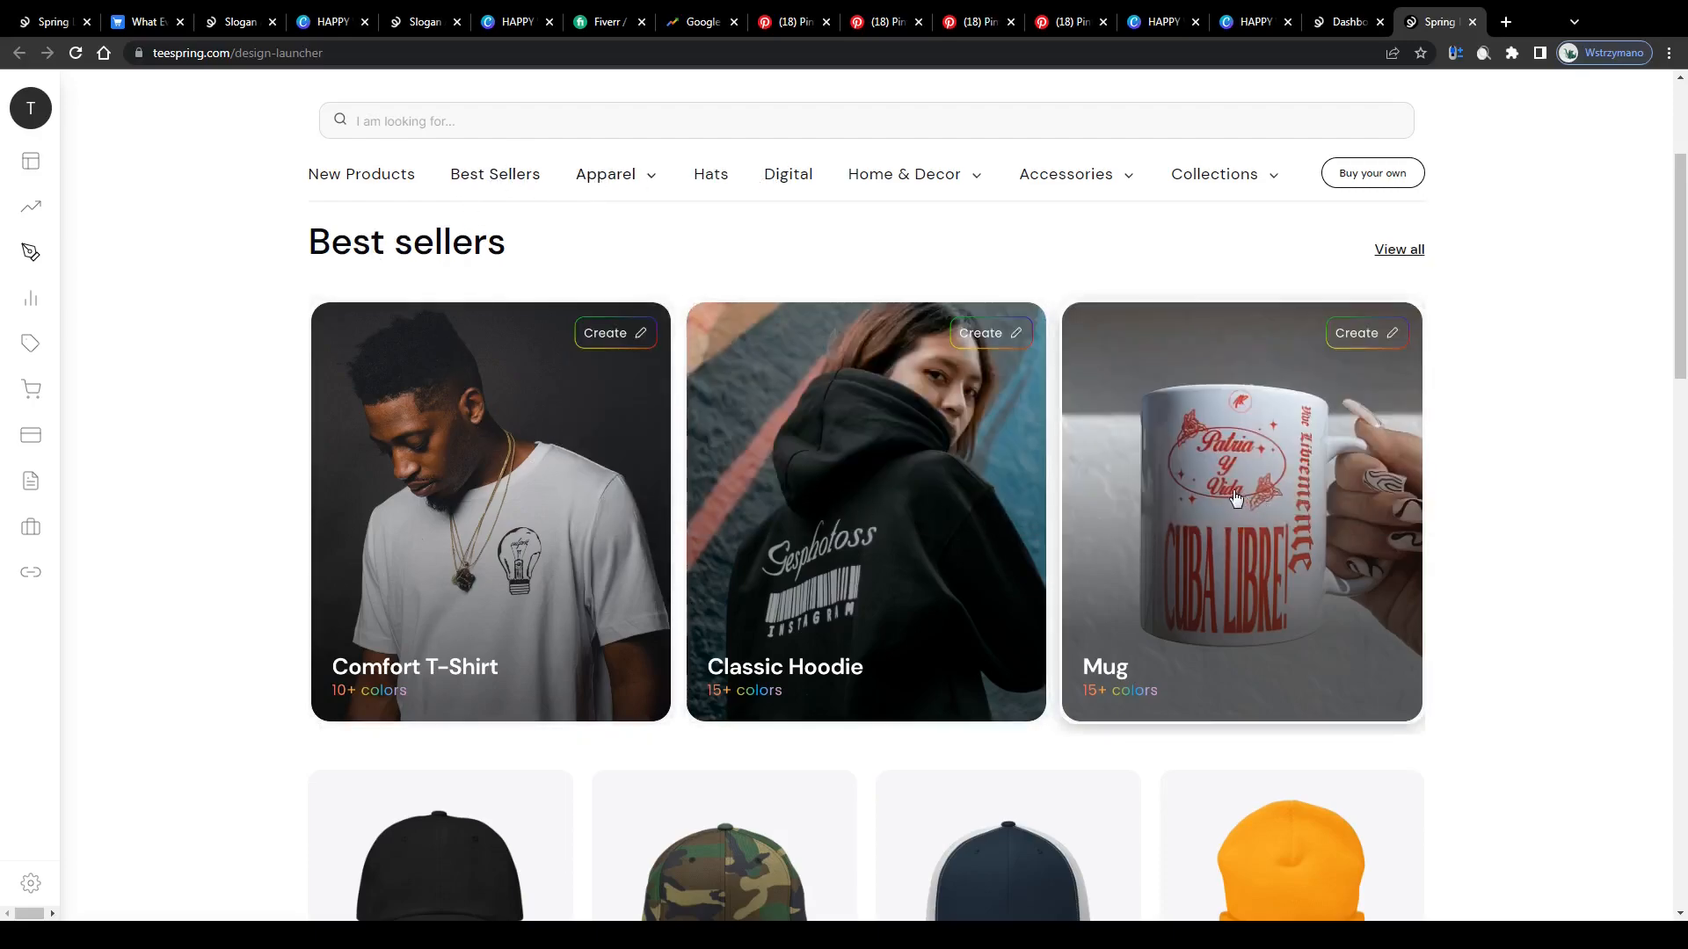
Step: Start a Comfort T-Shirt and place the Women's Day design image on it
scroll("down", 3)
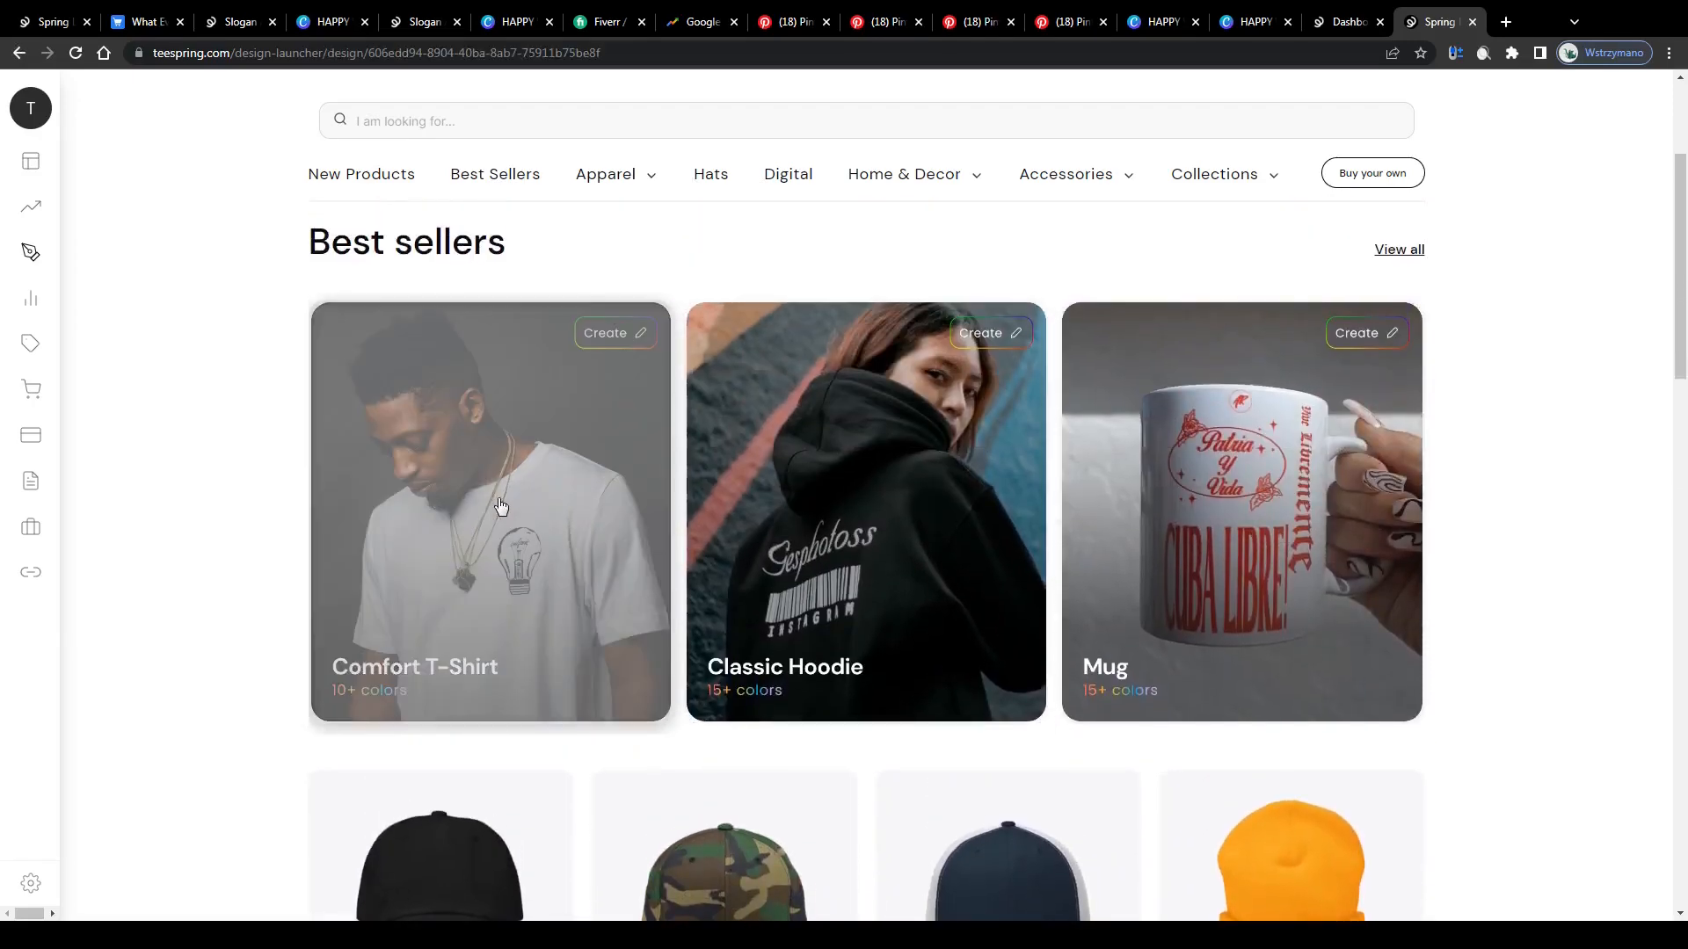
left_click(615, 332)
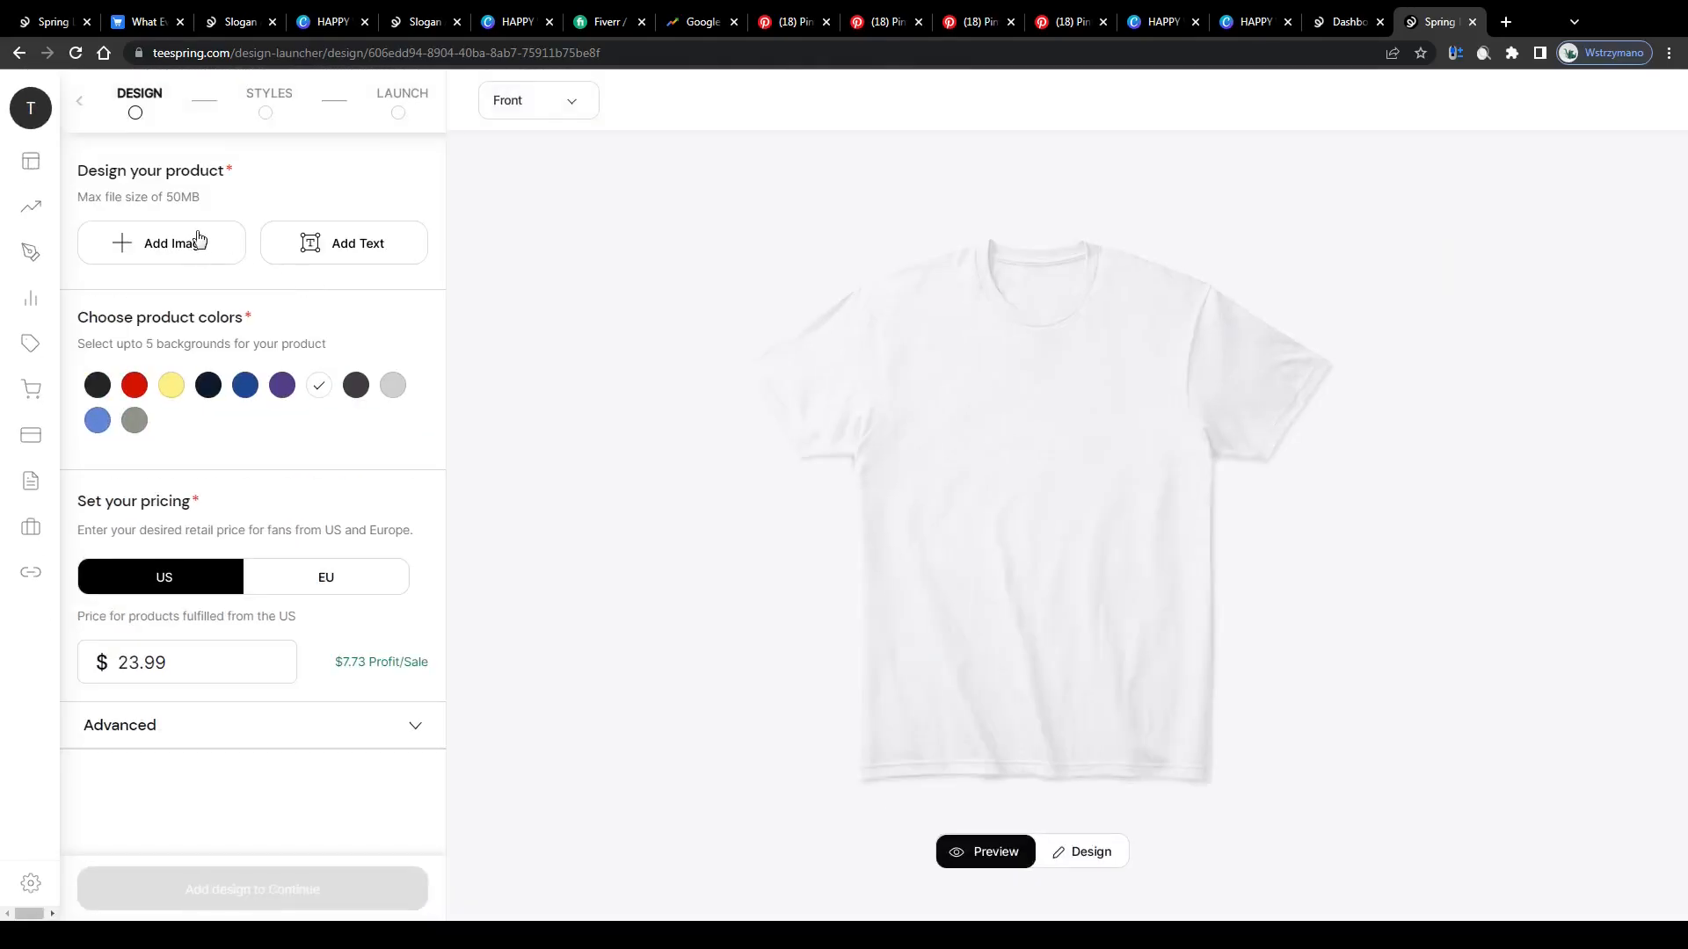
left_click(160, 243)
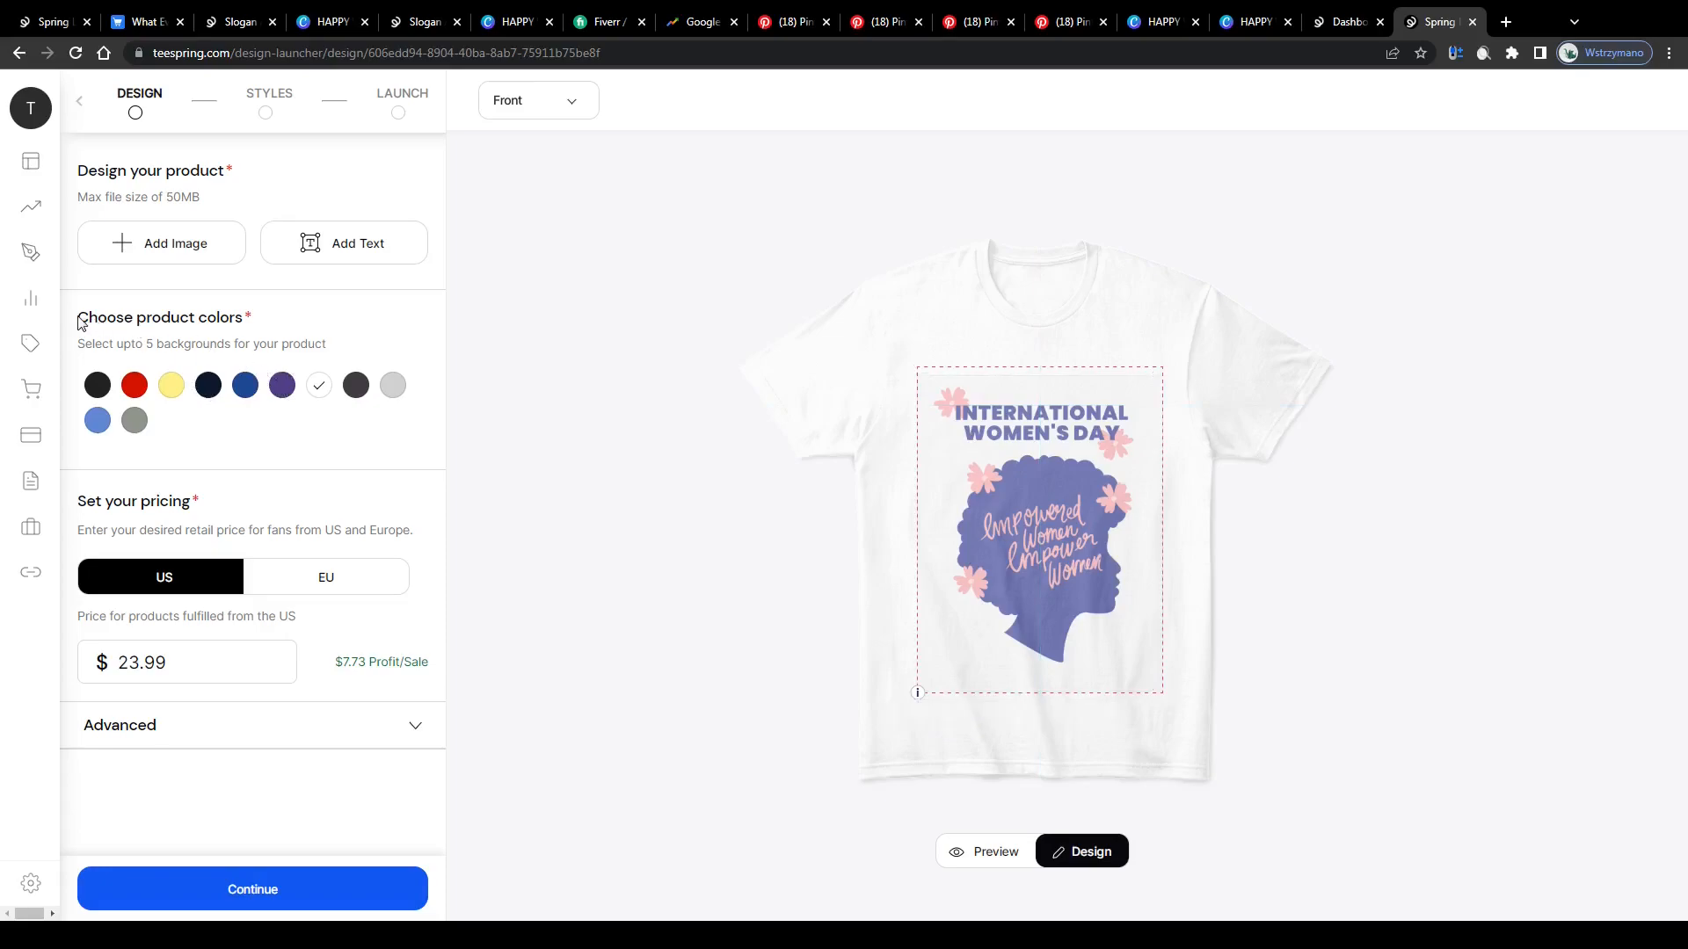
double_click(89, 316)
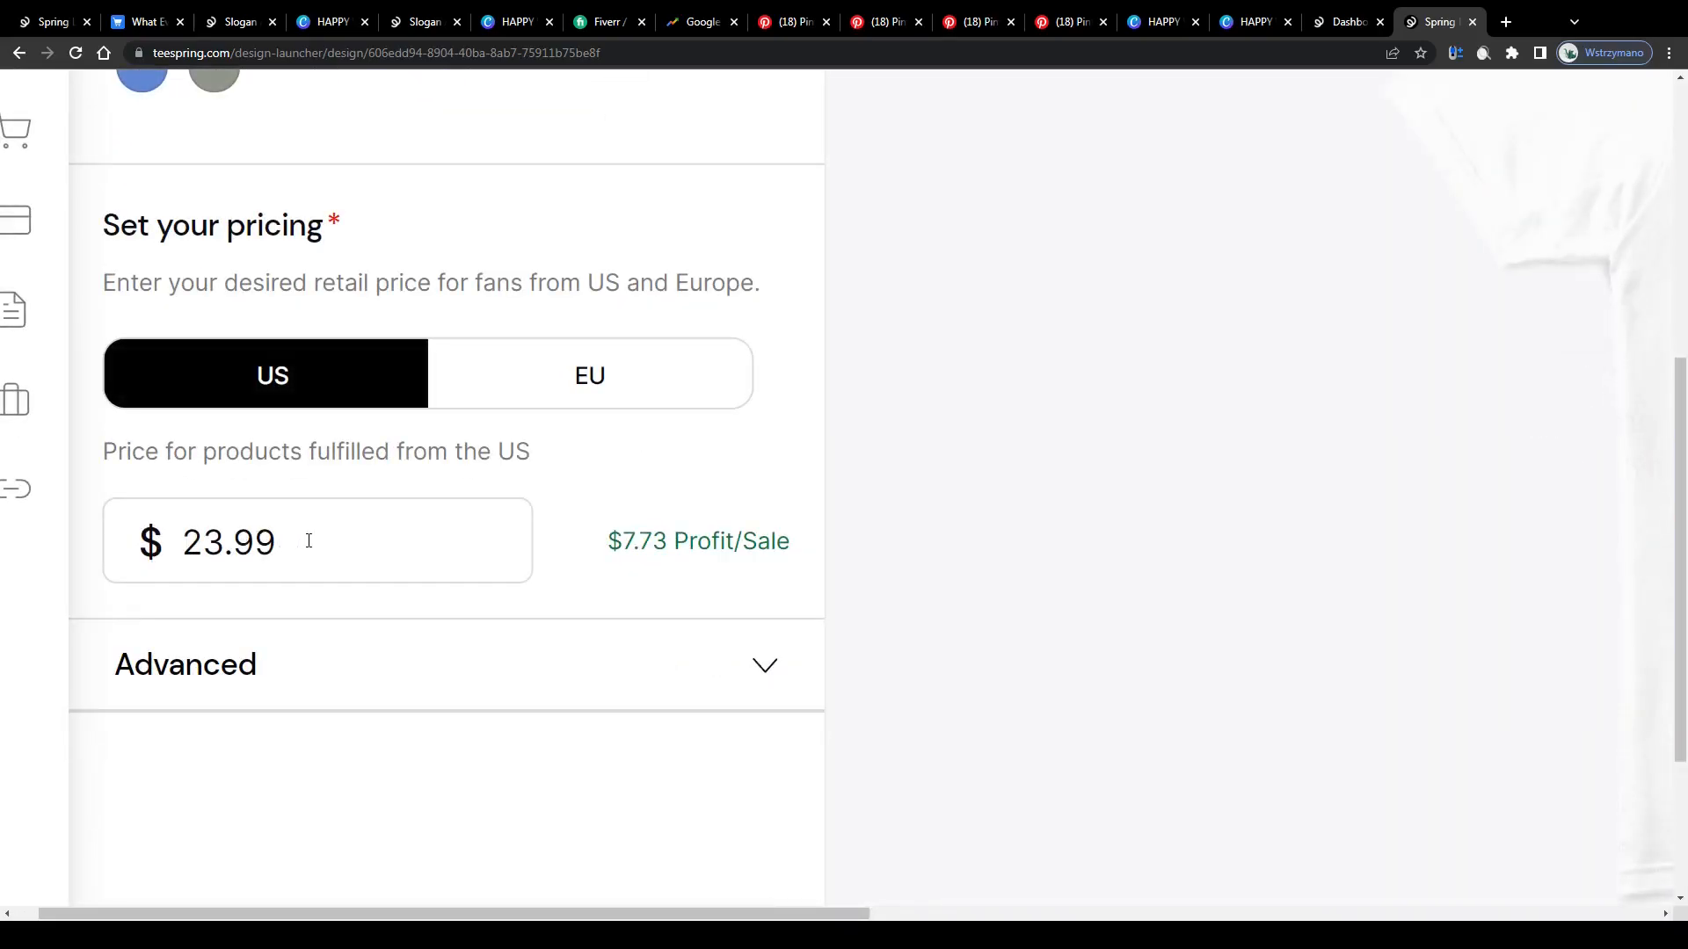
Step: Set the US retail price to $19.99 and continue to product styles
double_click(229, 542)
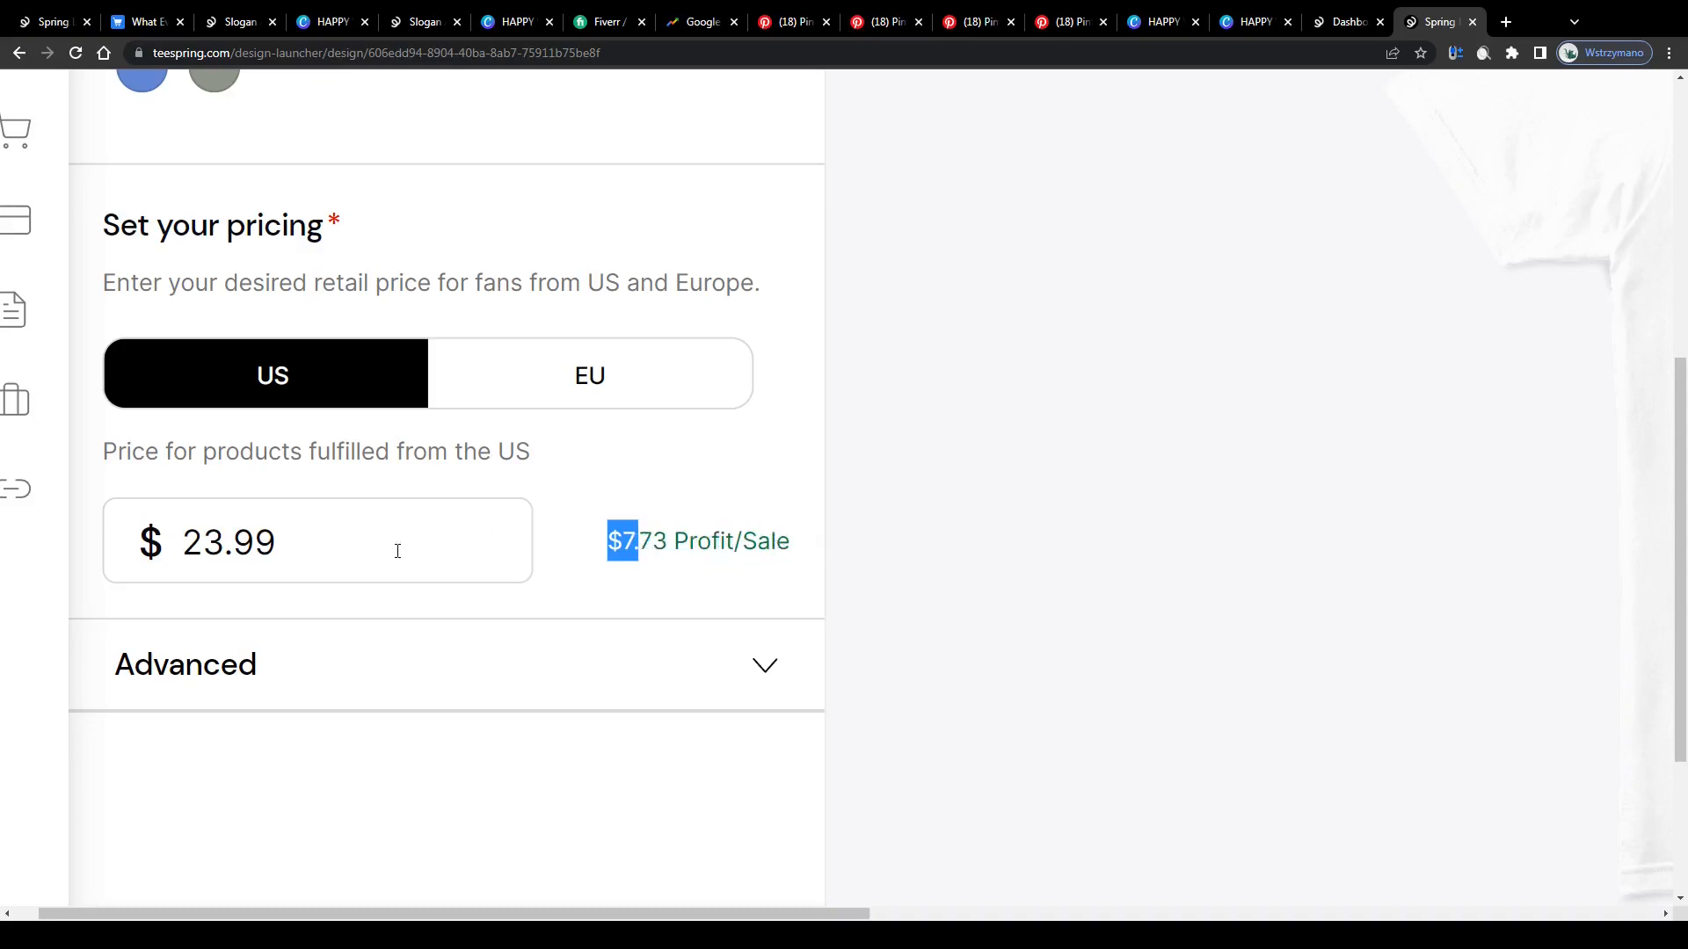
type("19")
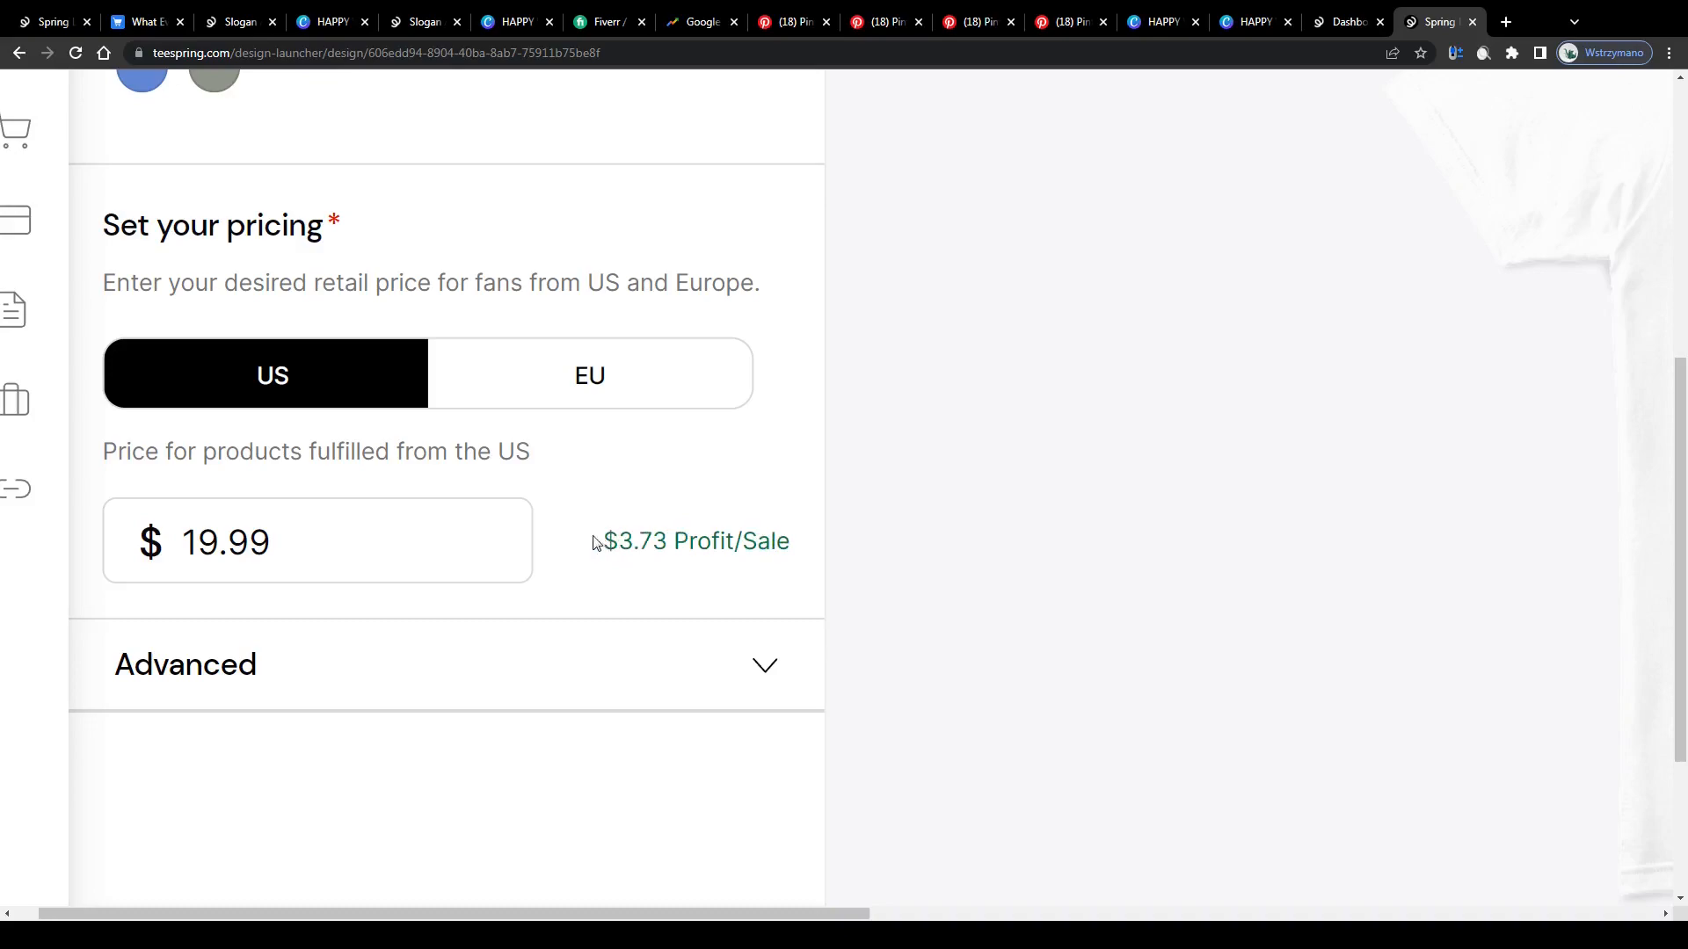
mouse_move(420, 232)
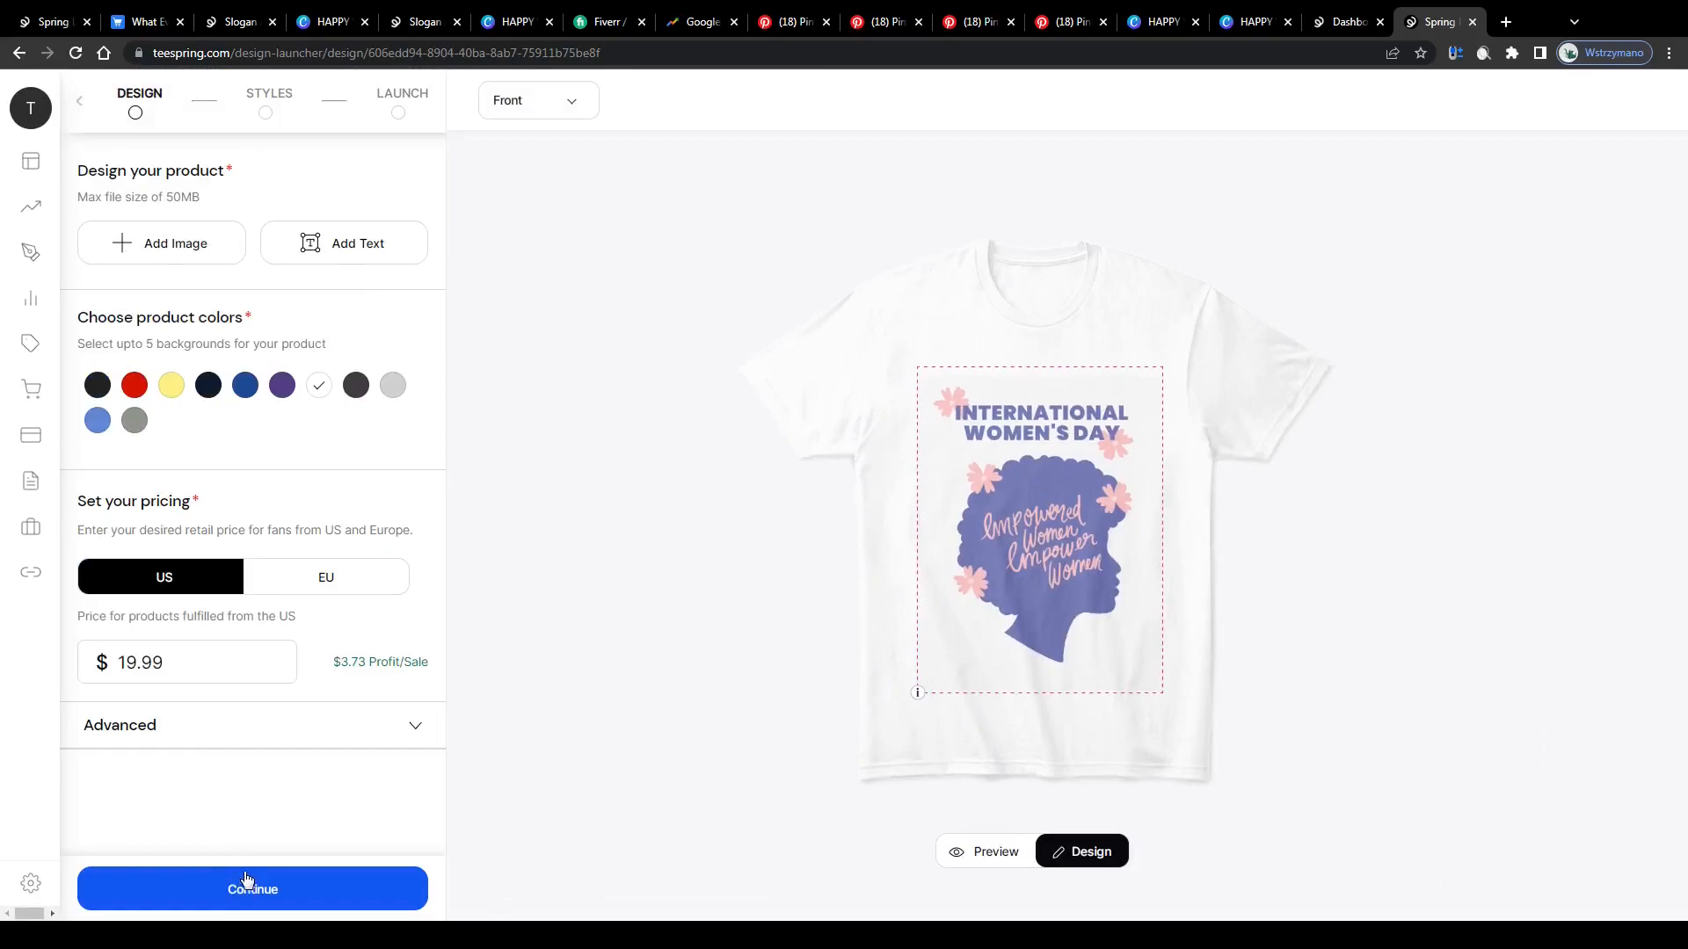
left_click(251, 890)
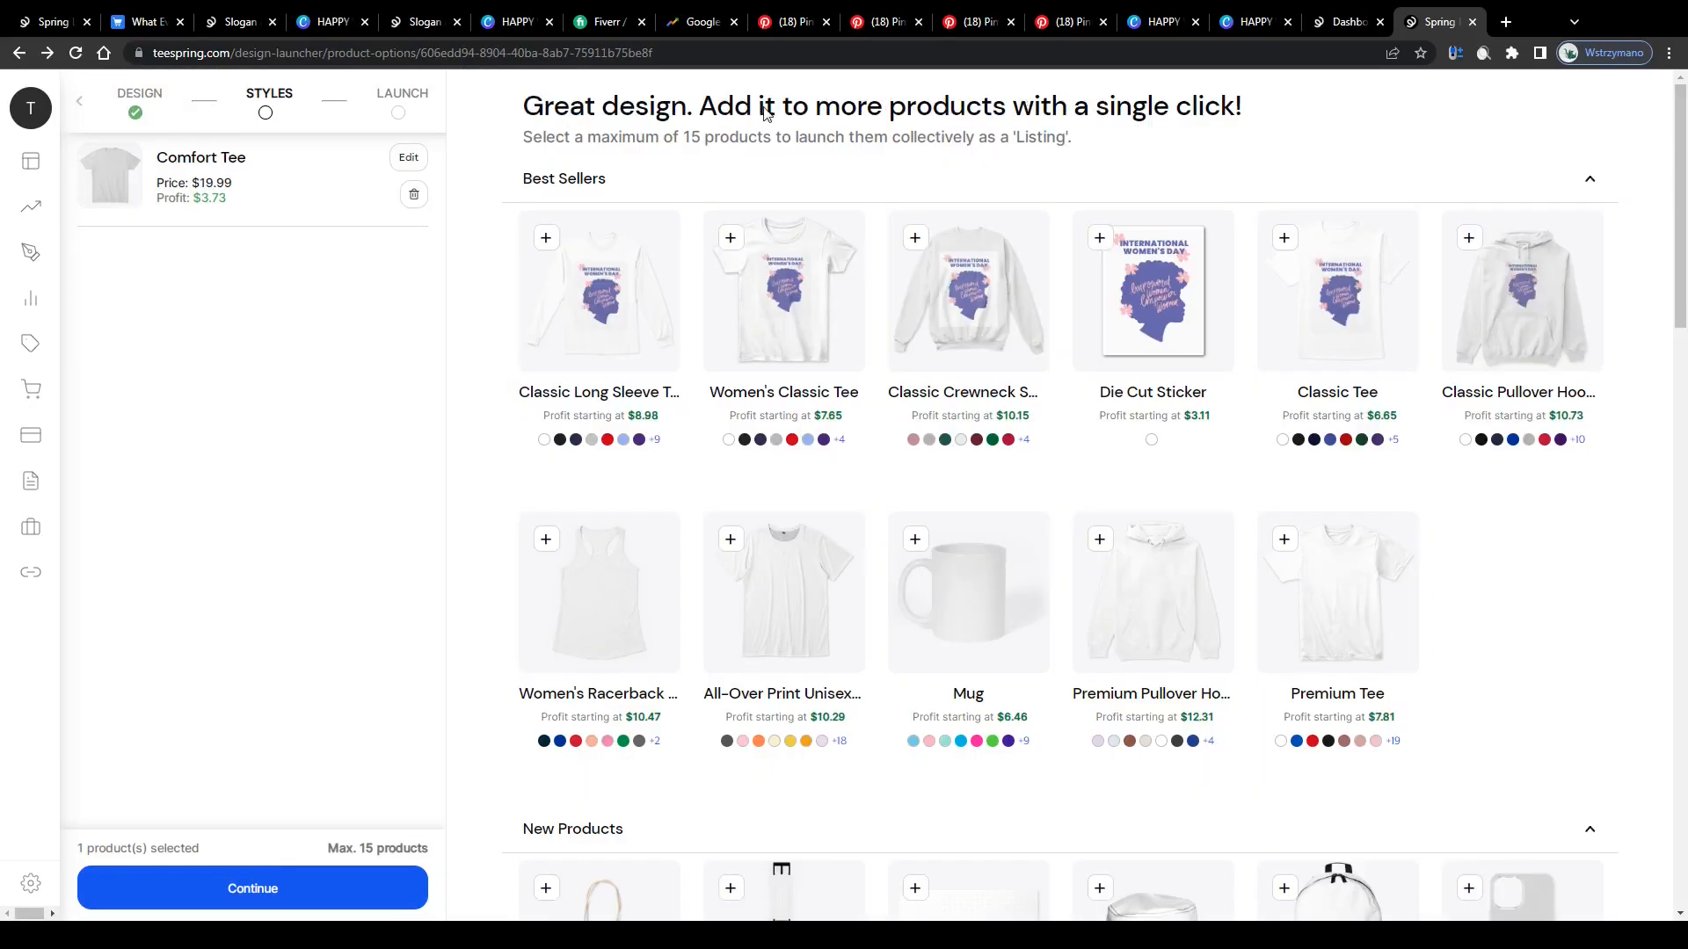
Step: Continue past styles, title the listing 'International Women's Day' and launch it
left_click_drag(700, 105, 837, 106)
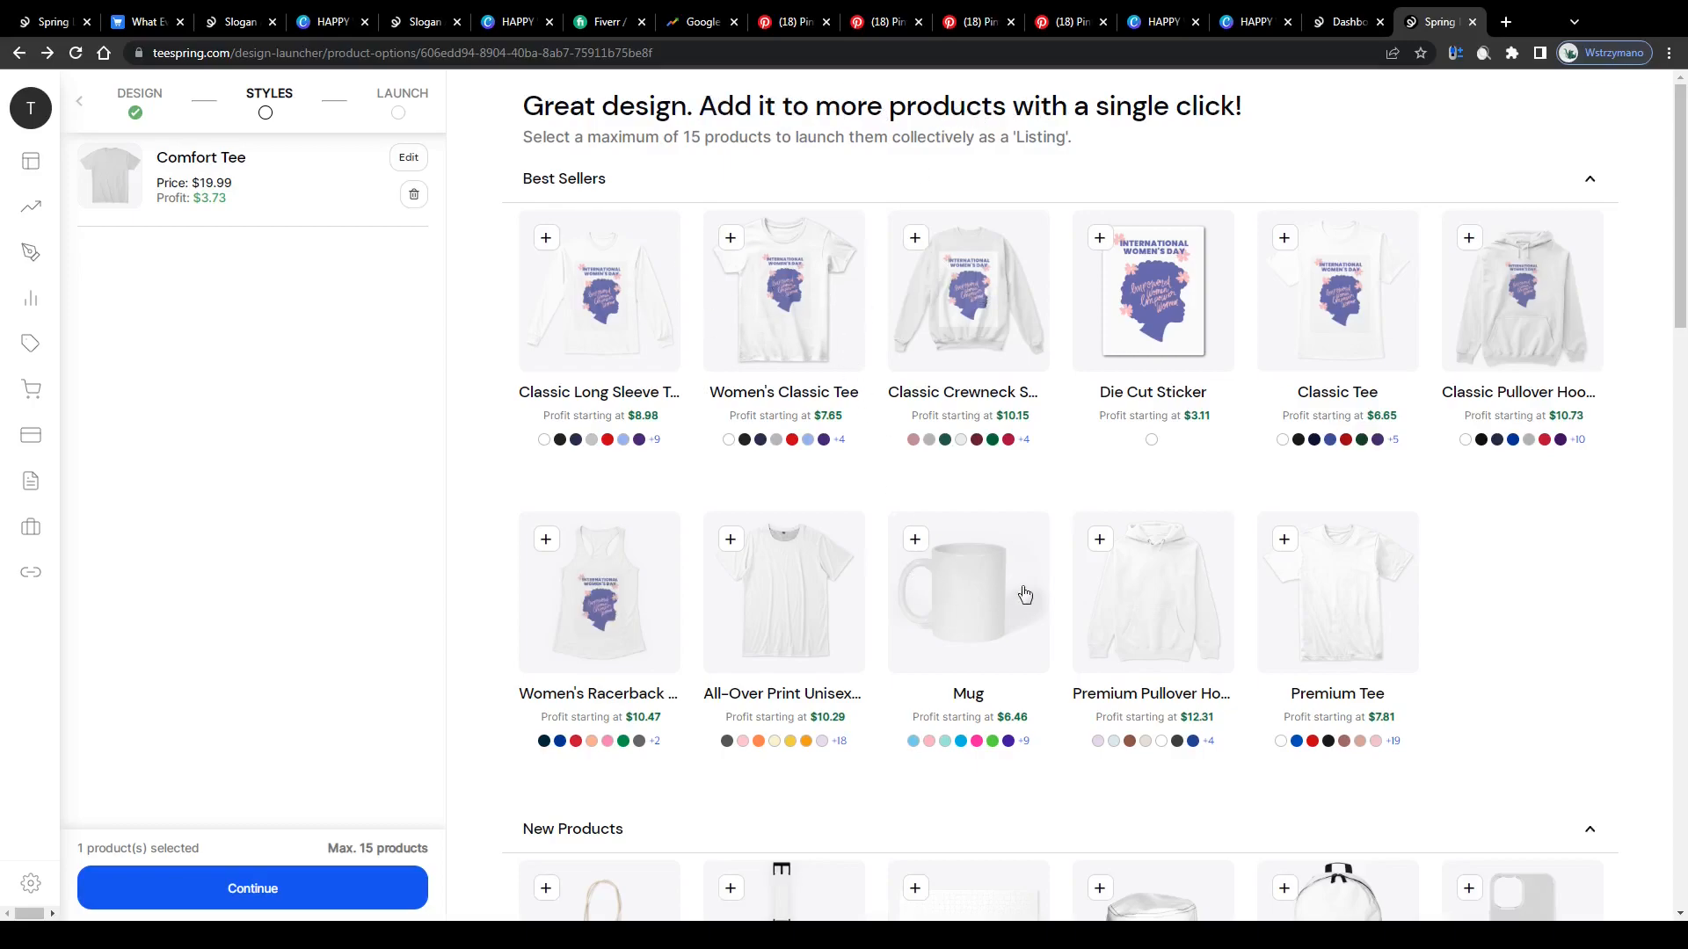
left_click(252, 888)
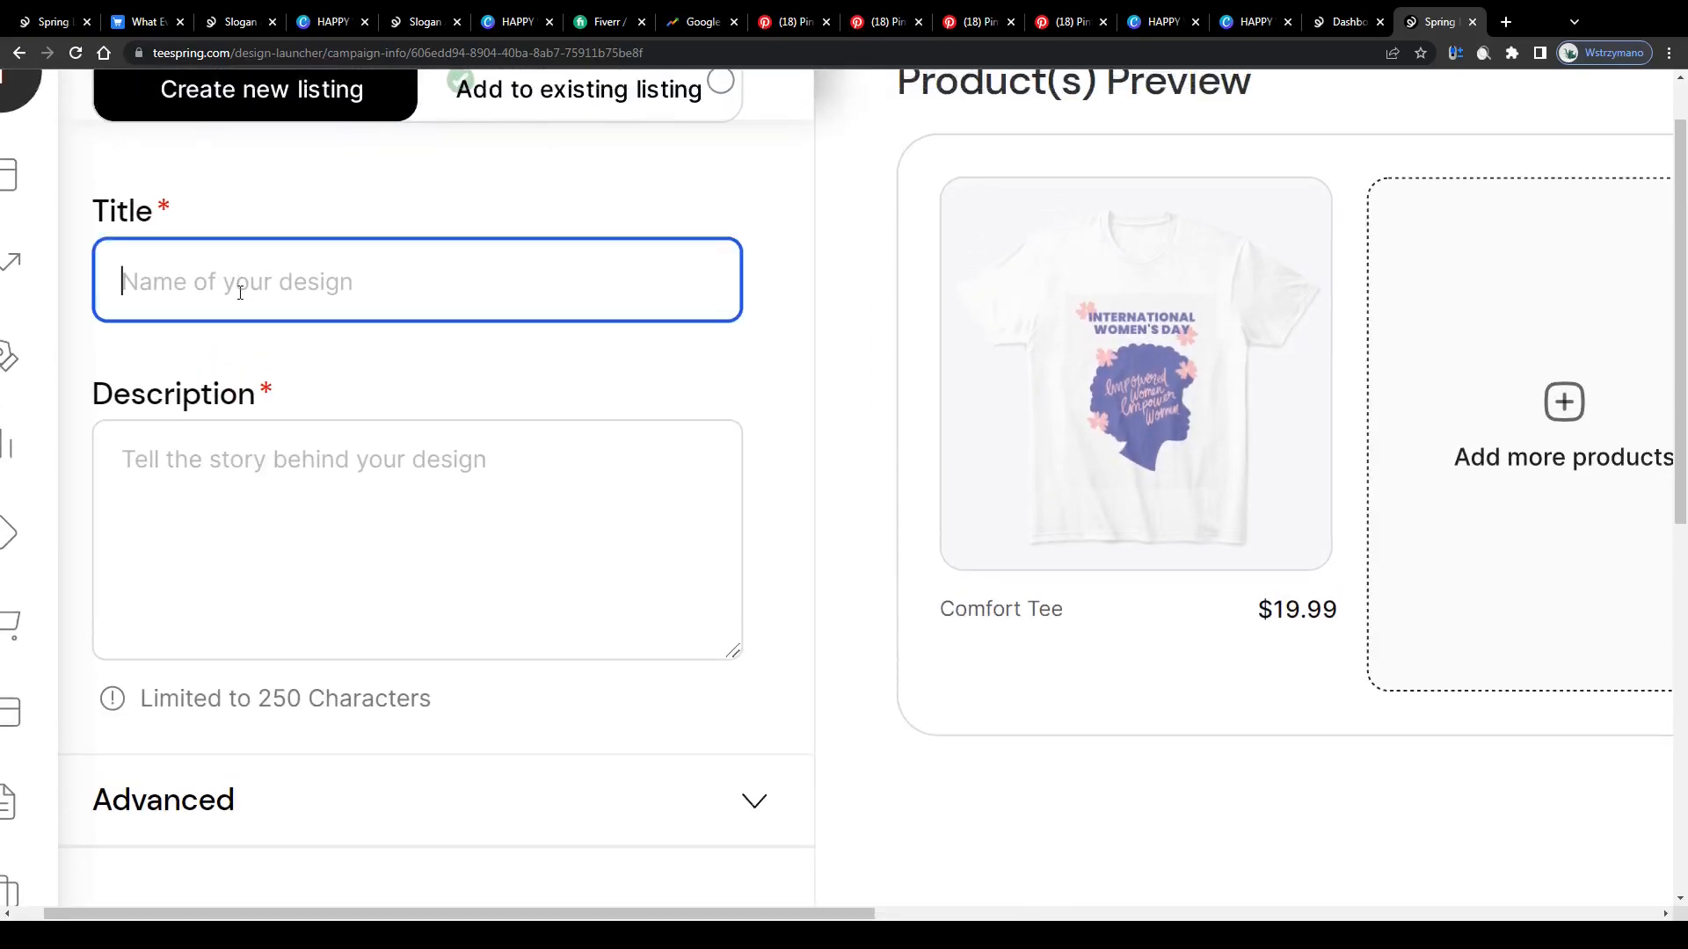
type("International WOmen")
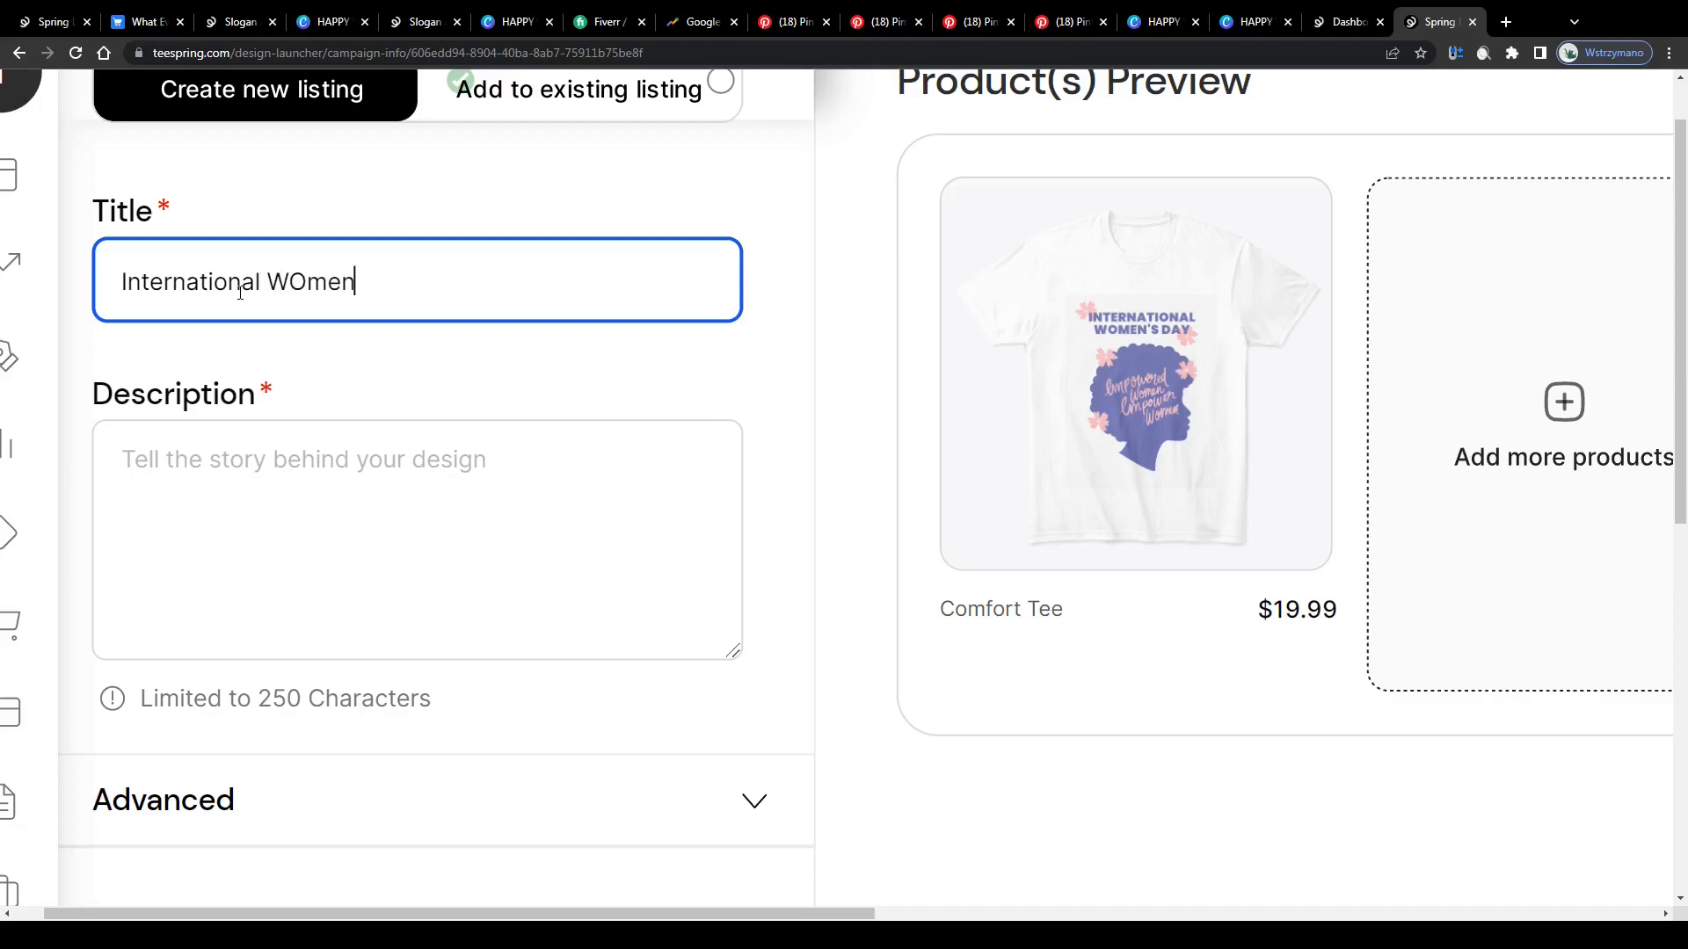
type("'s Day")
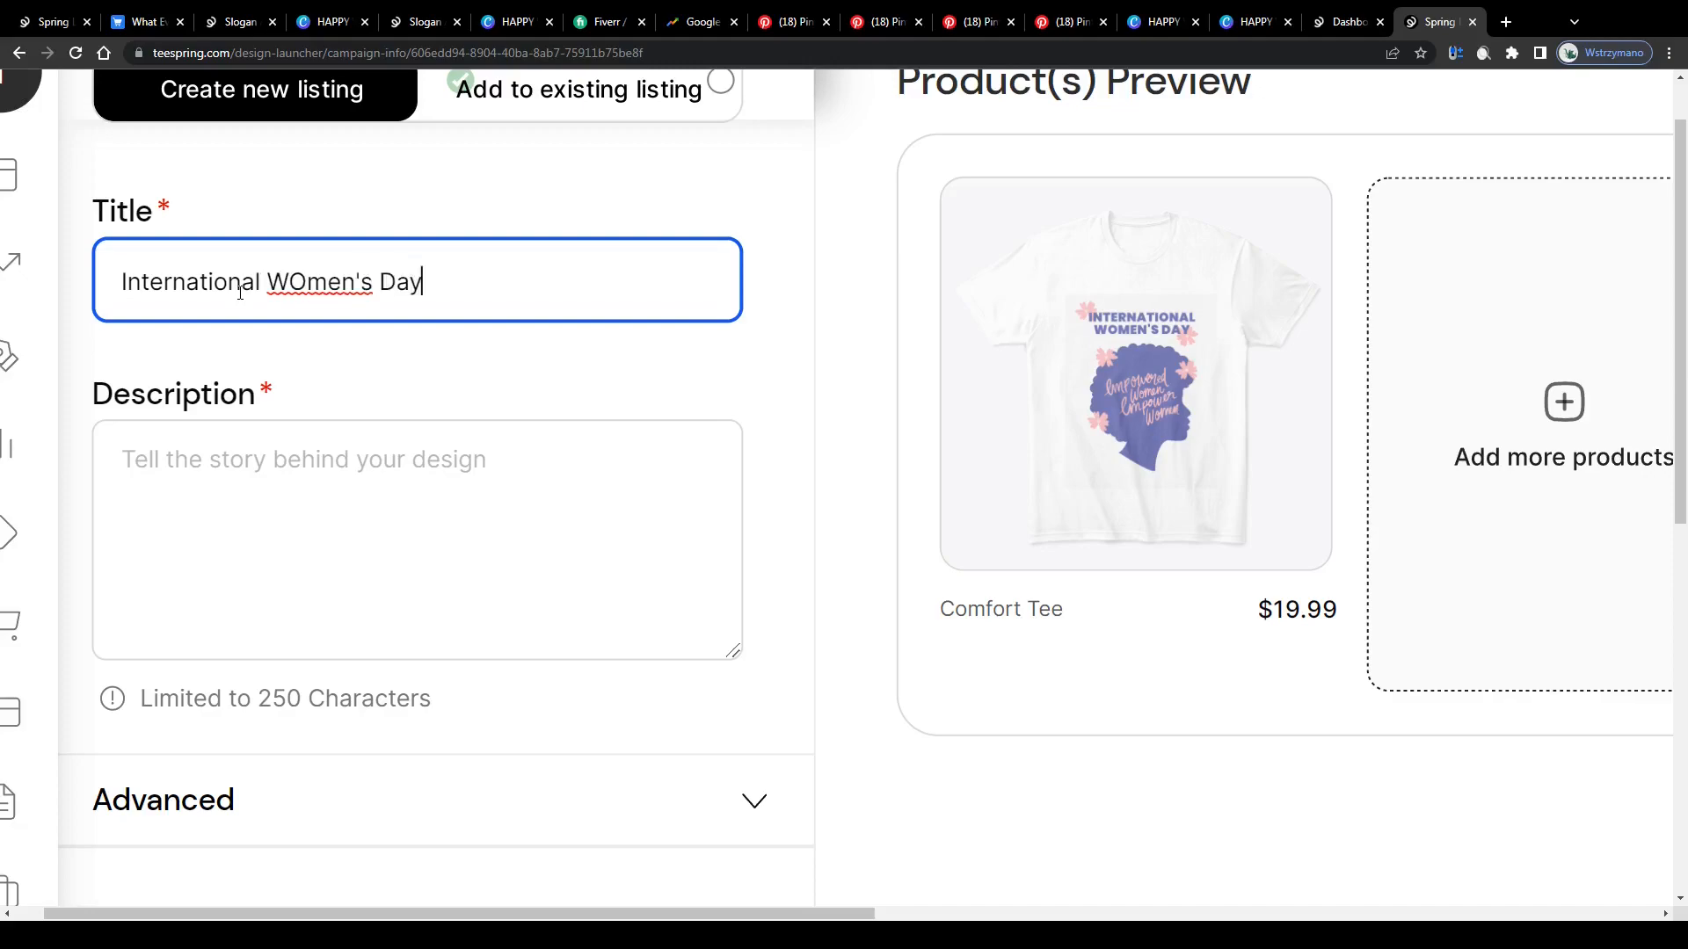
double_click(295, 281)
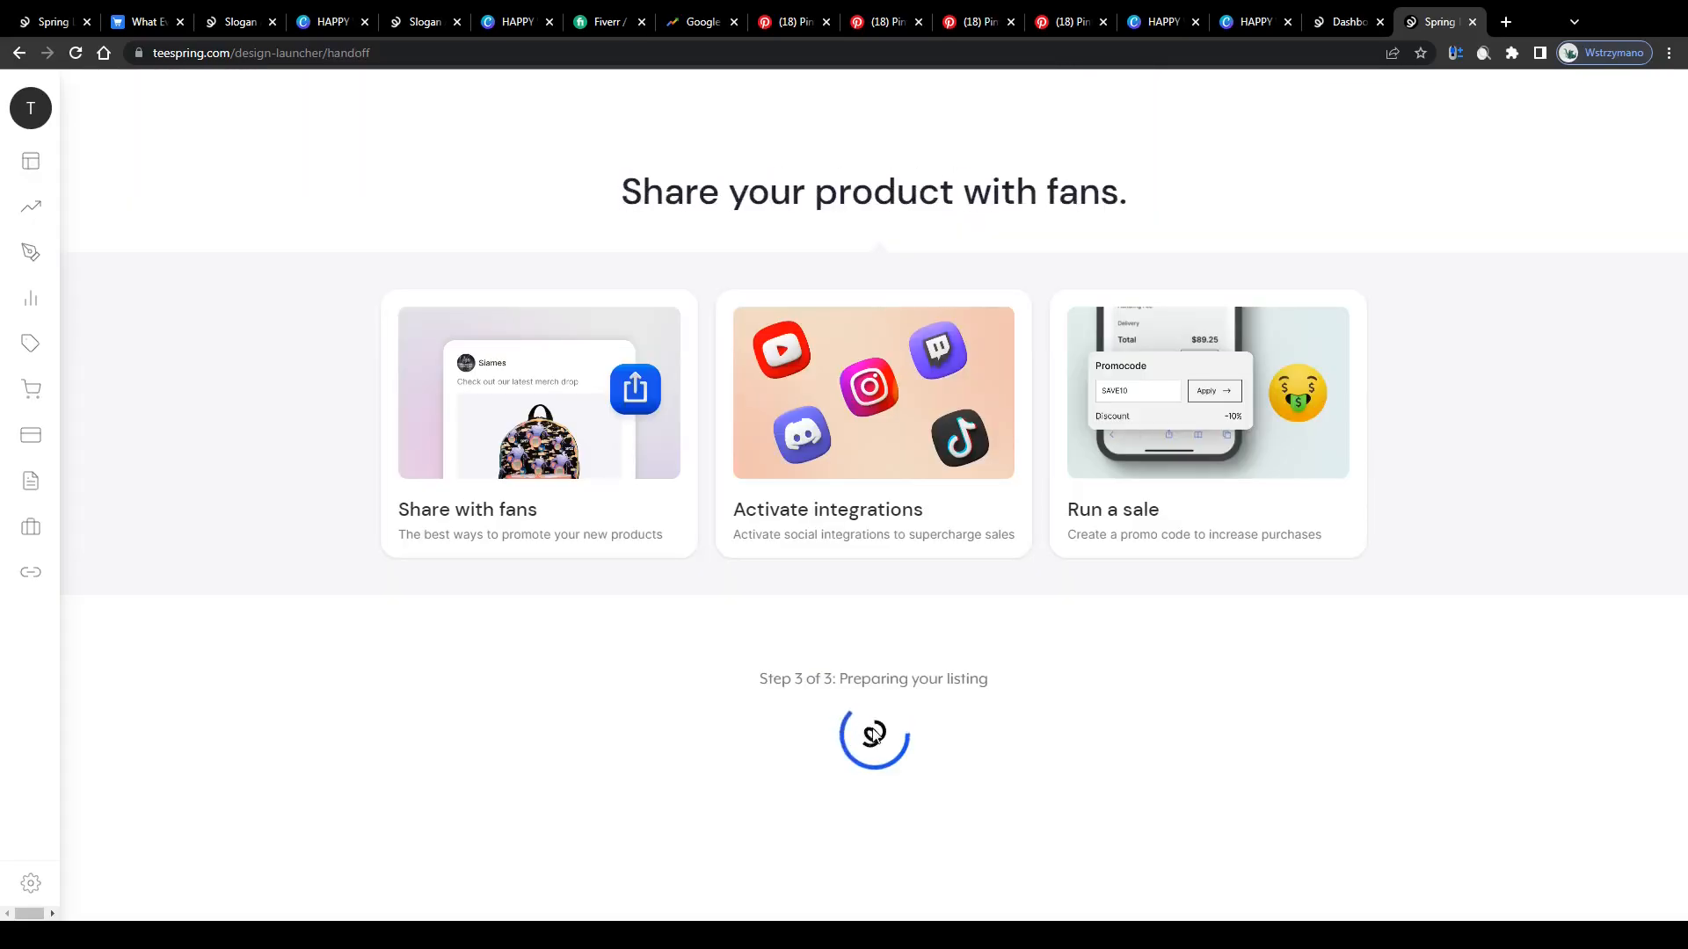
scroll("down", 3)
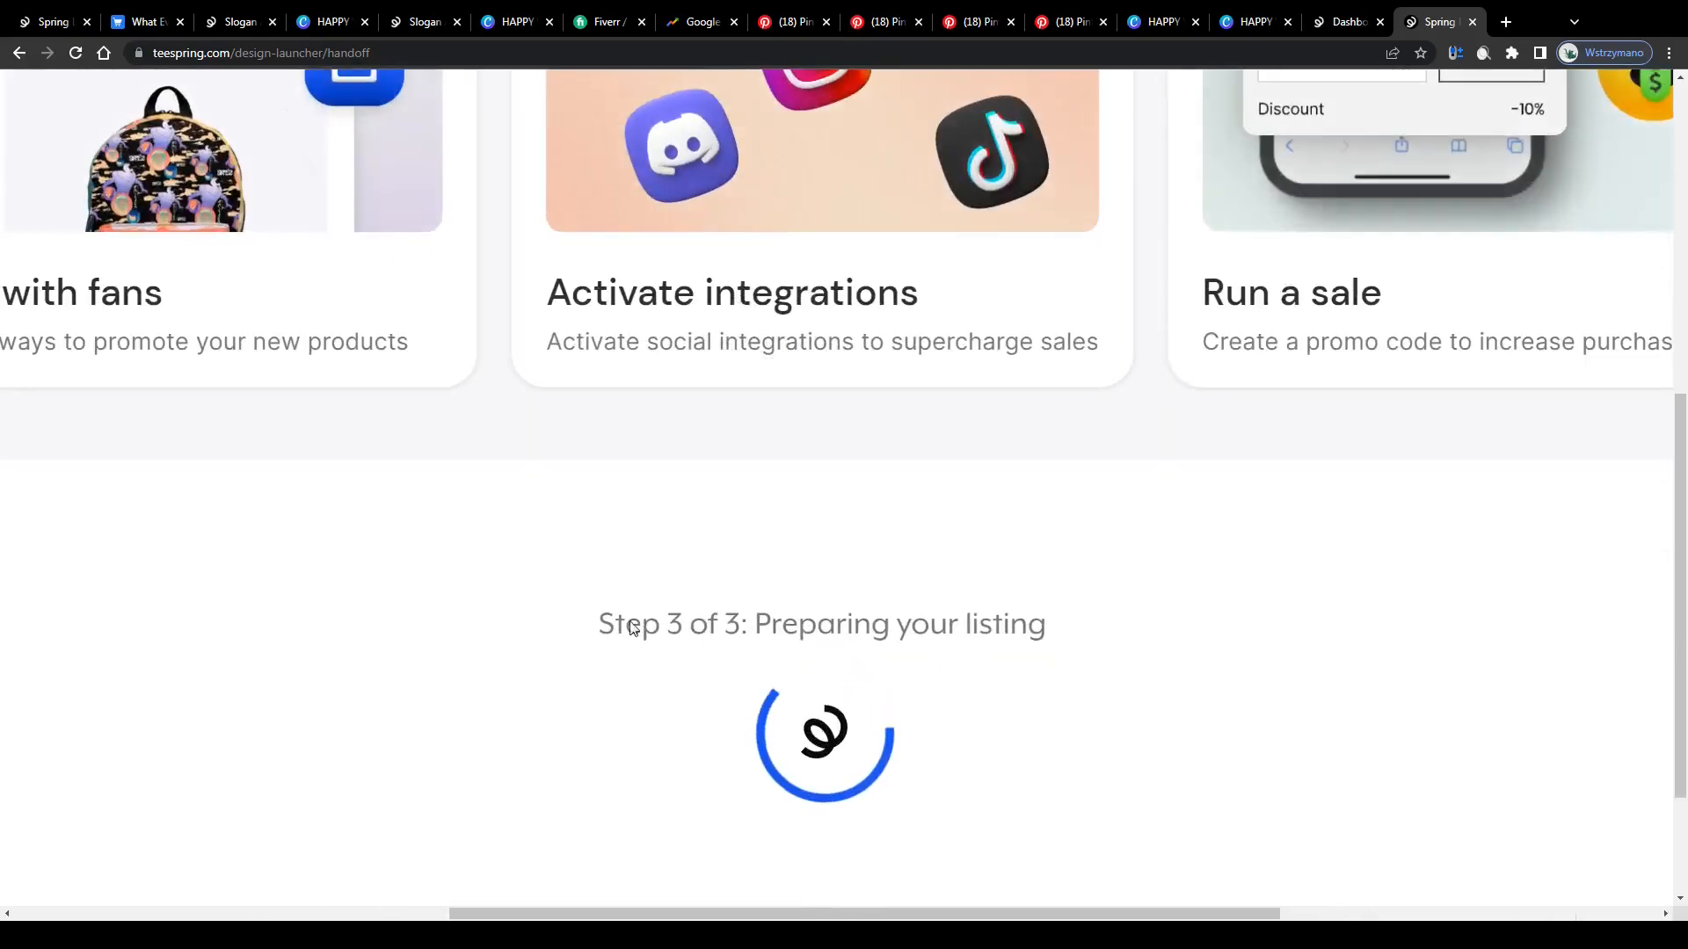